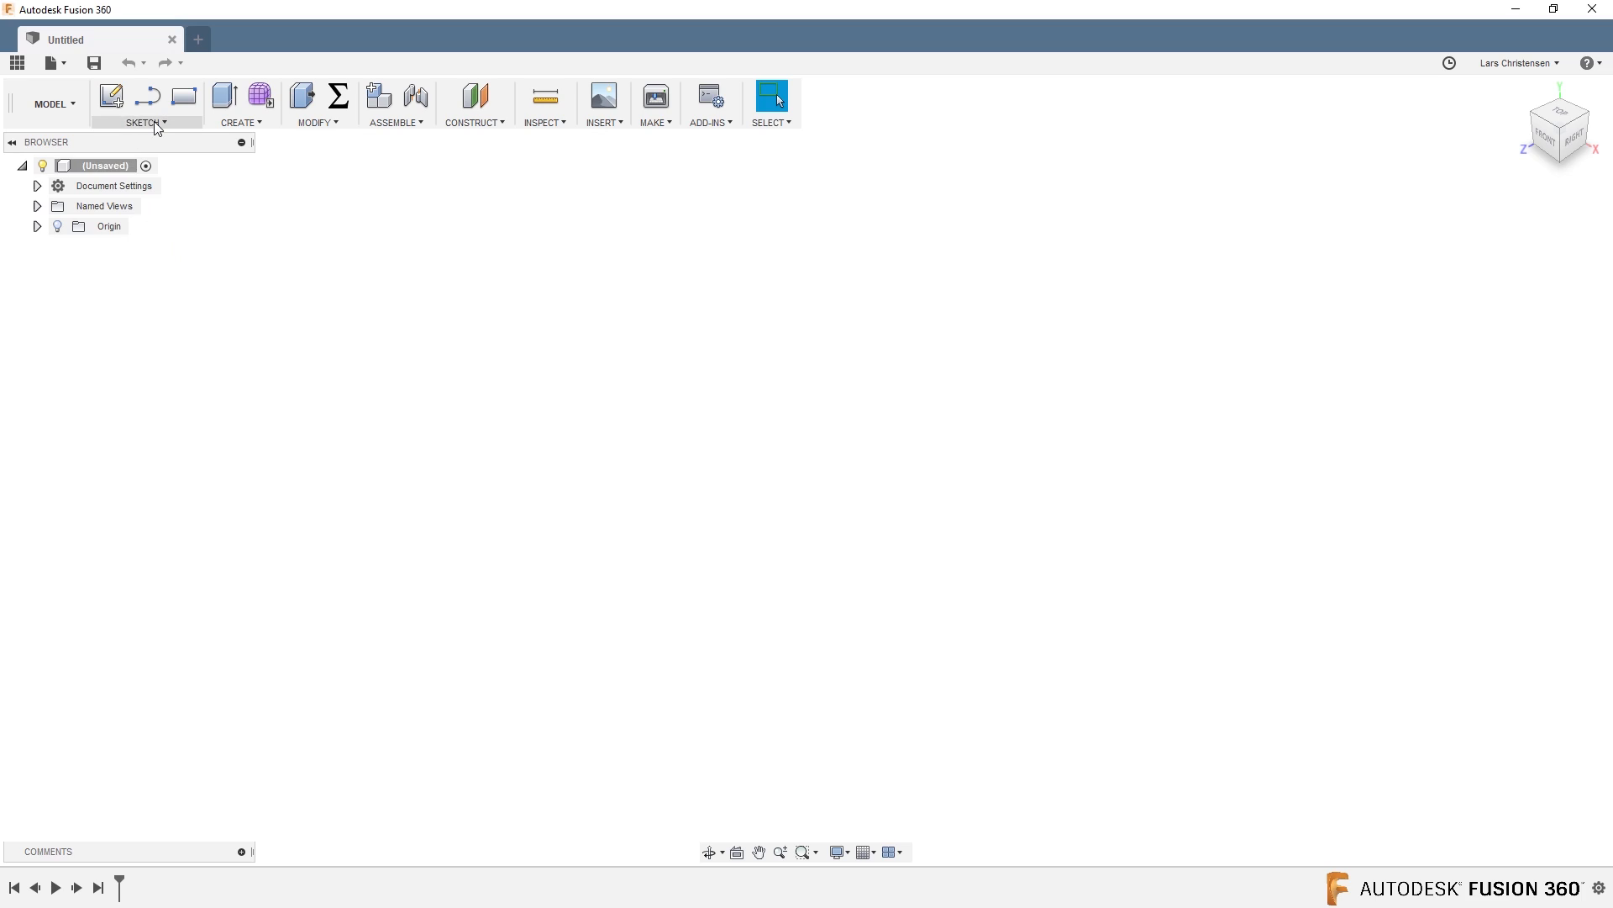
Draw a 100 x 50 two-point rectangle from the origin in a new ground-plane sketch.
left_click(145, 123)
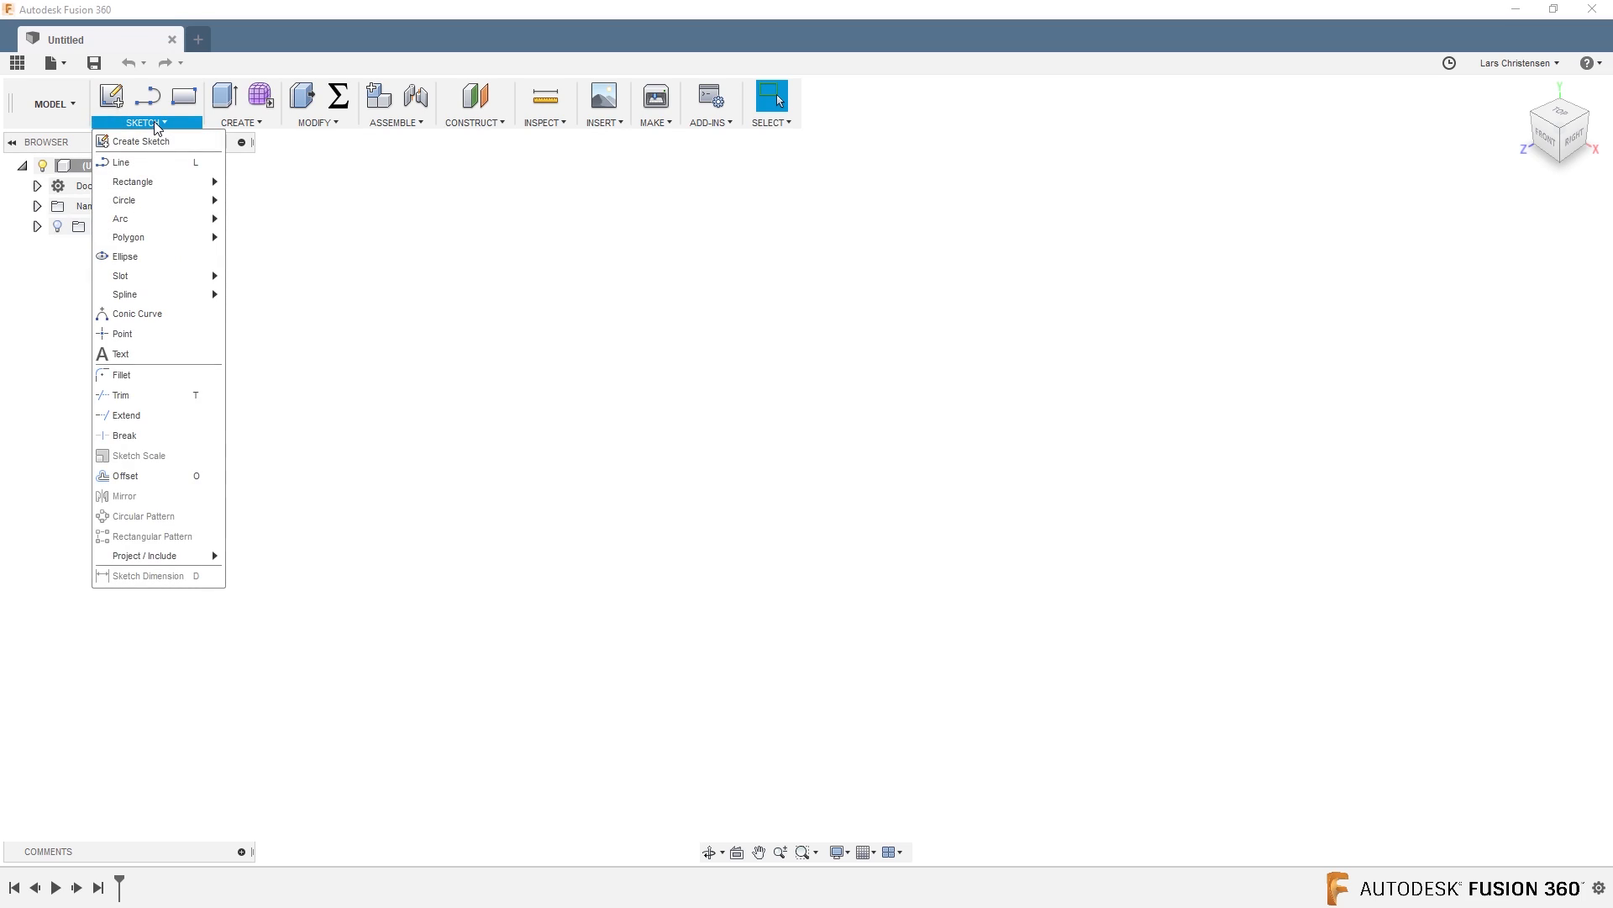
mouse_move(144, 555)
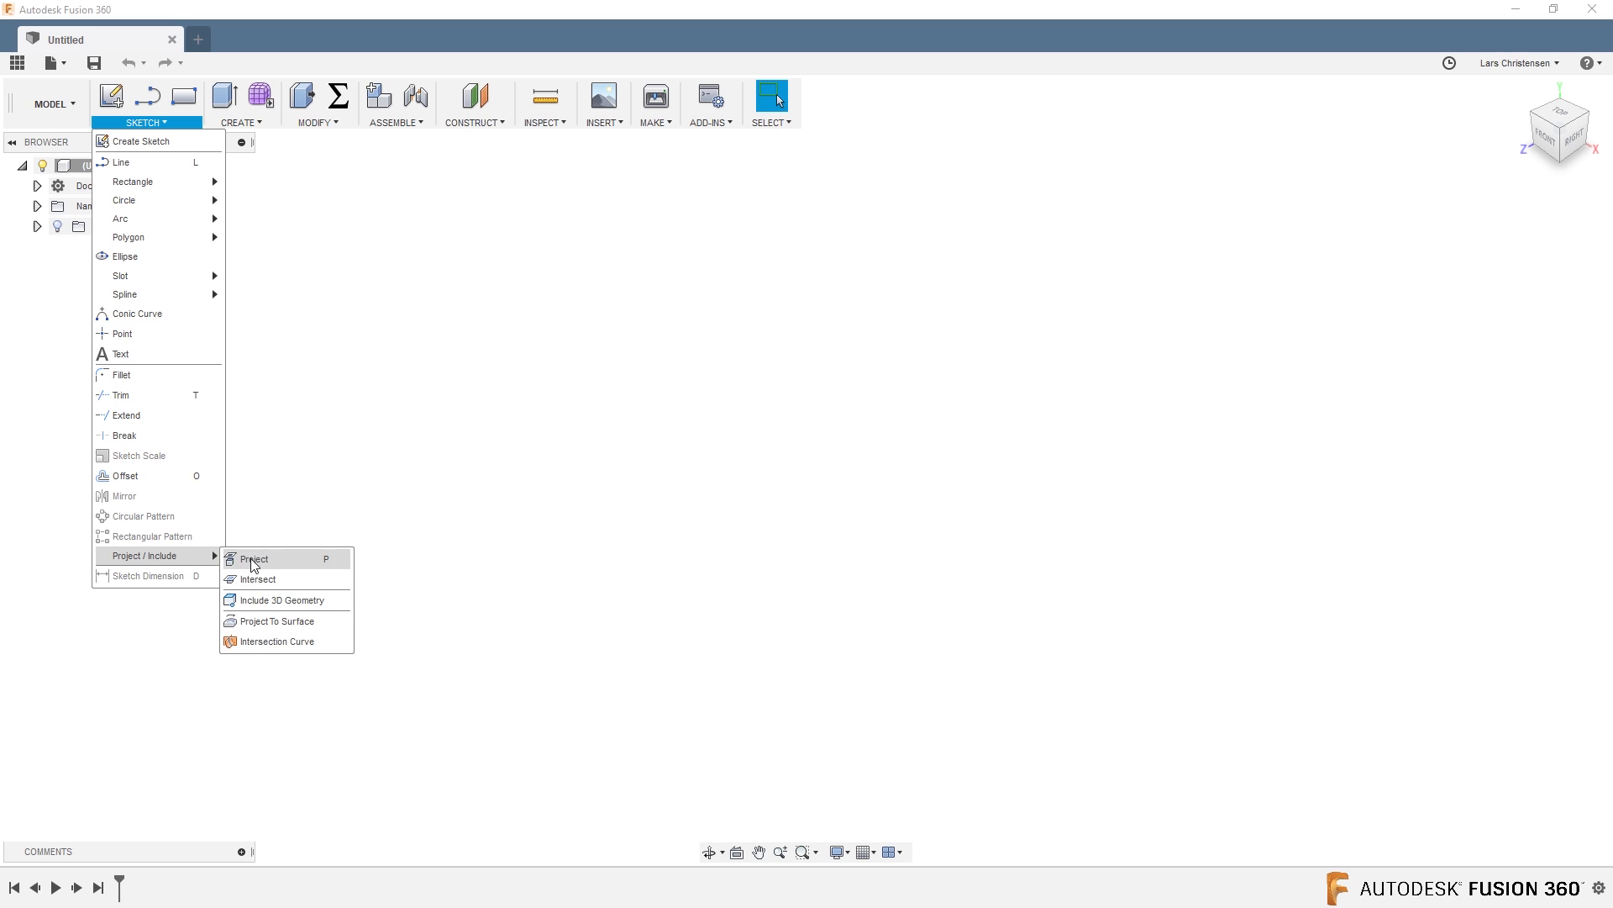
mouse_move(272, 621)
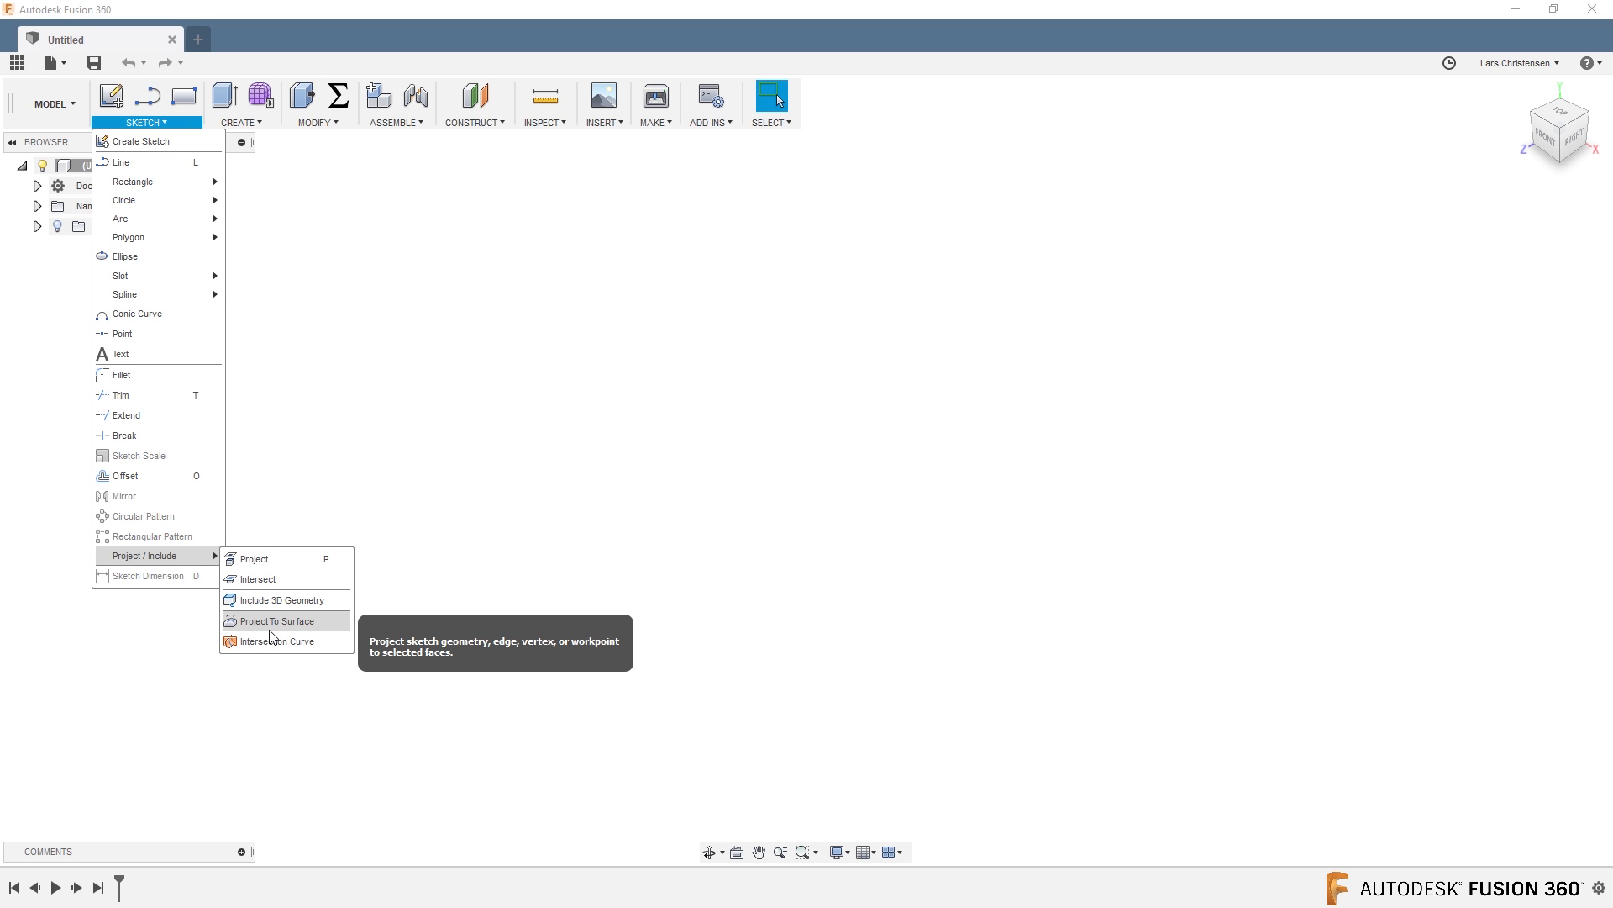
mouse_move(274, 640)
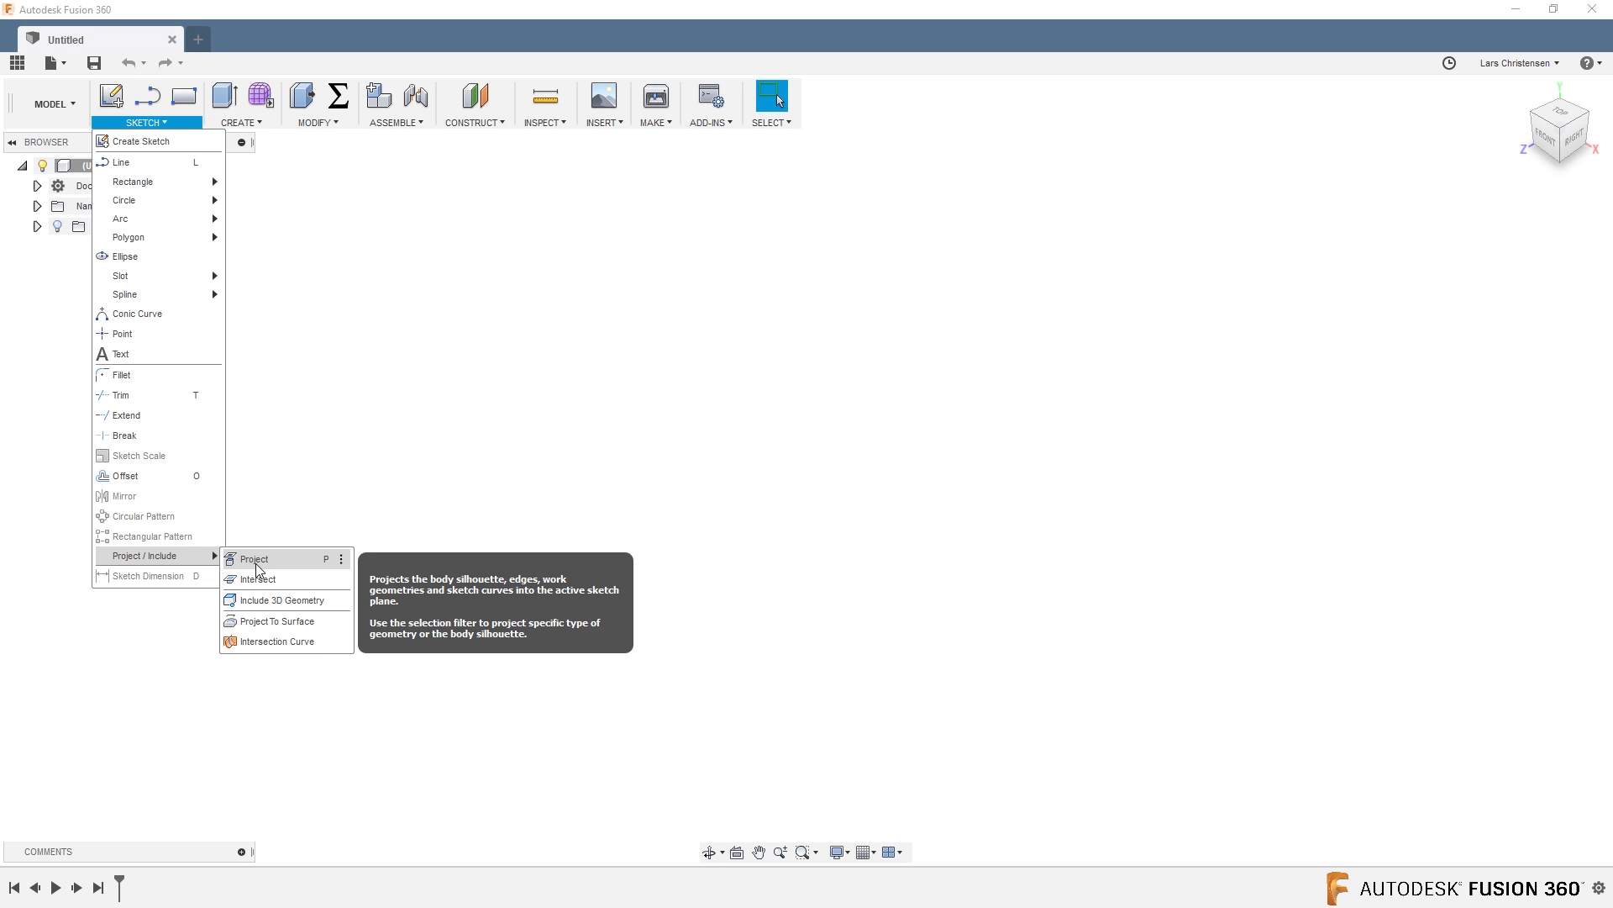
mouse_move(291, 570)
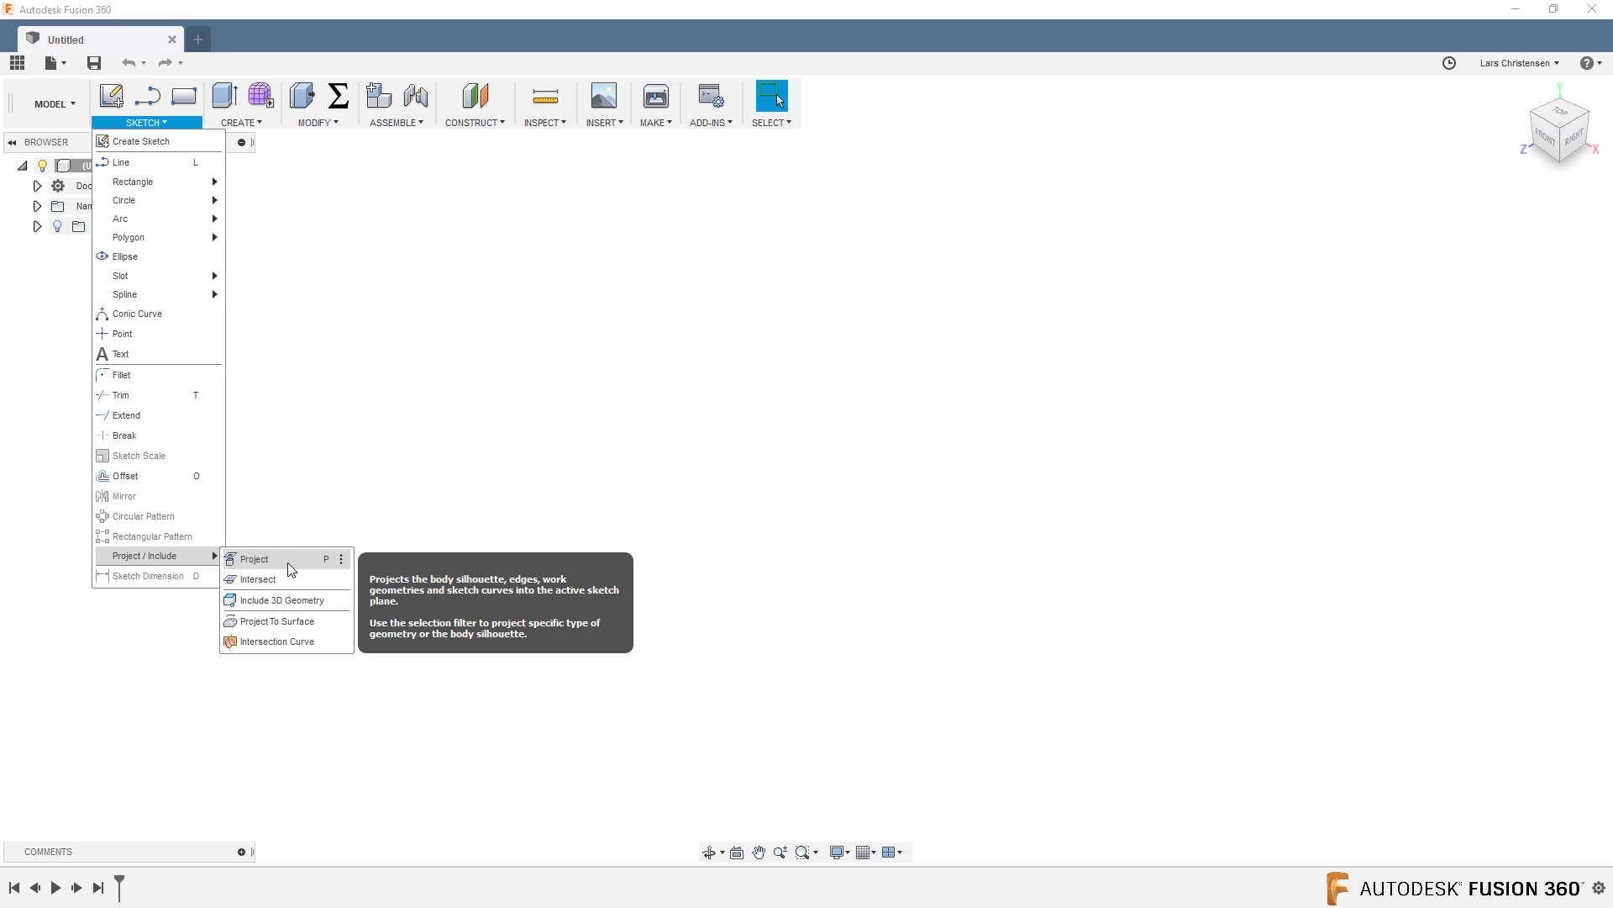
mouse_move(327, 570)
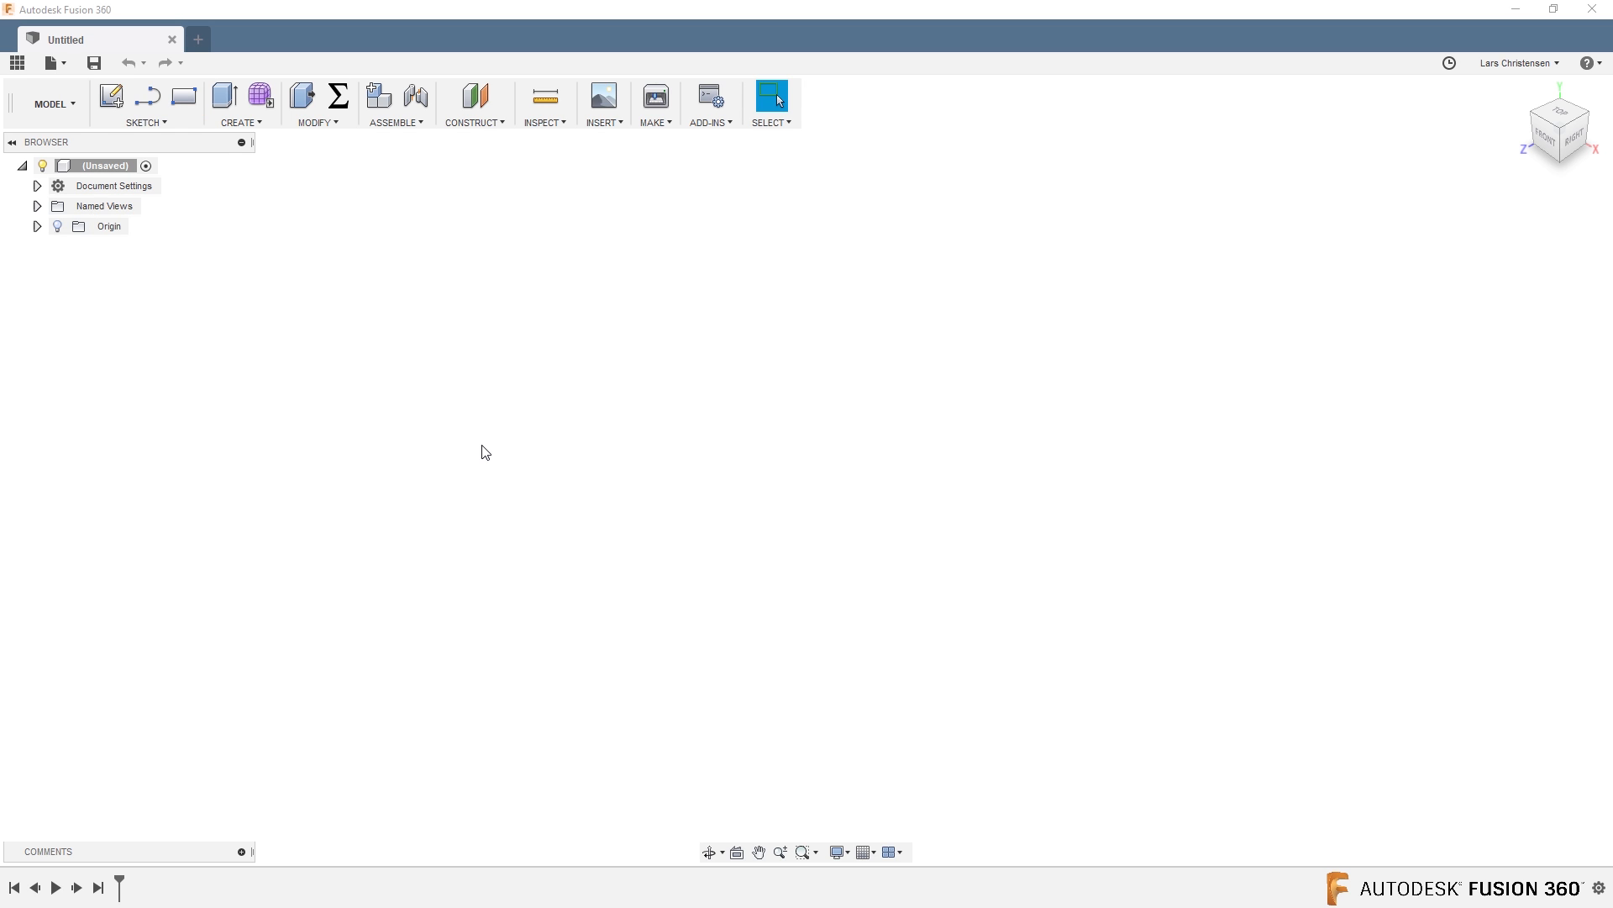
mouse_move(213, 353)
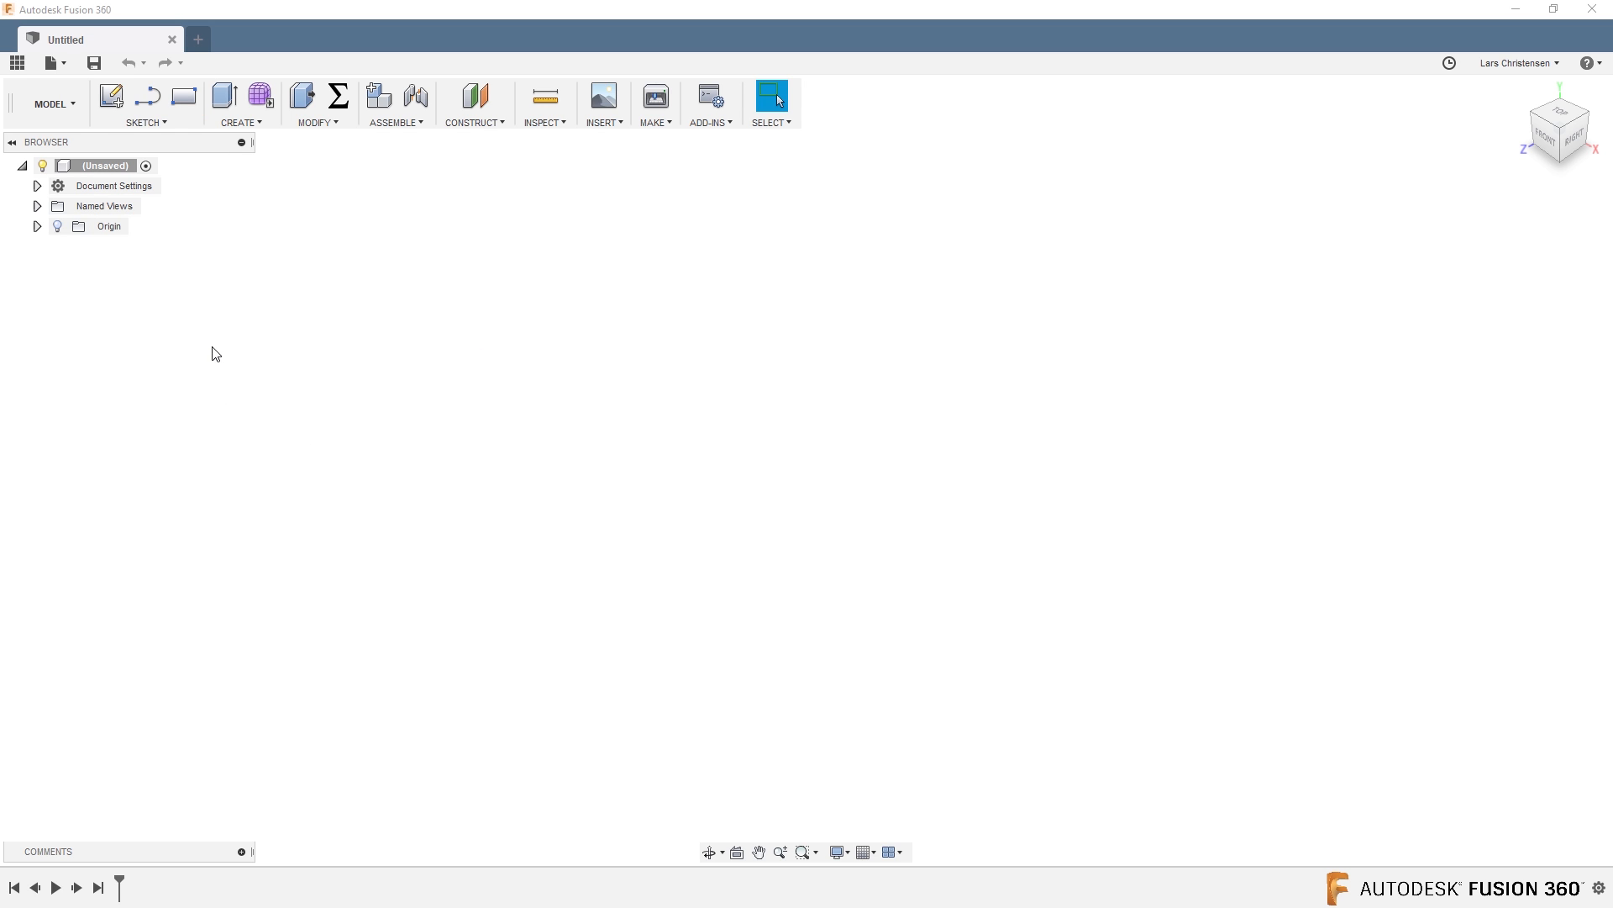
left_click(111, 96)
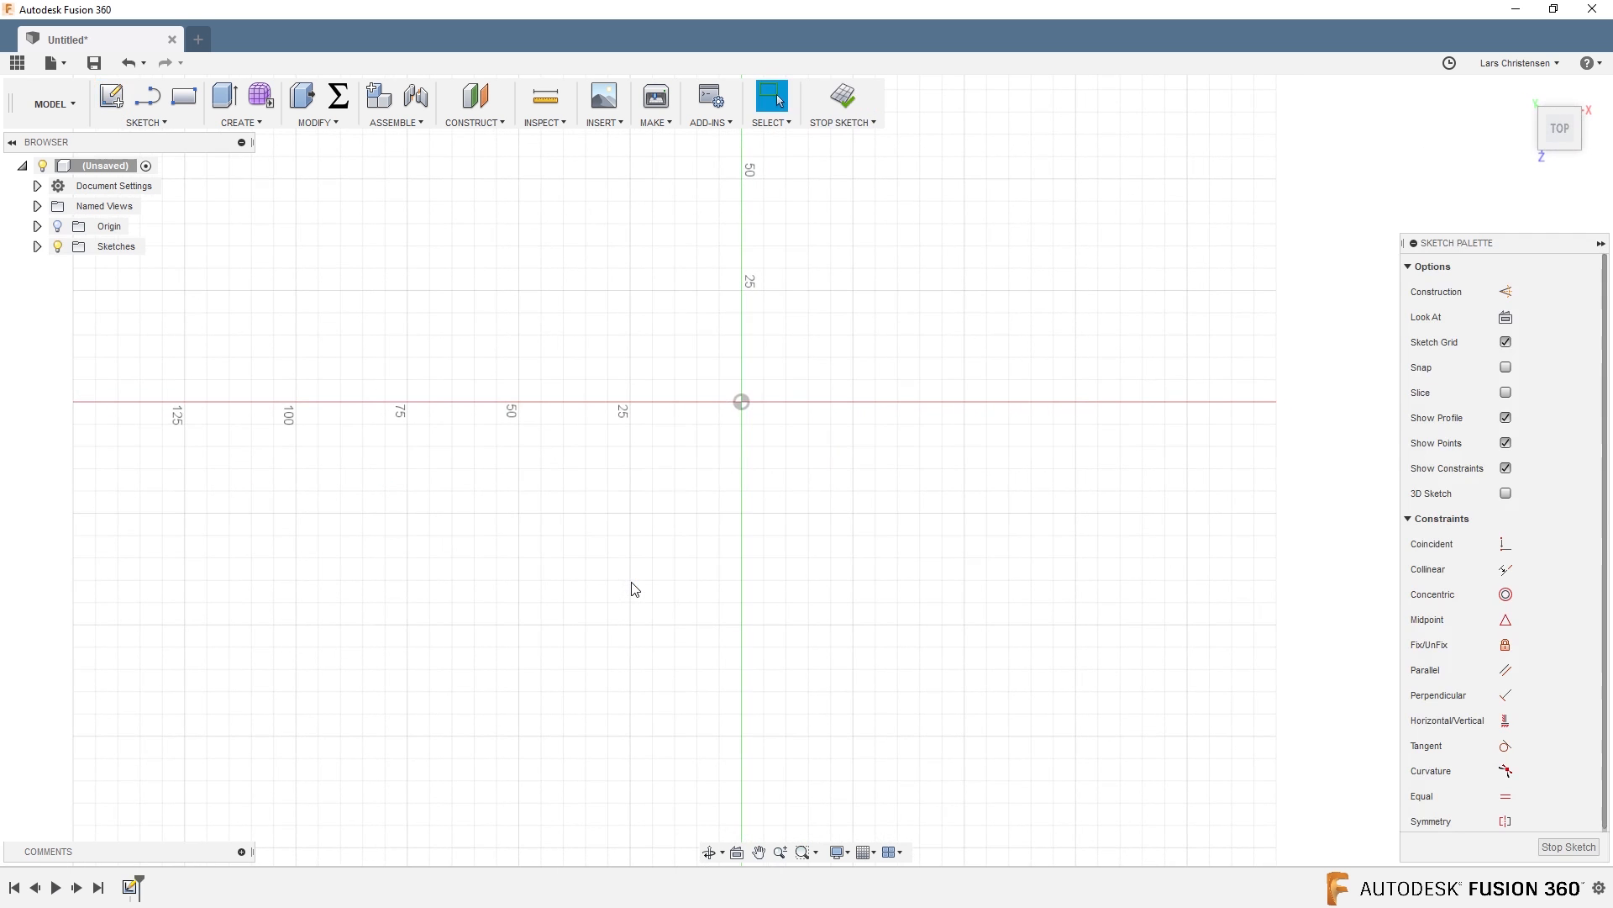
mouse_move(293, 288)
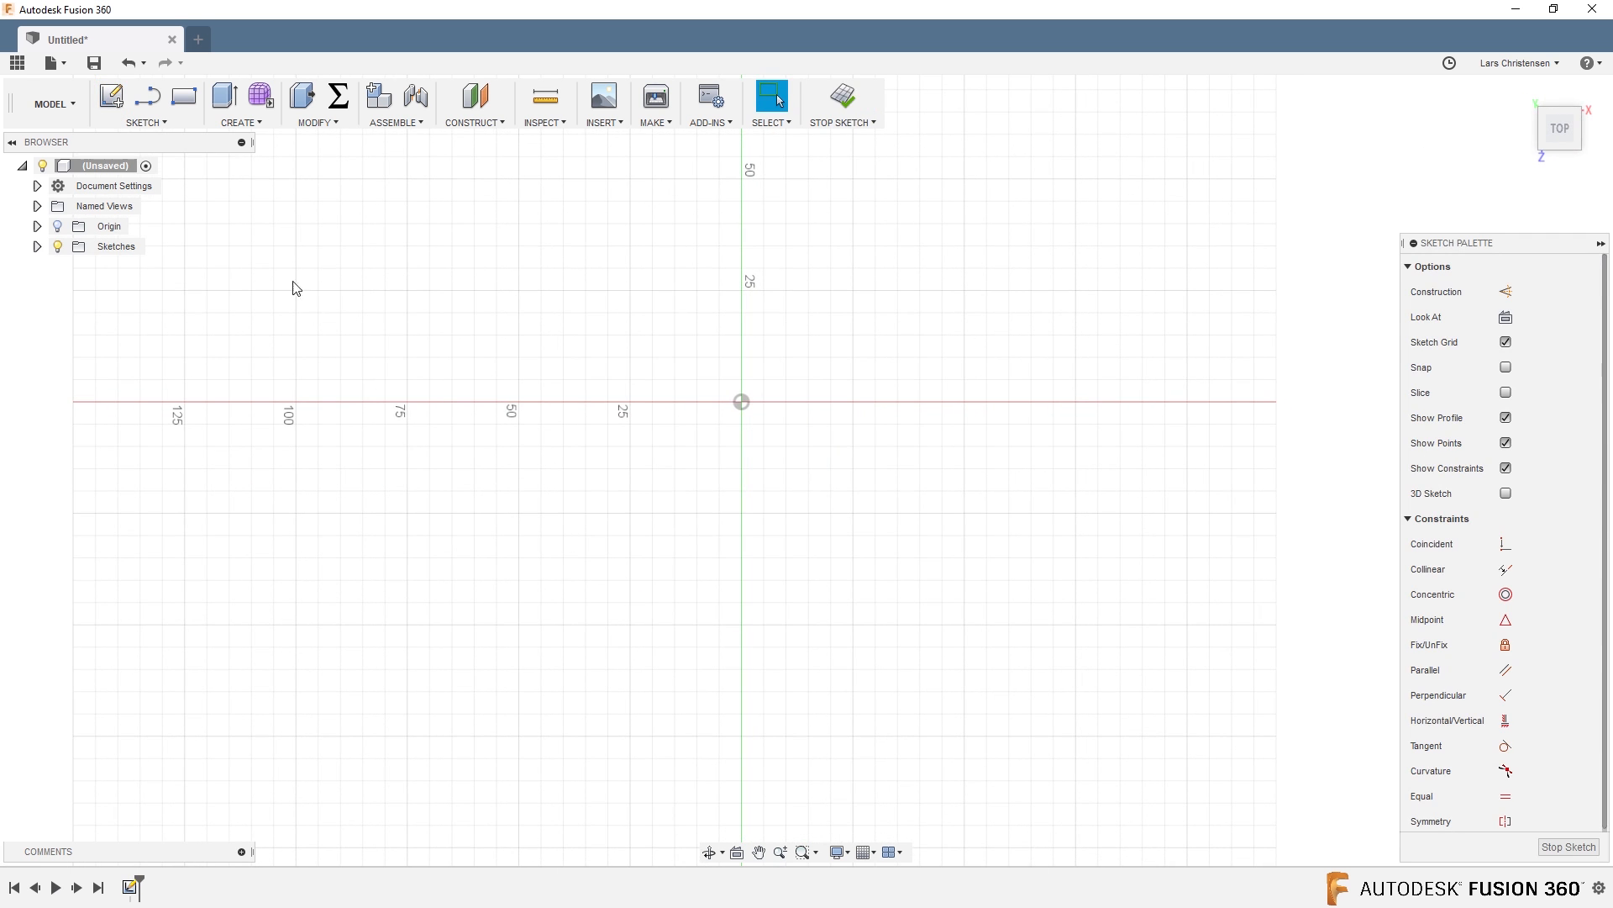
left_click(183, 96)
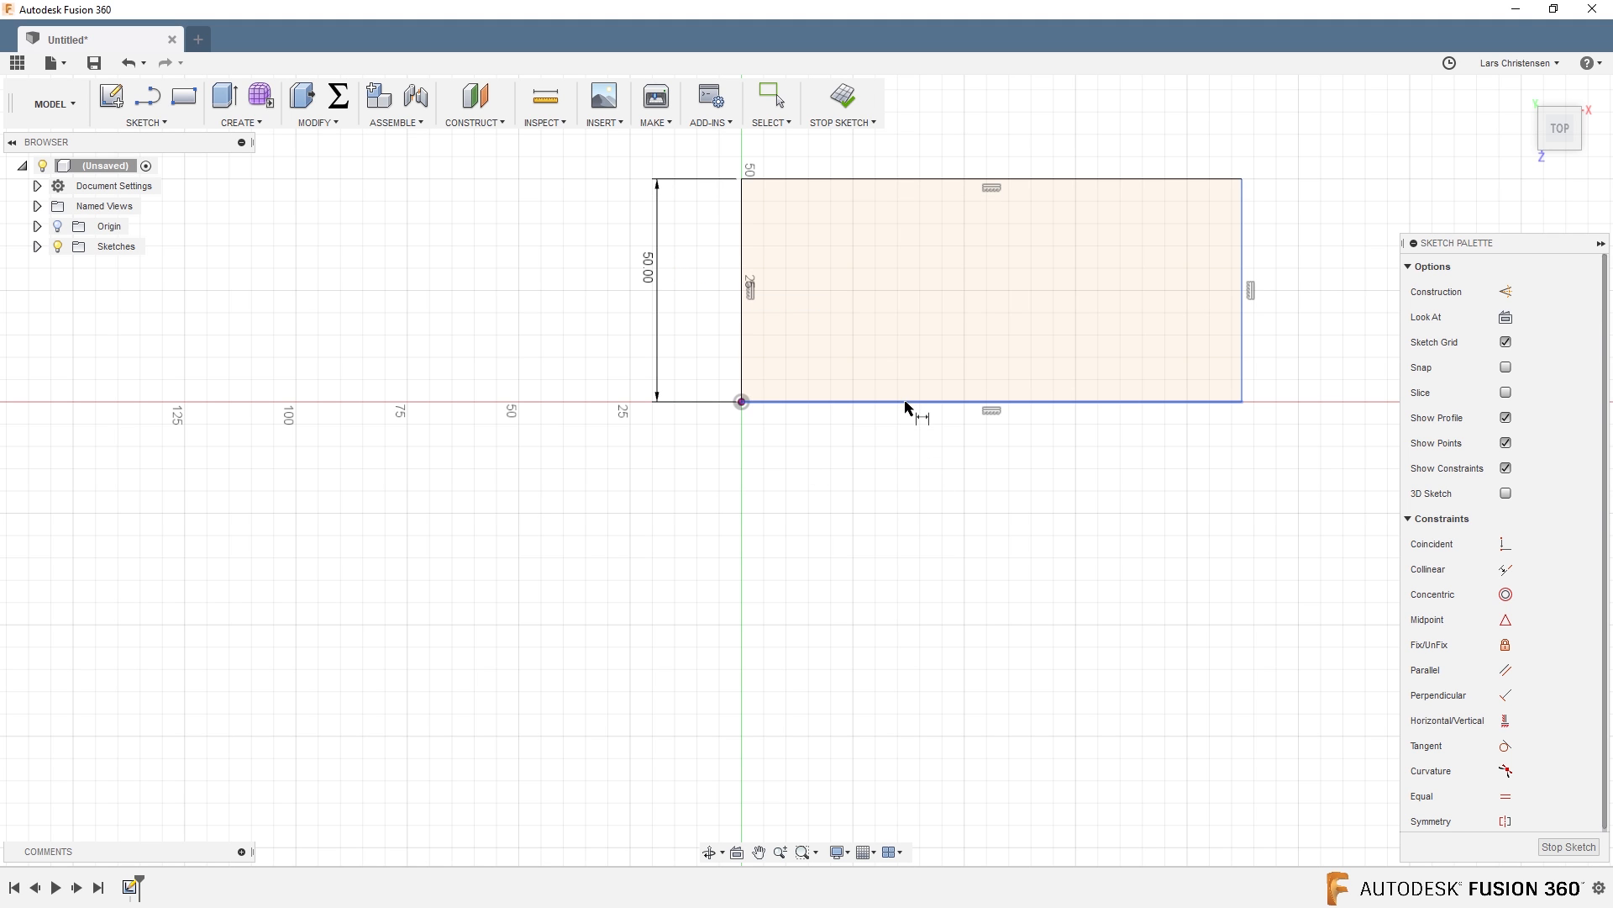
left_click(906, 402)
type("100")
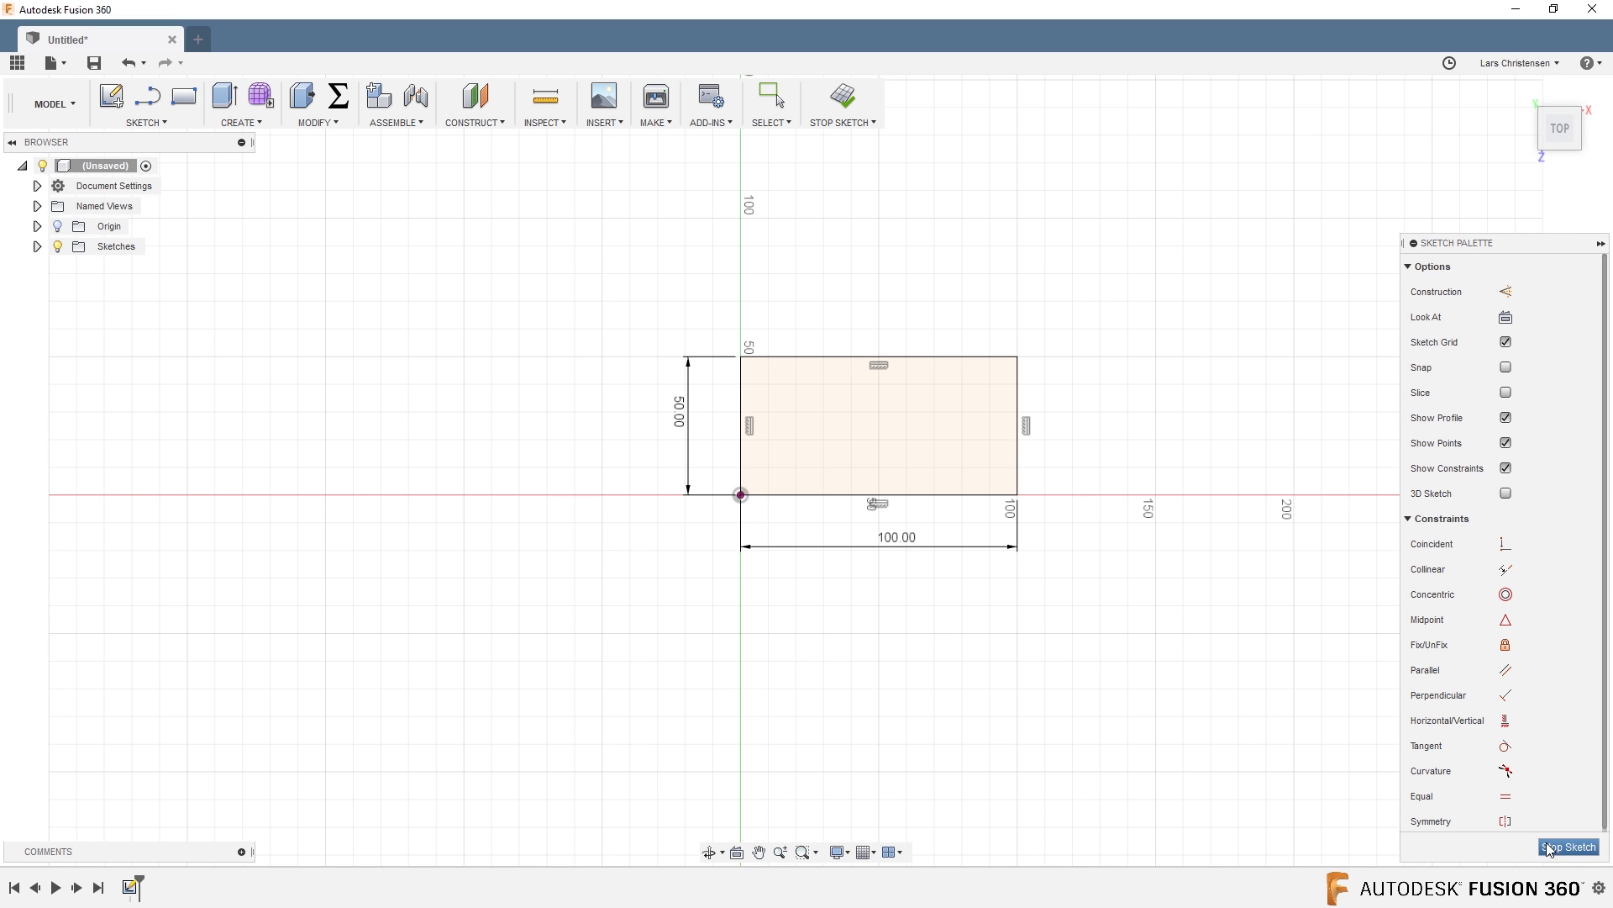
Finish the sketch and add an offset construction plane 75 mm above the ground plane.
left_click(1566, 845)
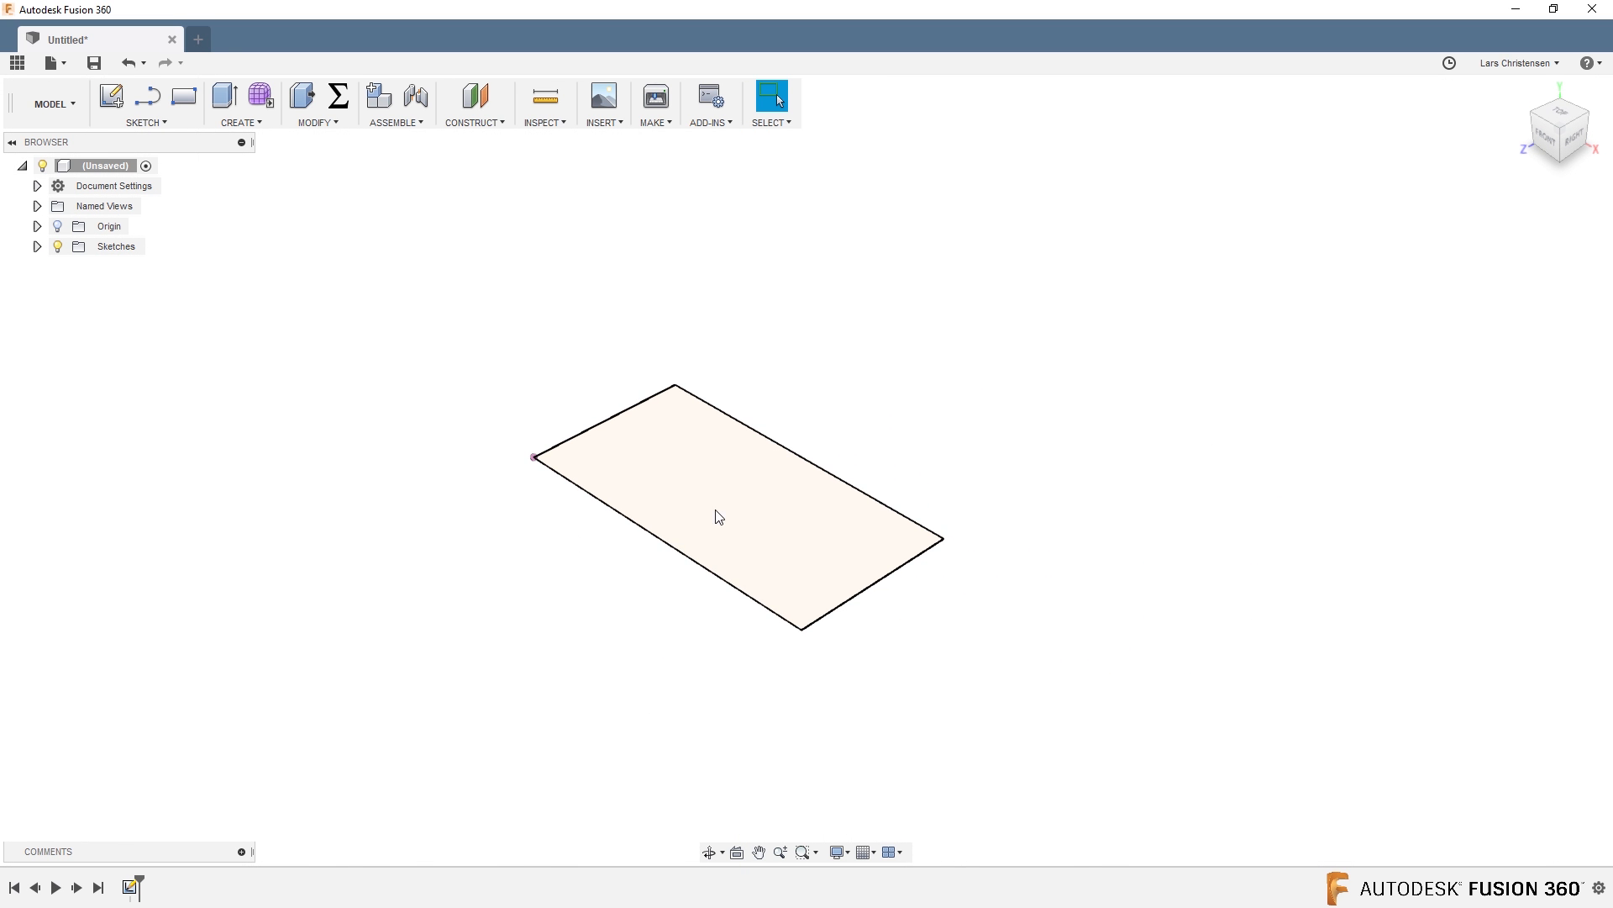
mouse_move(474, 97)
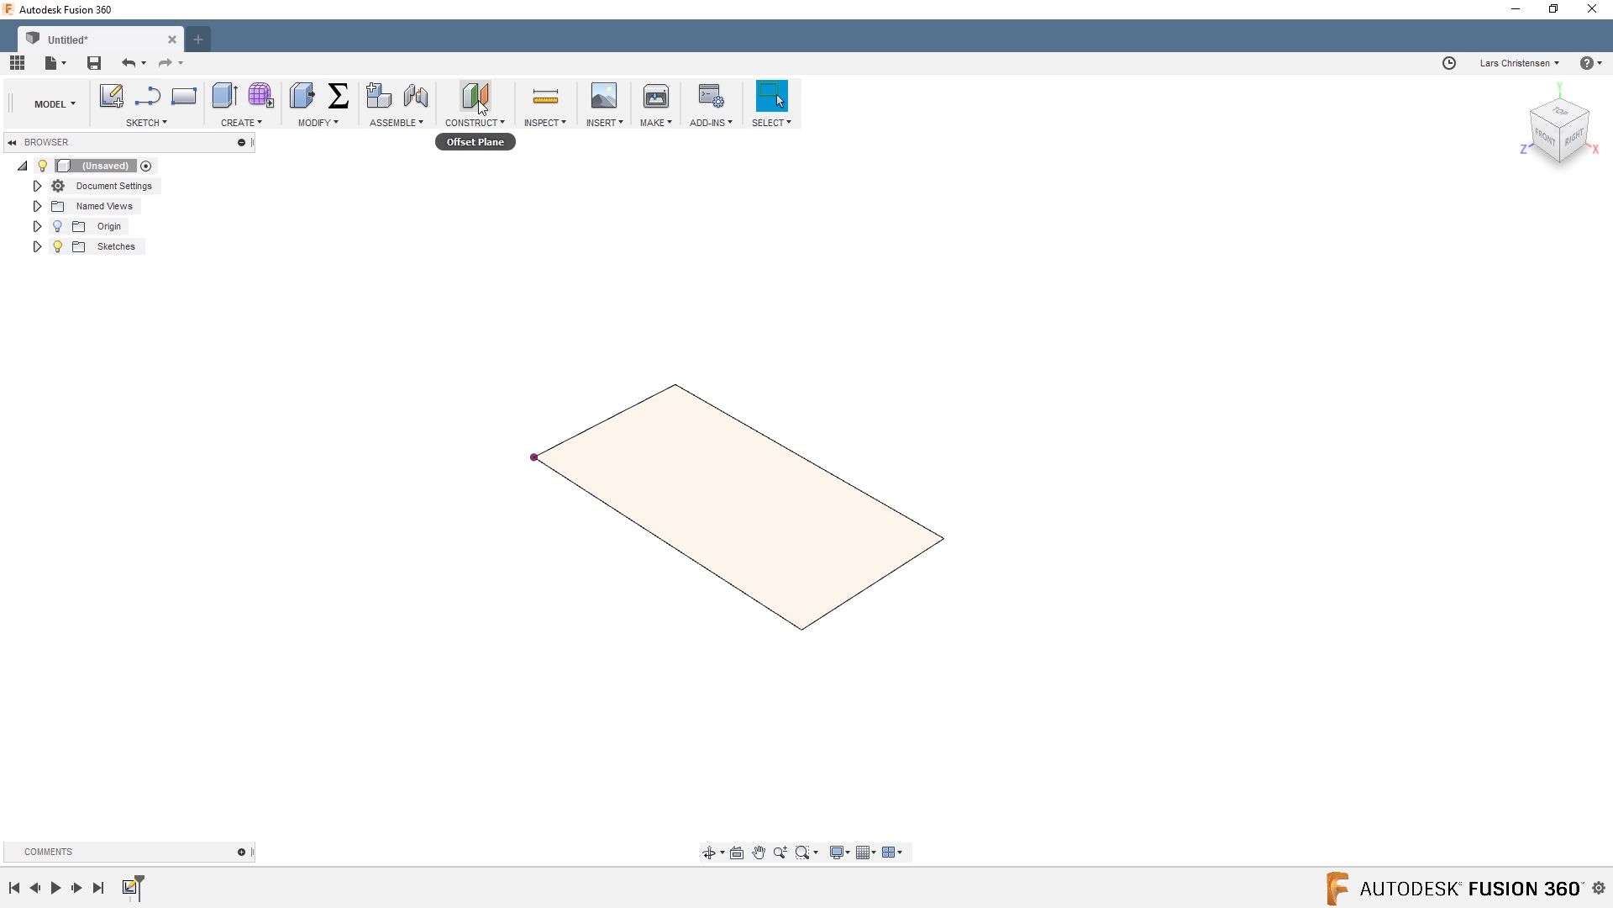
left_click(474, 95)
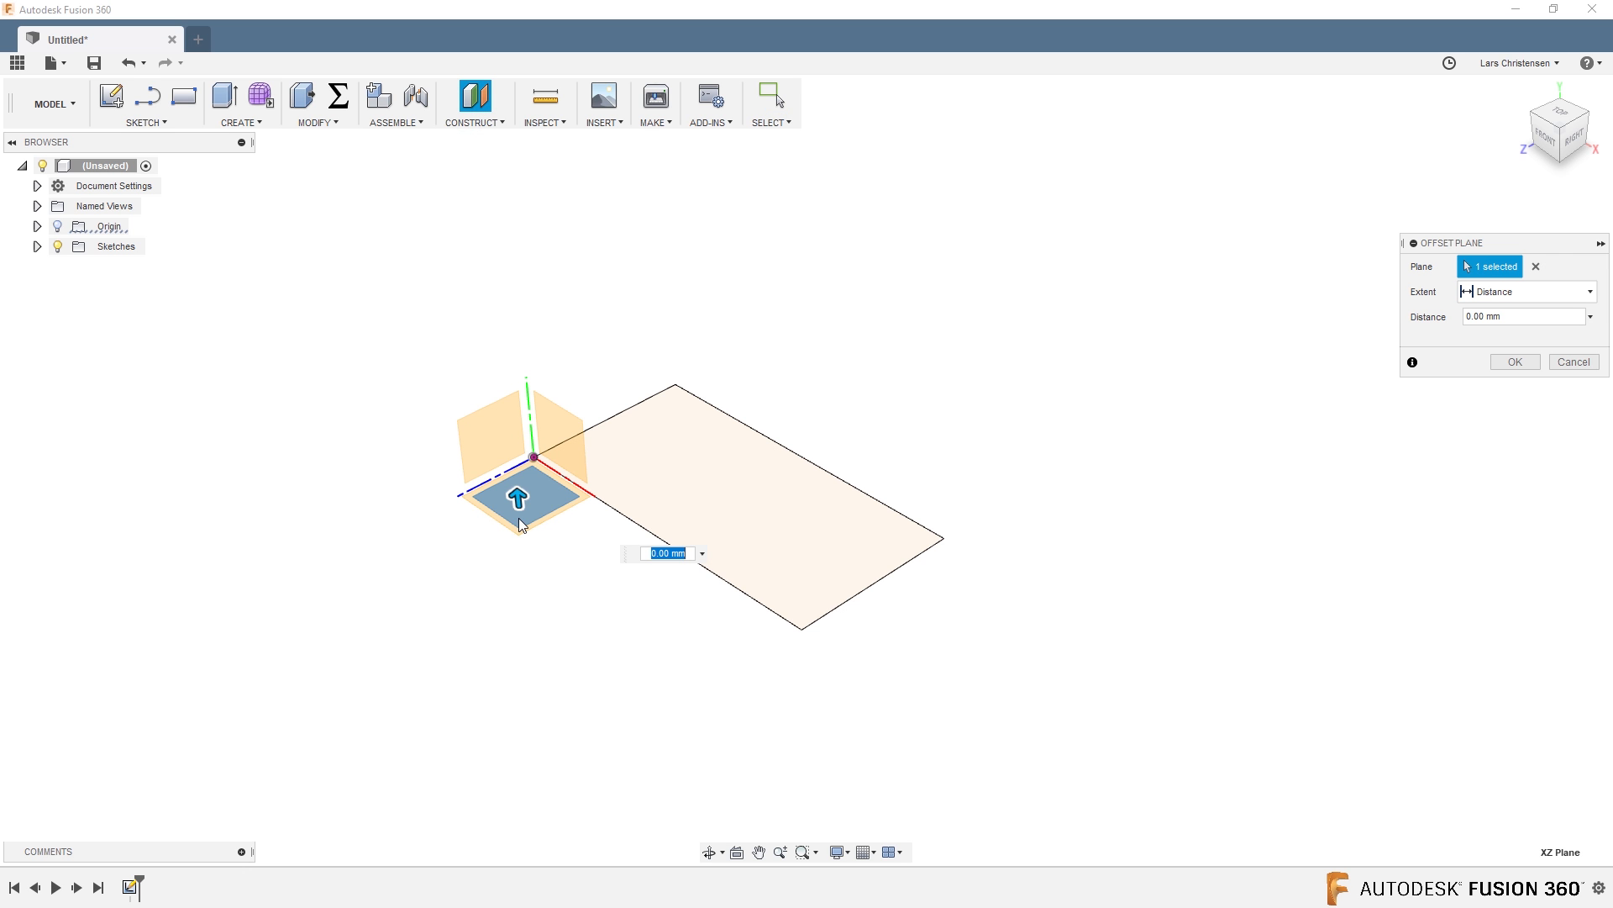
left_click_drag(516, 498, 487, 224)
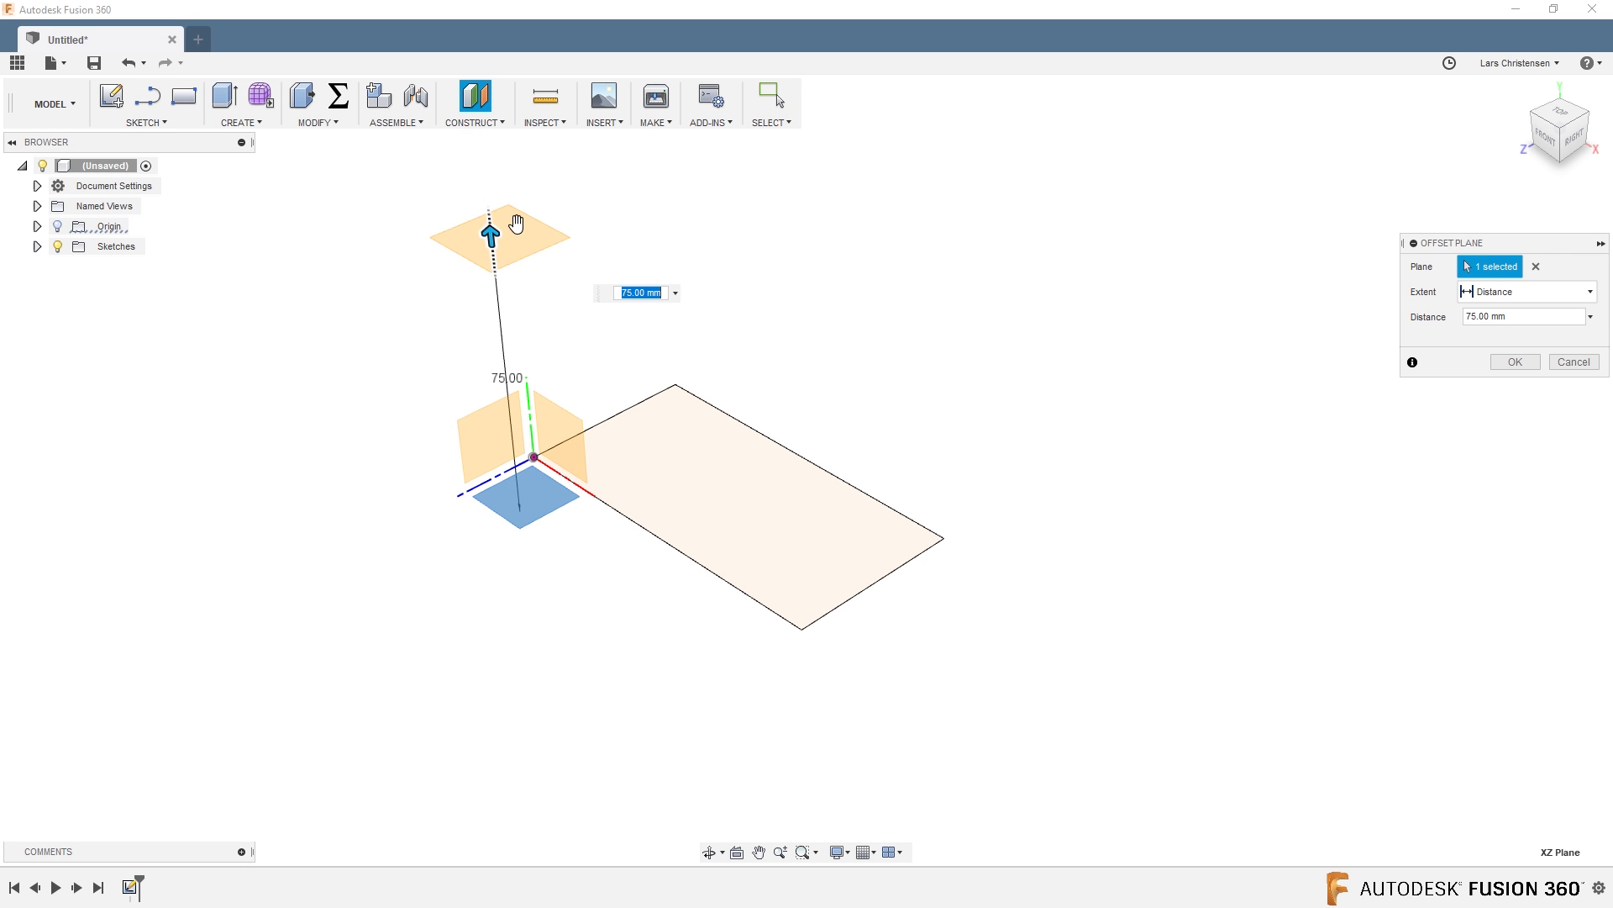
left_click(1513, 361)
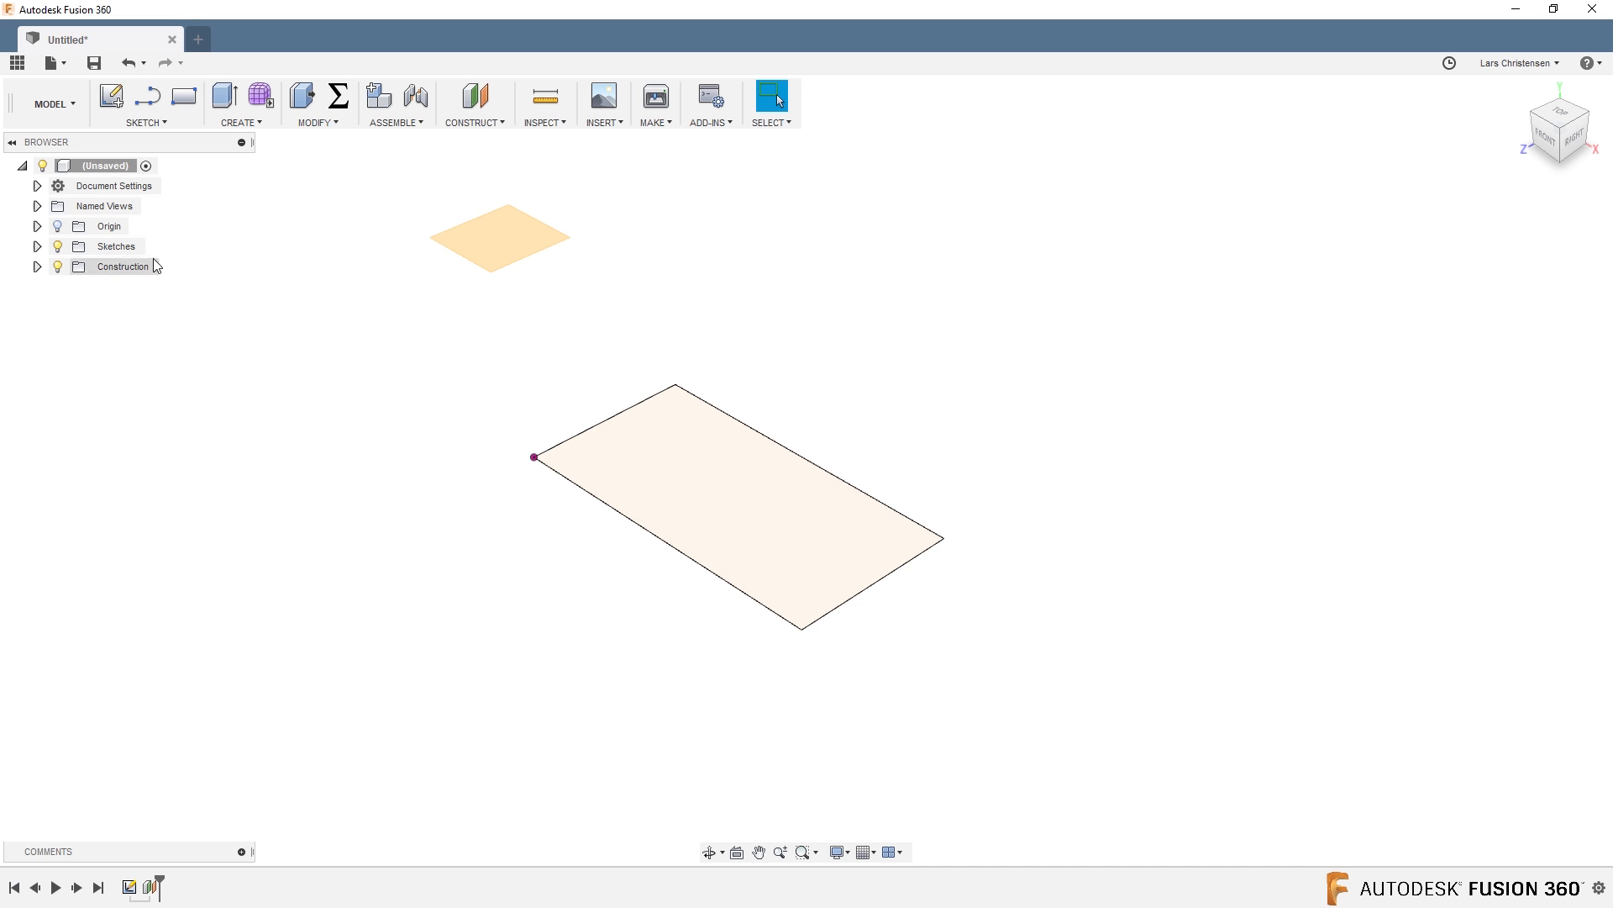
Project the four rectangle edges into a new sketch on the 75 mm offset plane.
left_click(501, 239)
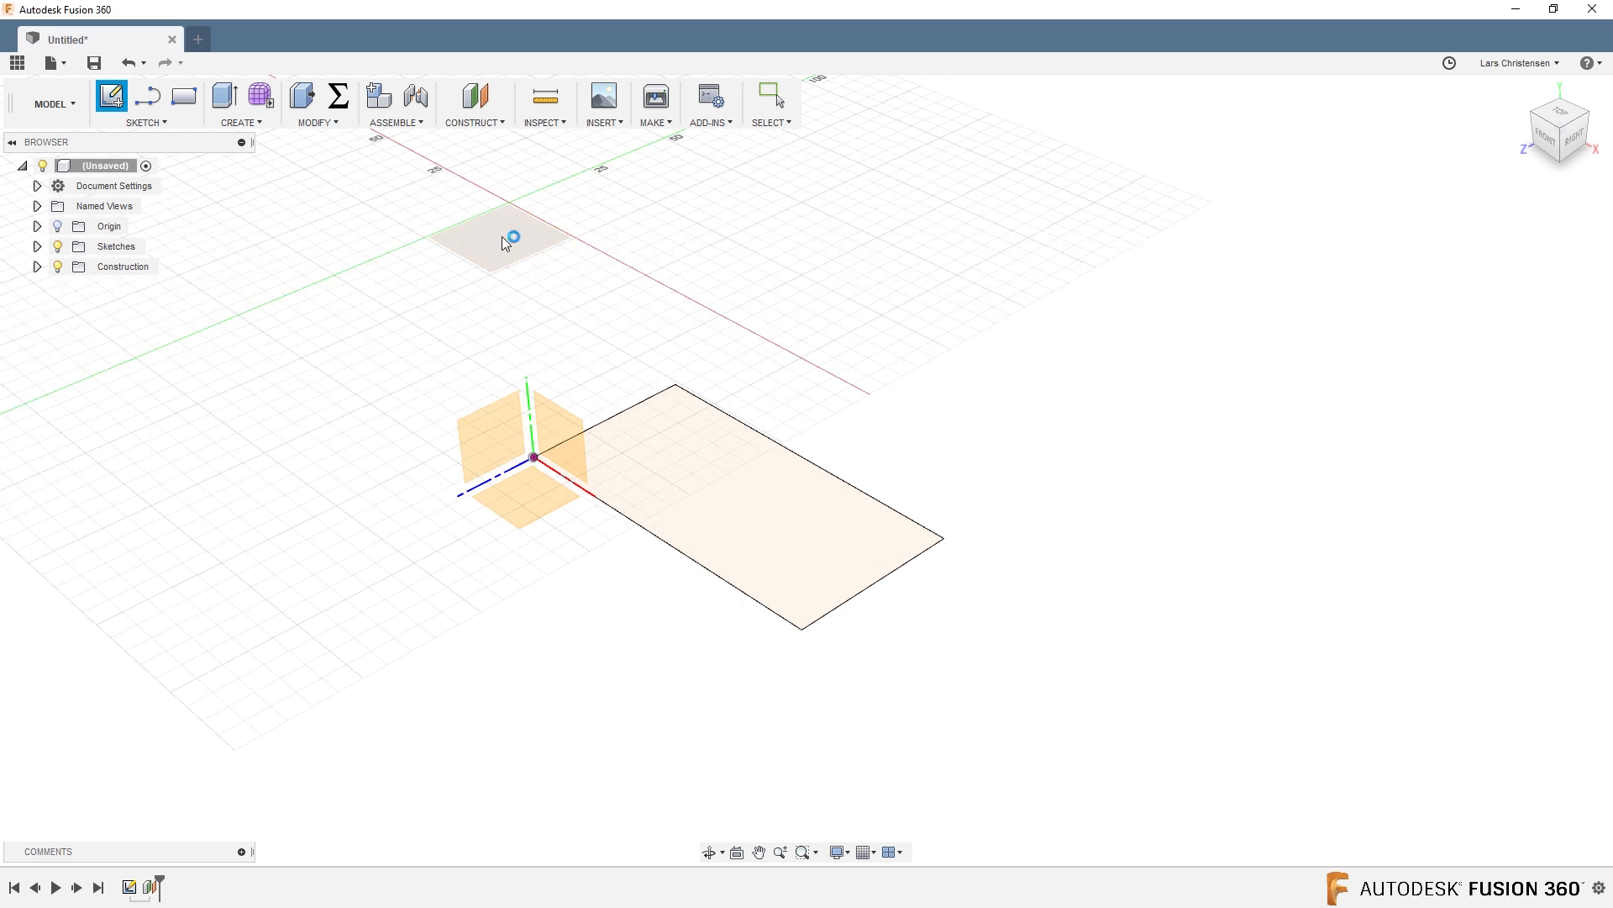
left_click(509, 239)
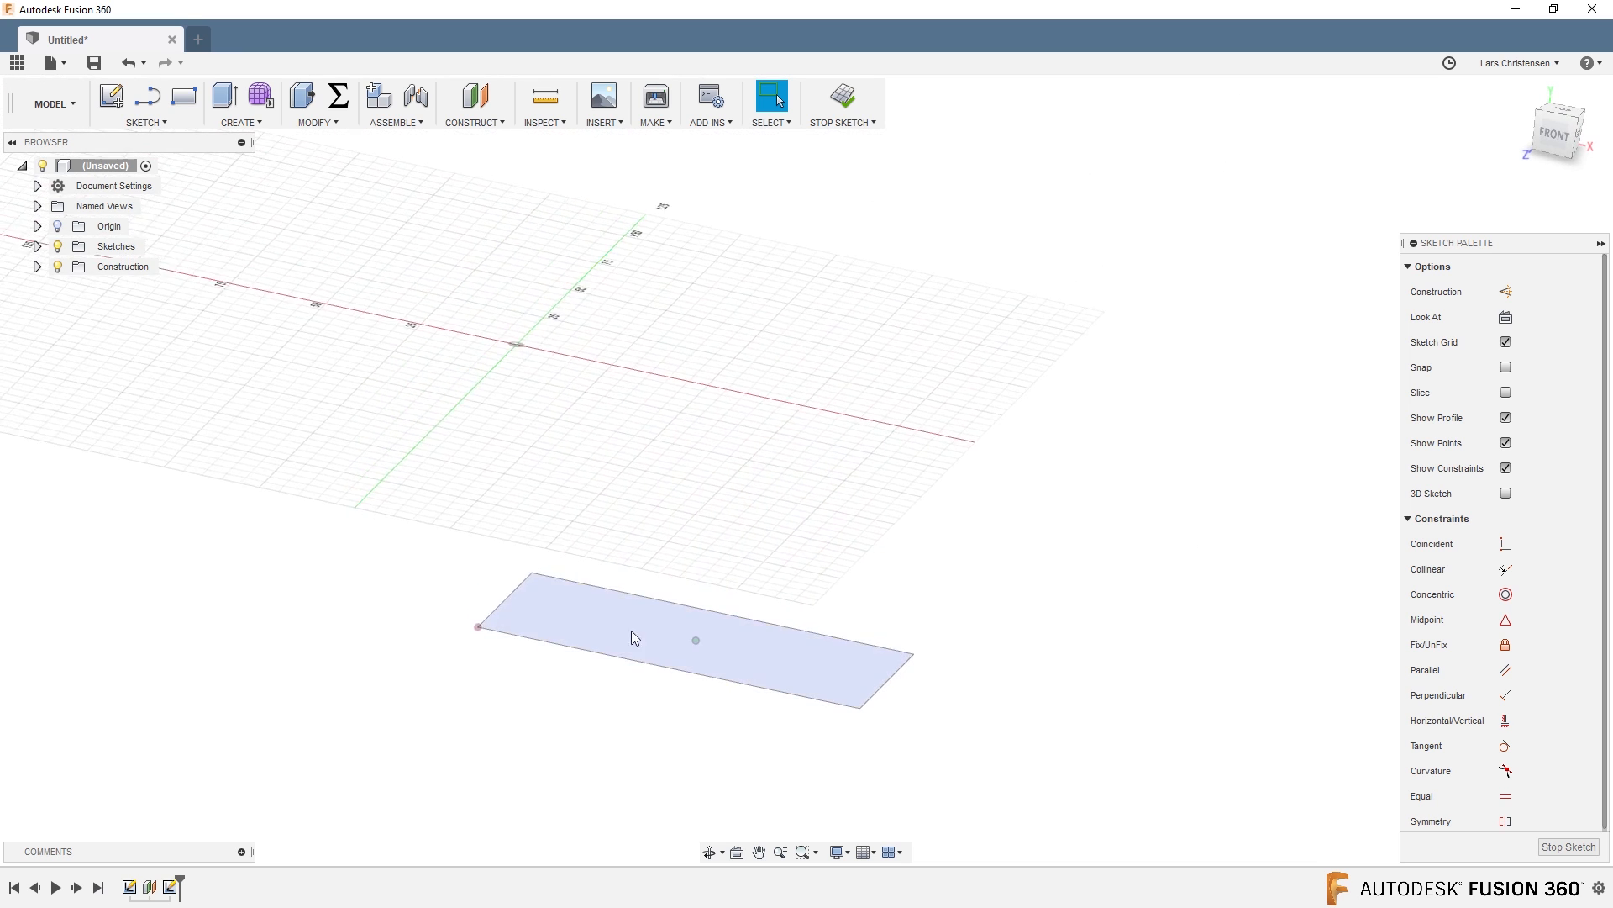
left_click(144, 105)
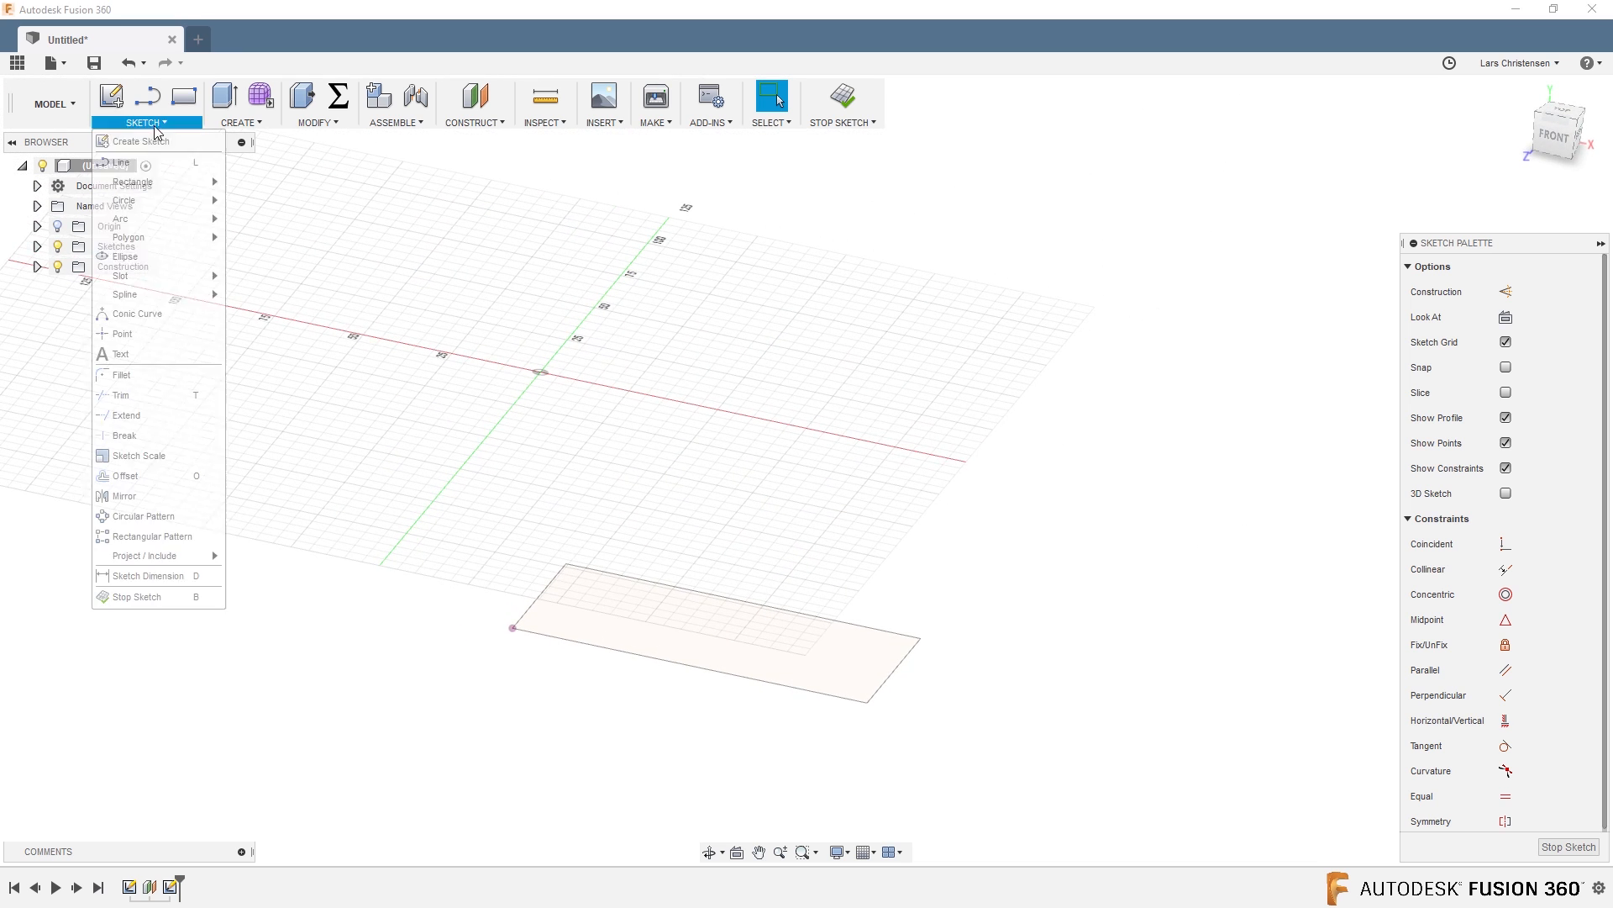
mouse_move(144, 555)
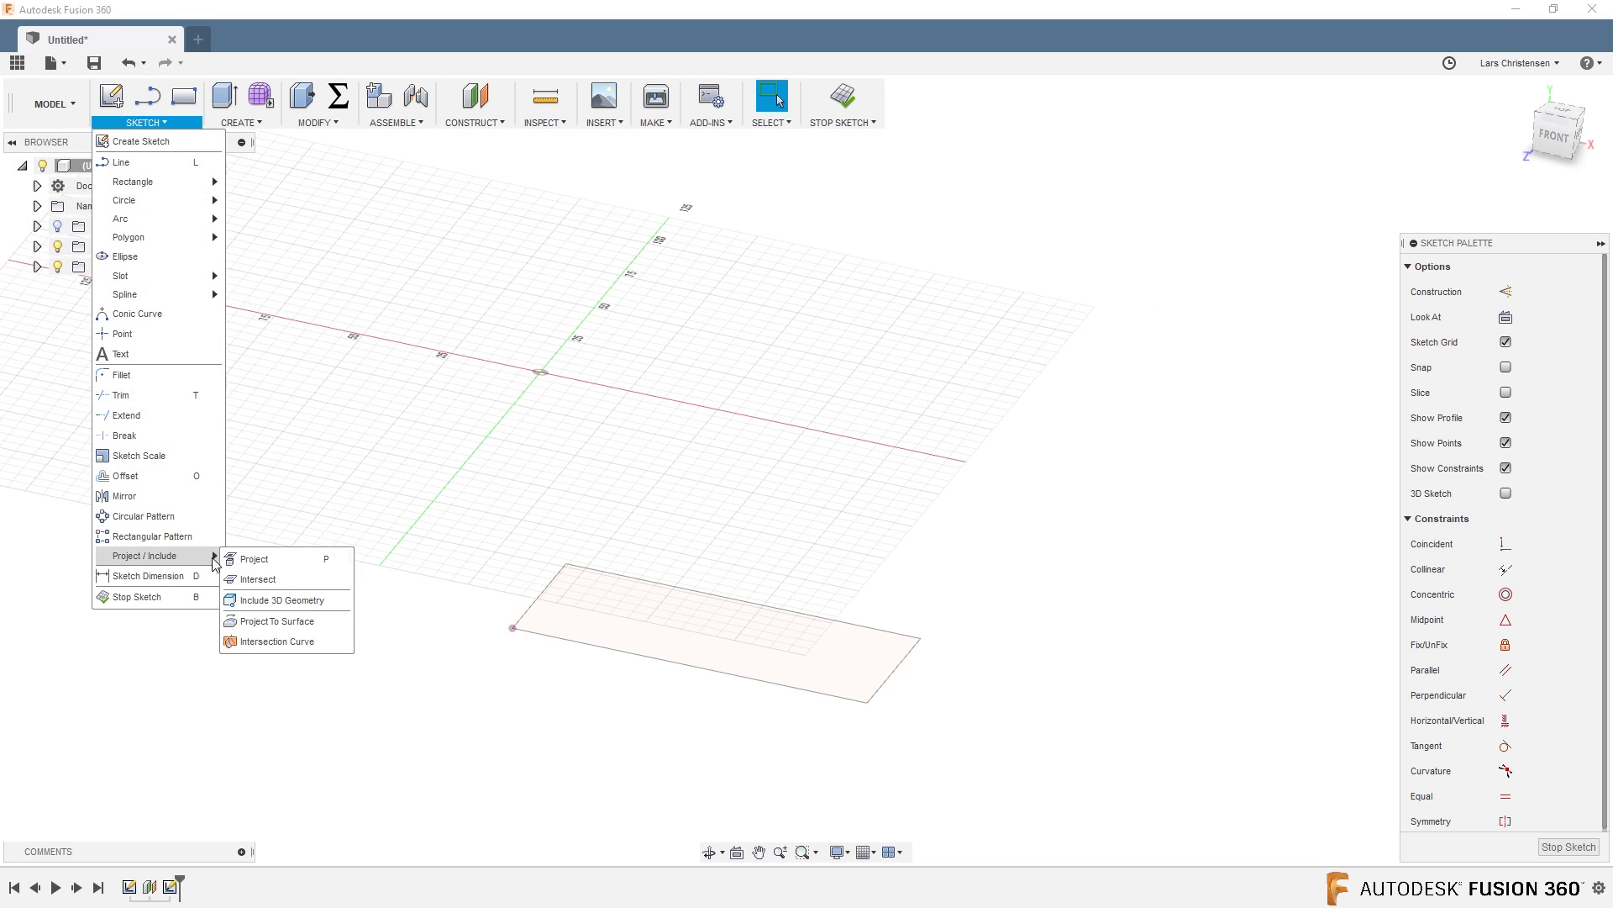
mouse_move(254, 558)
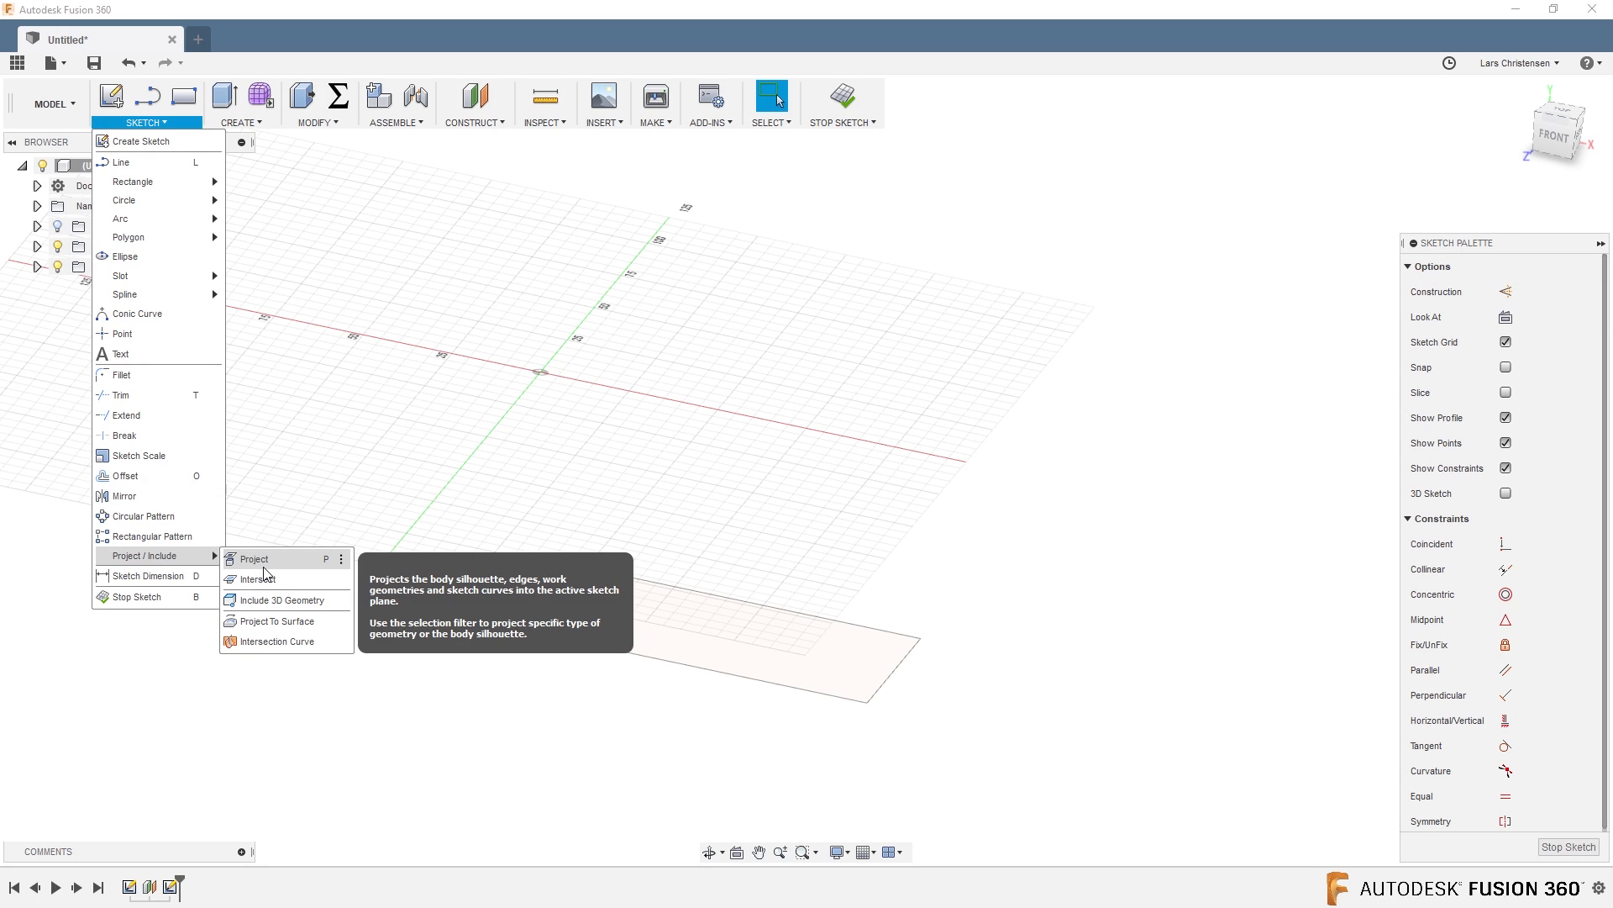
left_click(252, 558)
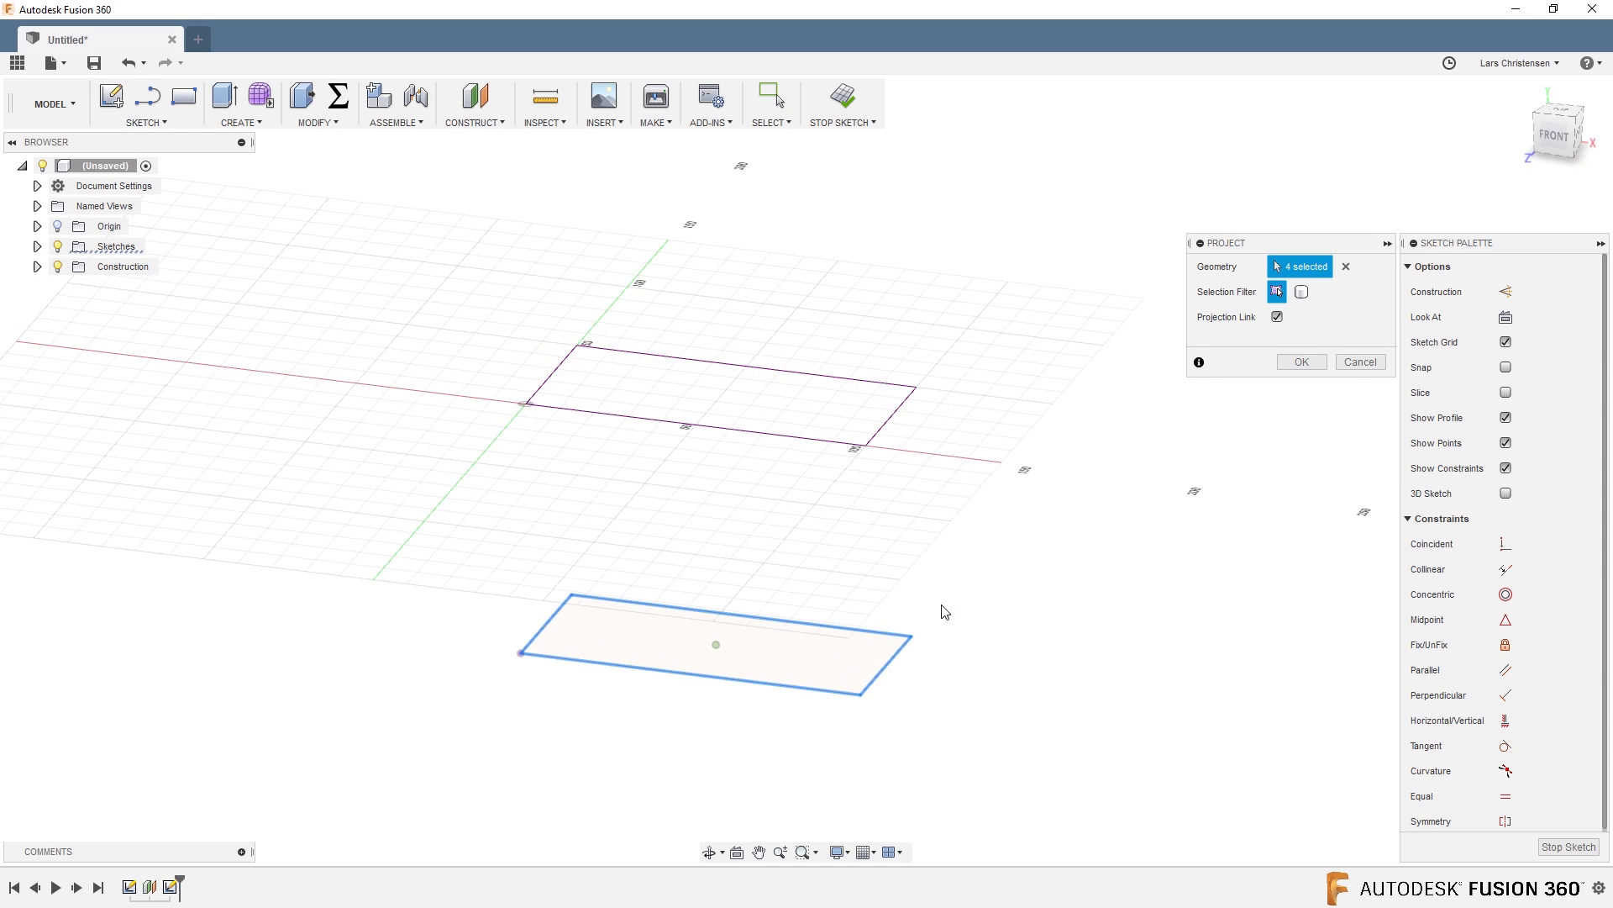
left_click(1301, 362)
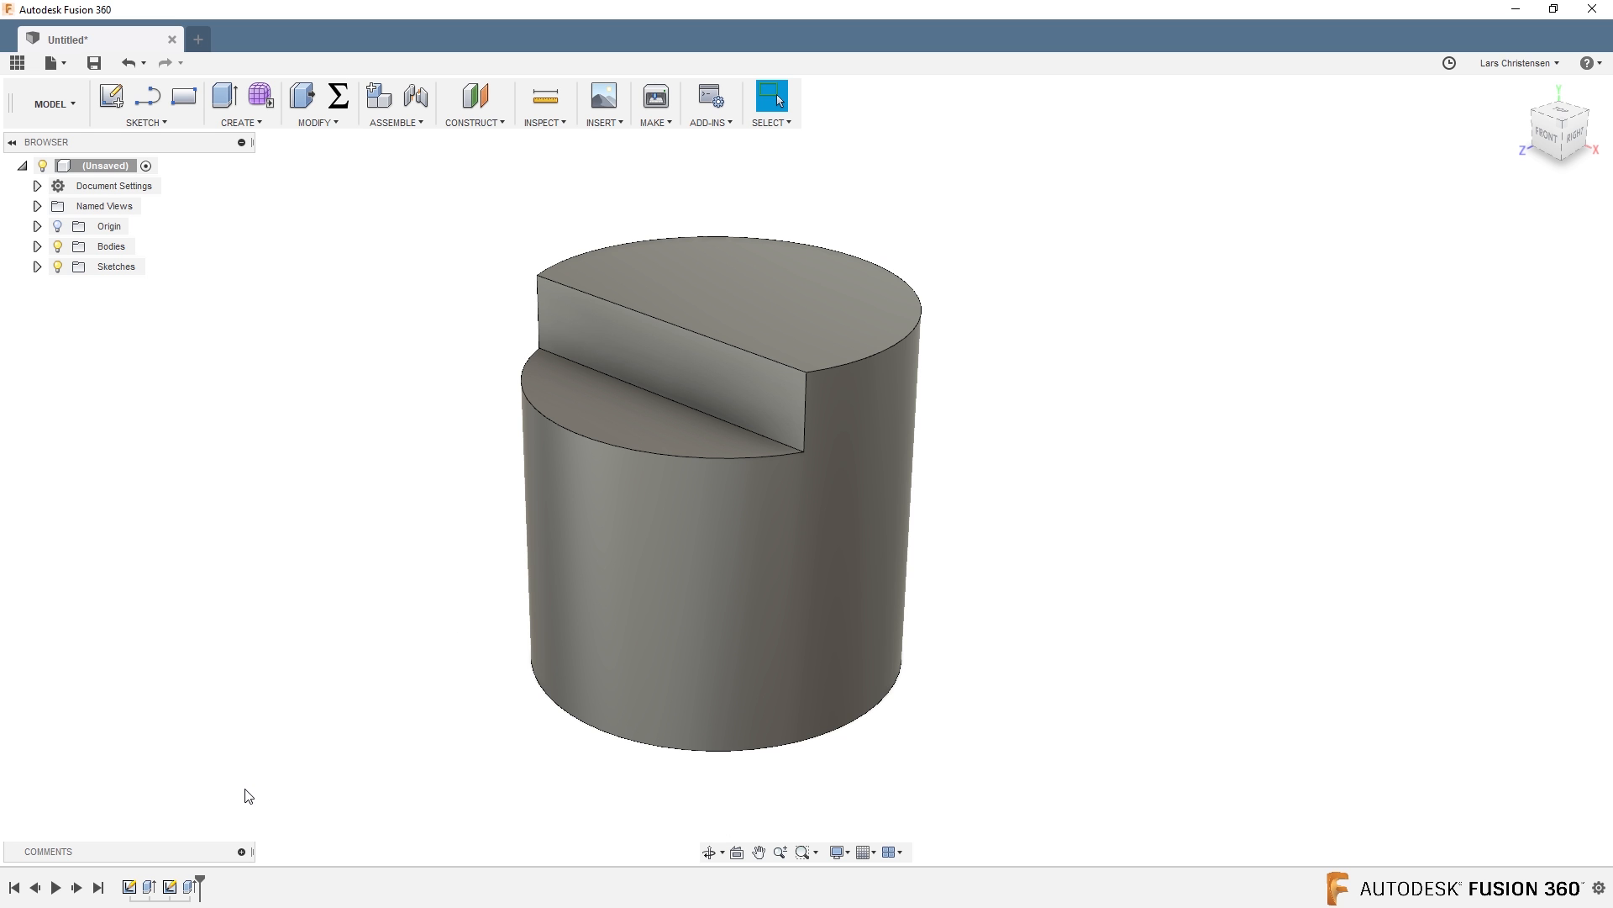
Roll back the notch cut in the timeline so only the plain cylinder remains.
left_click(168, 887)
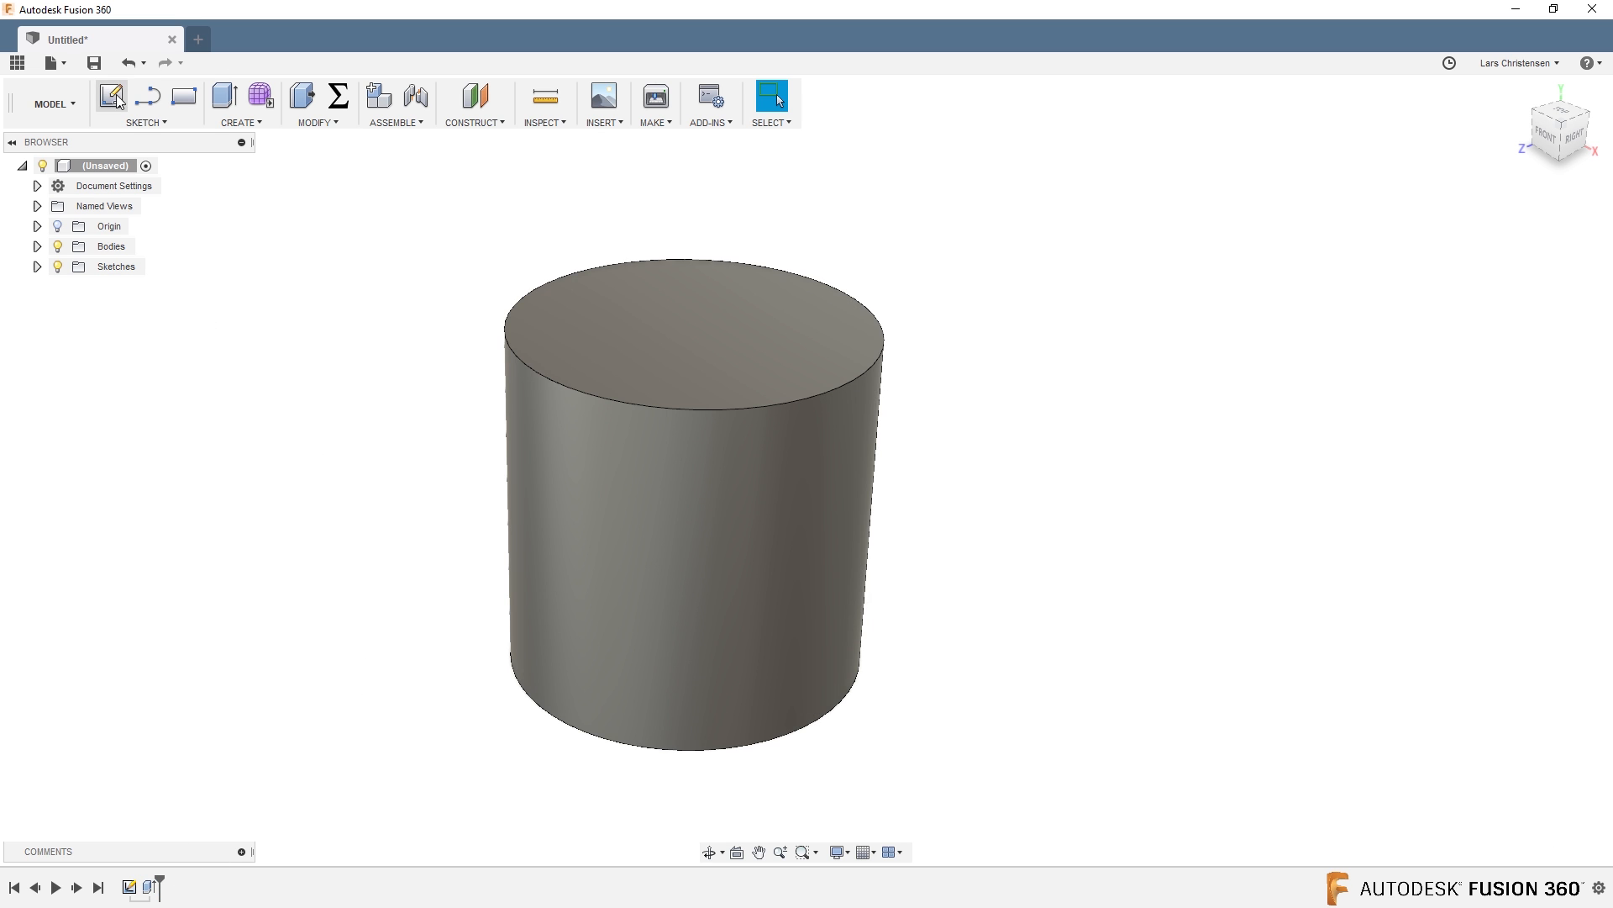
Project the cylinder's top edge as a line into a new side-plane sketch.
left_click(111, 96)
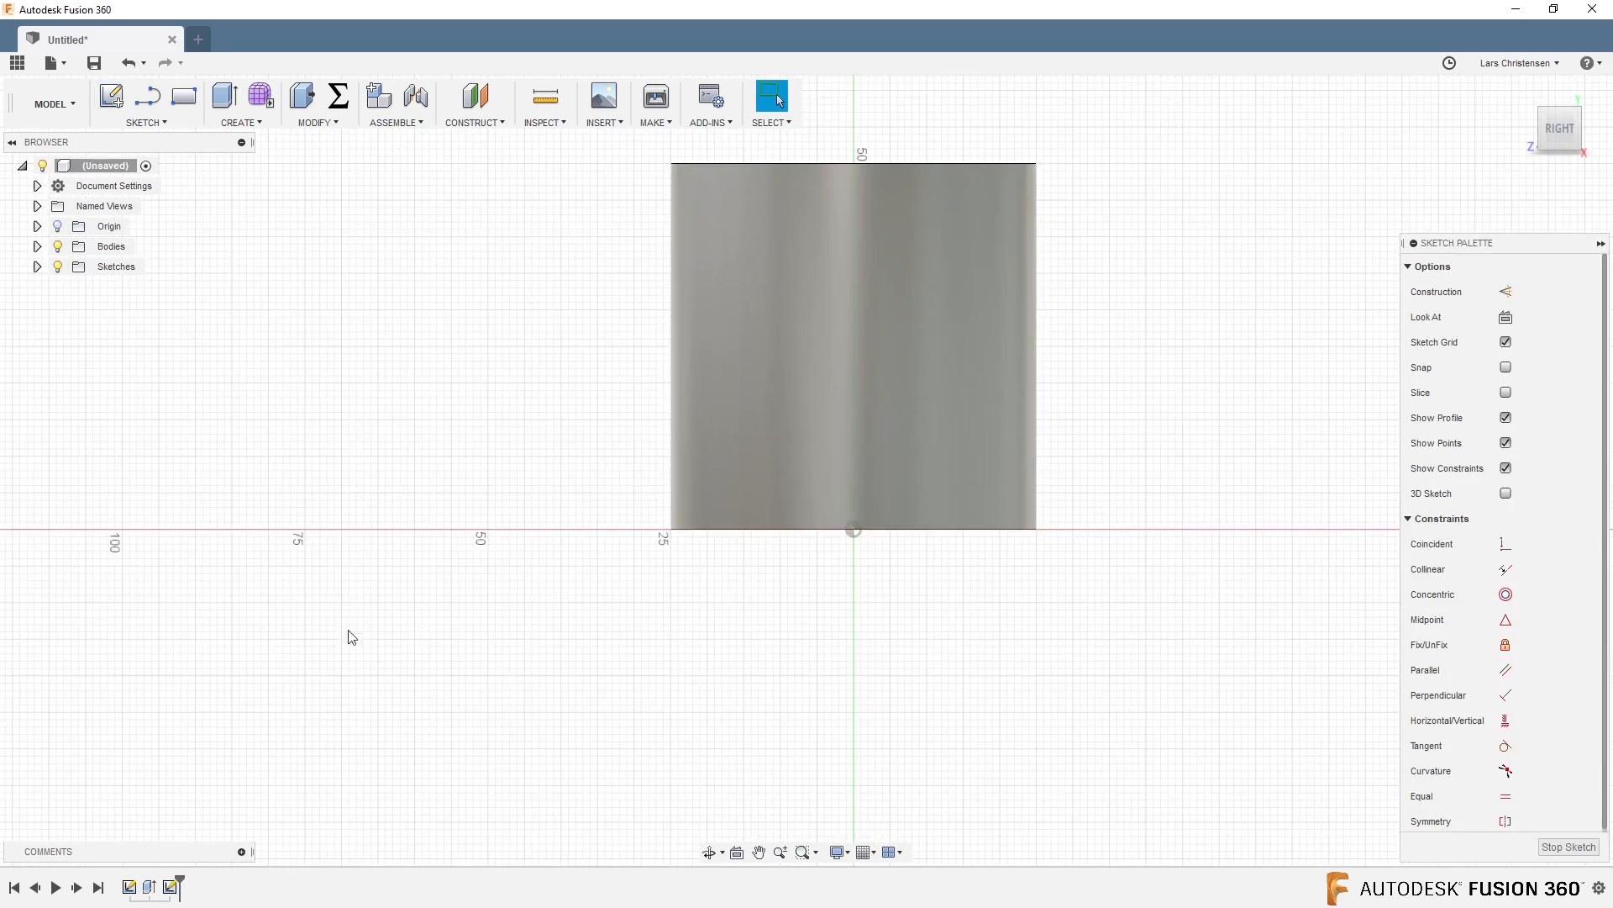
left_click(183, 95)
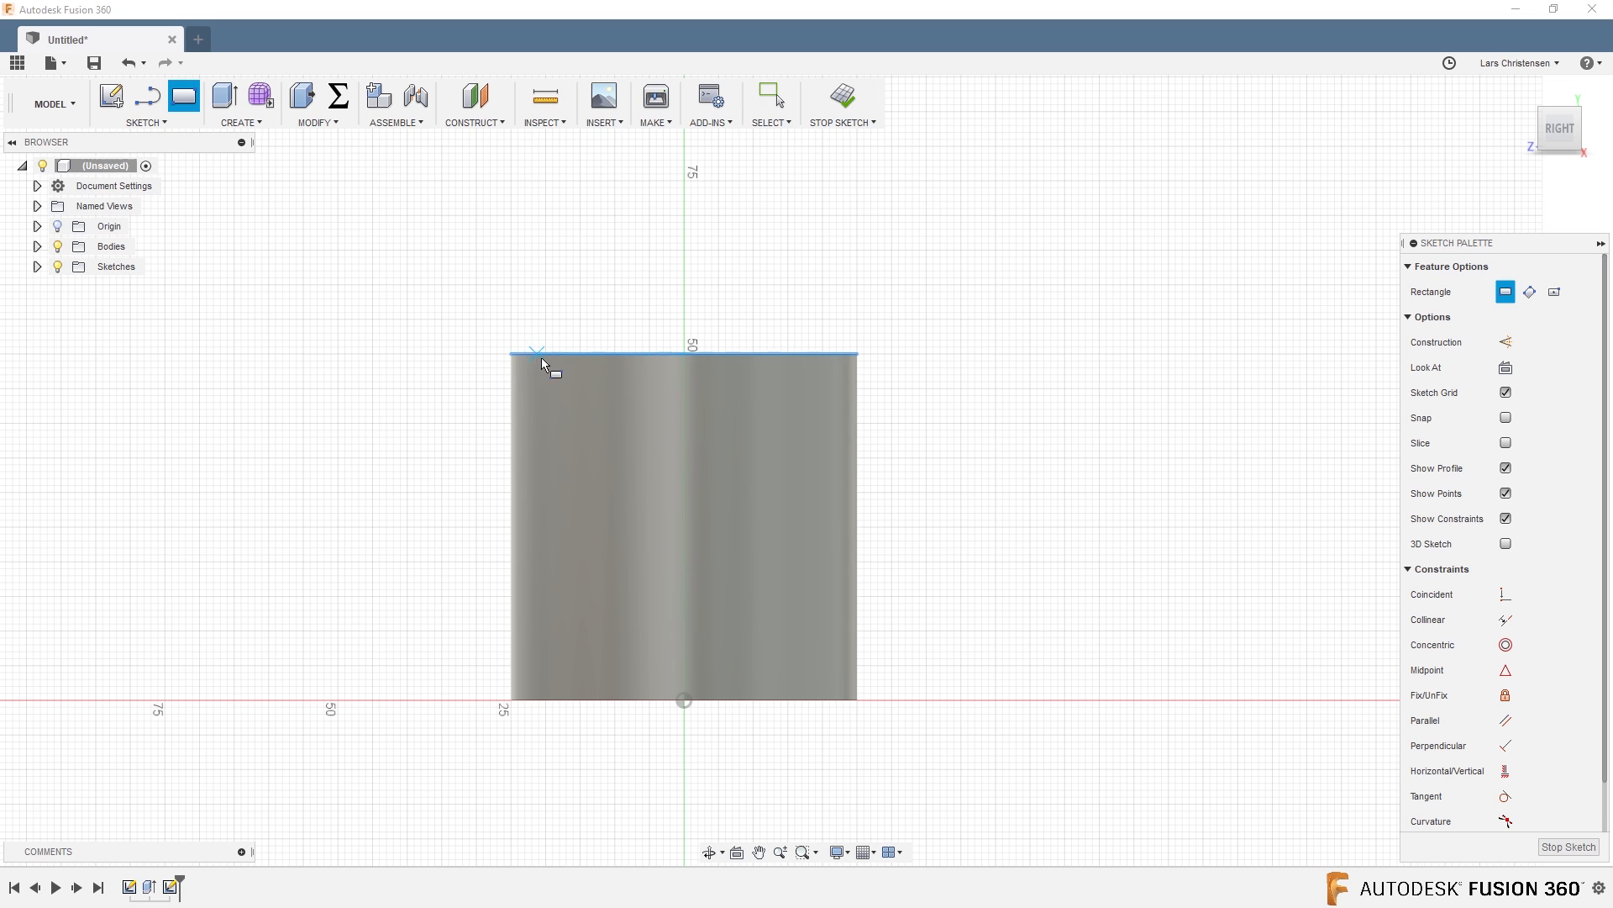
mouse_move(854, 360)
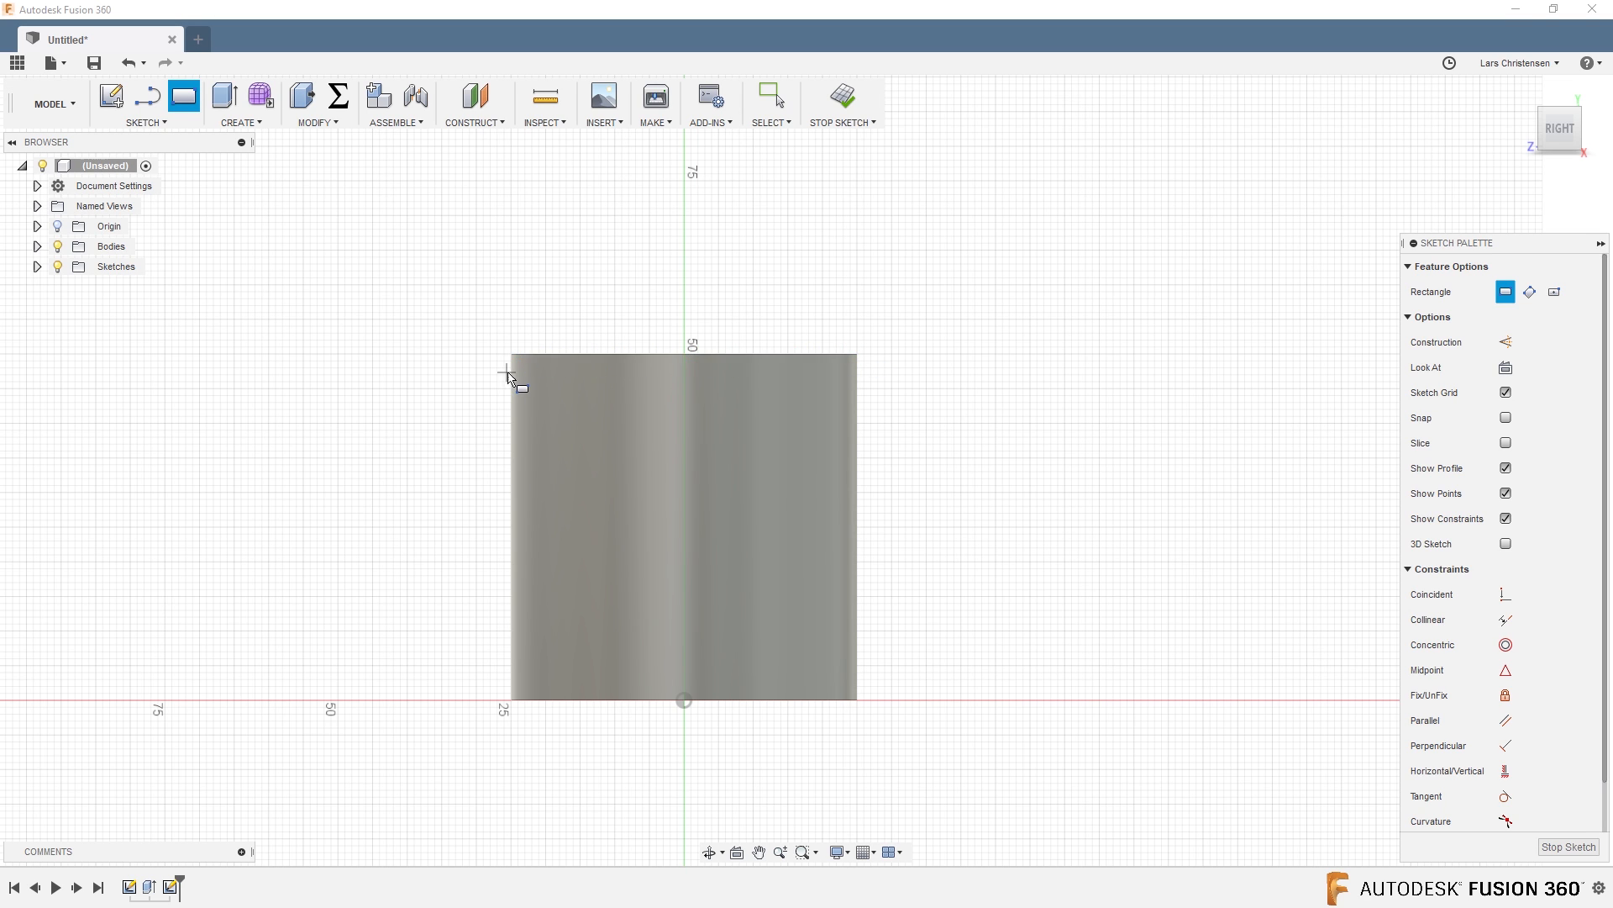
mouse_move(479, 427)
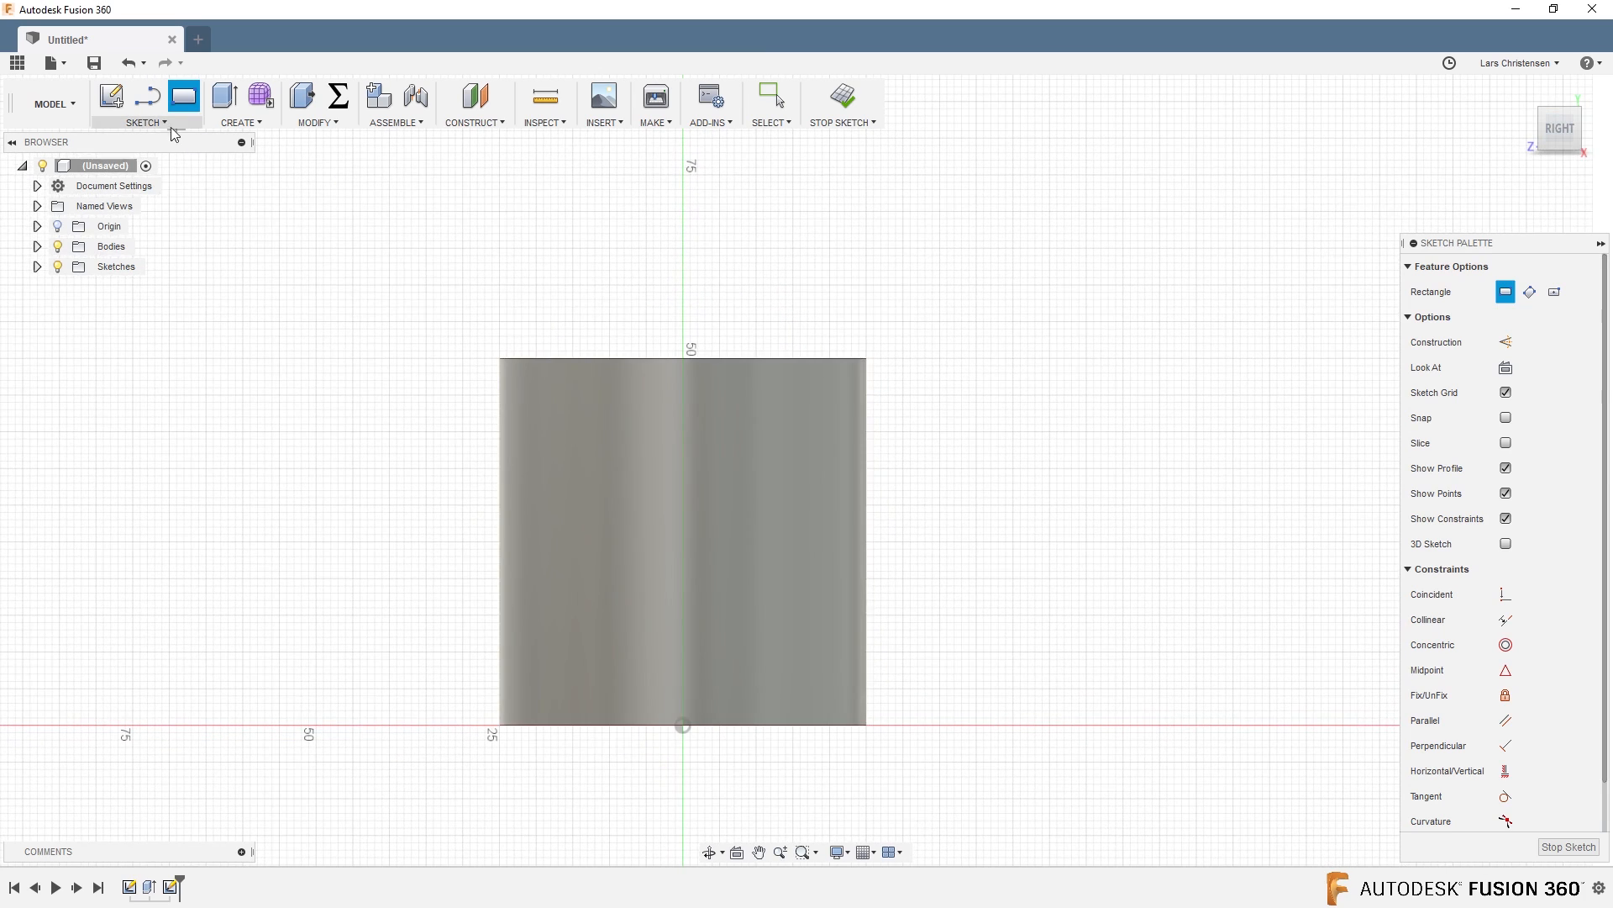
left_click(144, 121)
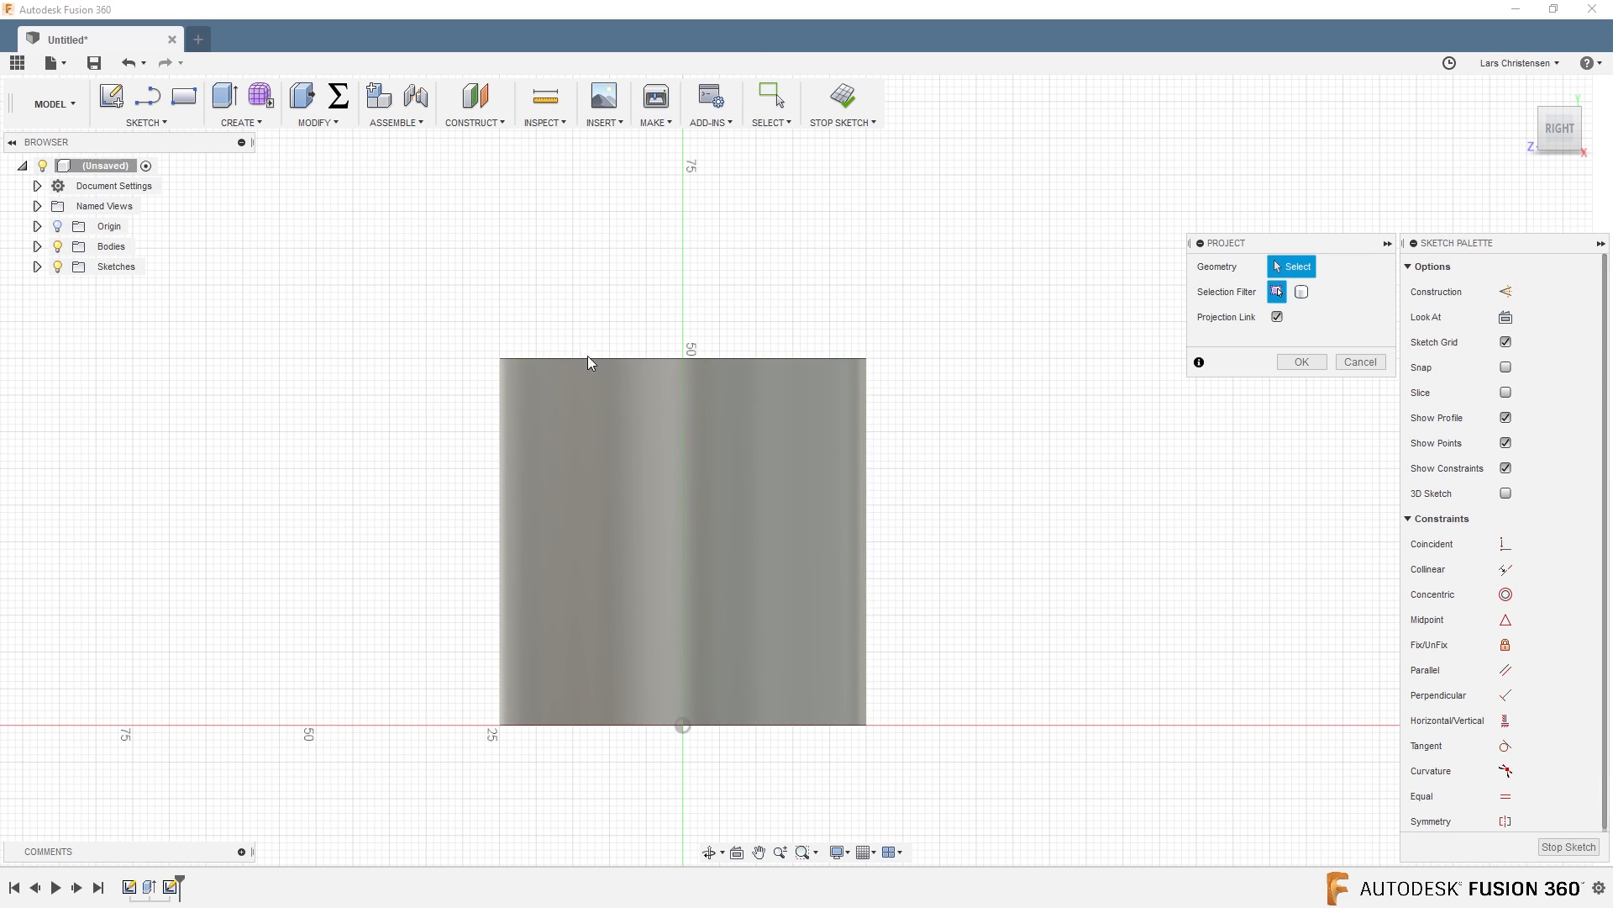
left_click(682, 360)
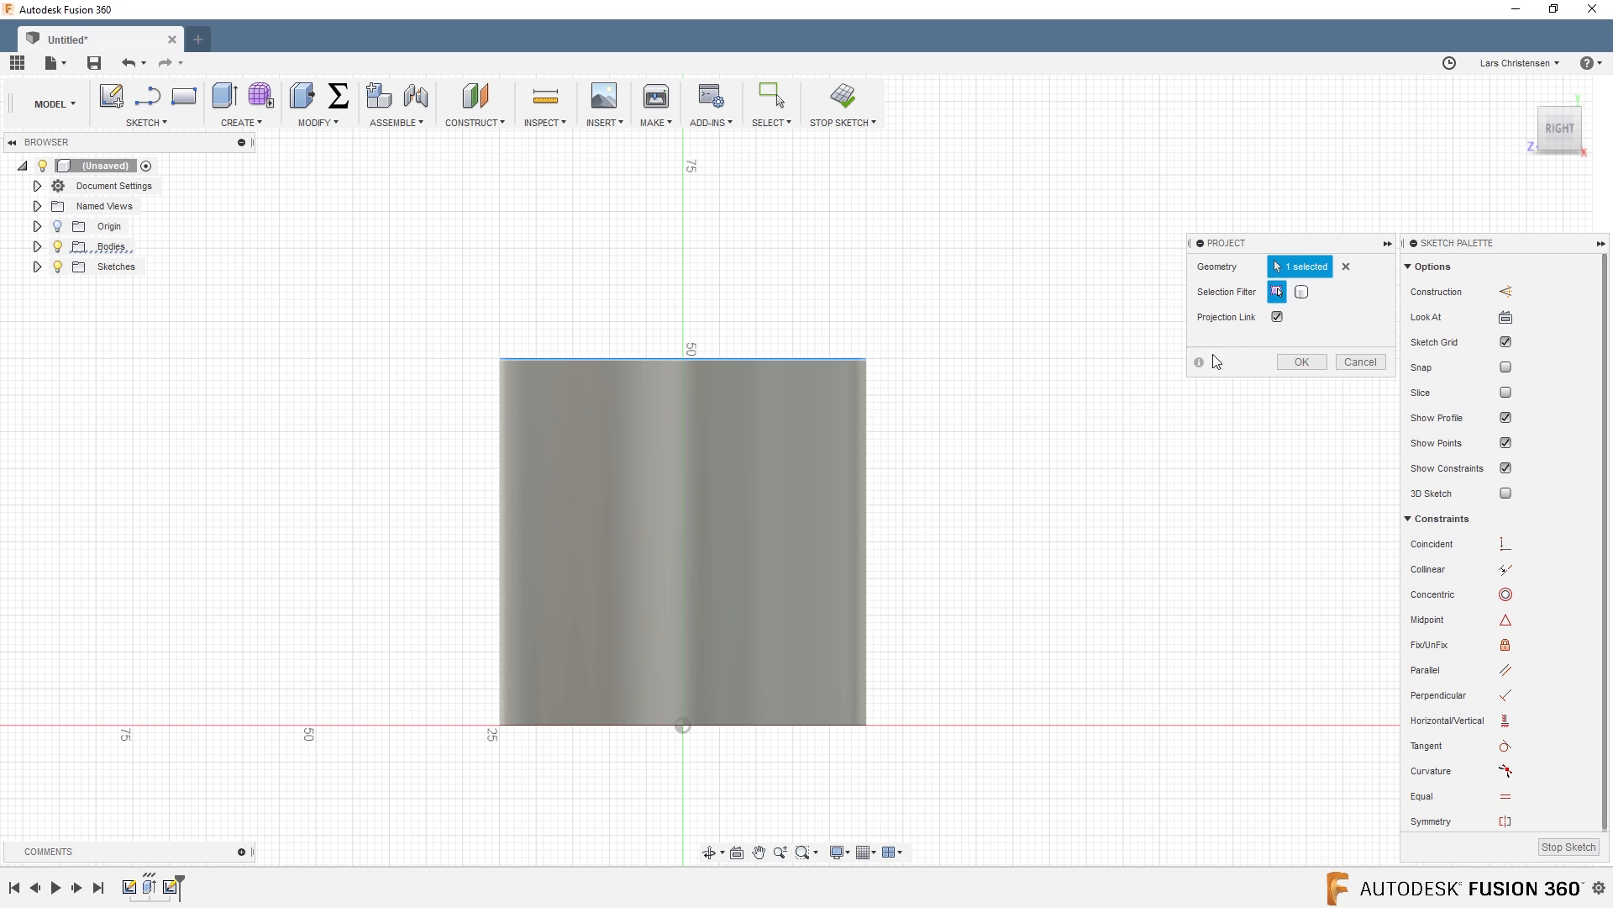
left_click(1299, 361)
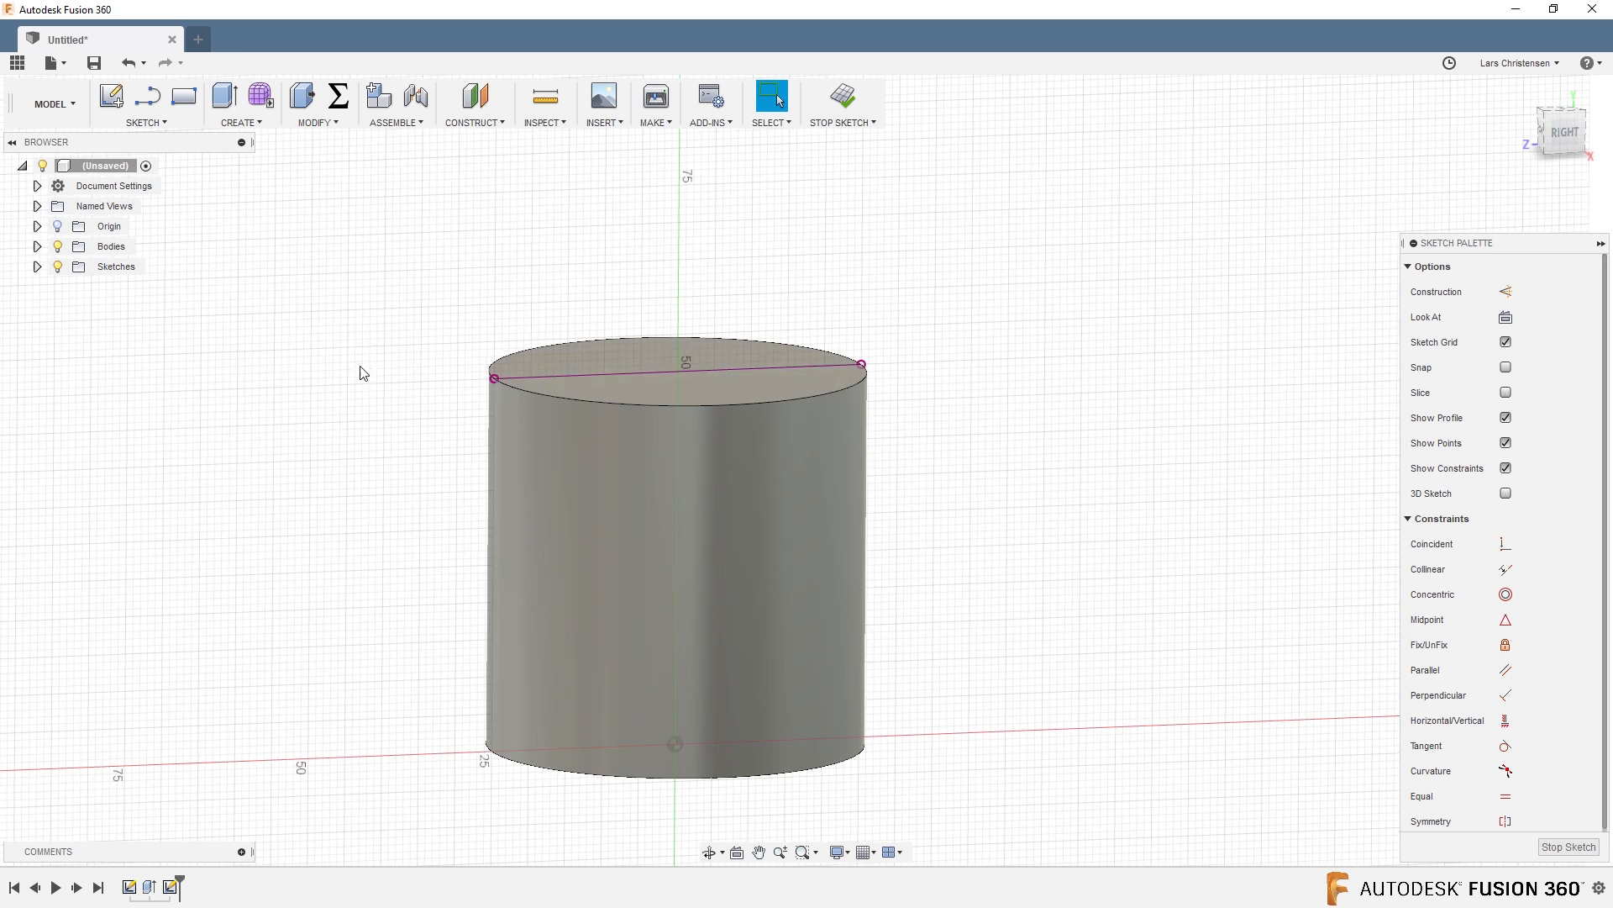
Extrude the small rectangle profile to cut a step across the cylinder's top.
left_click(184, 96)
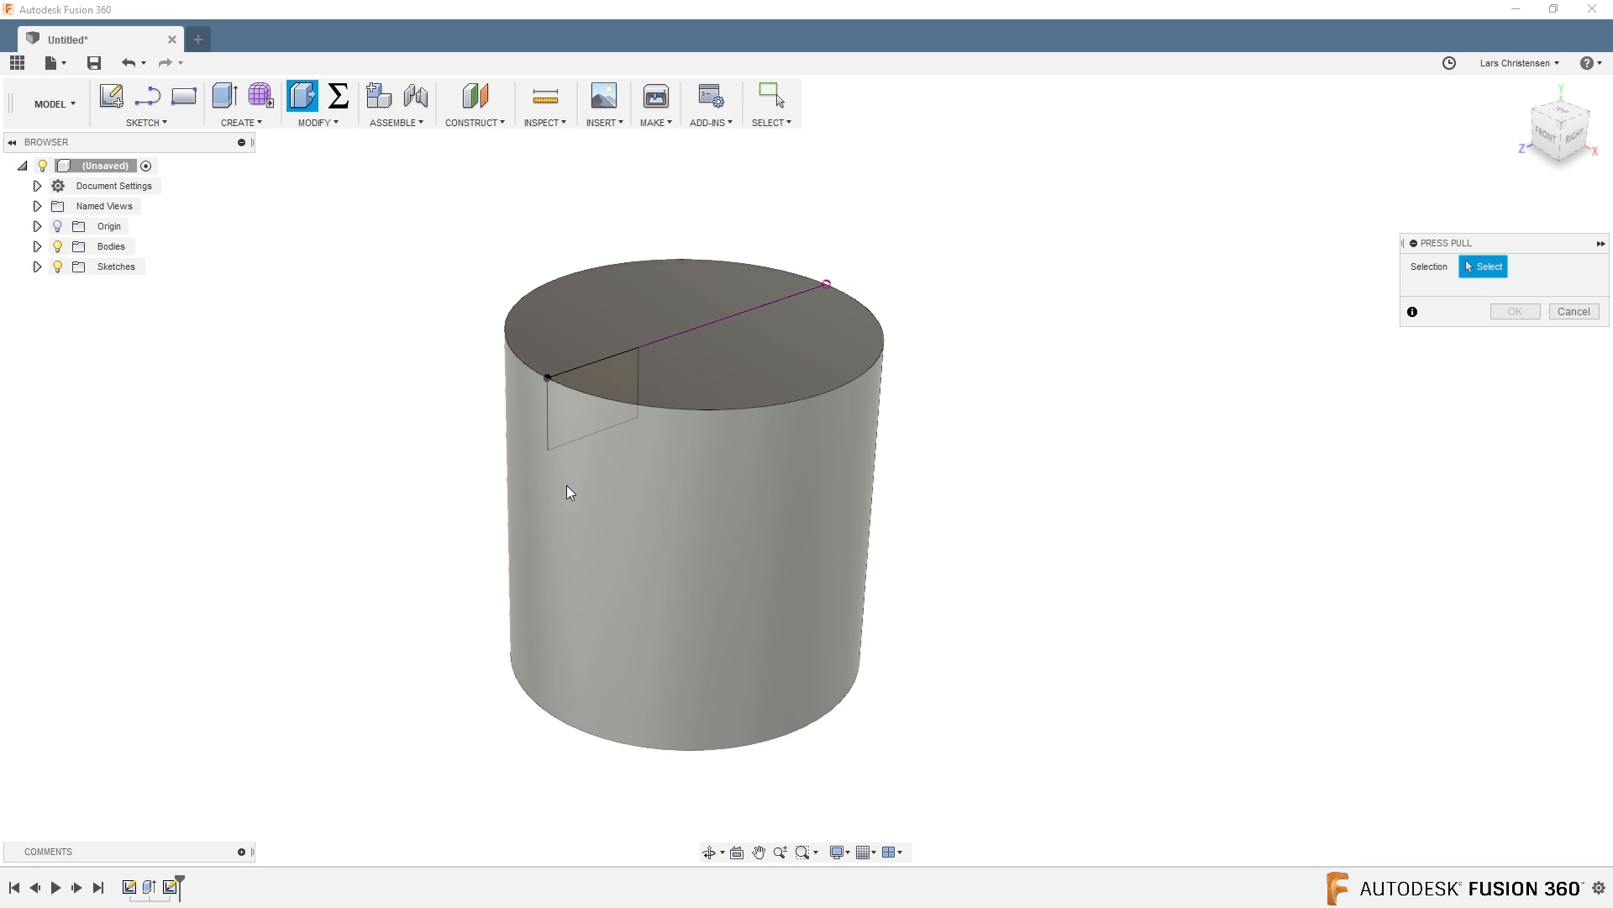
mouse_move(580, 420)
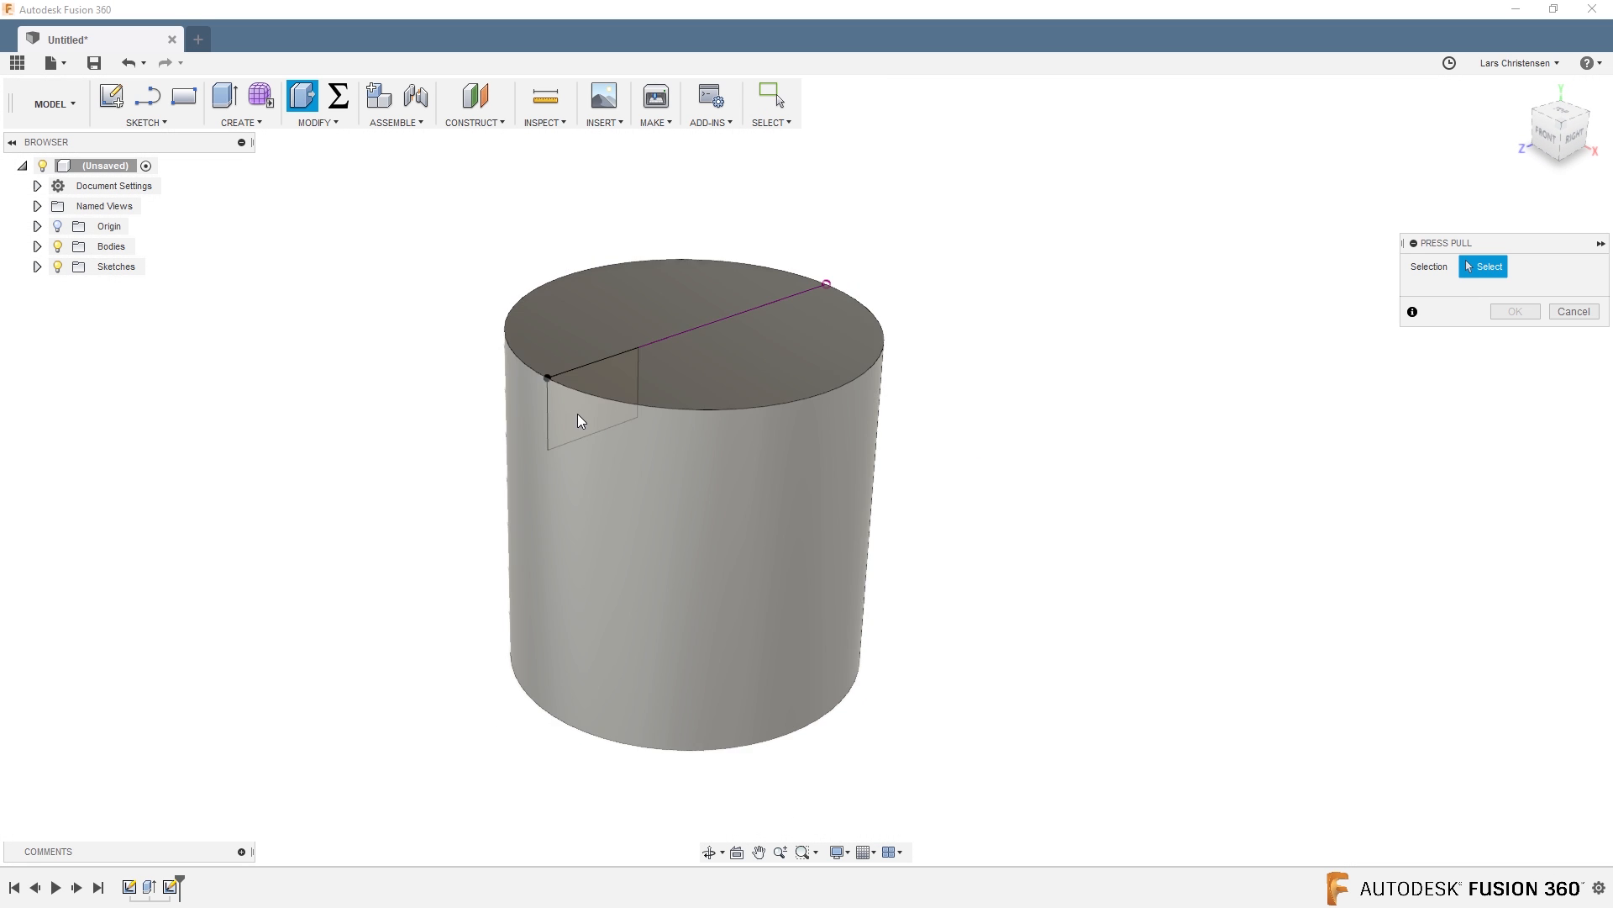
mouse_move(572, 418)
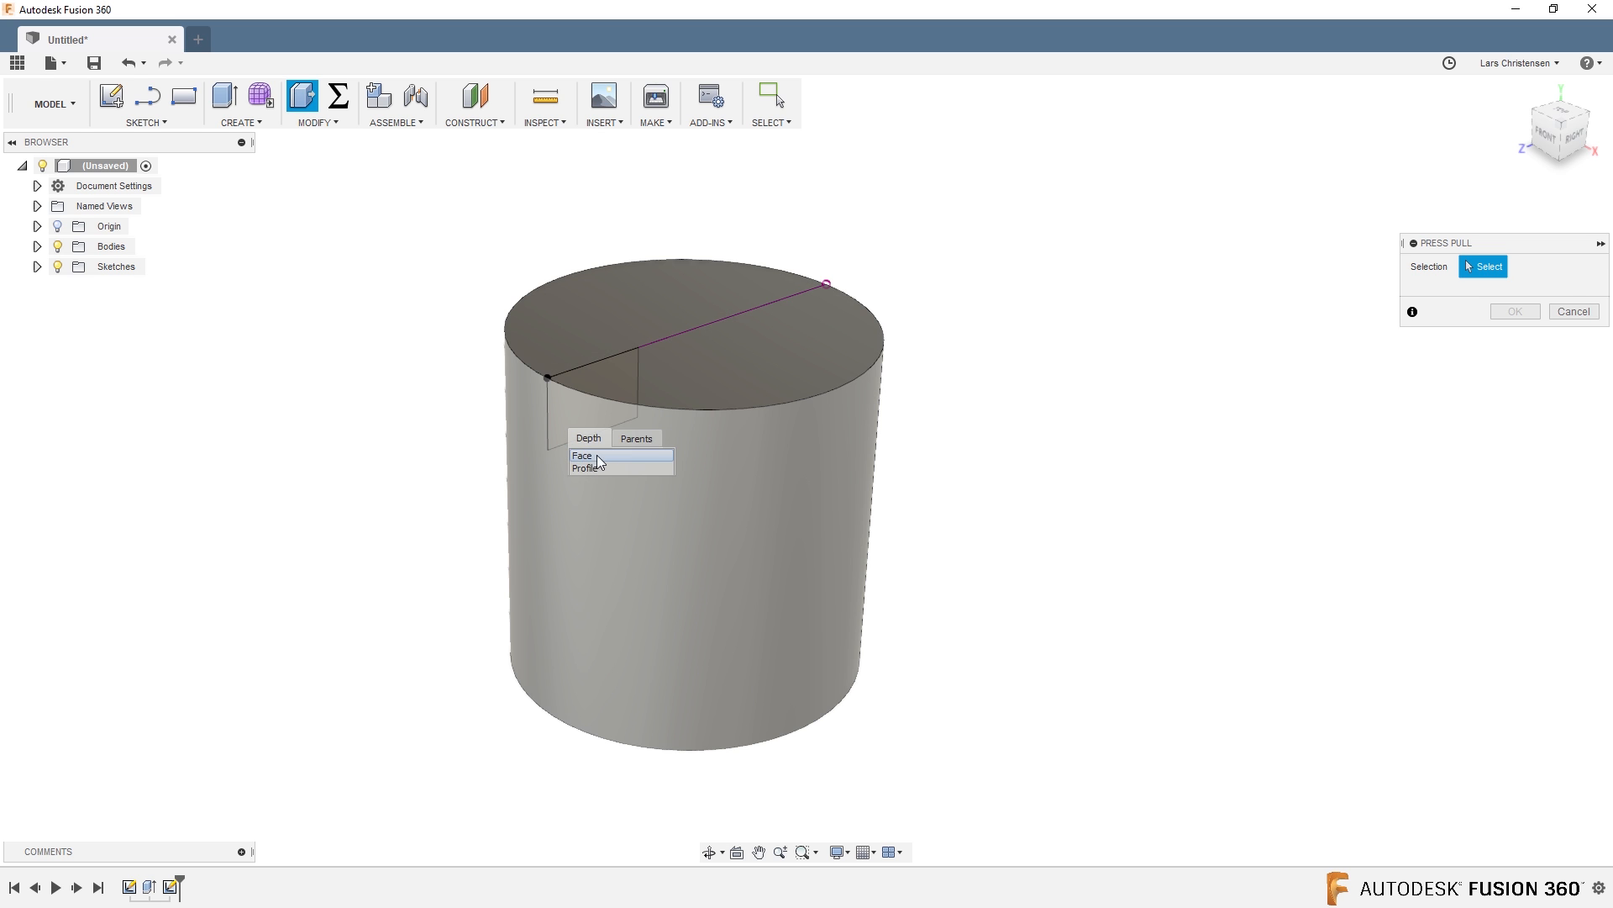
left_click(585, 467)
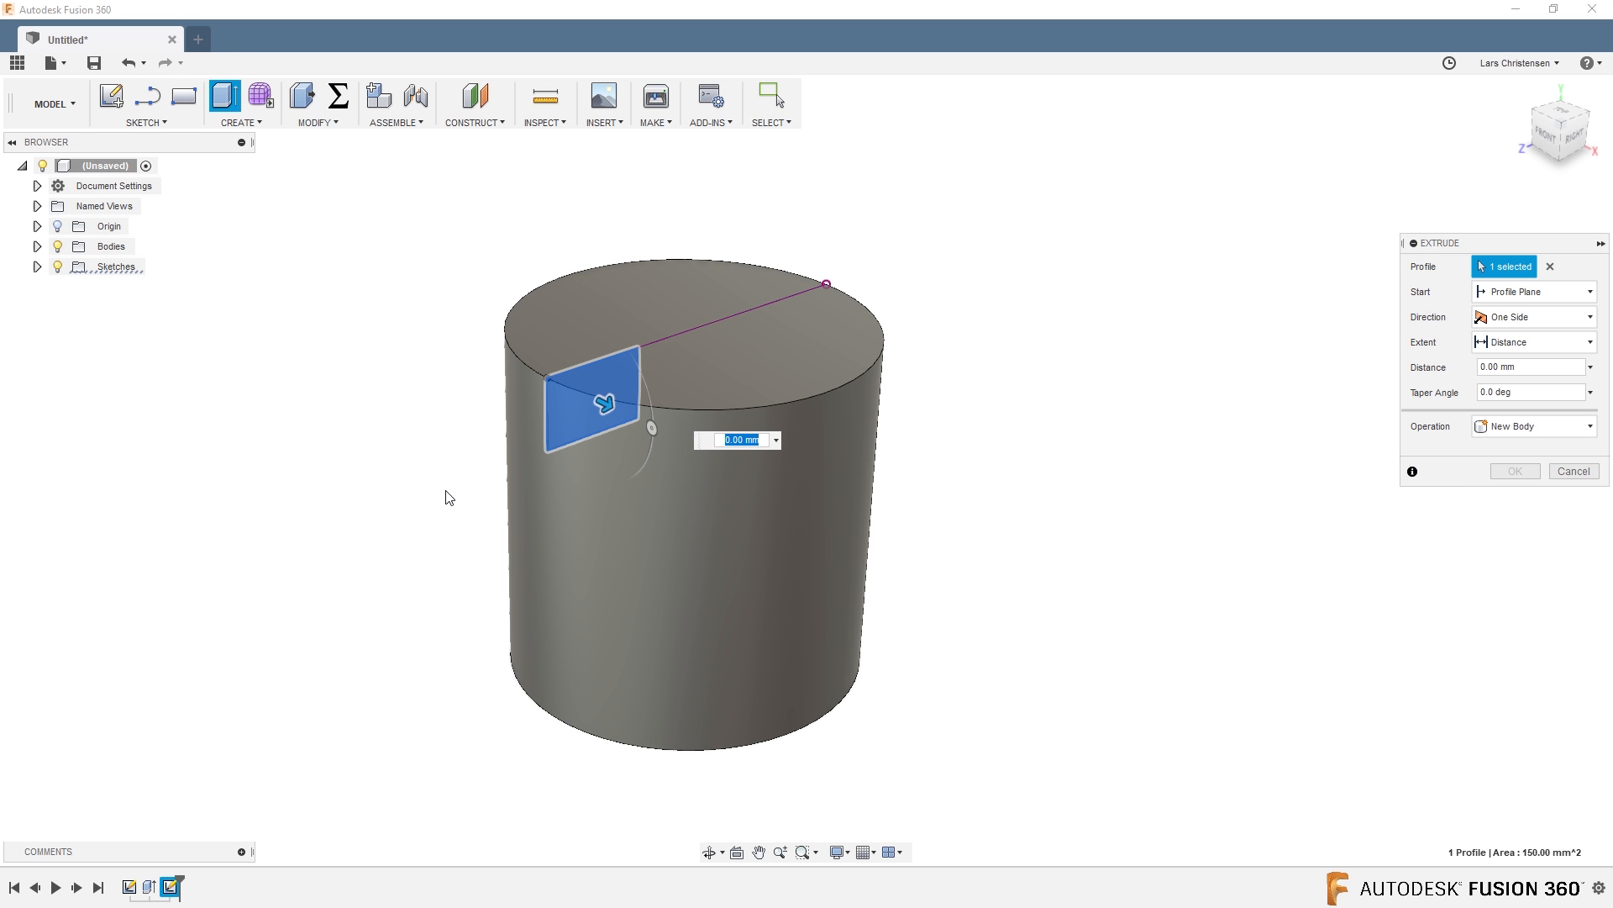
left_click(1532, 316)
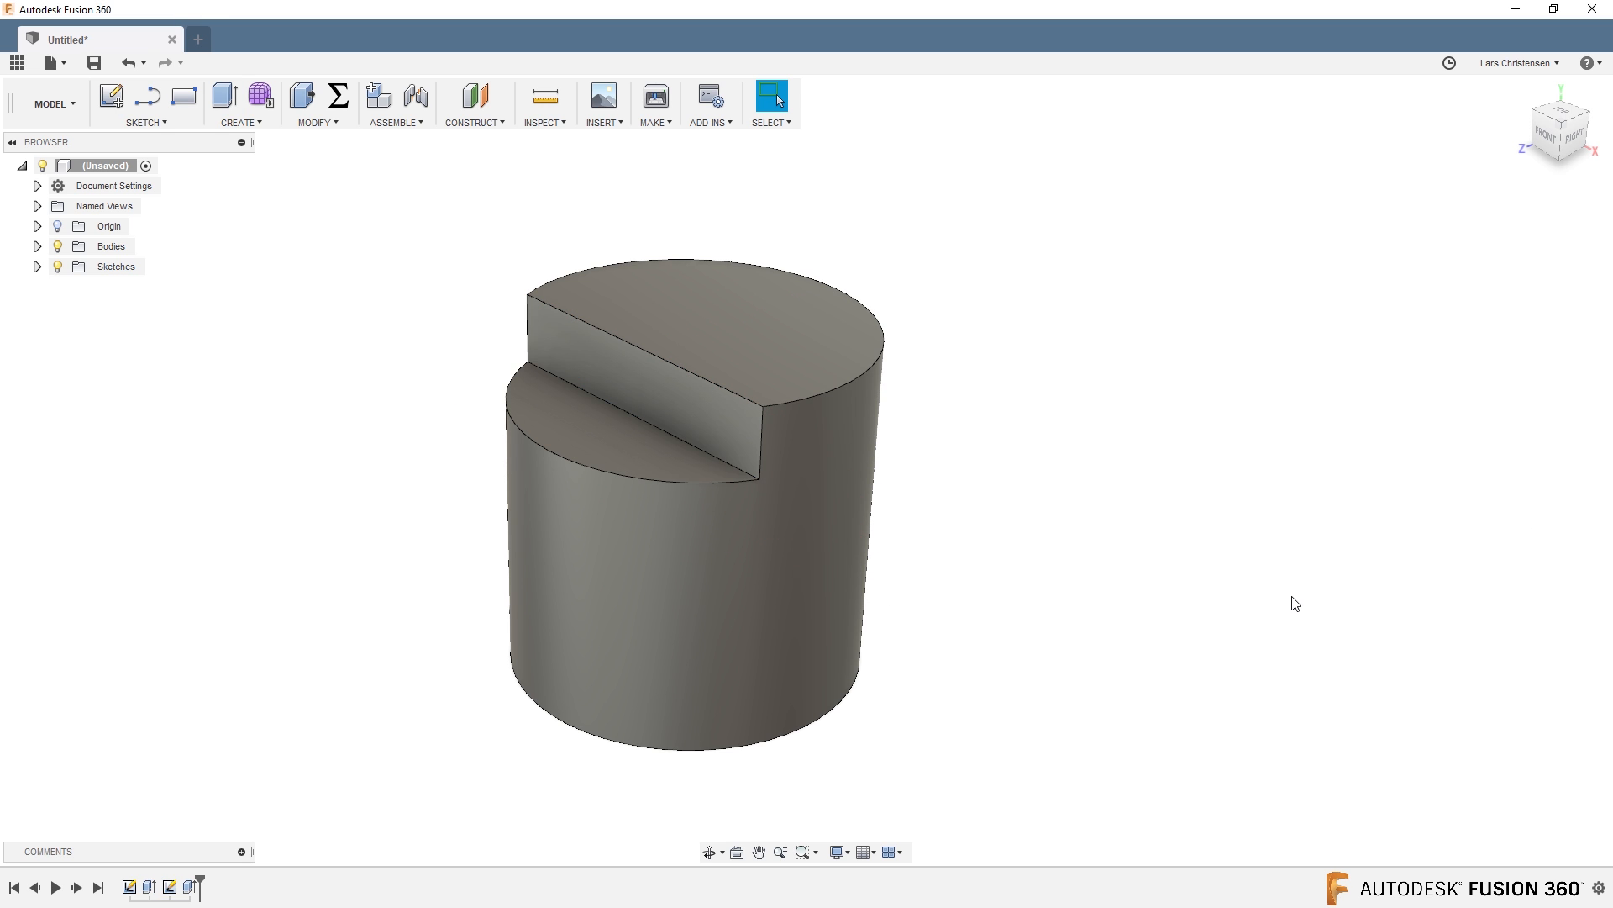
mouse_move(345, 442)
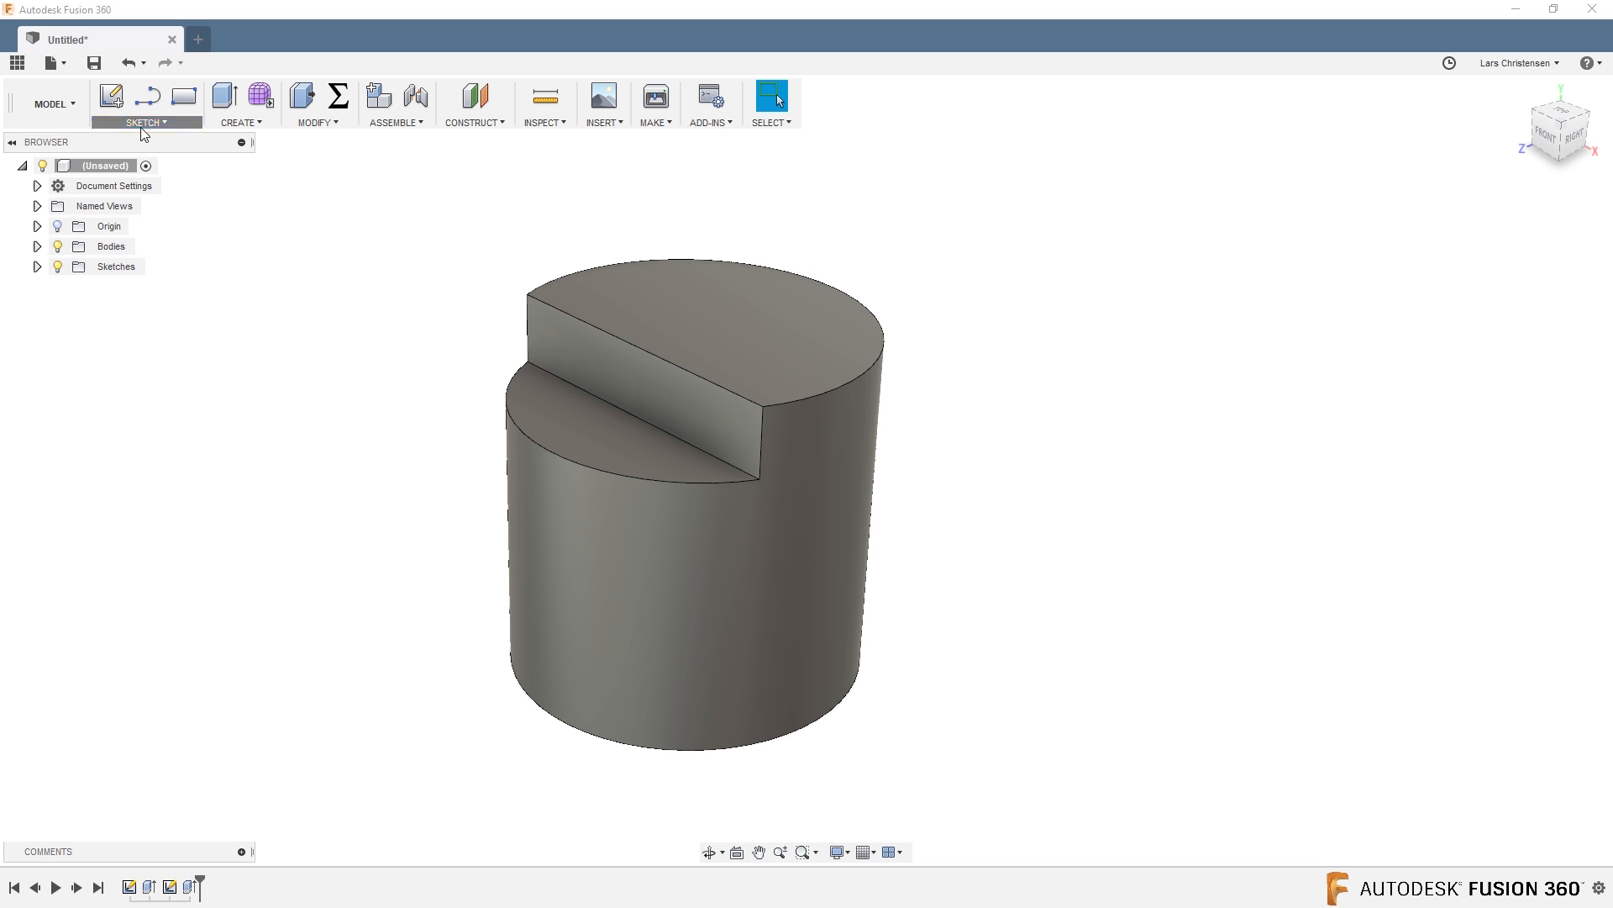
Show the Sketch menu's Project / Include options.
left_click(144, 122)
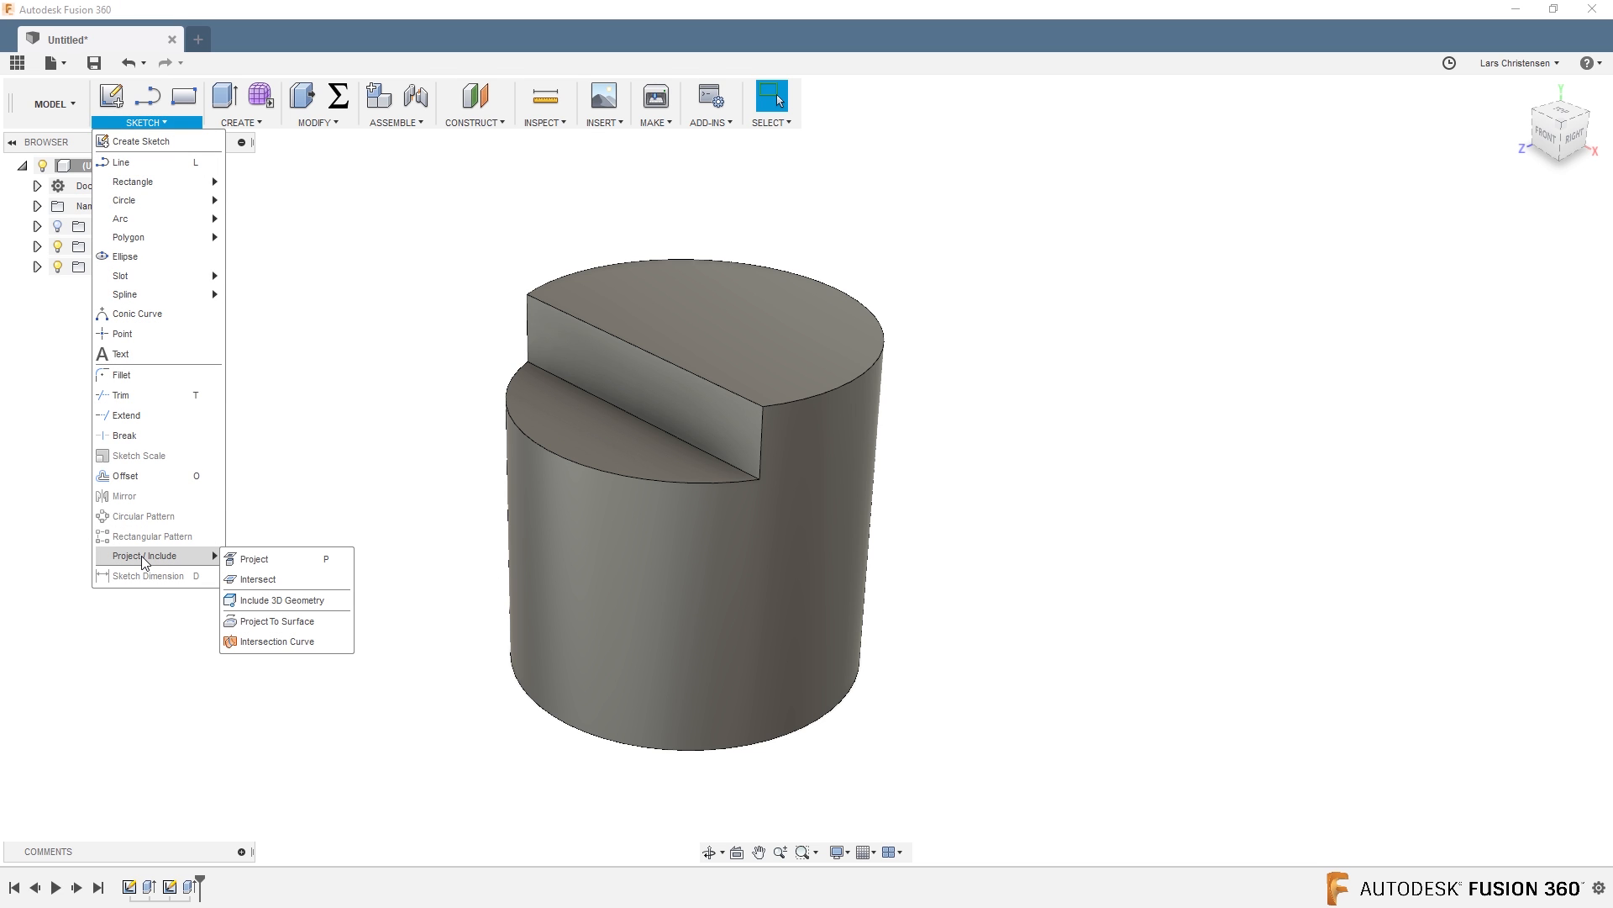
mouse_move(254, 565)
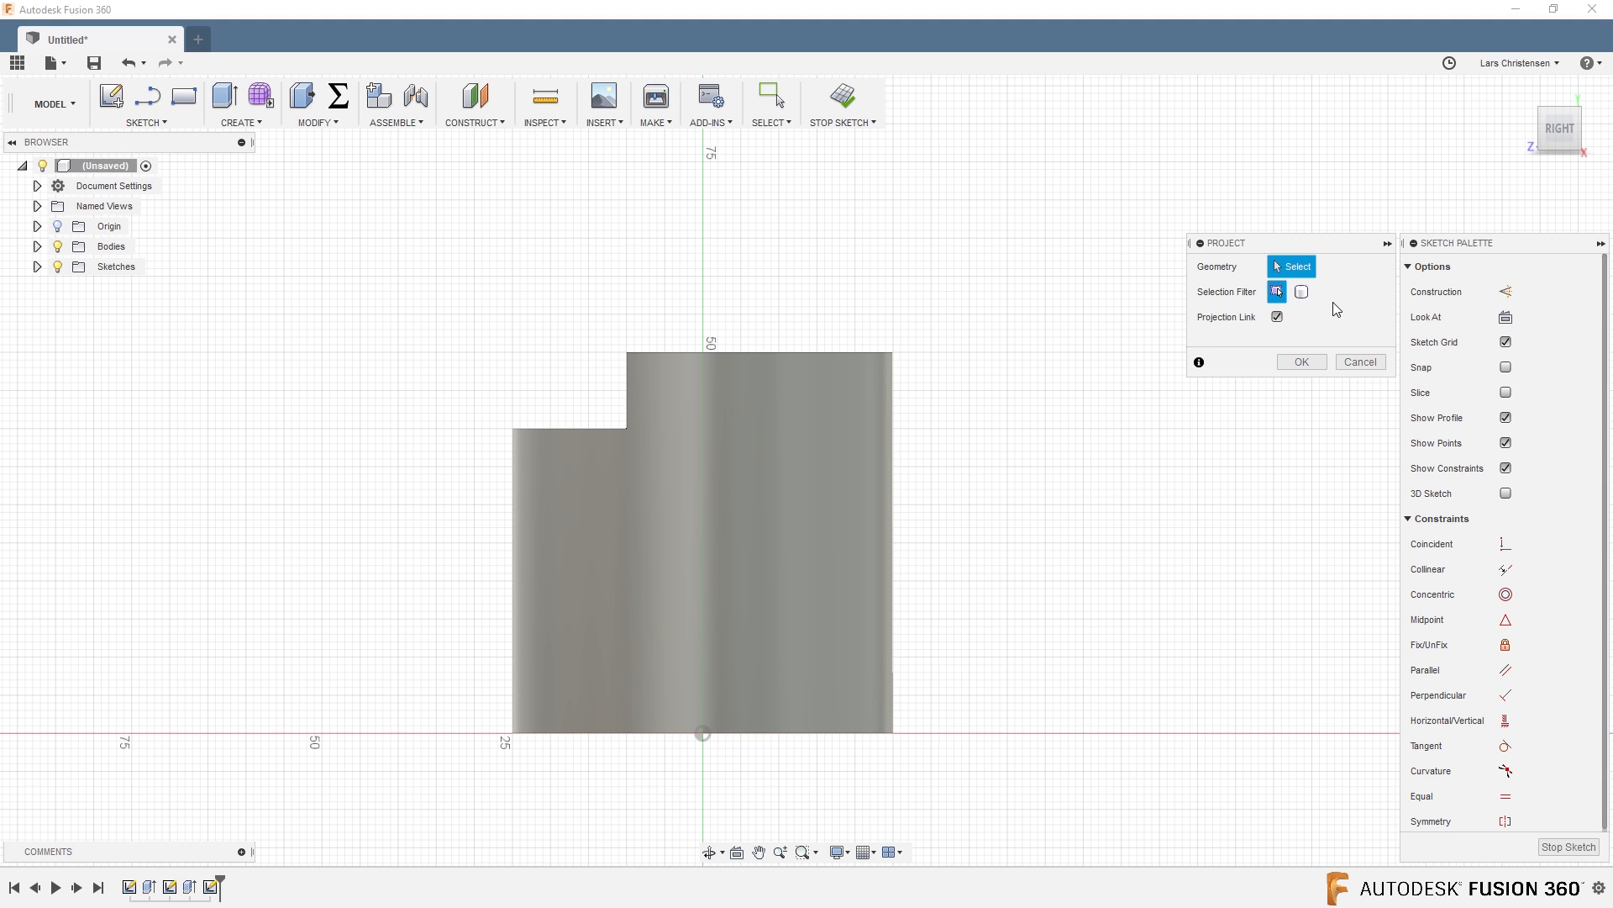
Filter the Project selection to Bodies and pick the stepped cylinder body.
left_click(1301, 290)
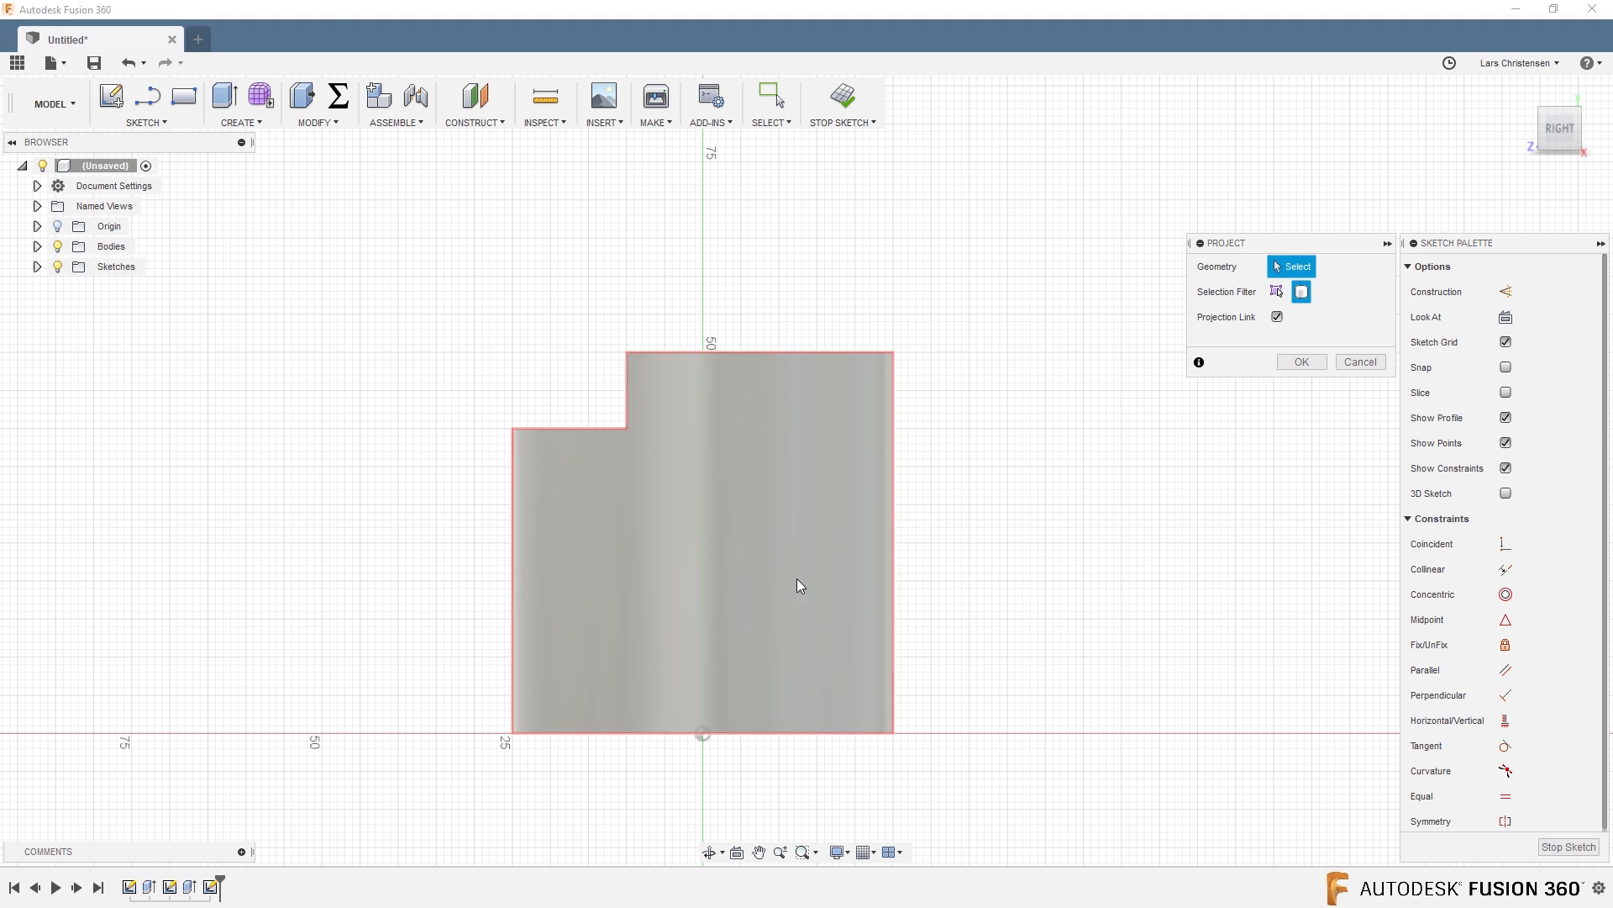
left_click(1301, 361)
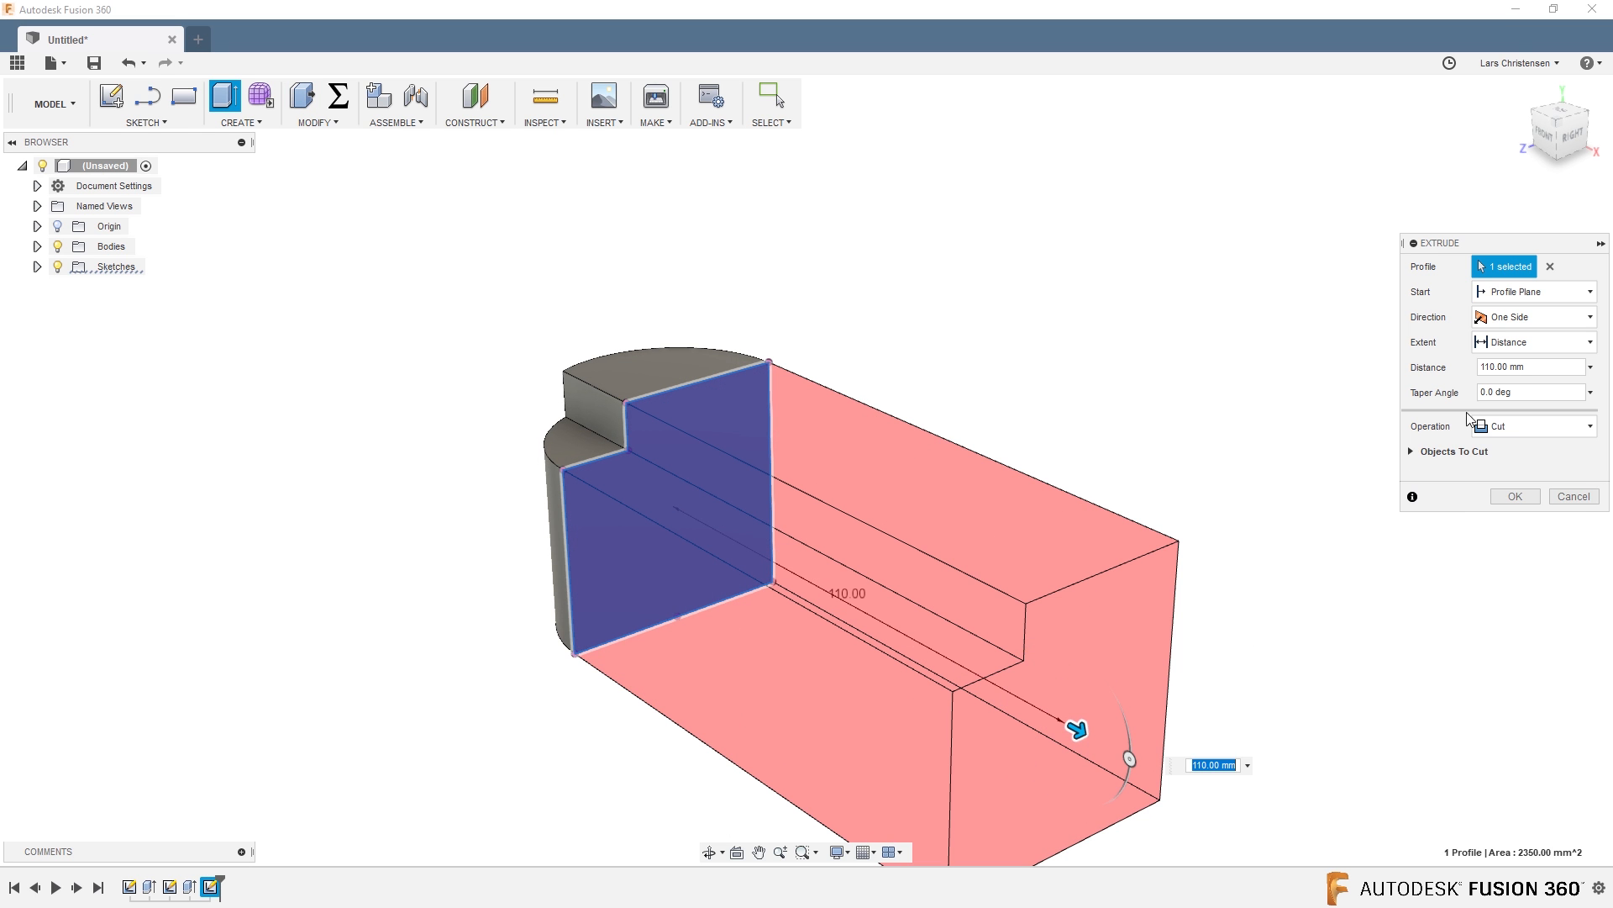
Join-extrude the projected stepped profile 110 mm into one long body.
left_click(1533, 425)
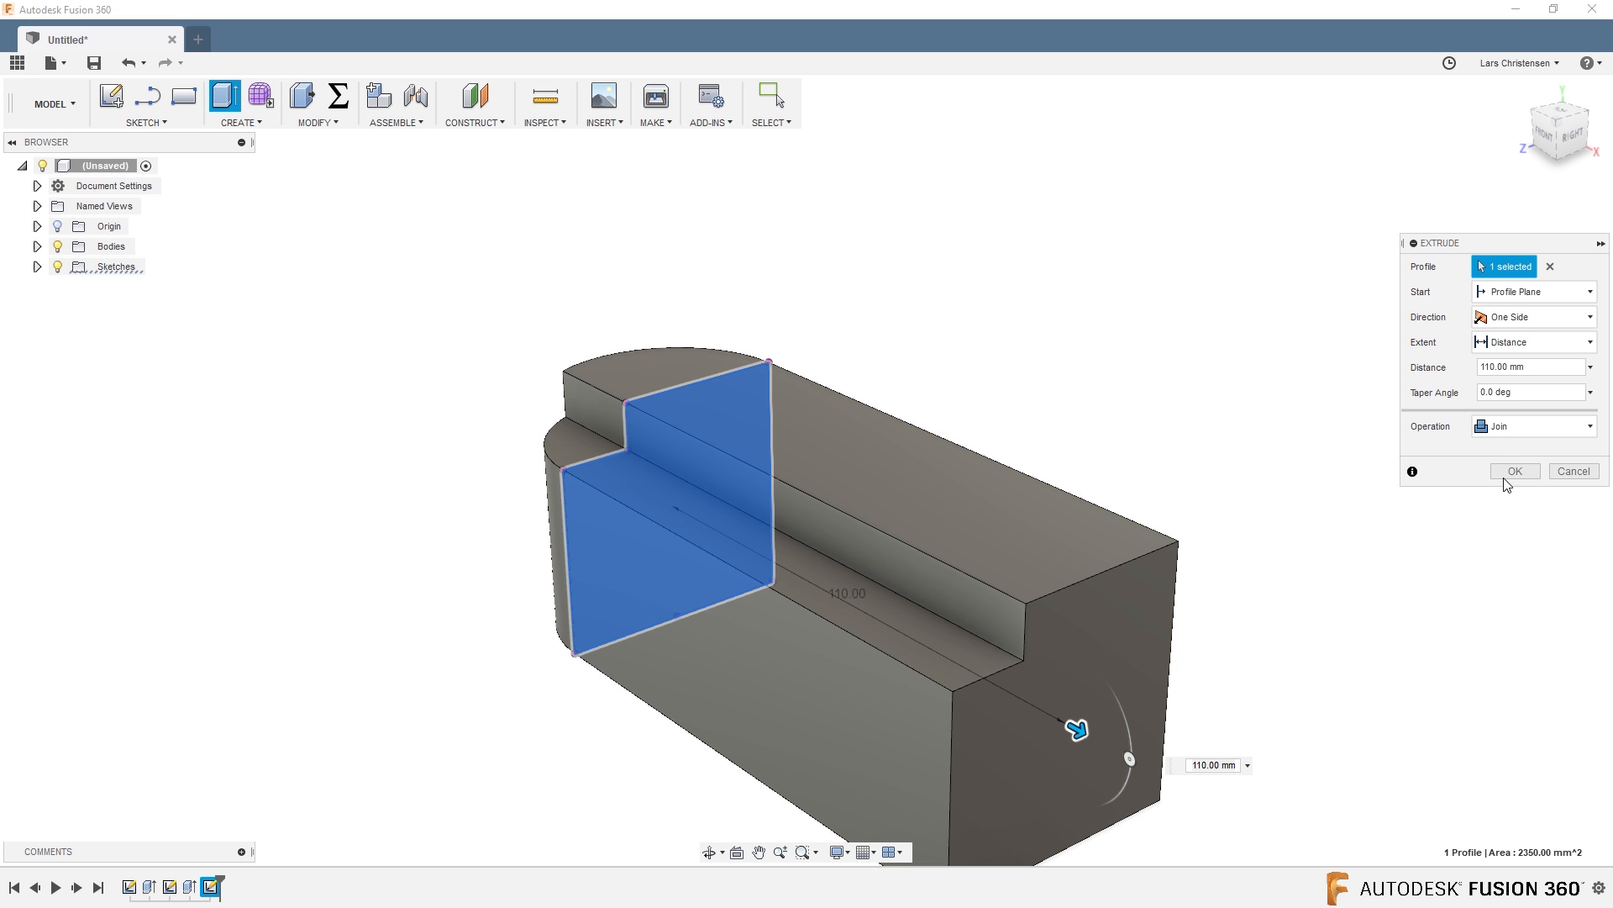
left_click(1514, 470)
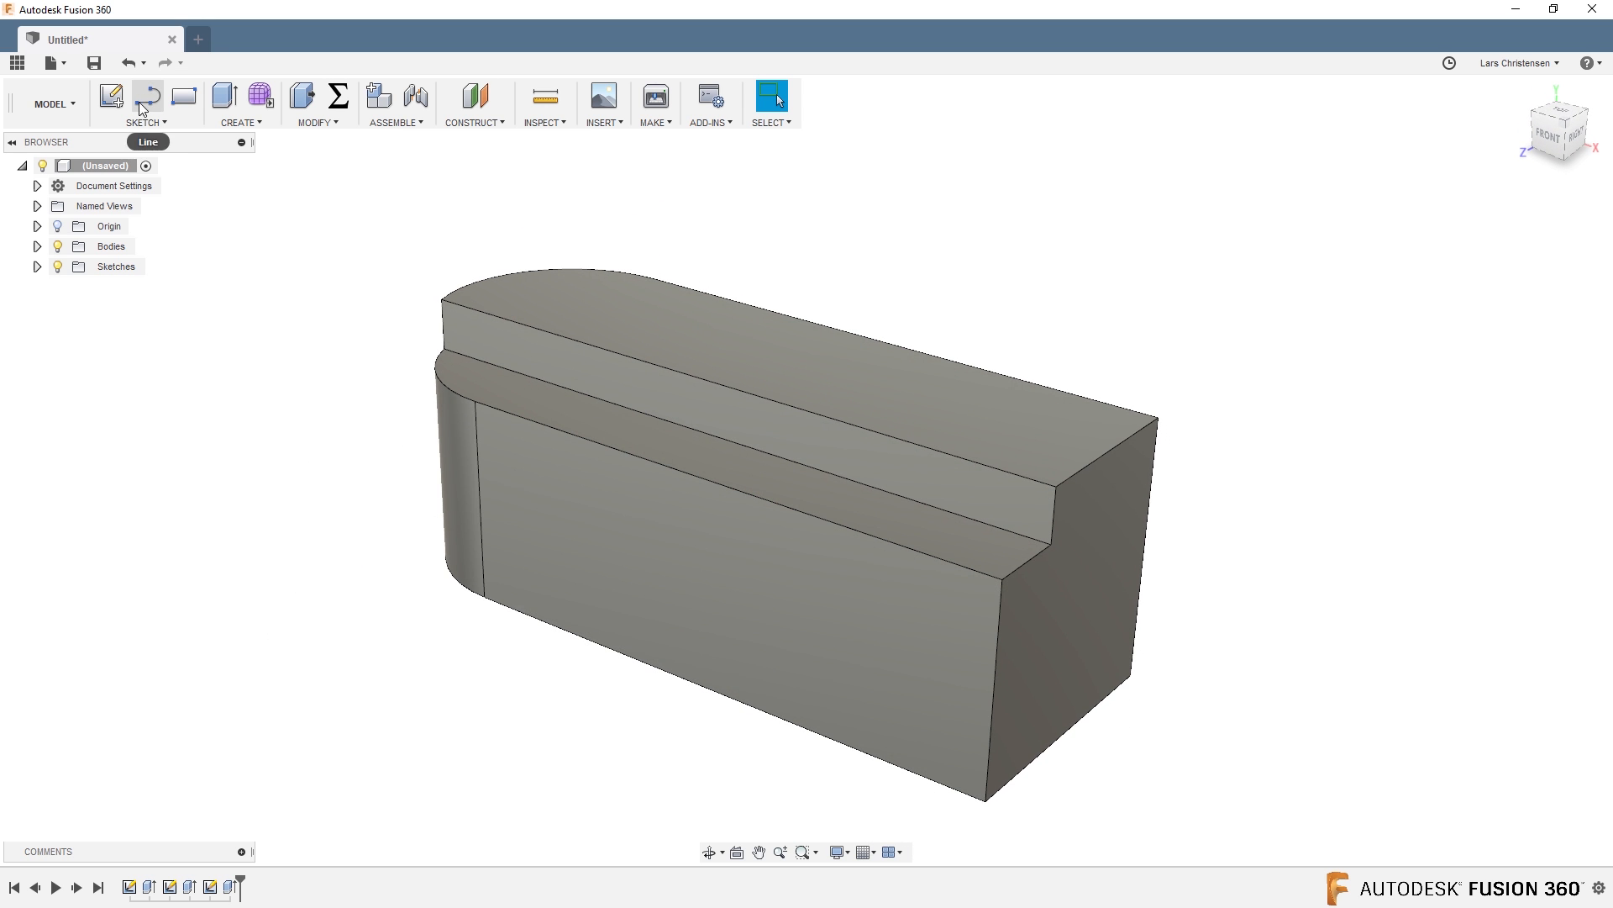
Show the Sketch menu's Project / Include options again.
left_click(145, 123)
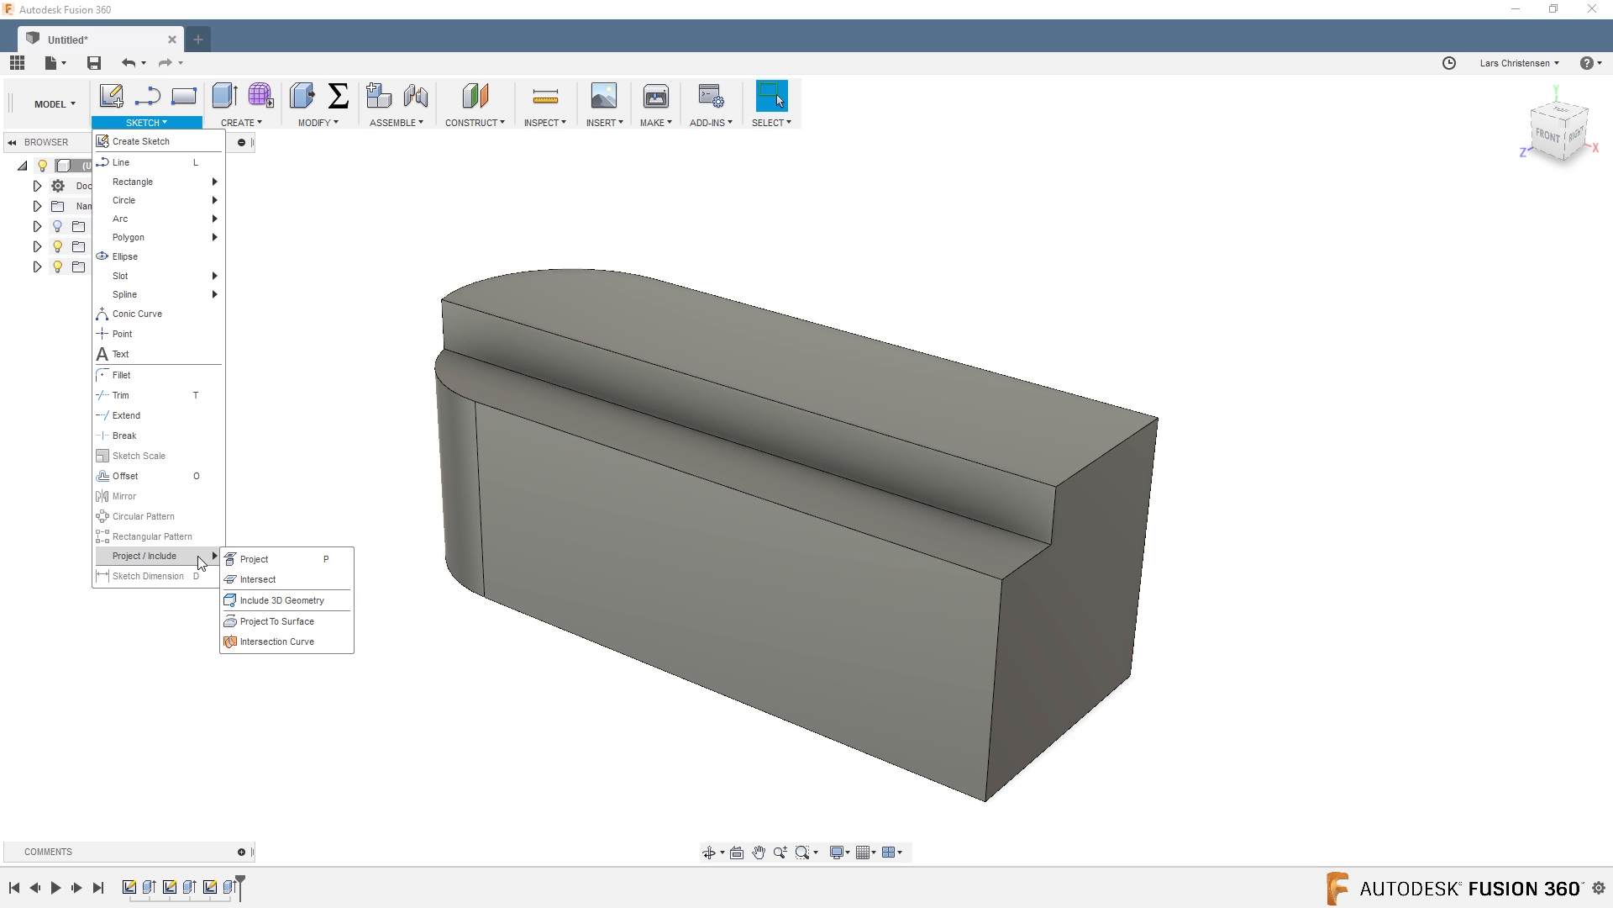
mouse_move(255, 578)
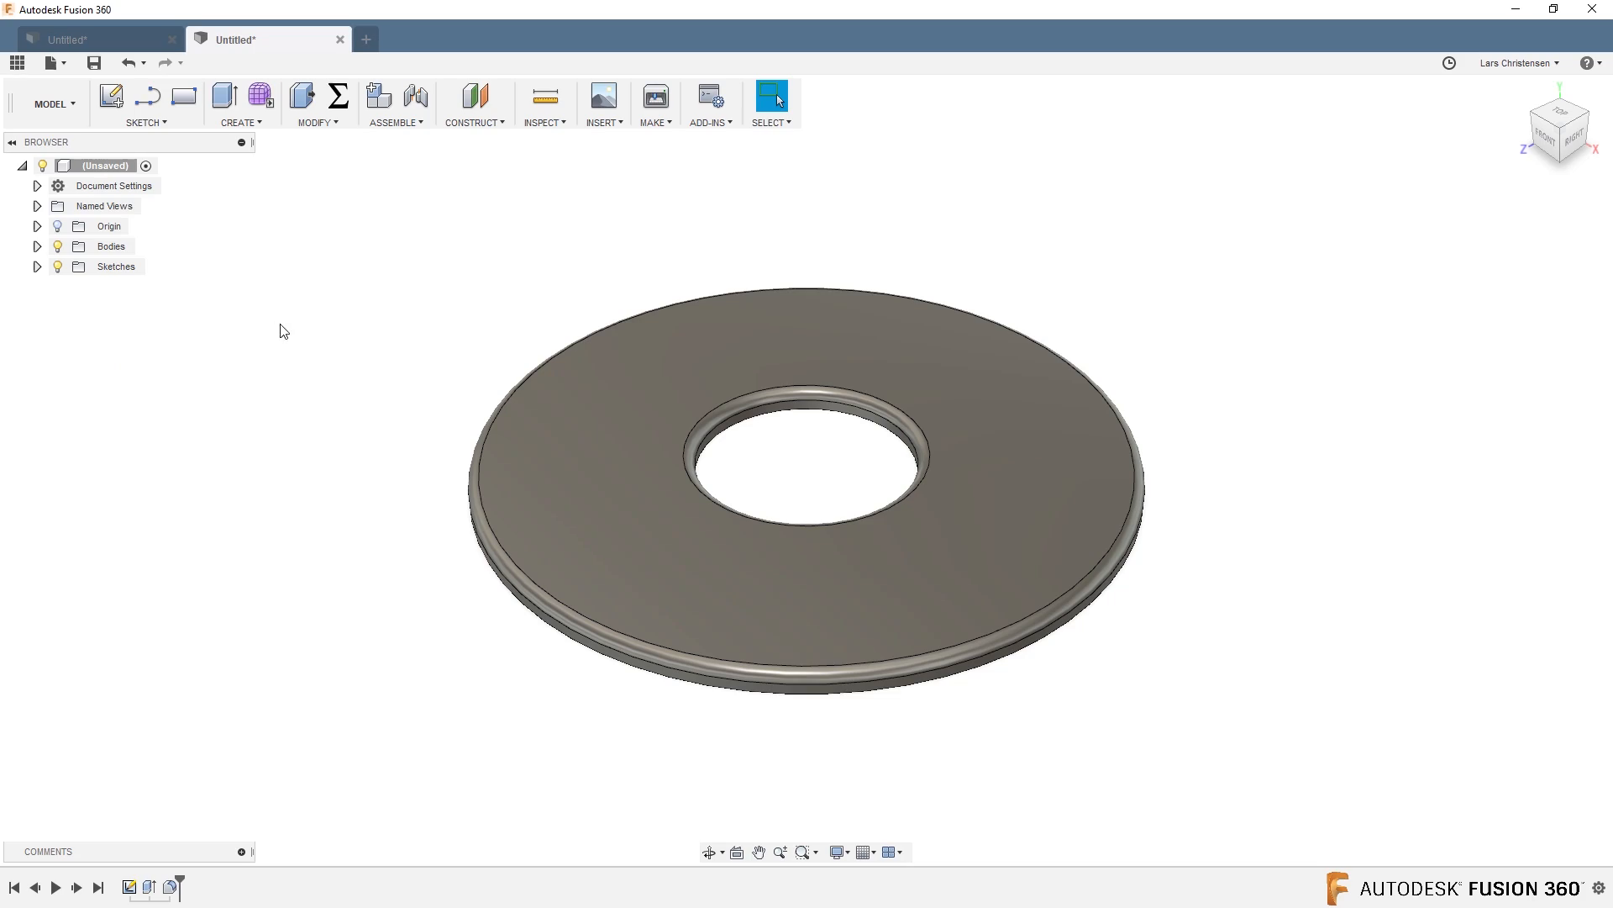
Sketch on the front origin plane and intersect the whole ring body, then finish the sketch.
left_click(109, 225)
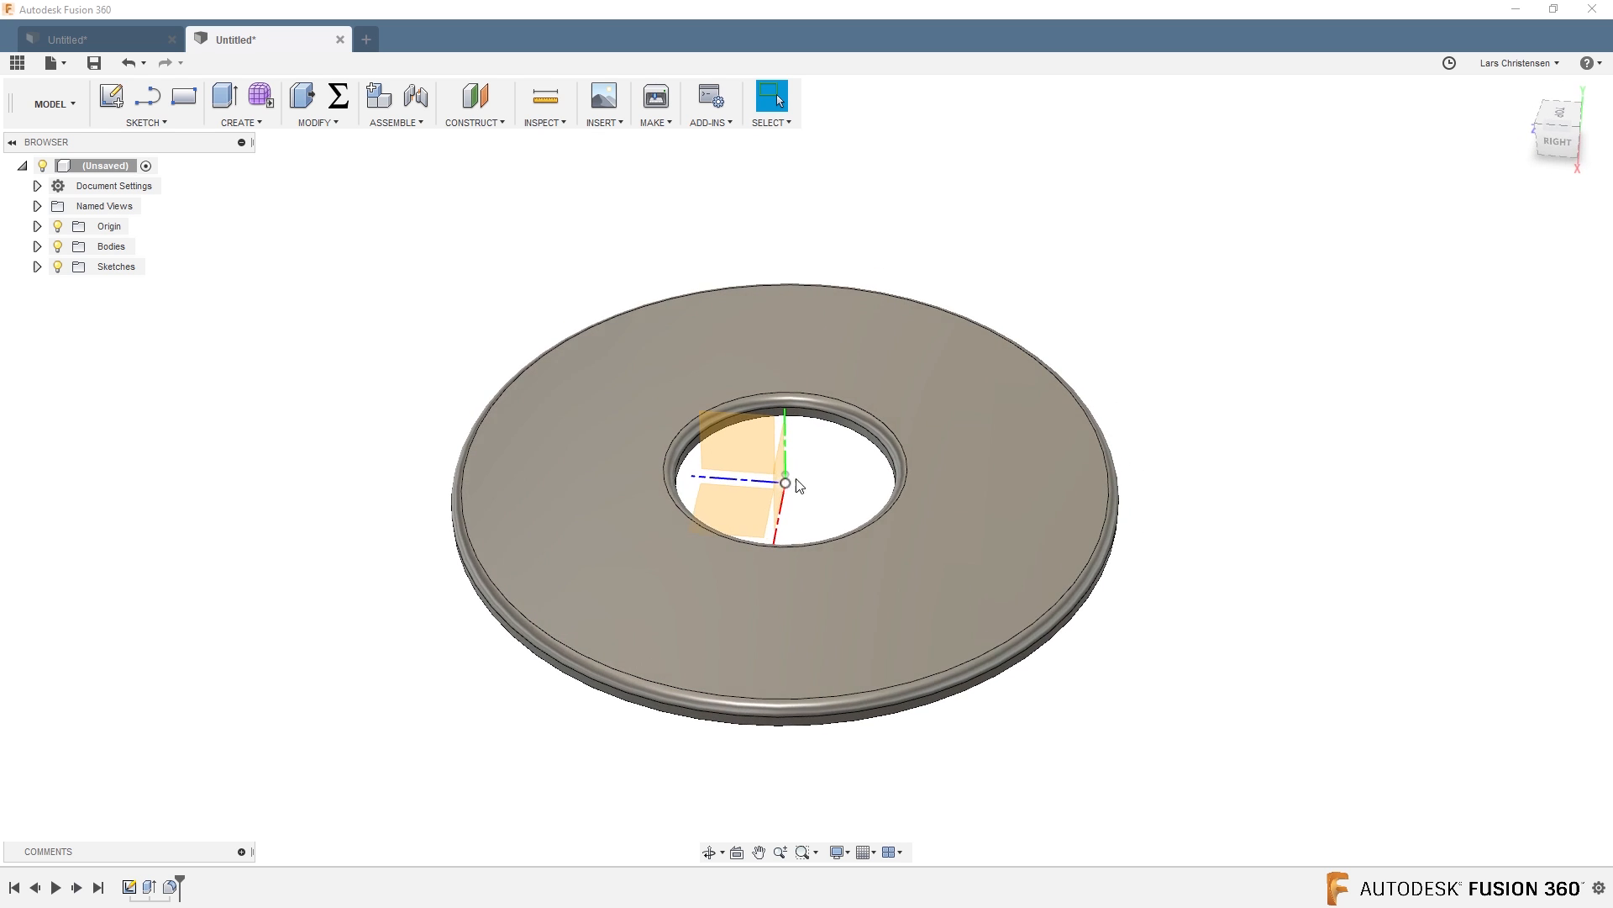
left_click(146, 105)
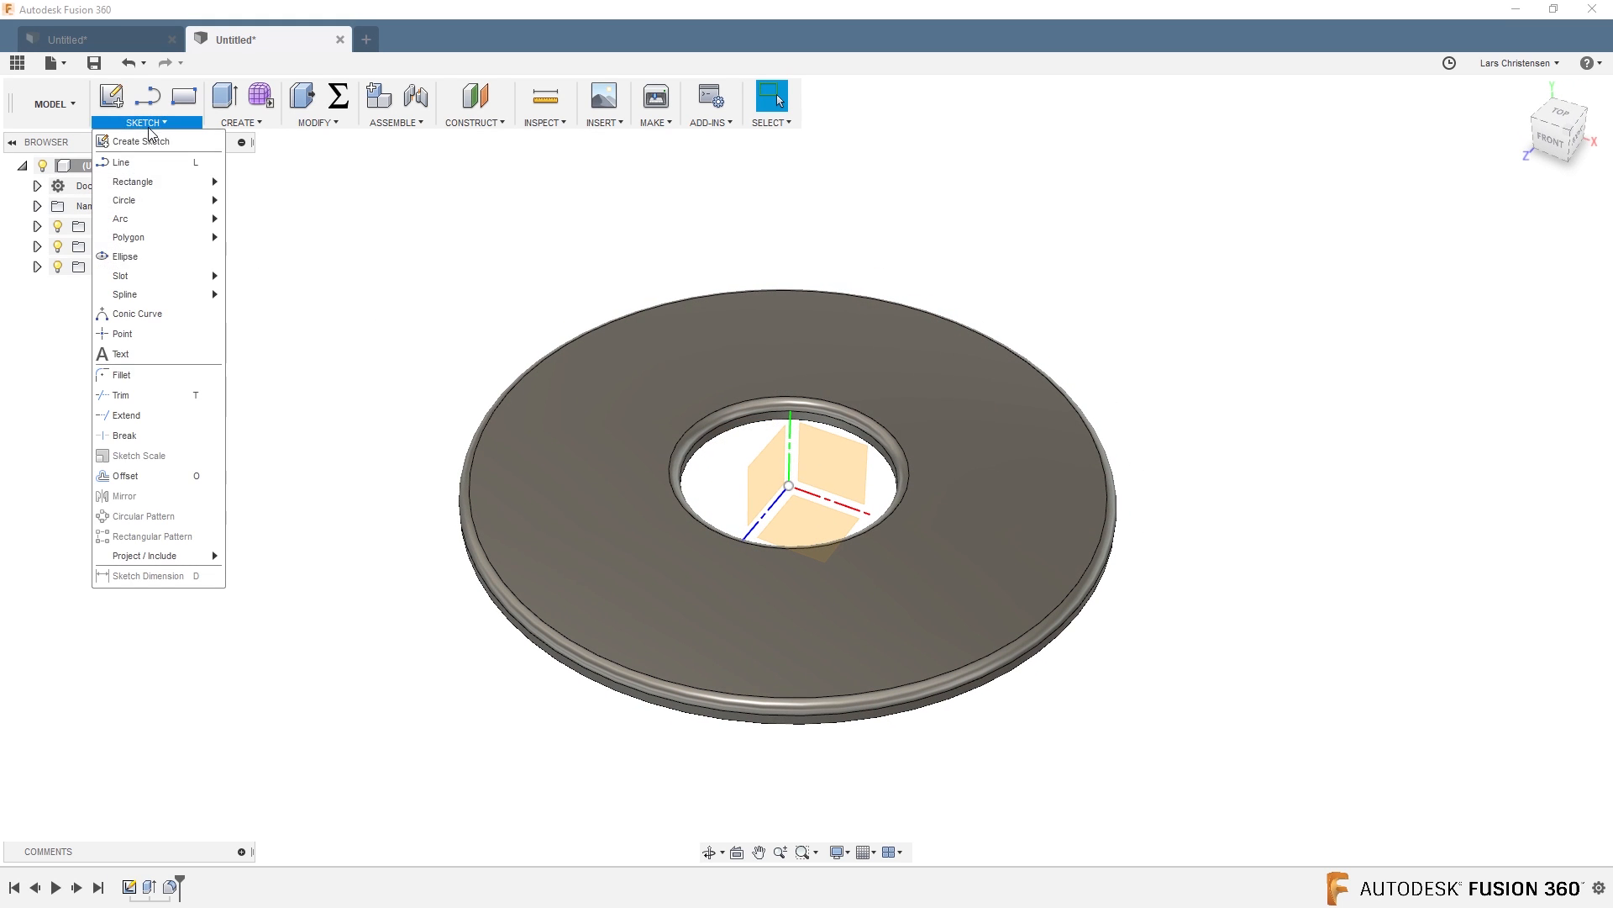
mouse_move(148, 554)
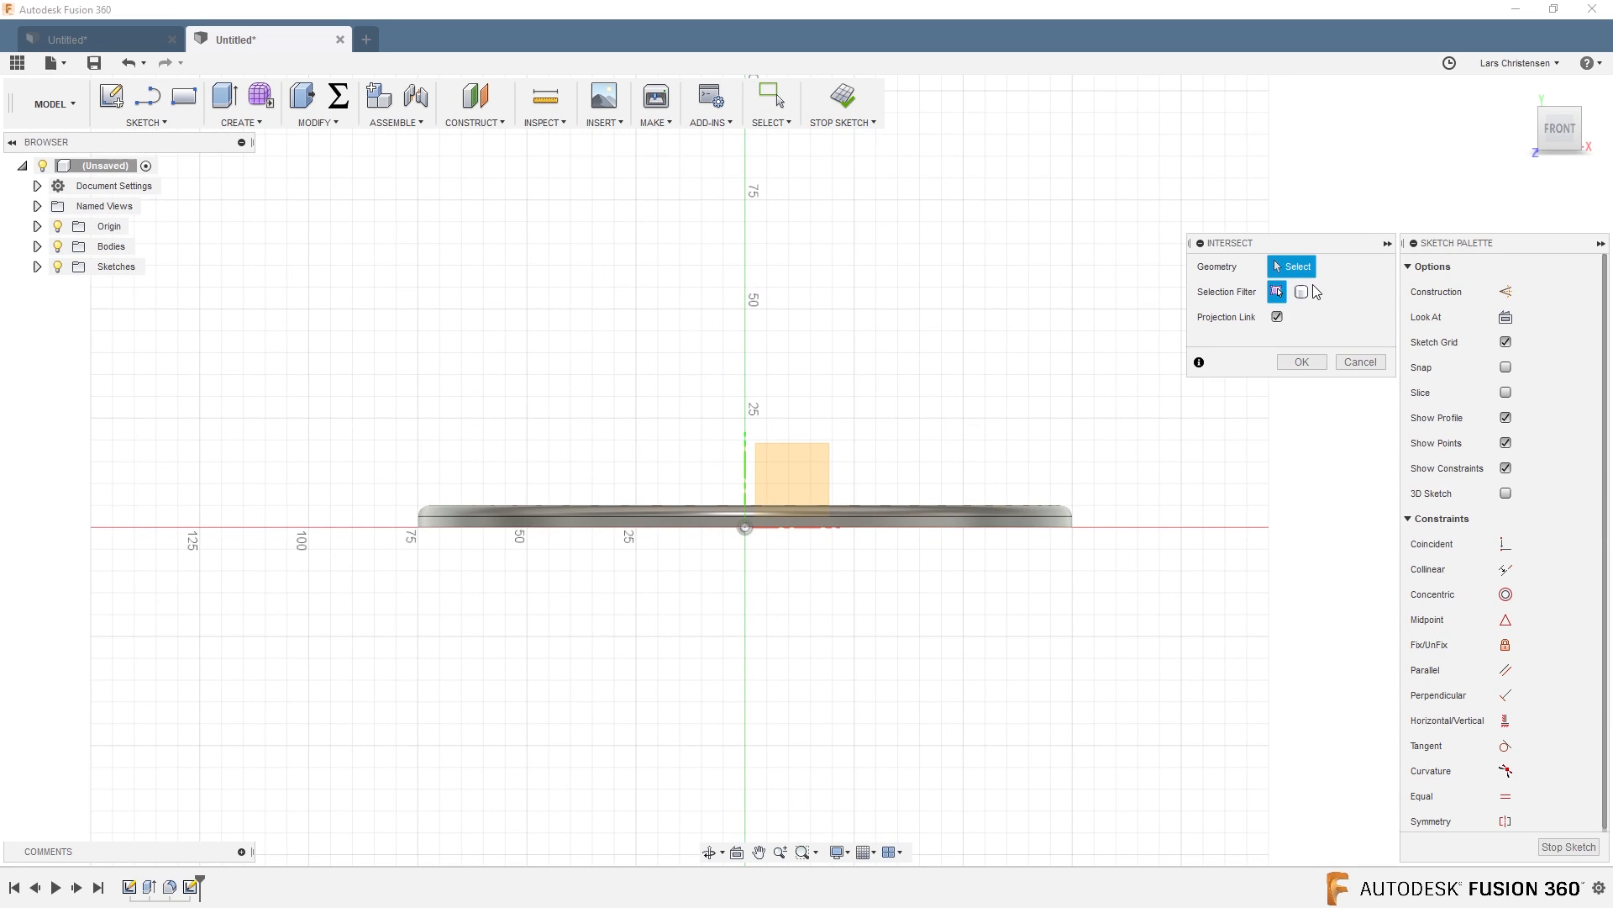
left_click(1301, 290)
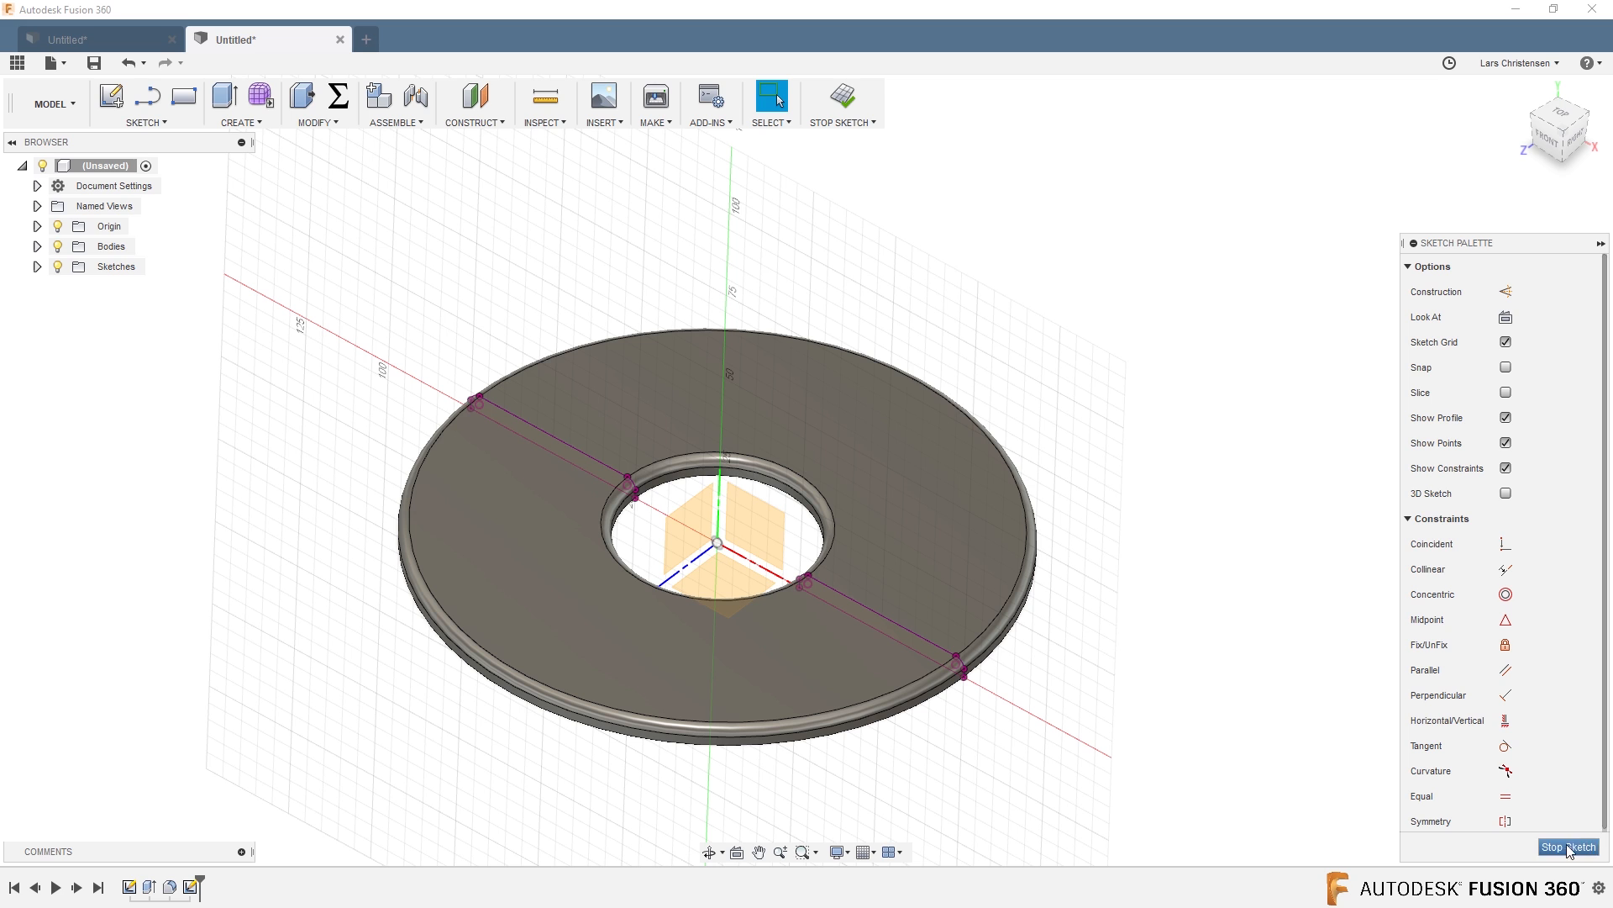
left_click(1566, 847)
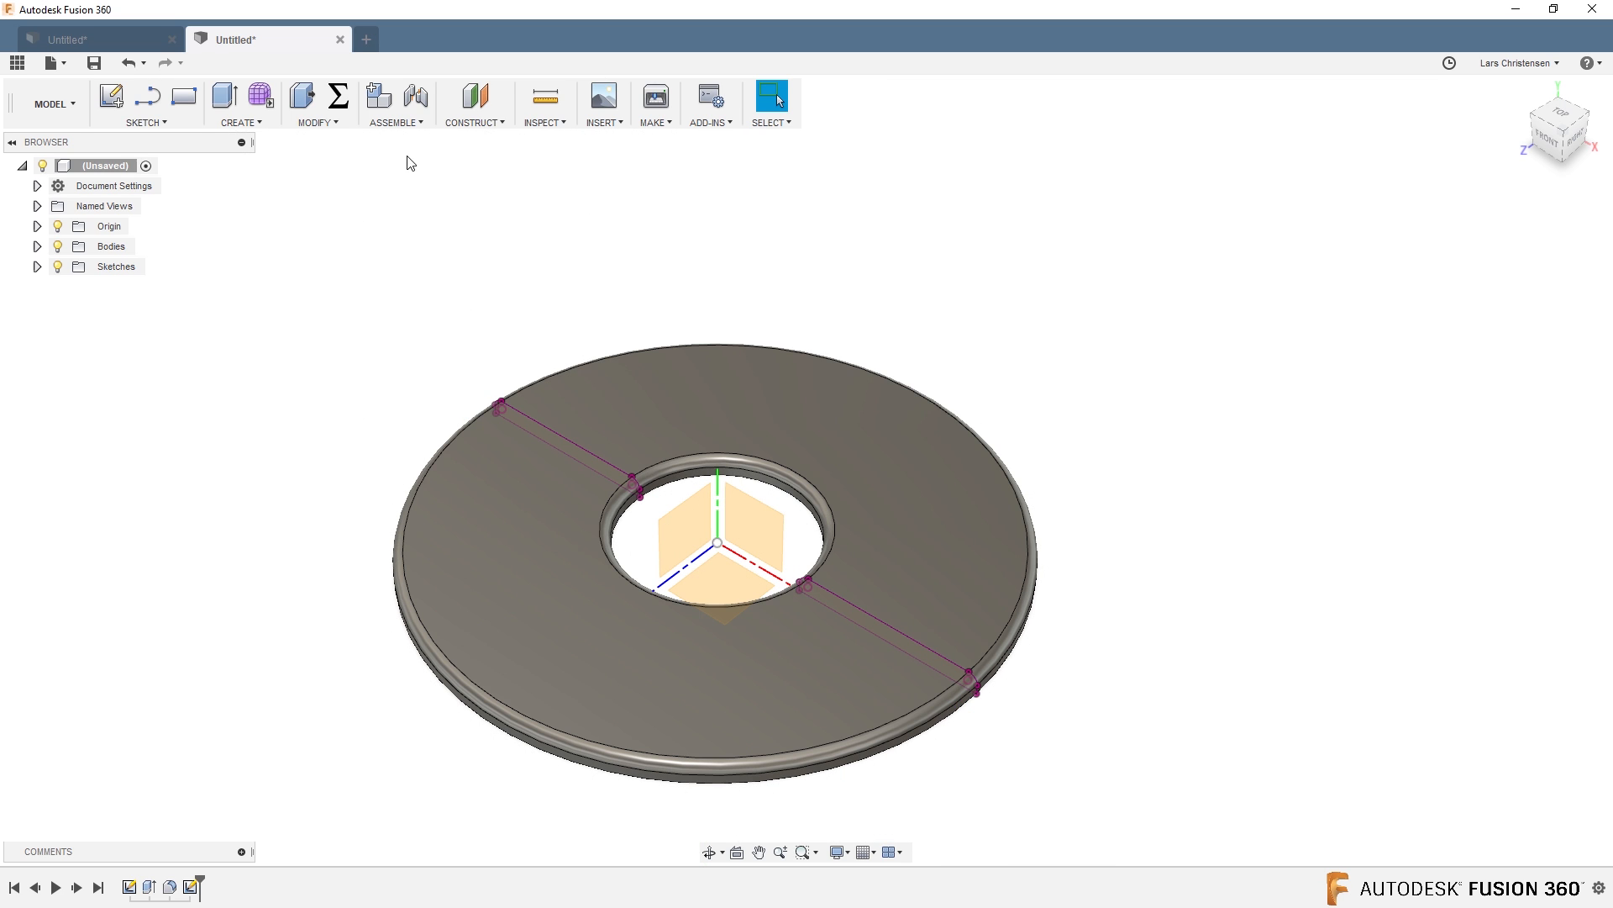
Add a construction plane offset -10 mm from the XY plane and start a sketch on it.
left_click(751, 535)
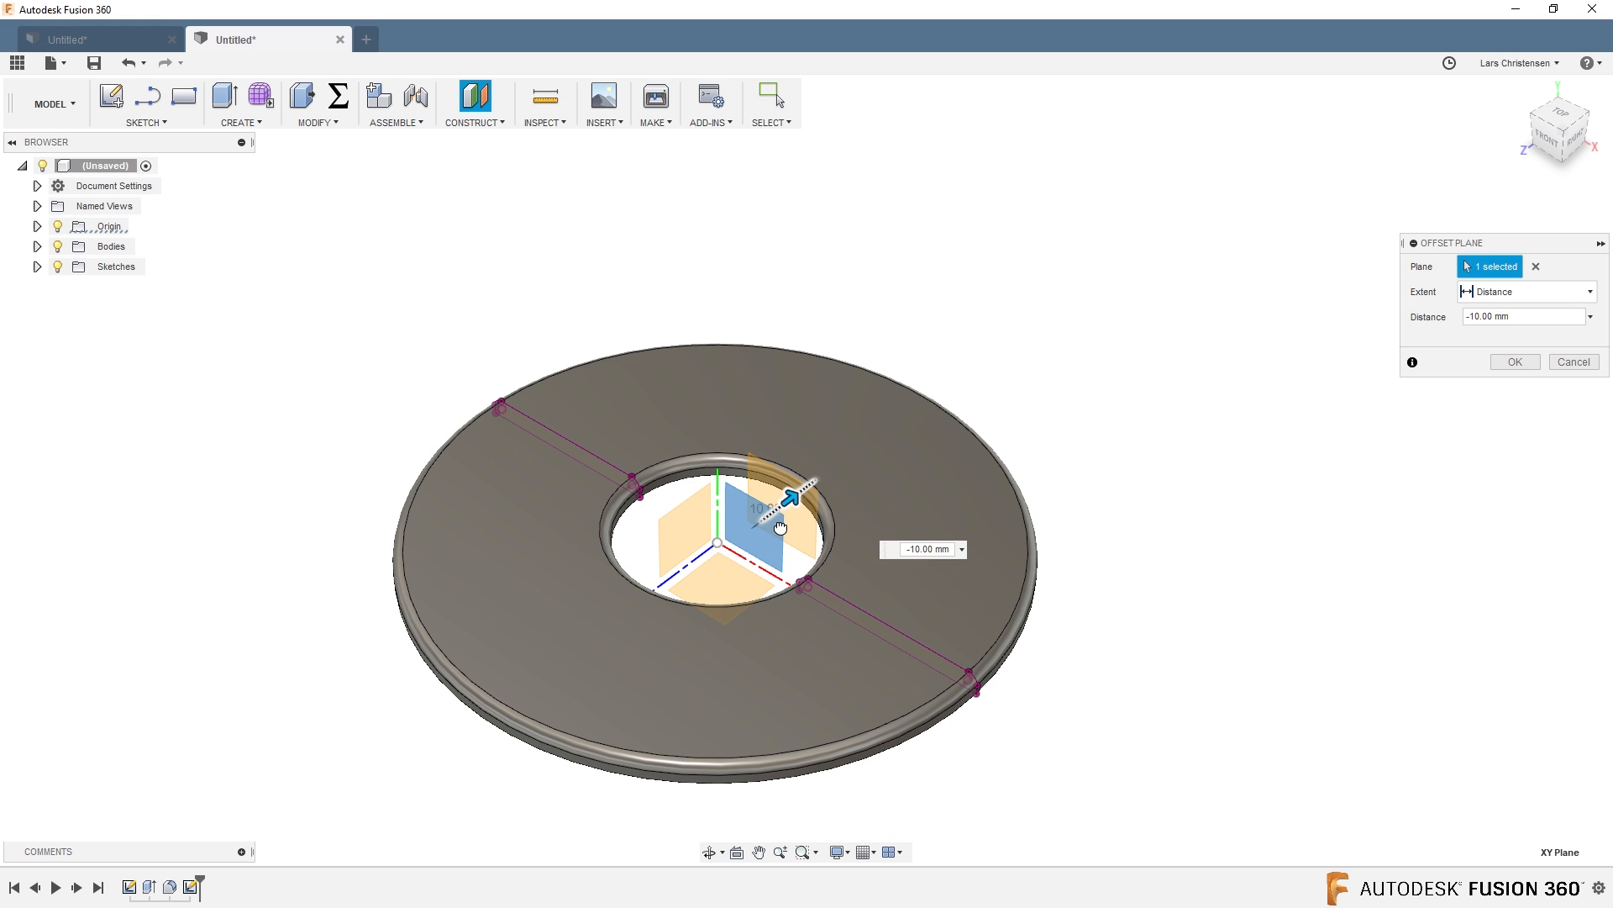
left_click(1514, 362)
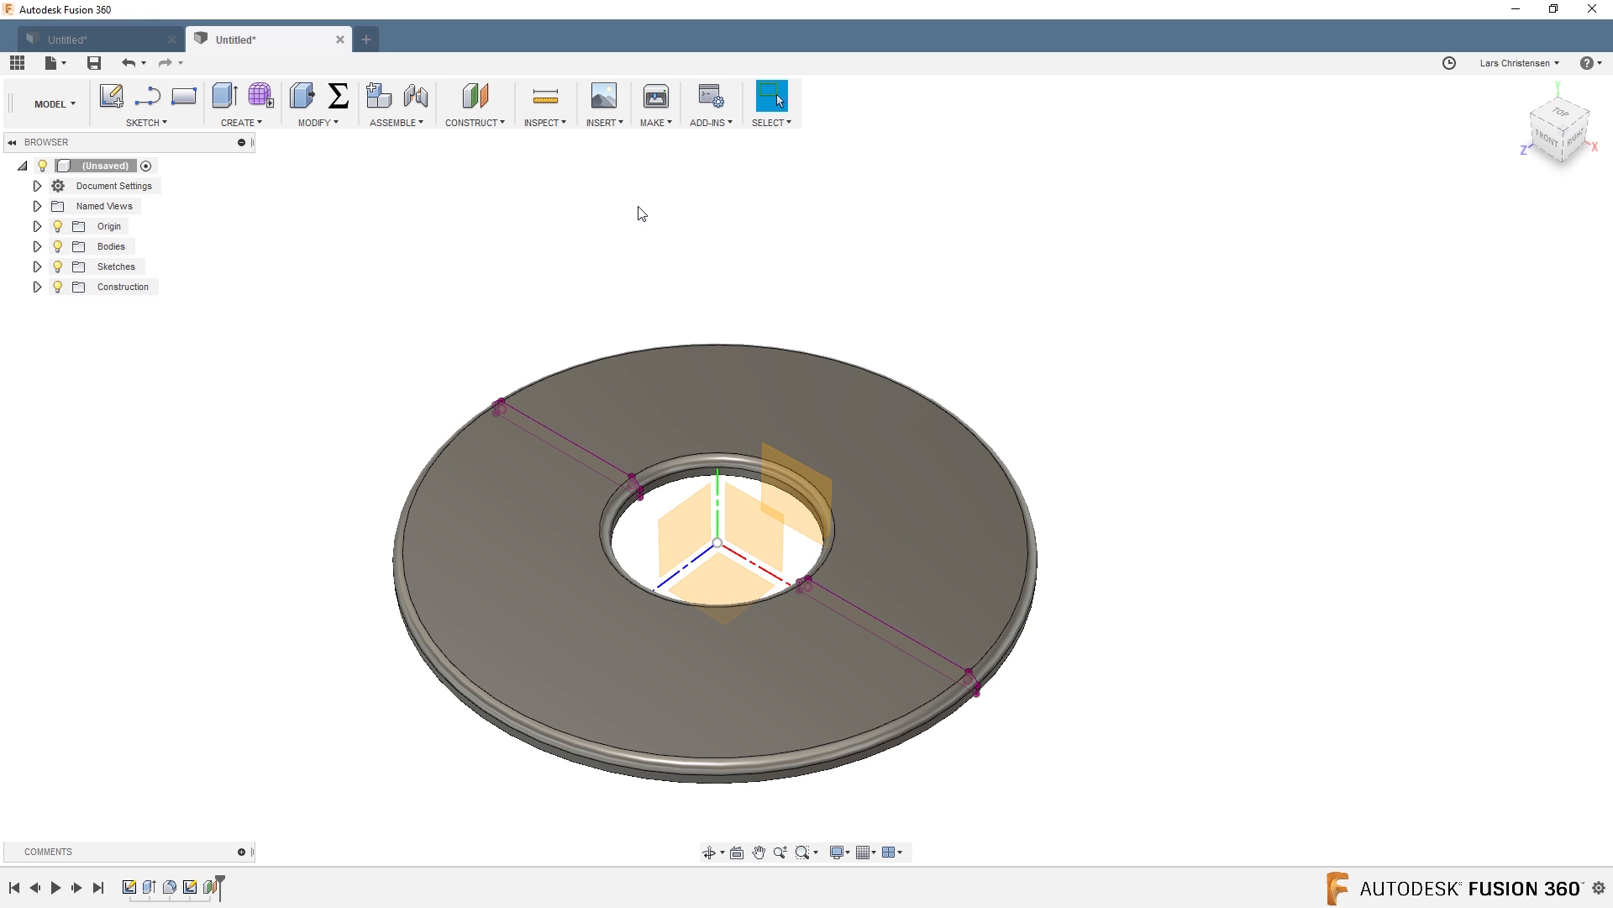
left_click(144, 102)
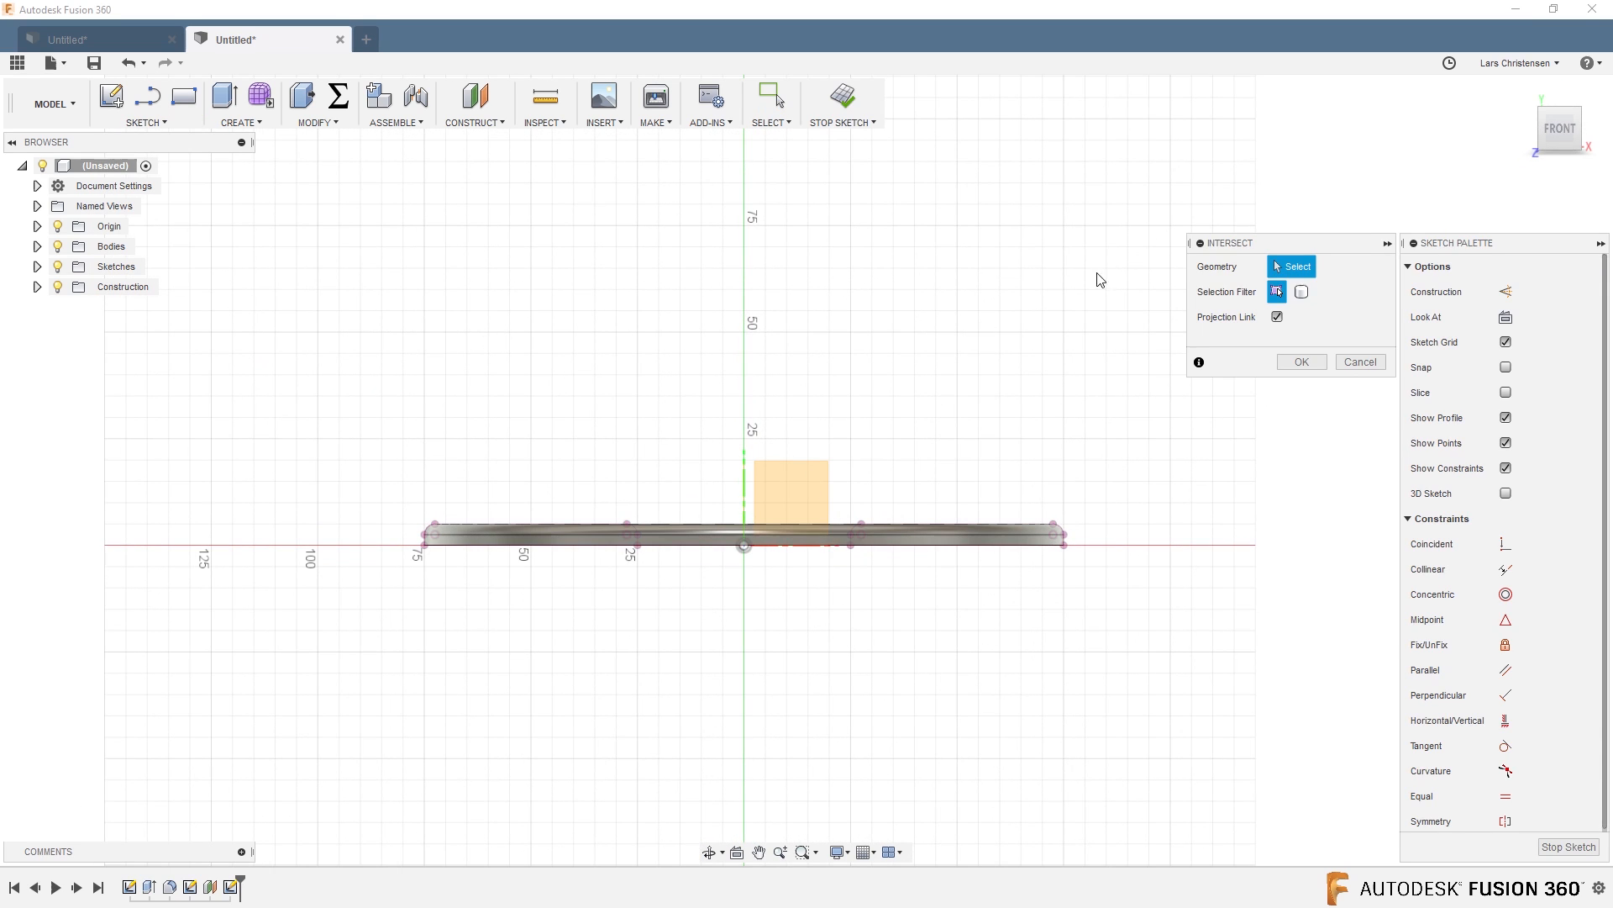
Intersect the ring body in the sketch and reveal Plane1 under Construction in the browser.
left_click(1301, 291)
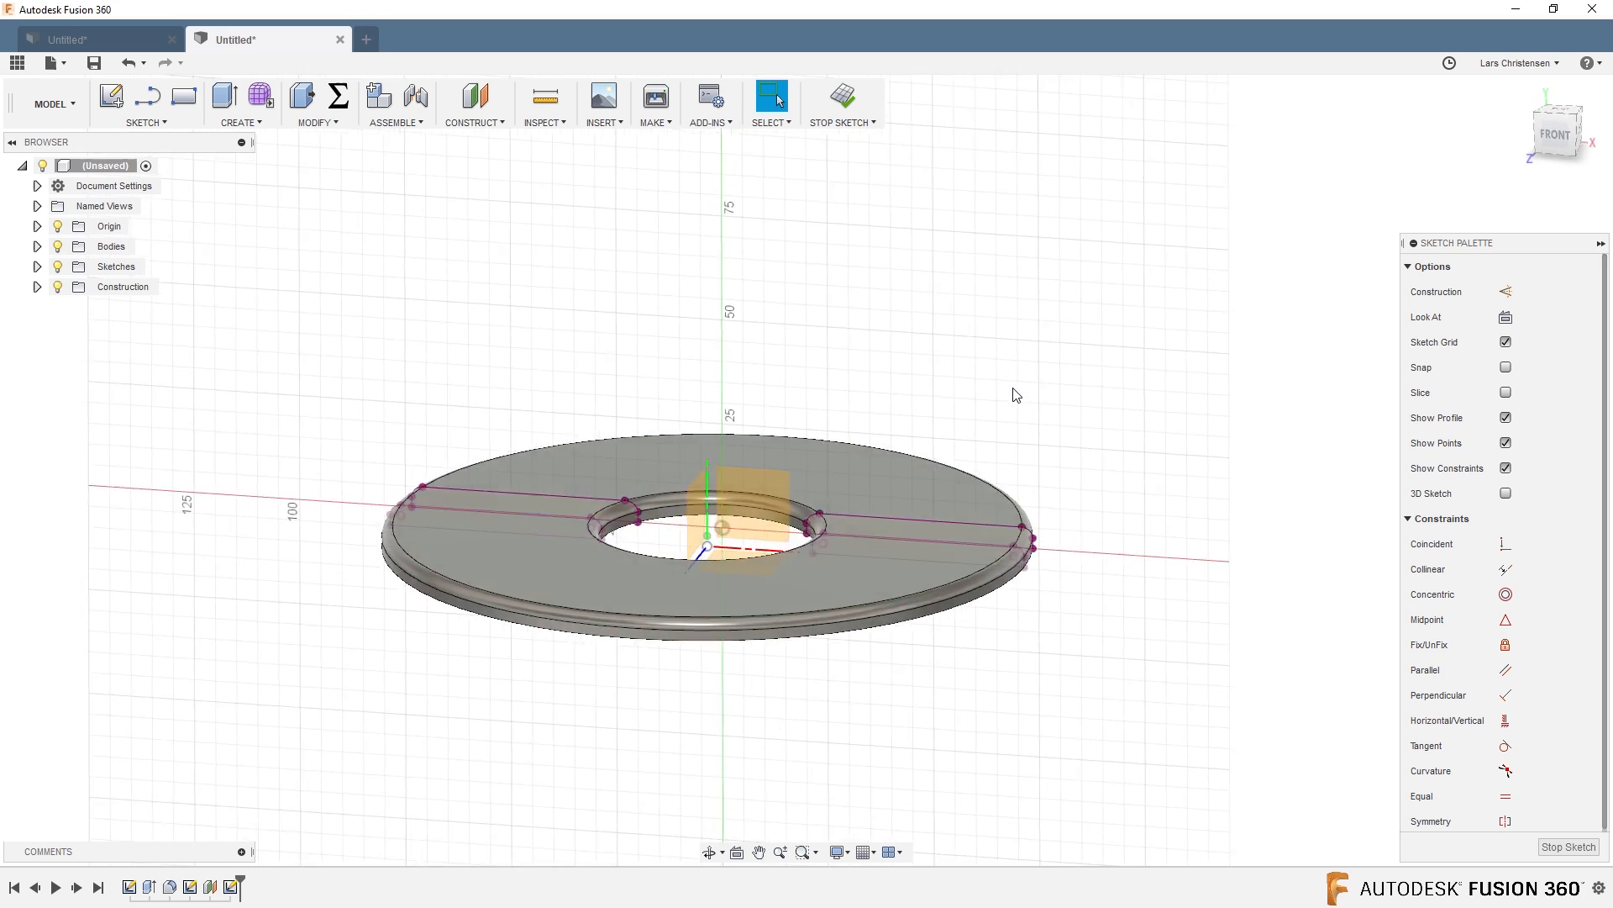
left_click_drag(1013, 393, 669, 484)
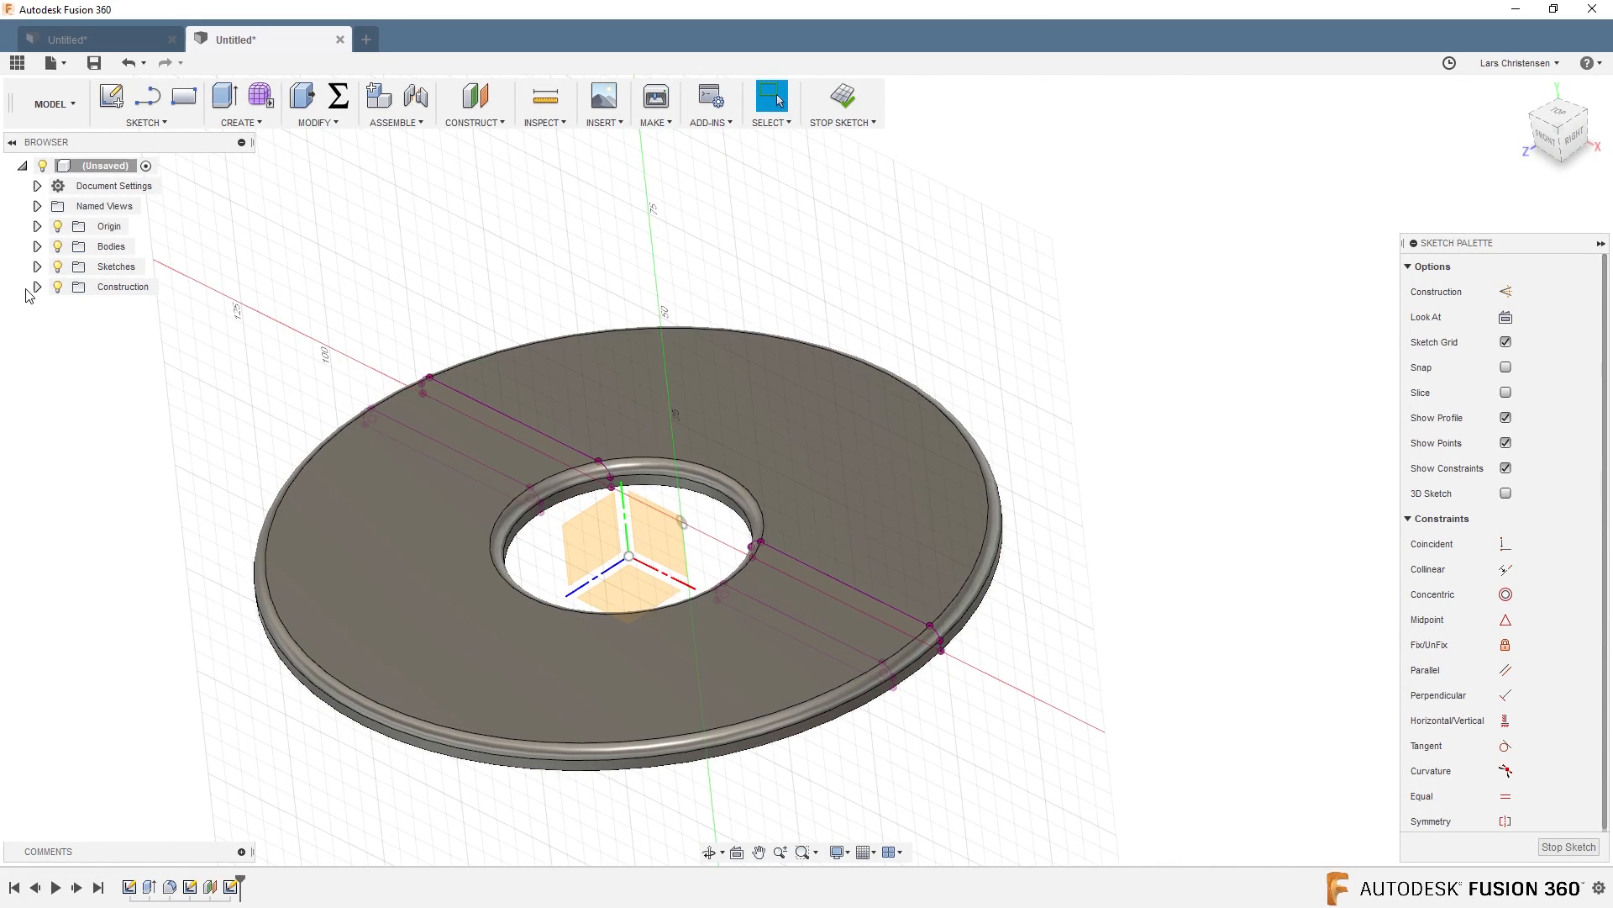
left_click(37, 285)
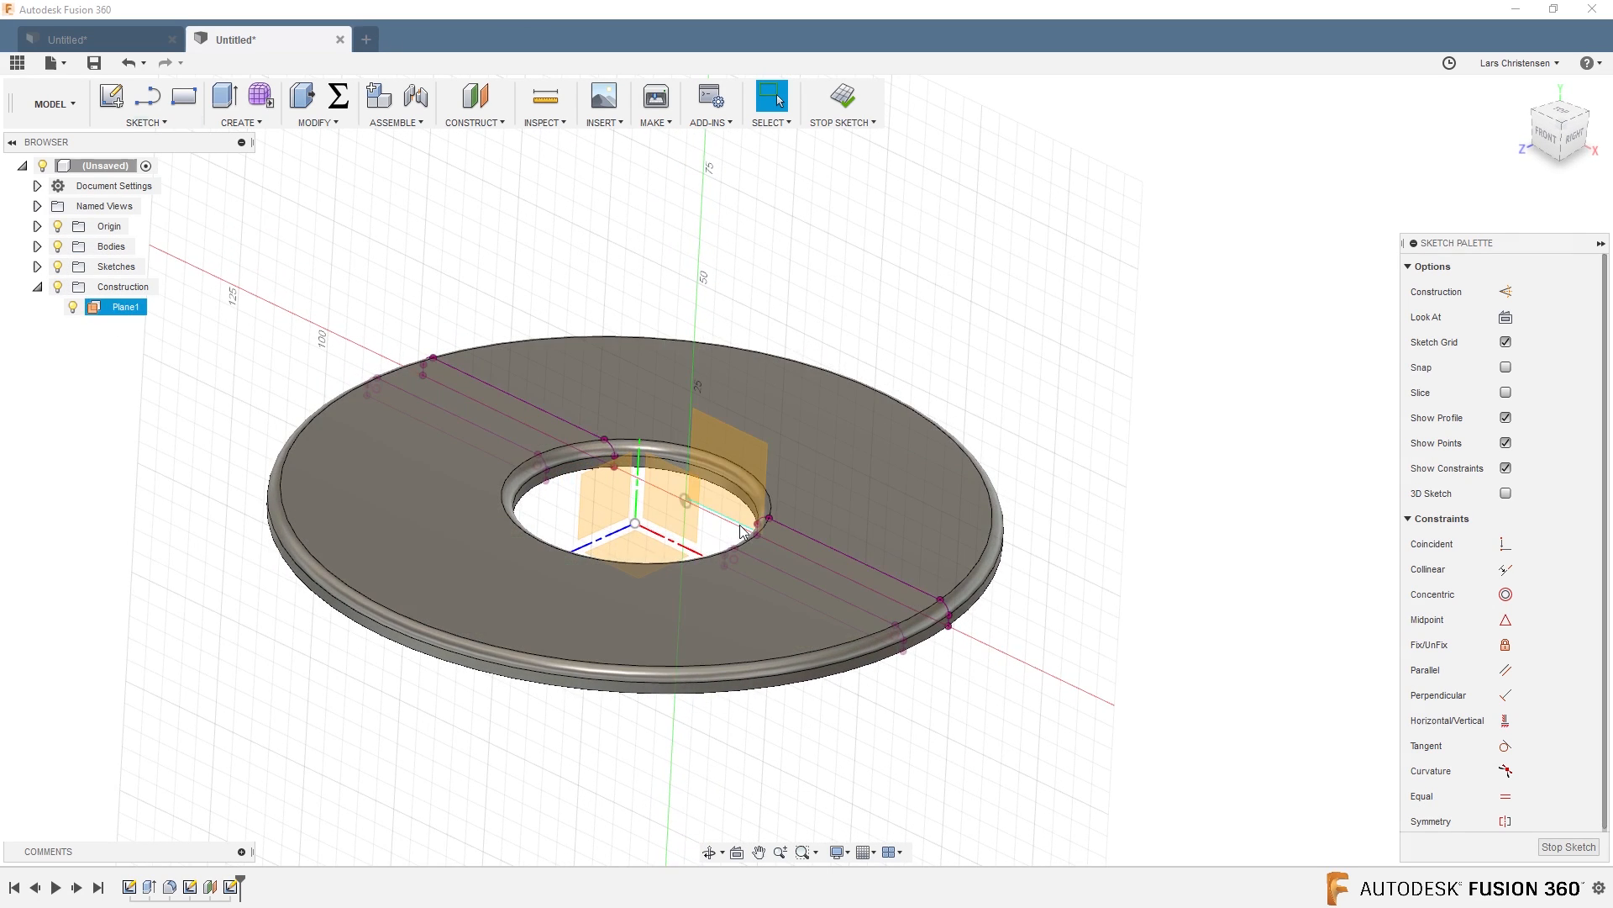
Open the Oreal fleur-de-lis design and capture design history from the root component.
left_click(145, 103)
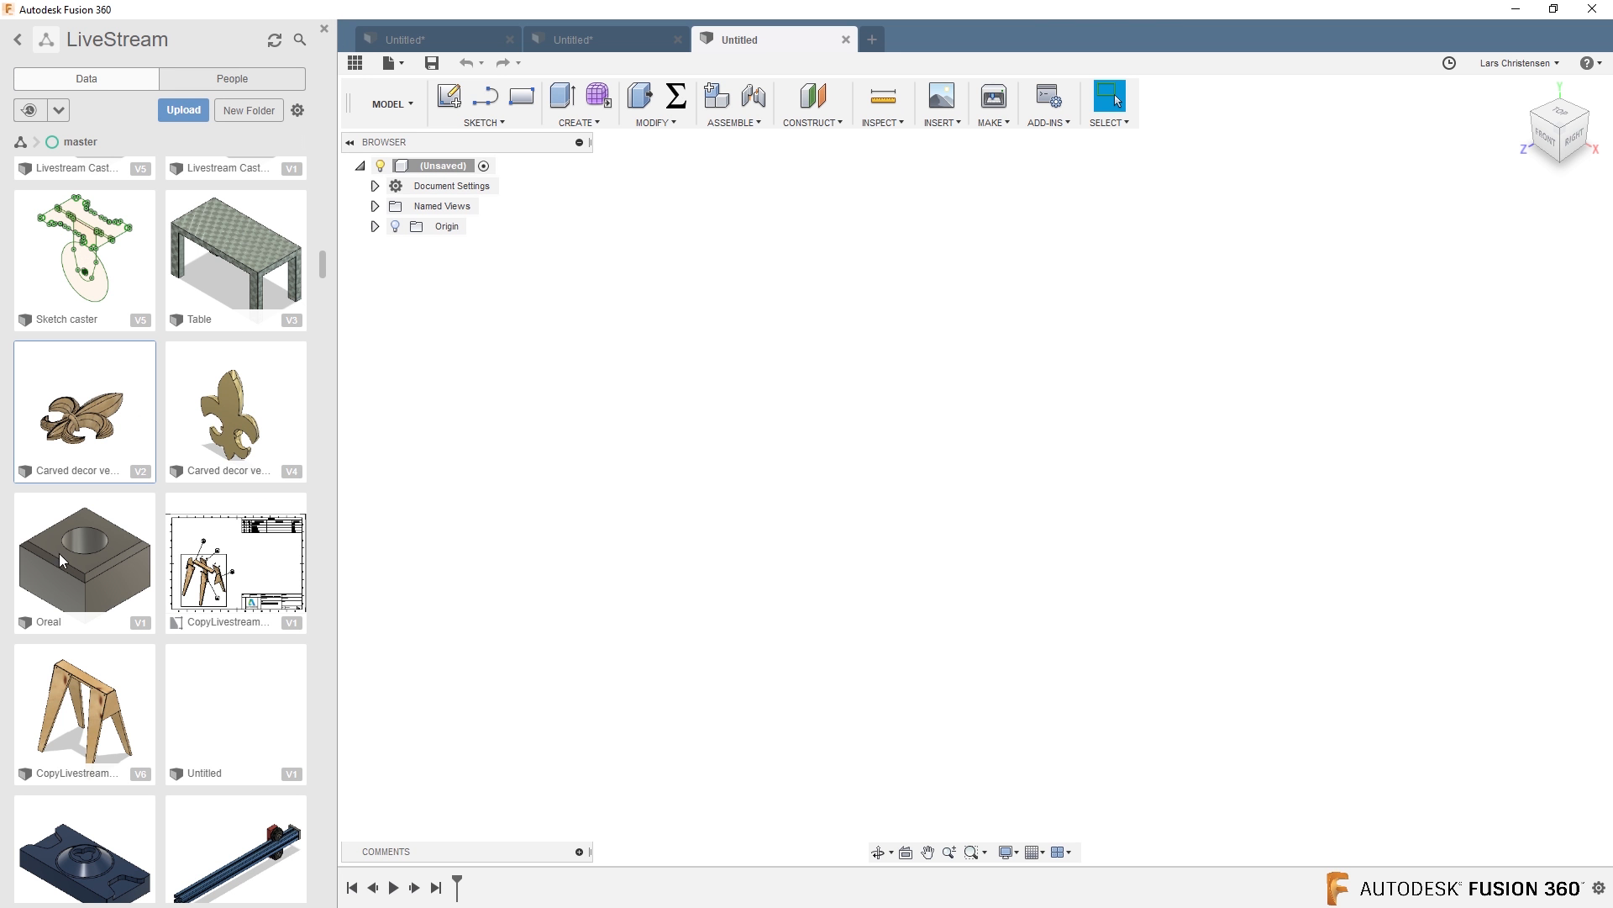
double_click(235, 410)
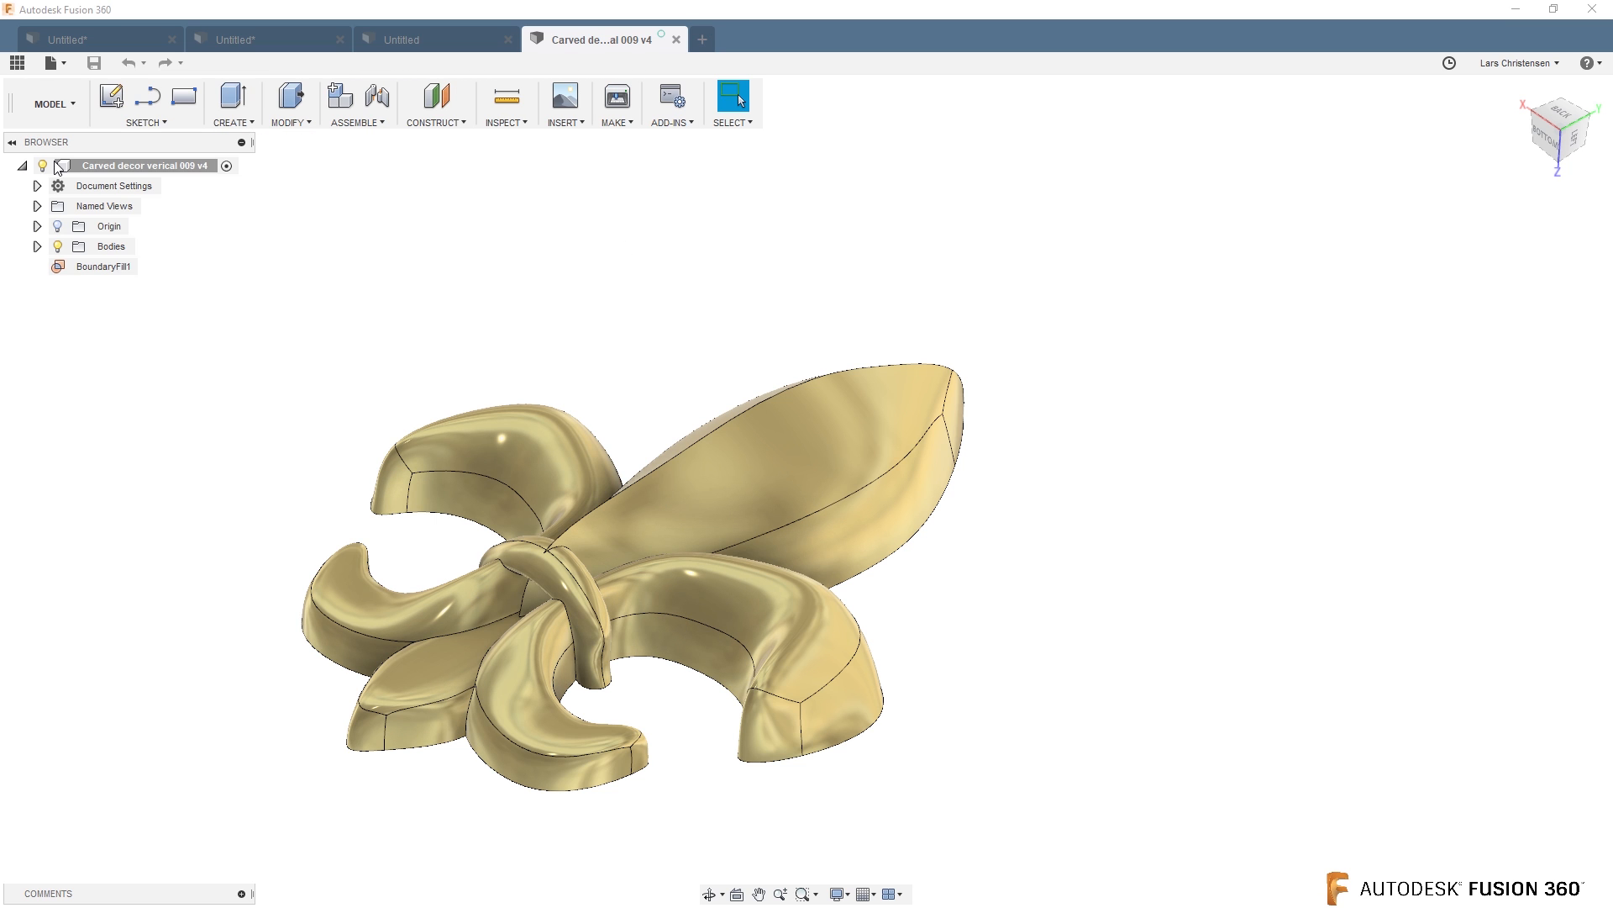
right_click(144, 164)
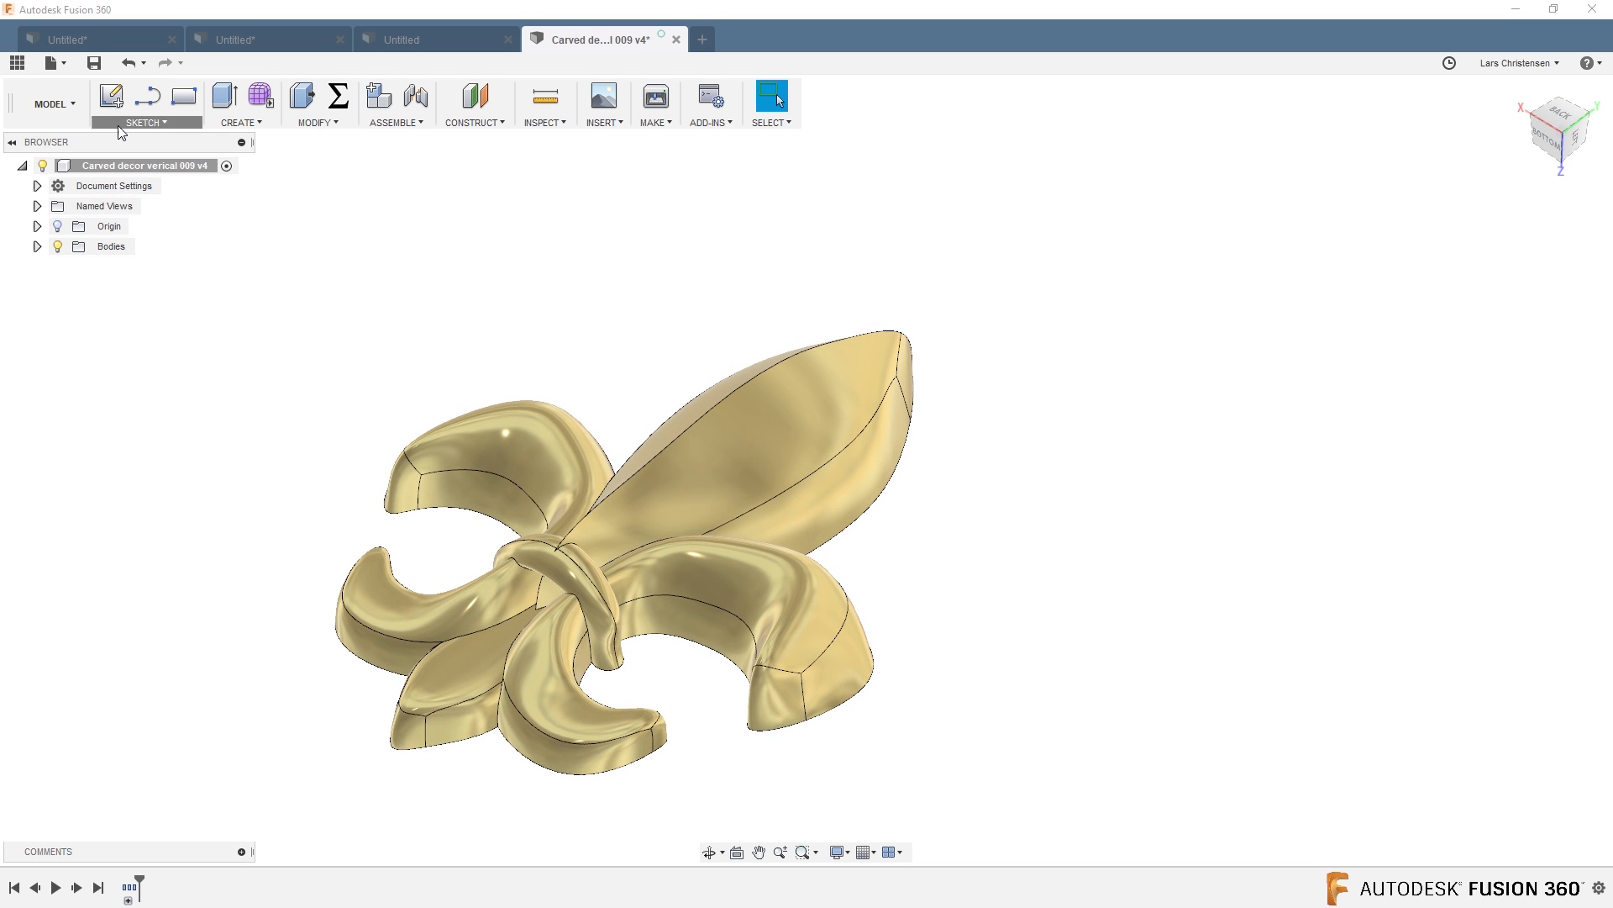
Include the leaf's curved top edges as 3D geometry in a new sketch.
left_click(145, 121)
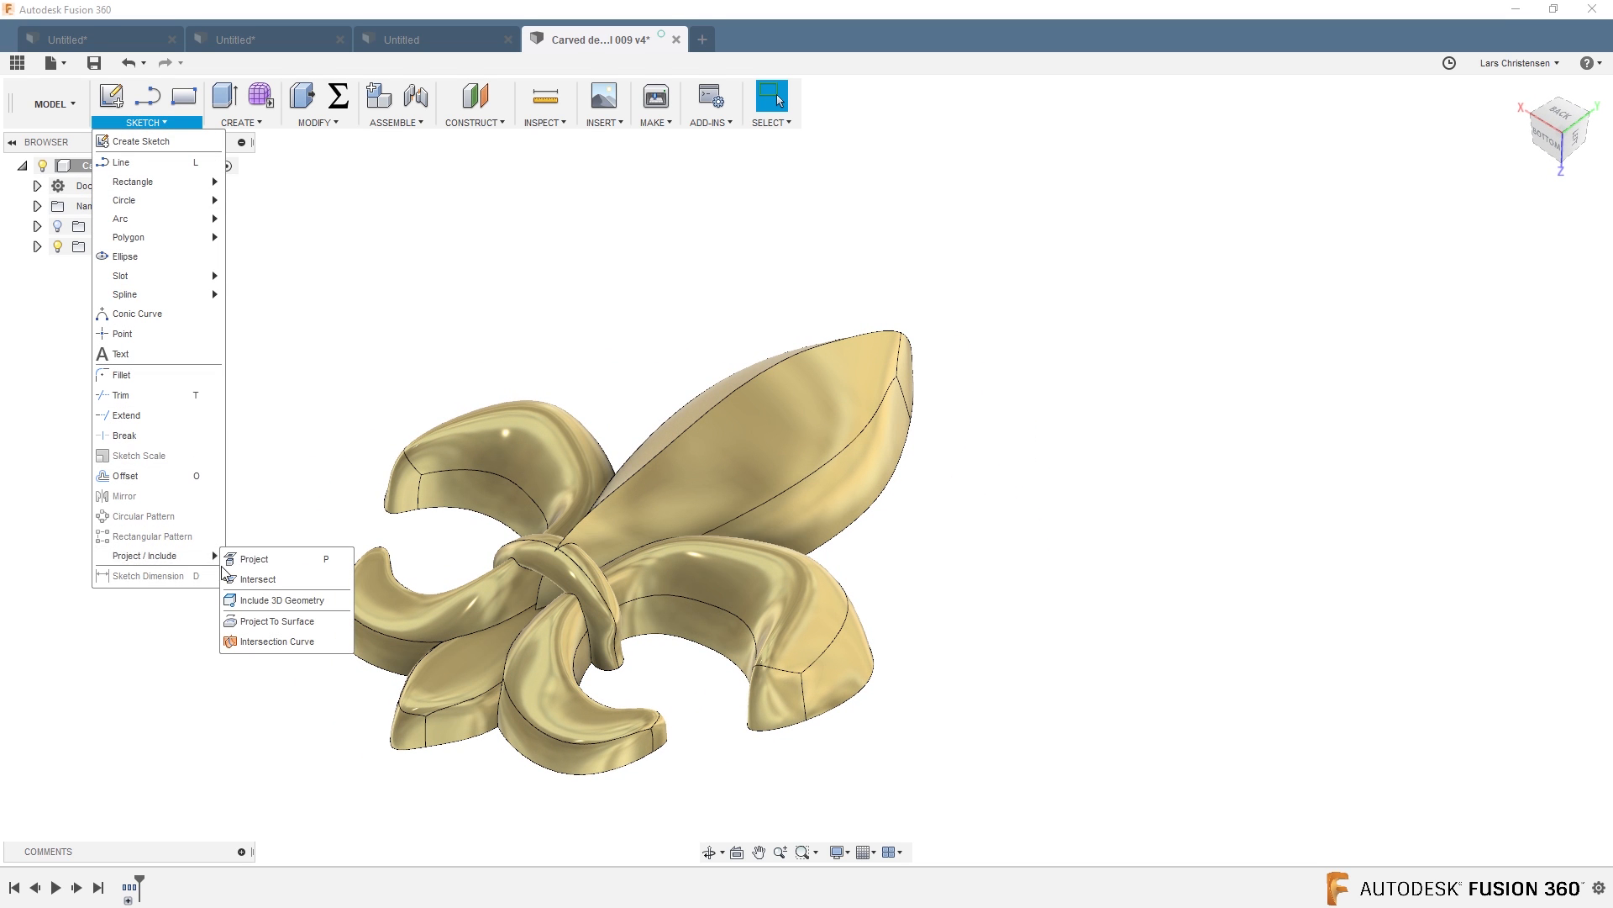
left_click(771, 94)
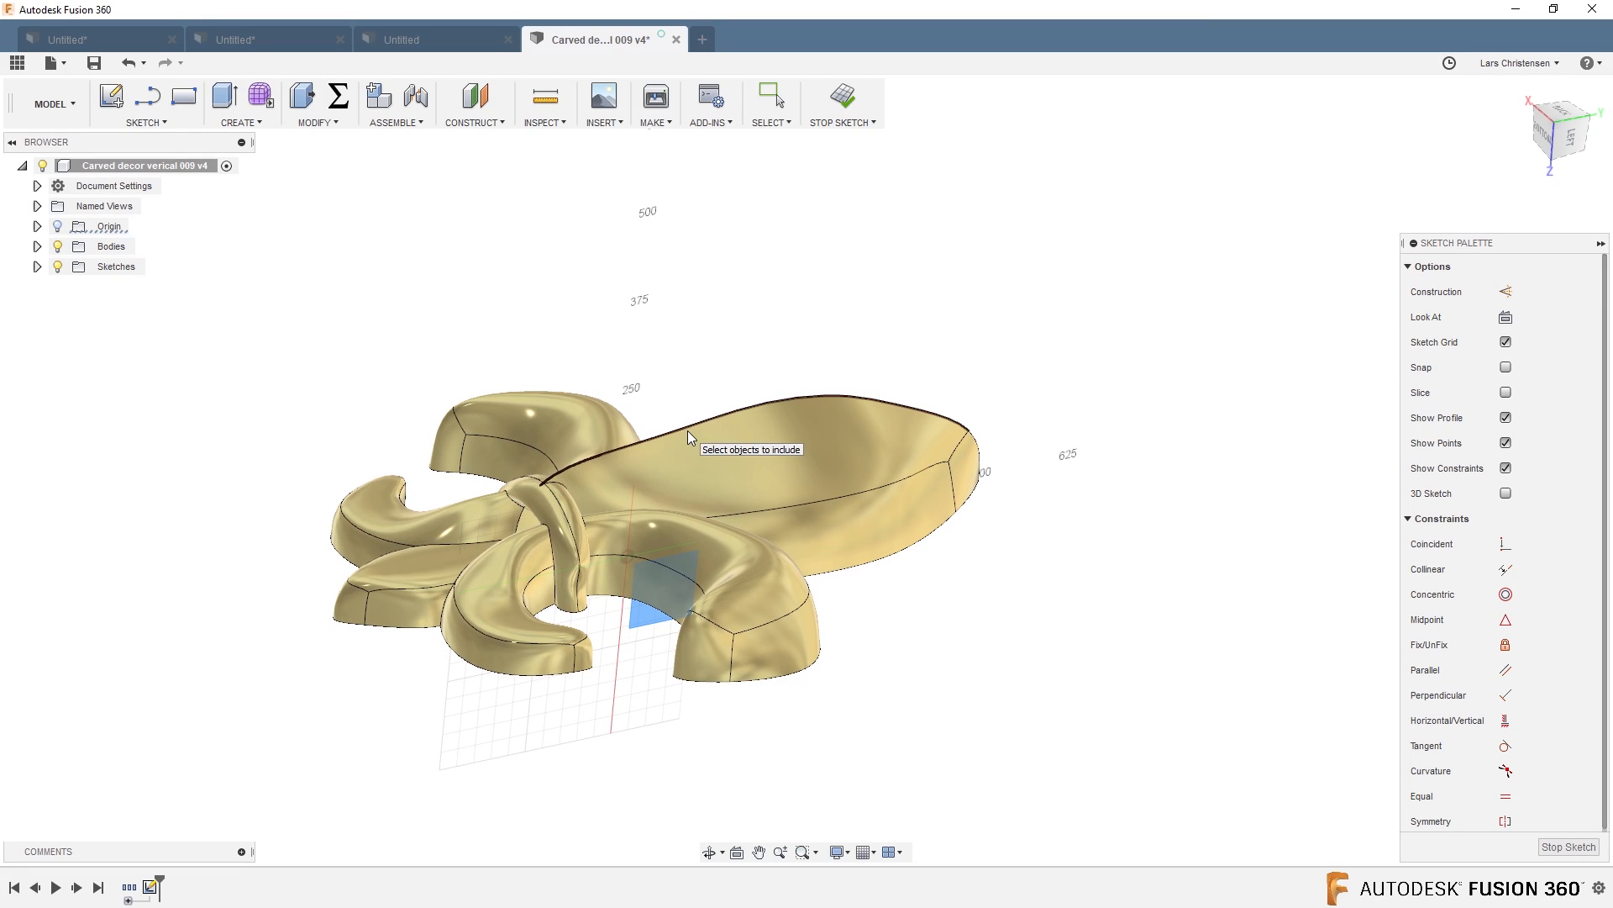
left_click(721, 430)
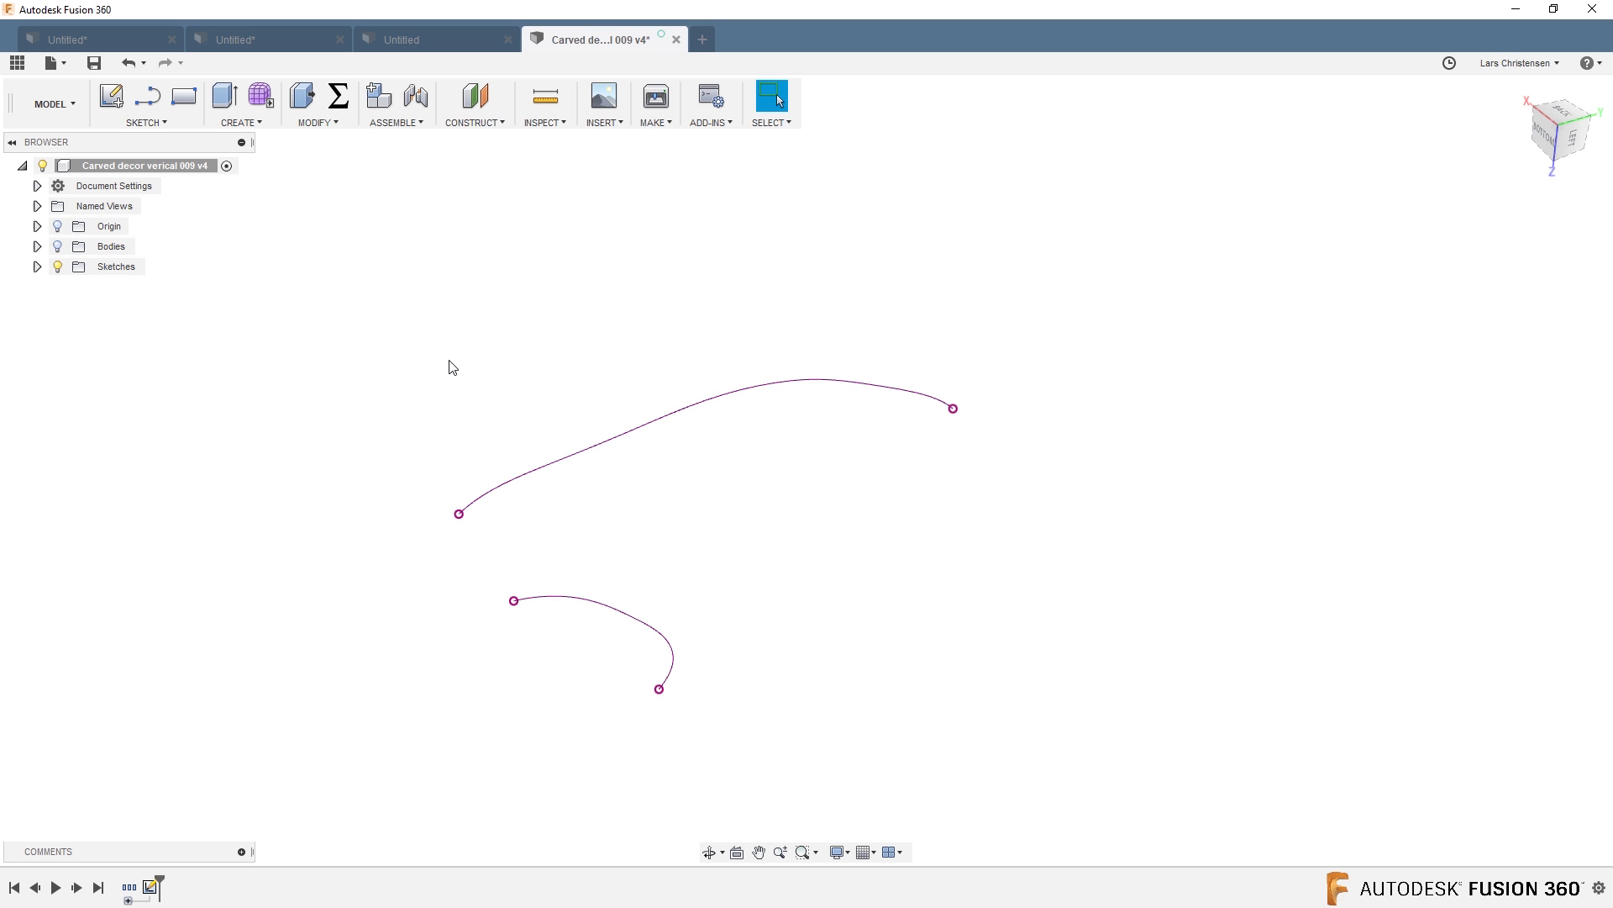
In the Patch workspace, extrude the long curve into a surface, symmetric, 250 mm.
left_click(50, 103)
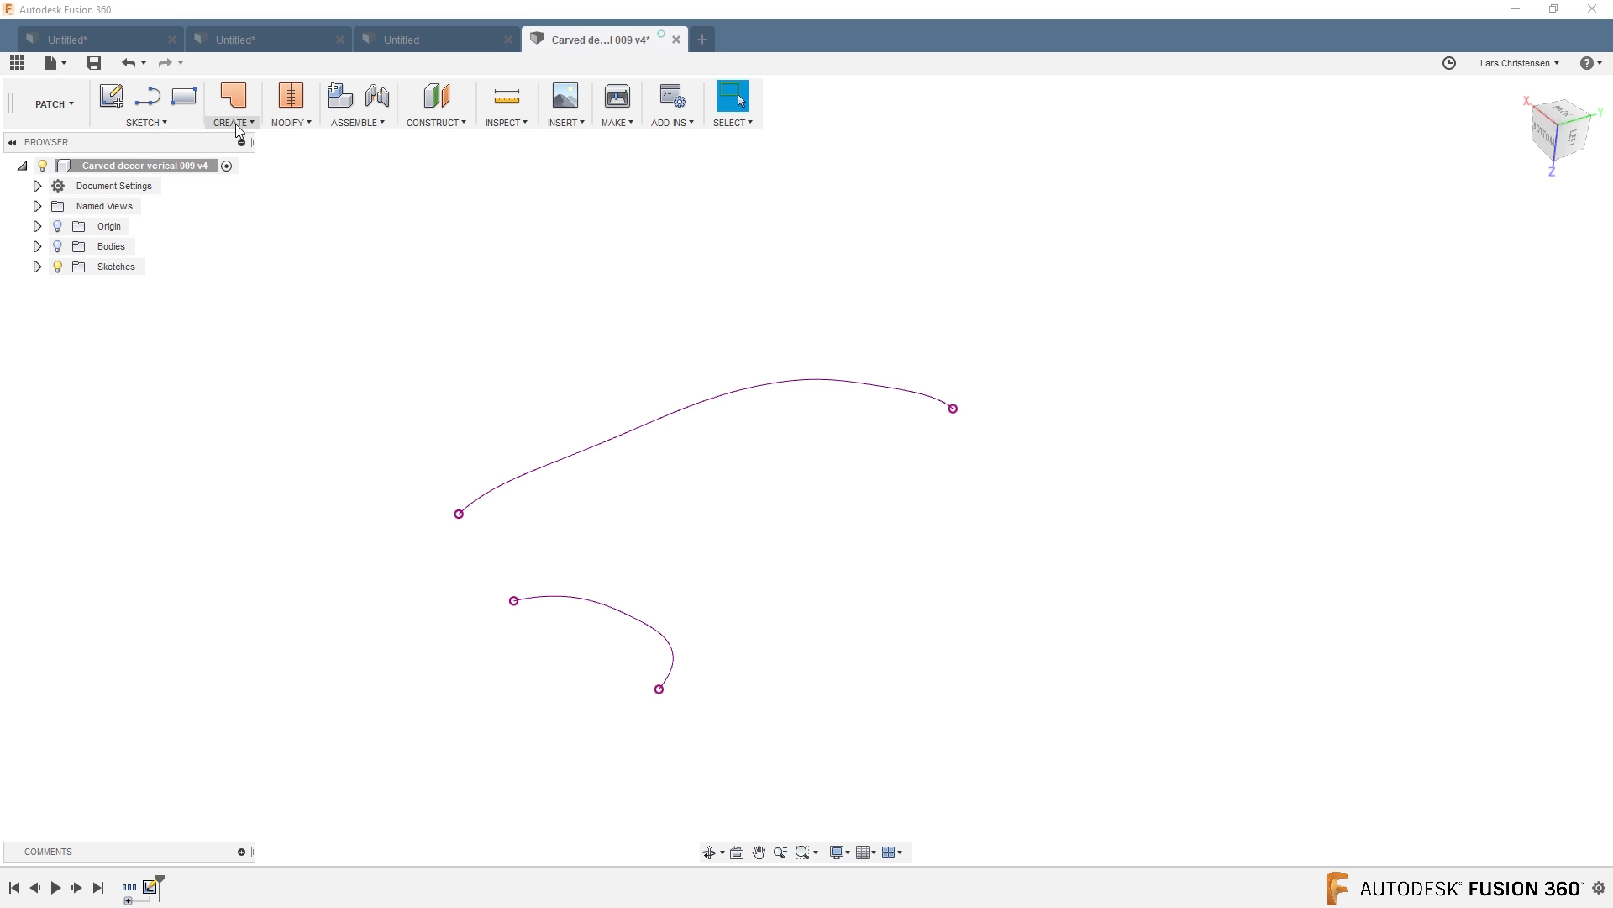
left_click(733, 96)
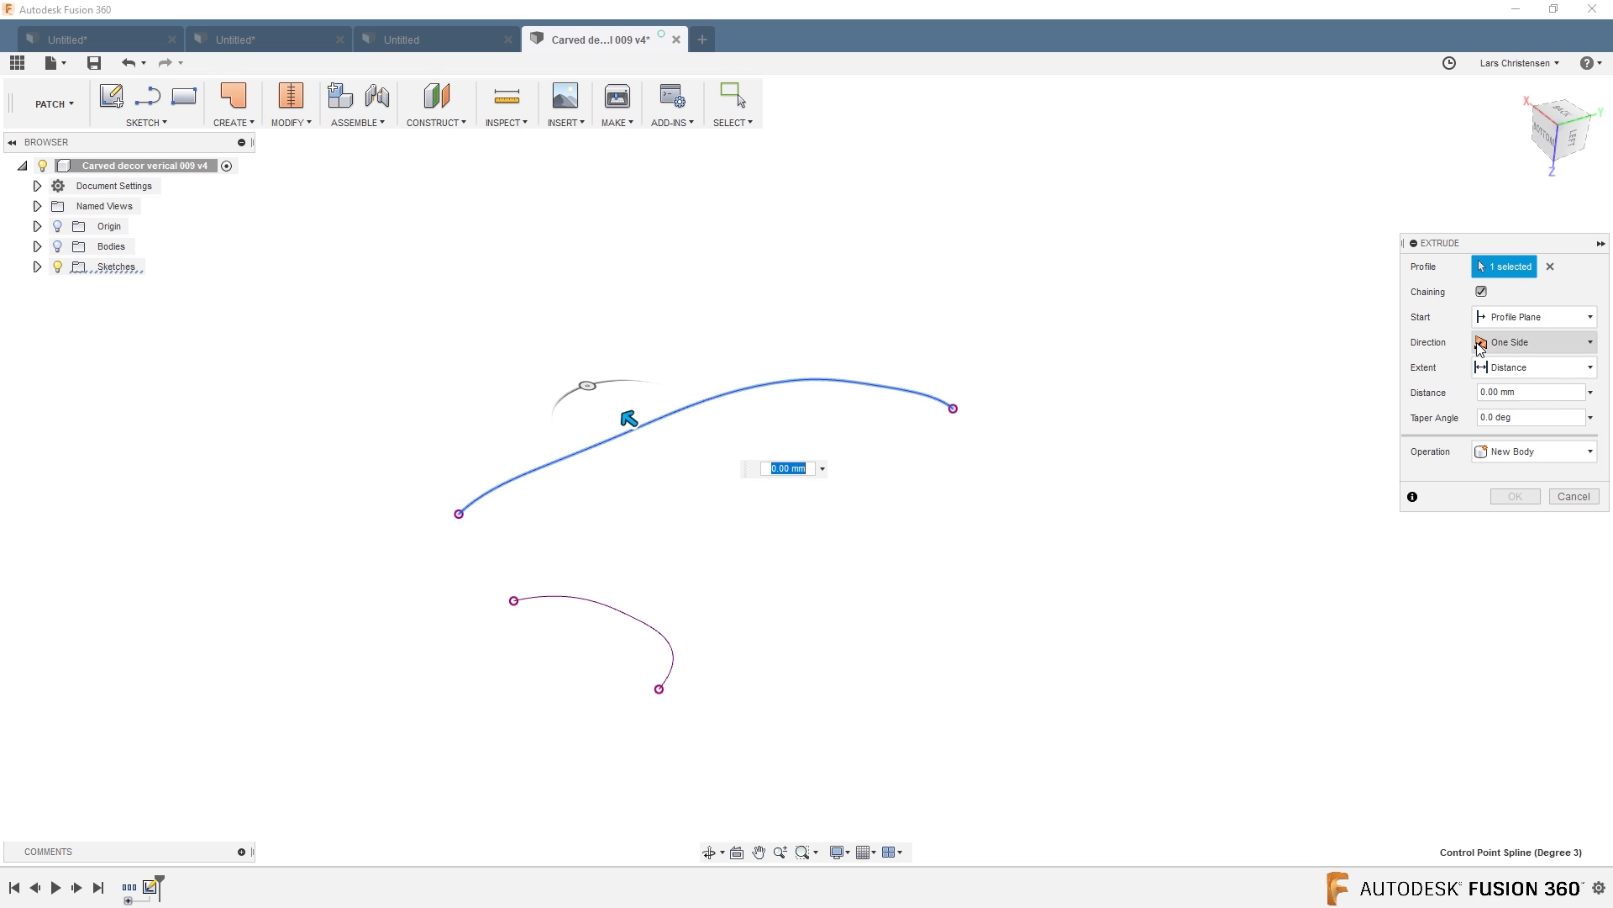
left_click(1533, 341)
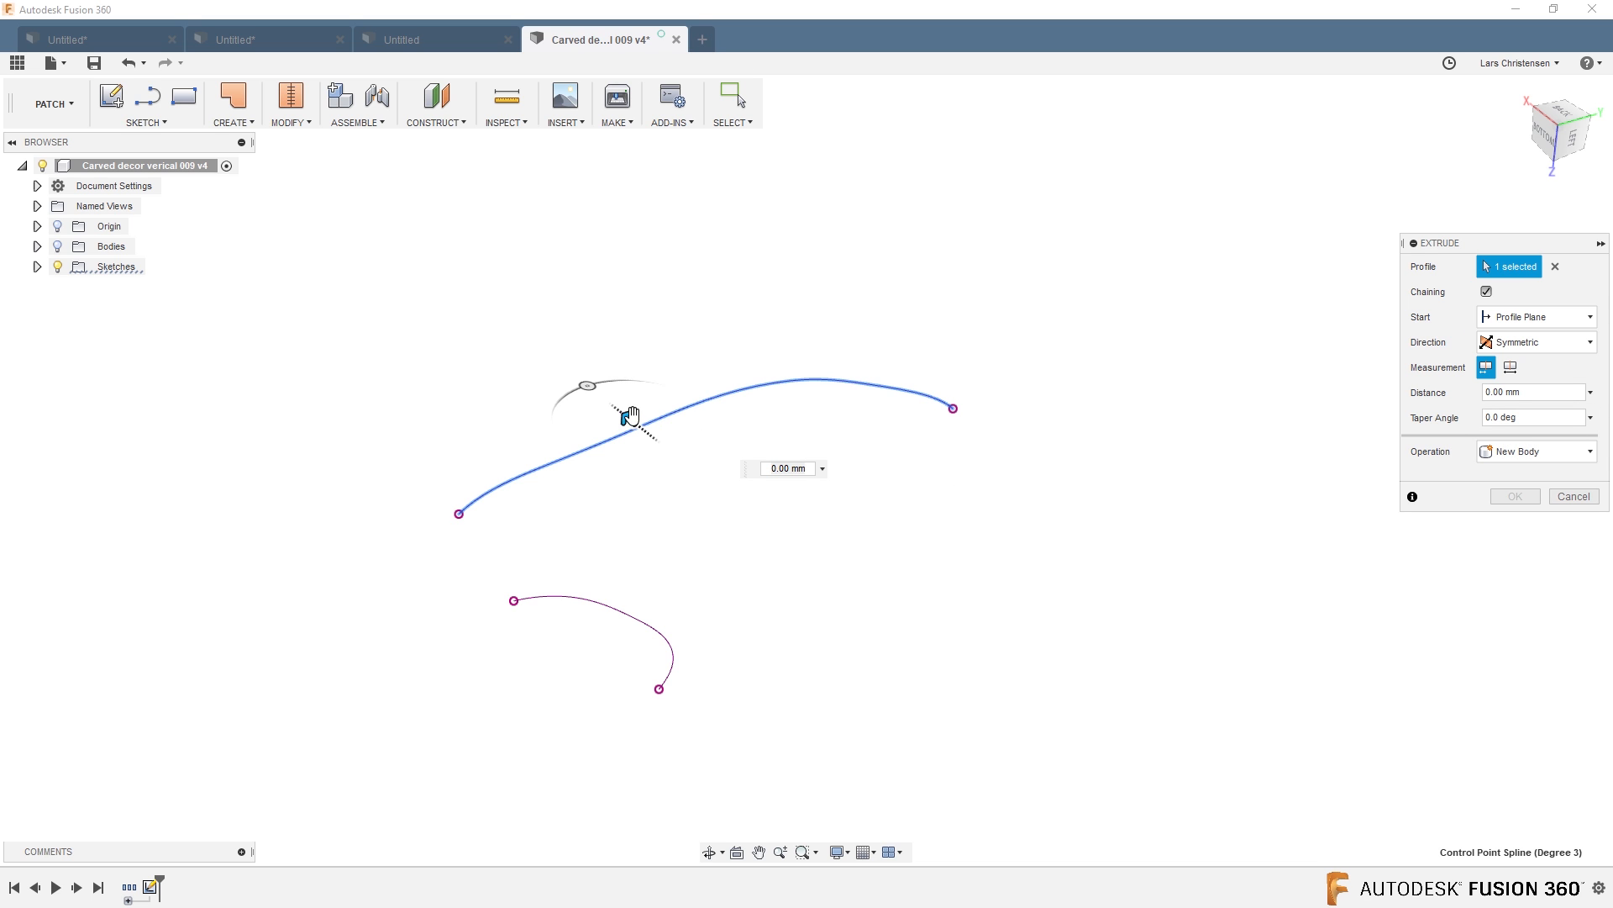
left_click_drag(625, 415, 479, 299)
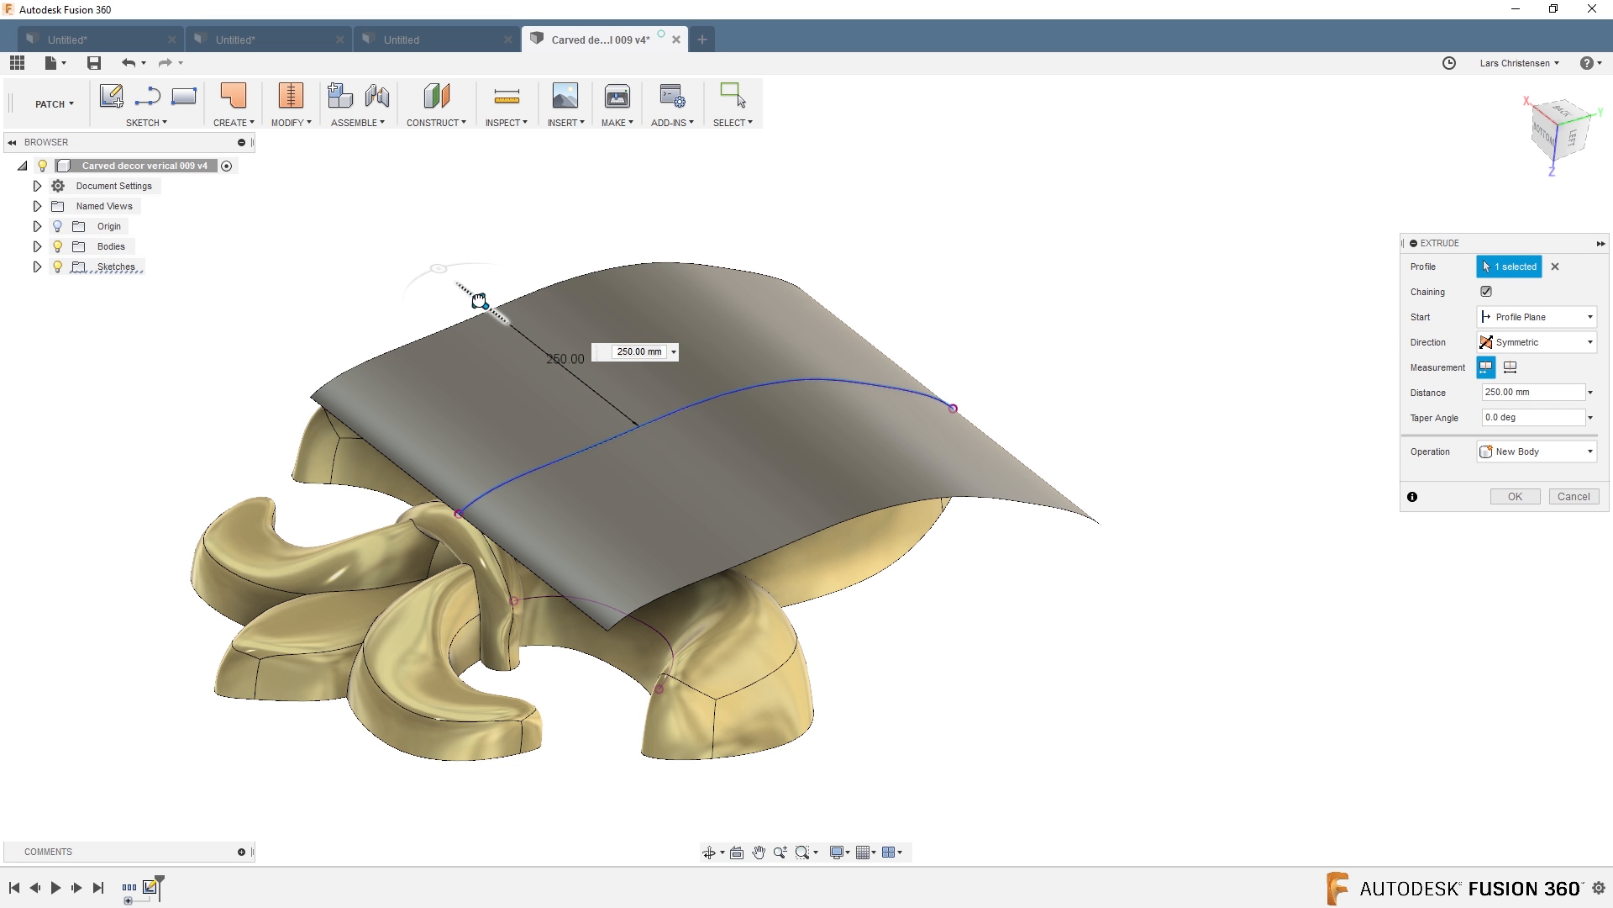
left_click(1515, 495)
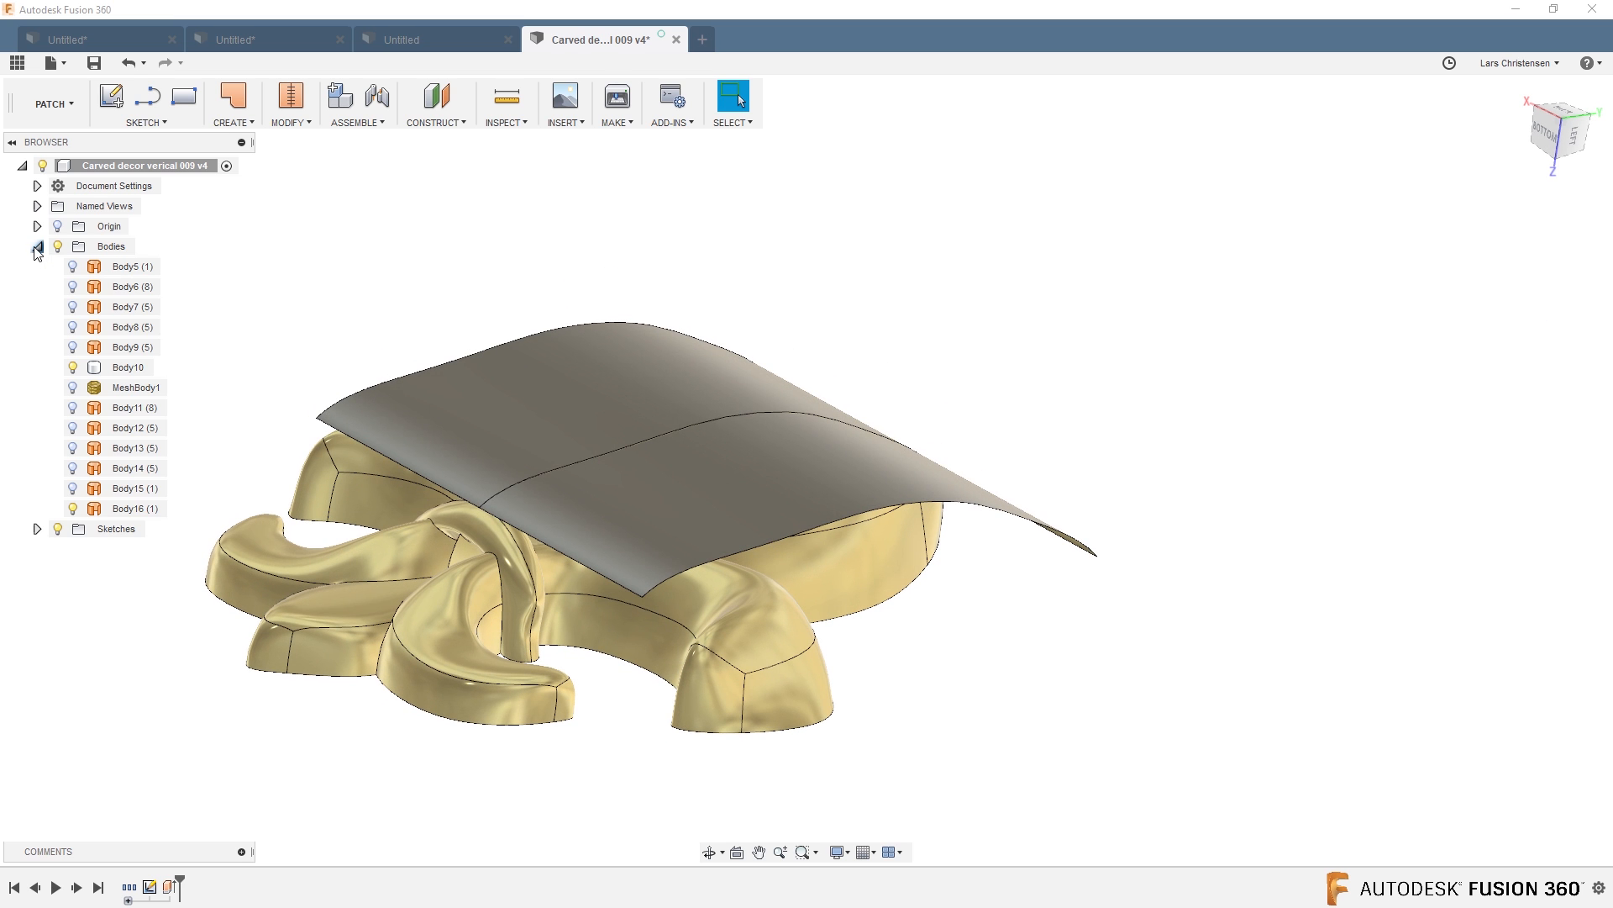
Hide the fleur-de-lis body so only the curved surface shows.
left_click(135, 447)
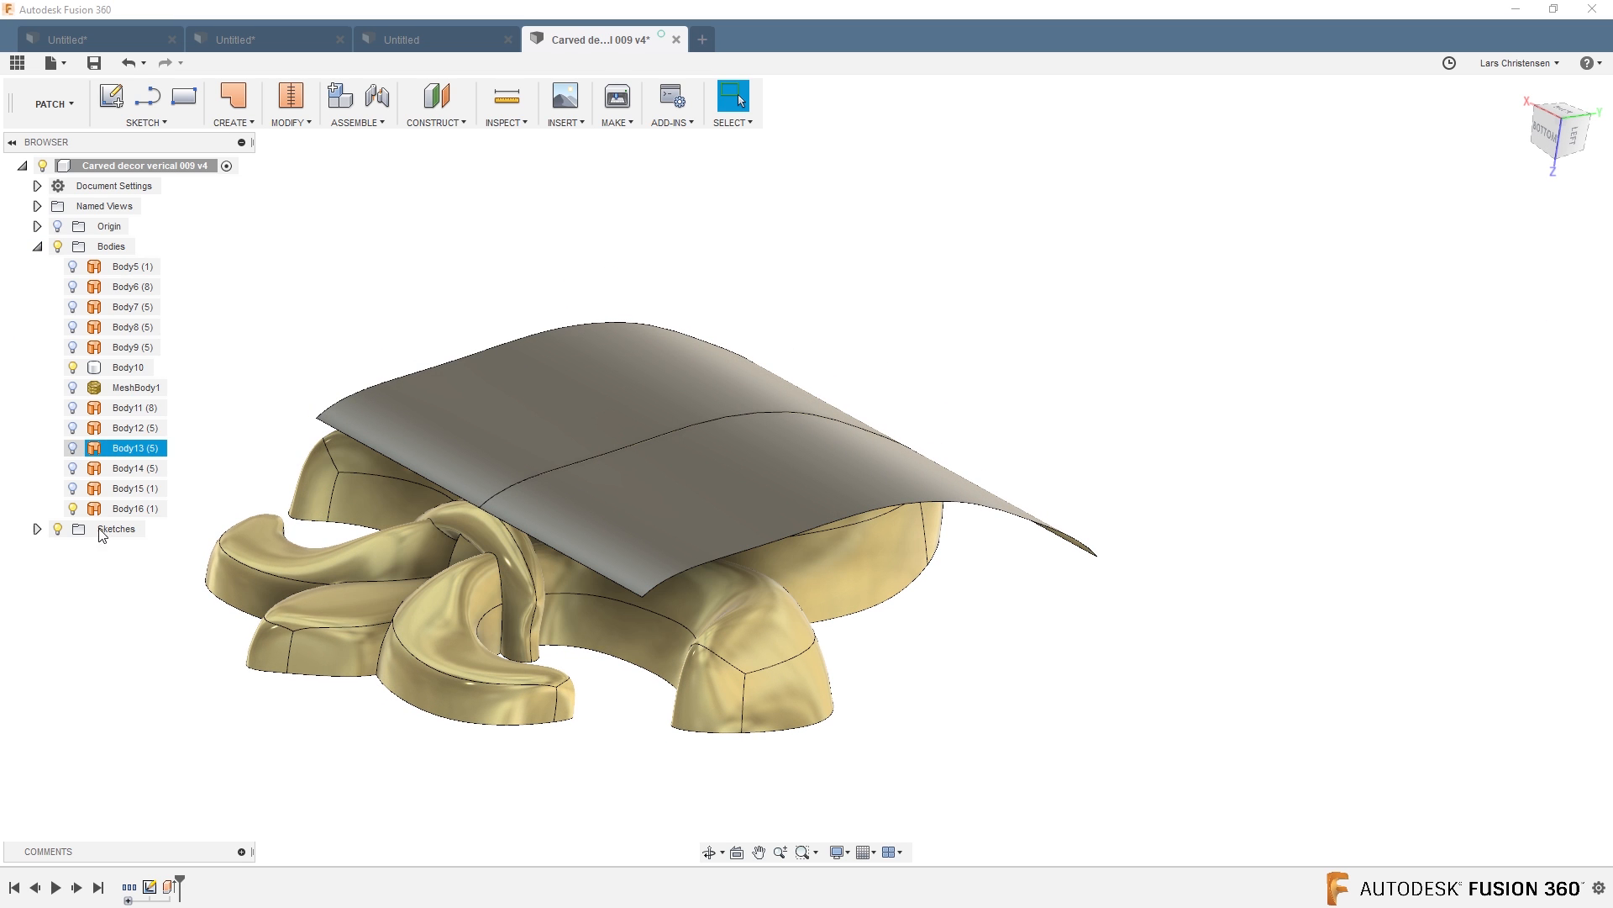
left_click(128, 368)
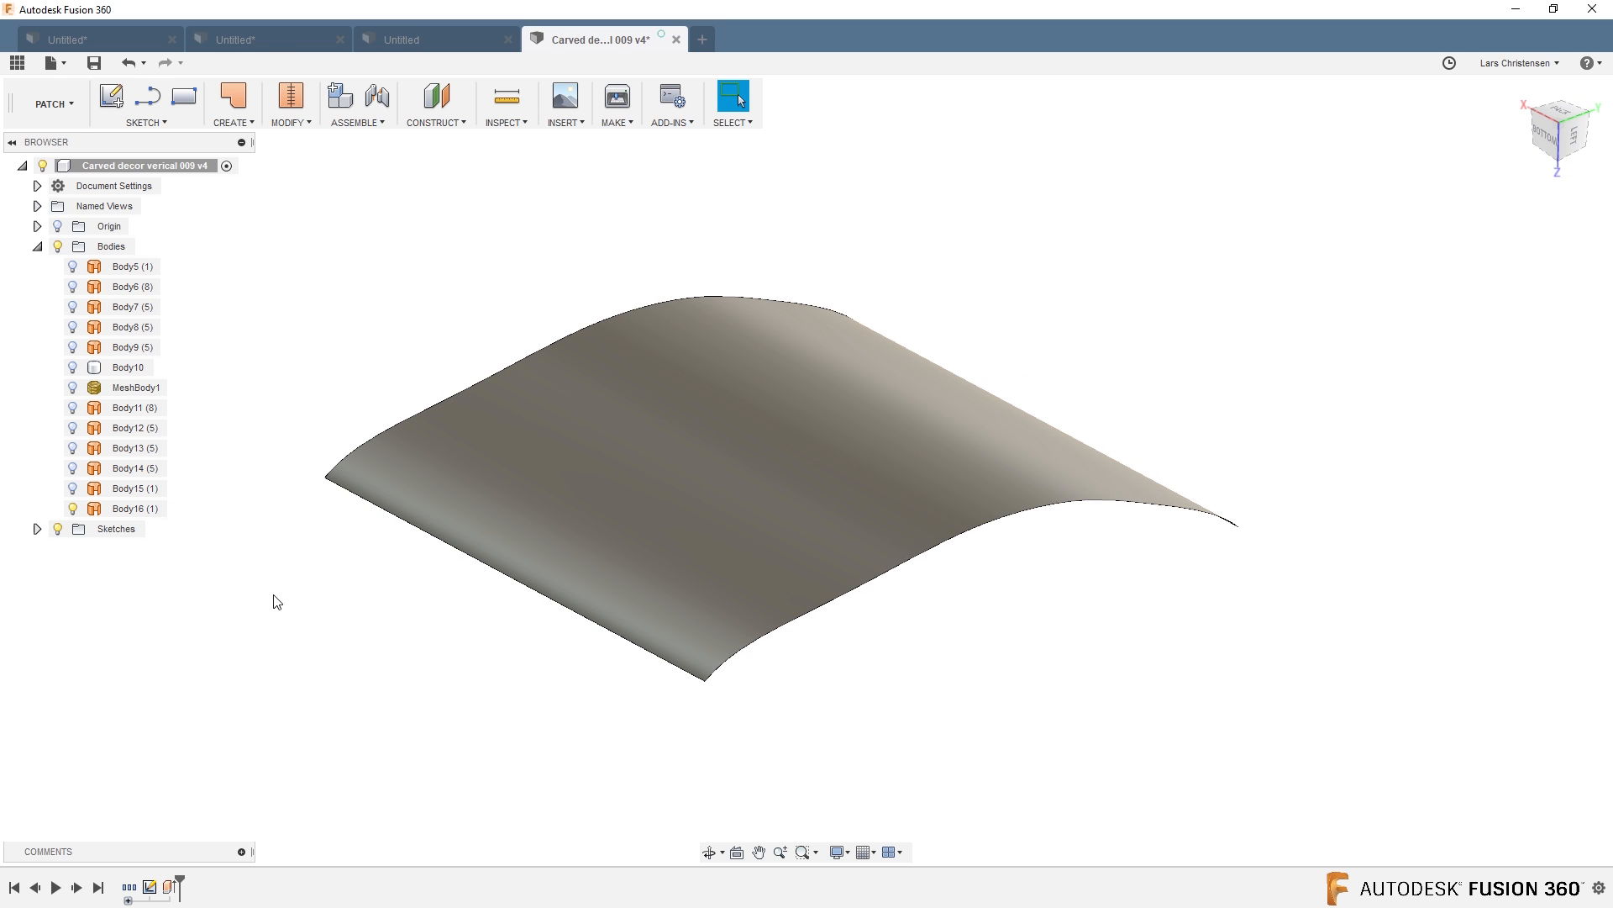
mouse_move(286, 581)
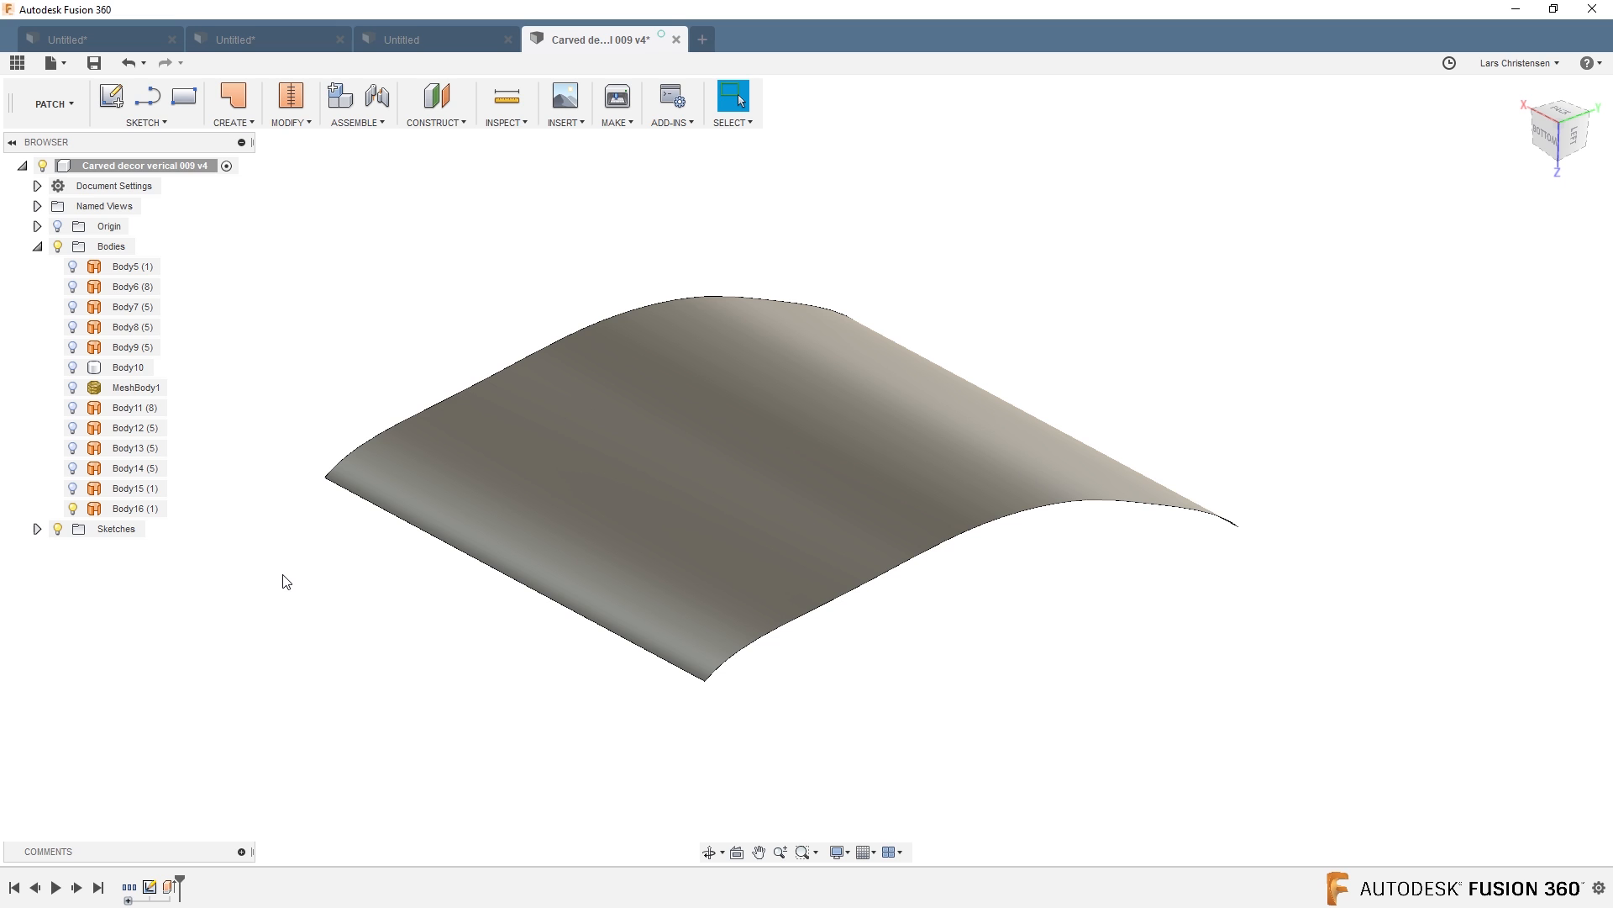
mouse_move(226, 122)
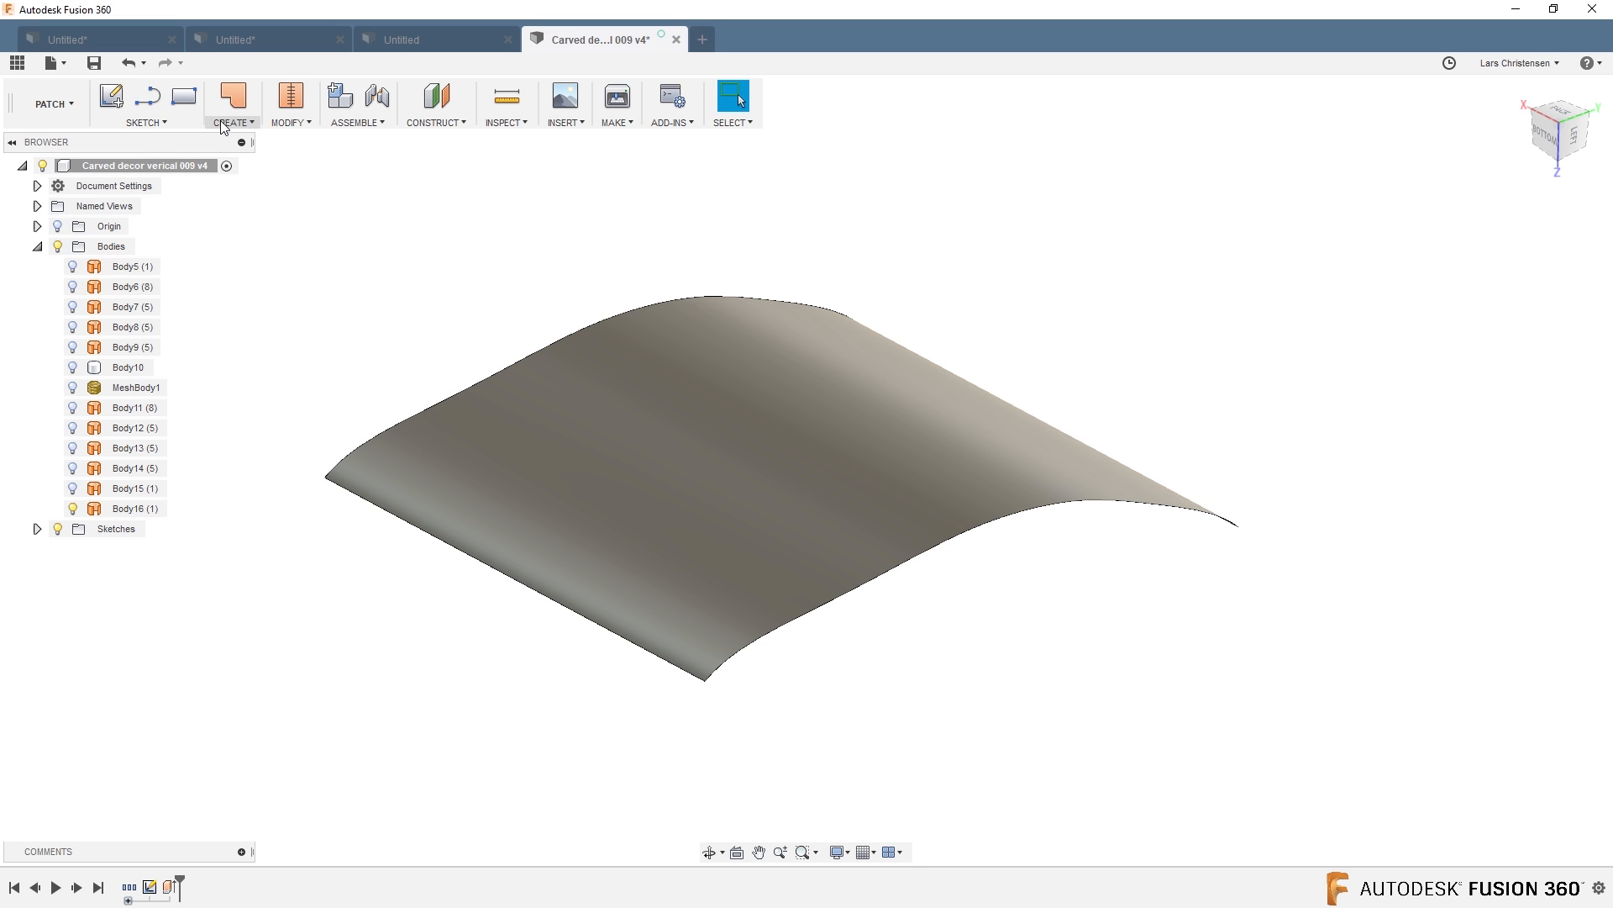
Thicken the curved surface into a solid slab and inspect it from above.
left_click(230, 104)
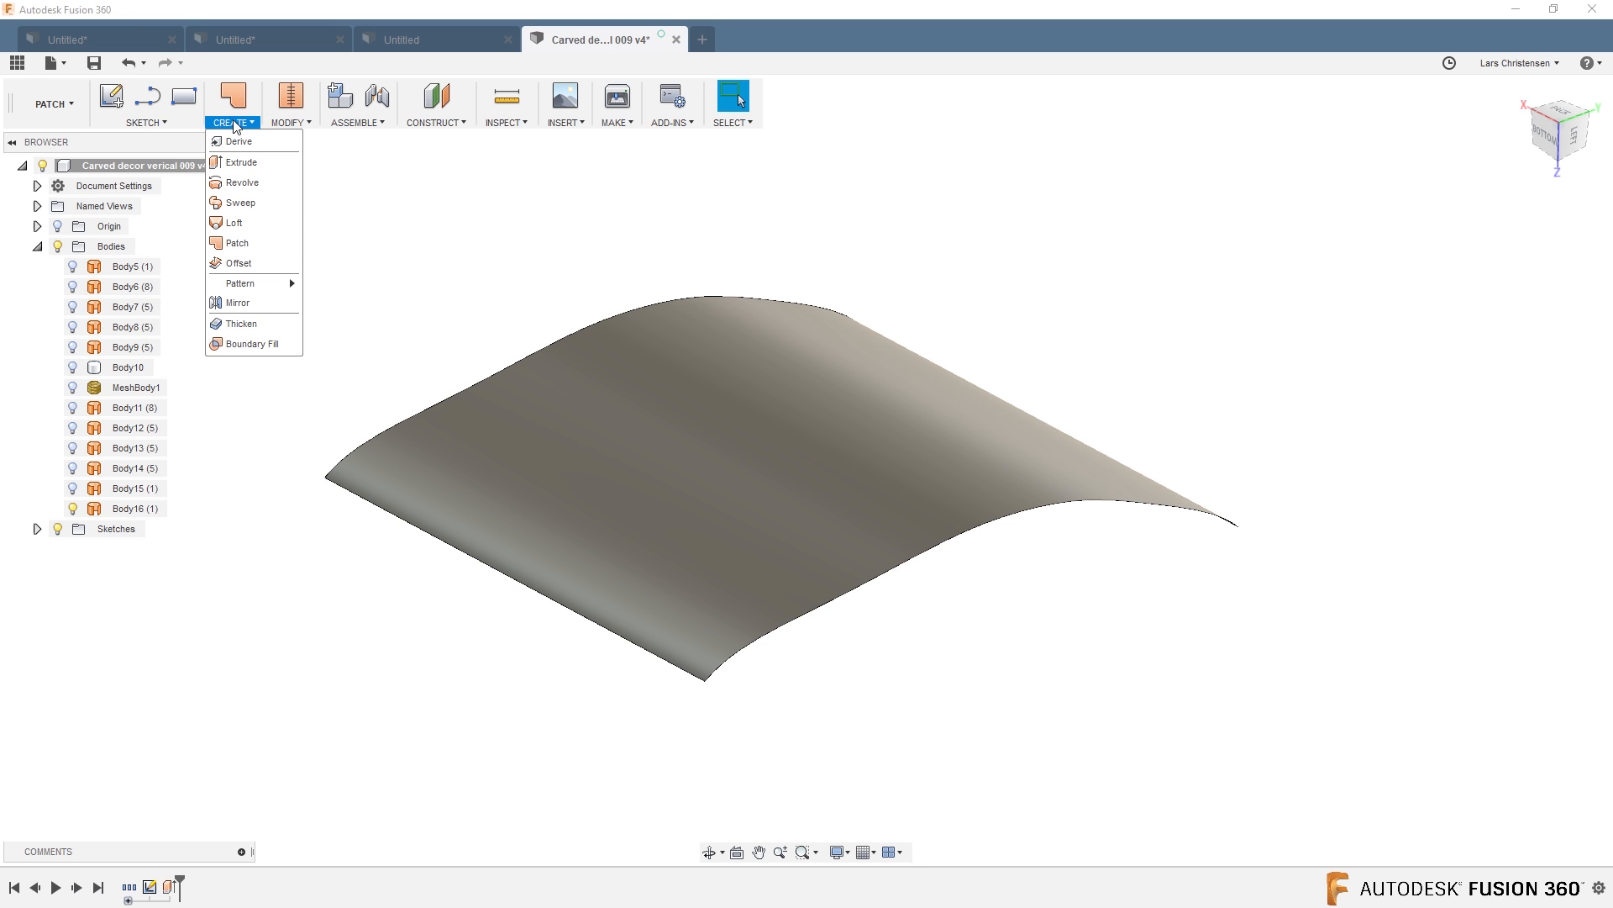
mouse_move(240, 322)
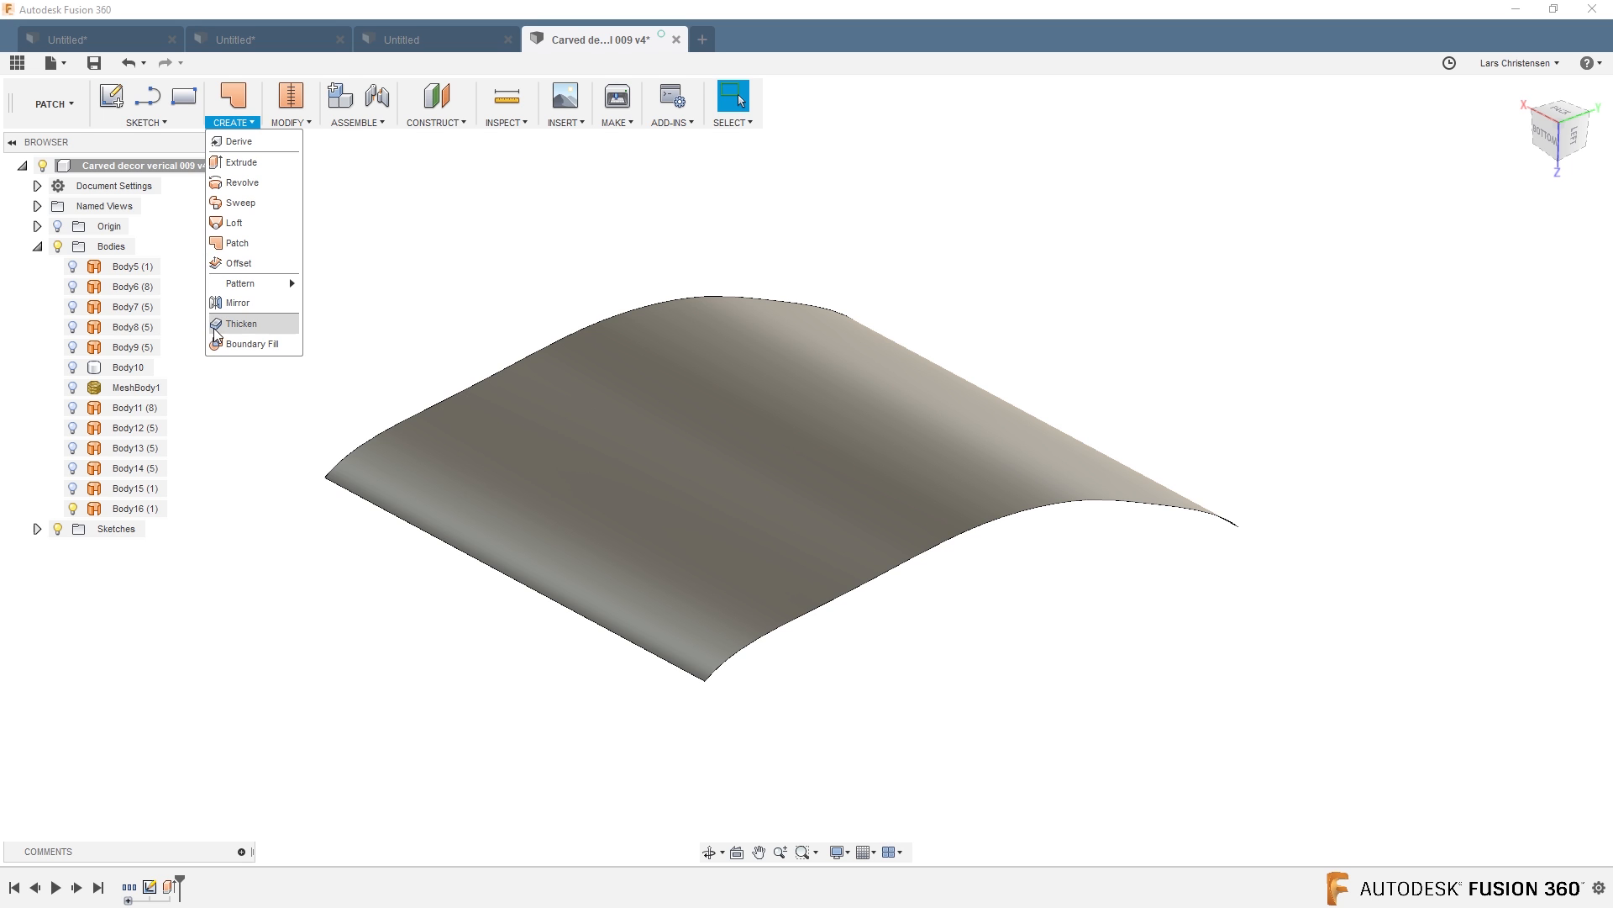
left_click(240, 323)
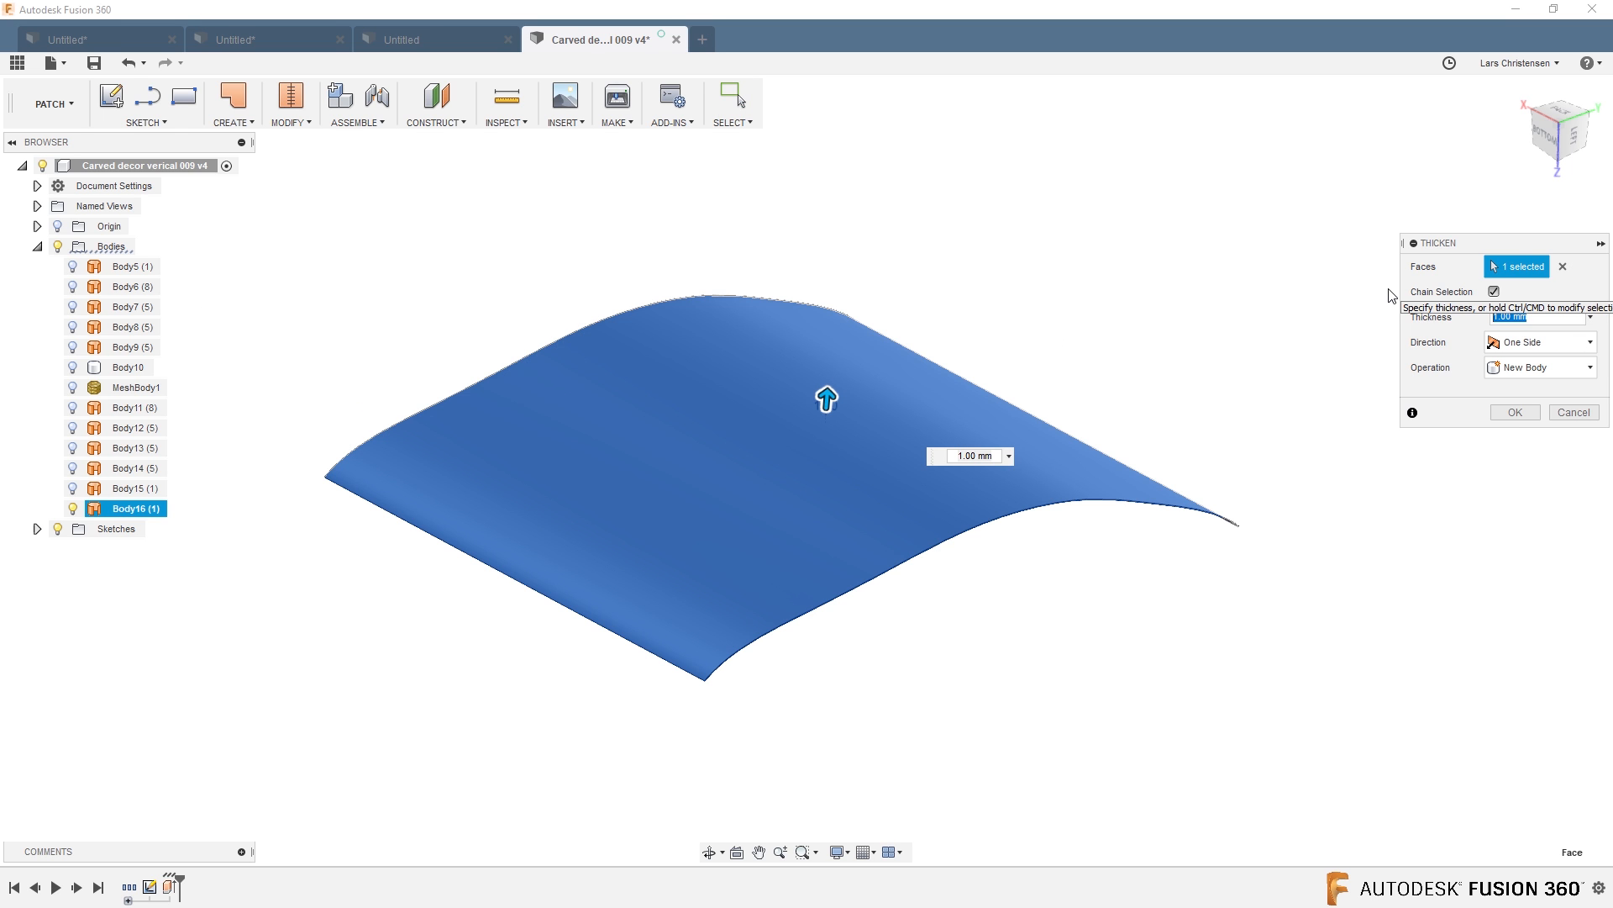
left_click(1512, 411)
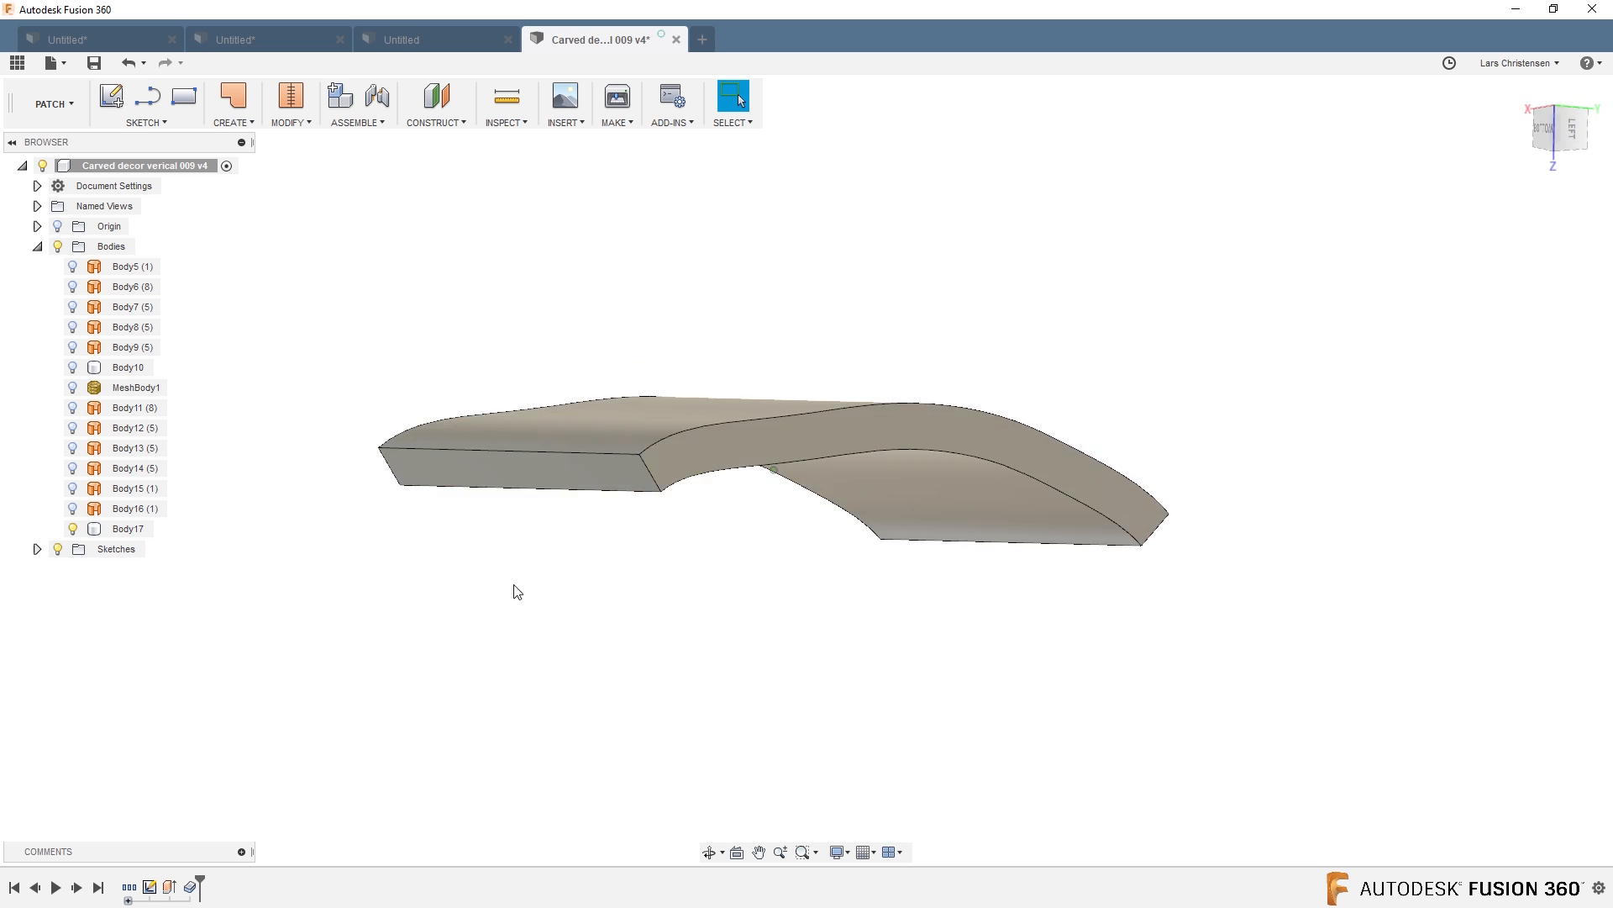
left_click_drag(518, 590, 402, 316)
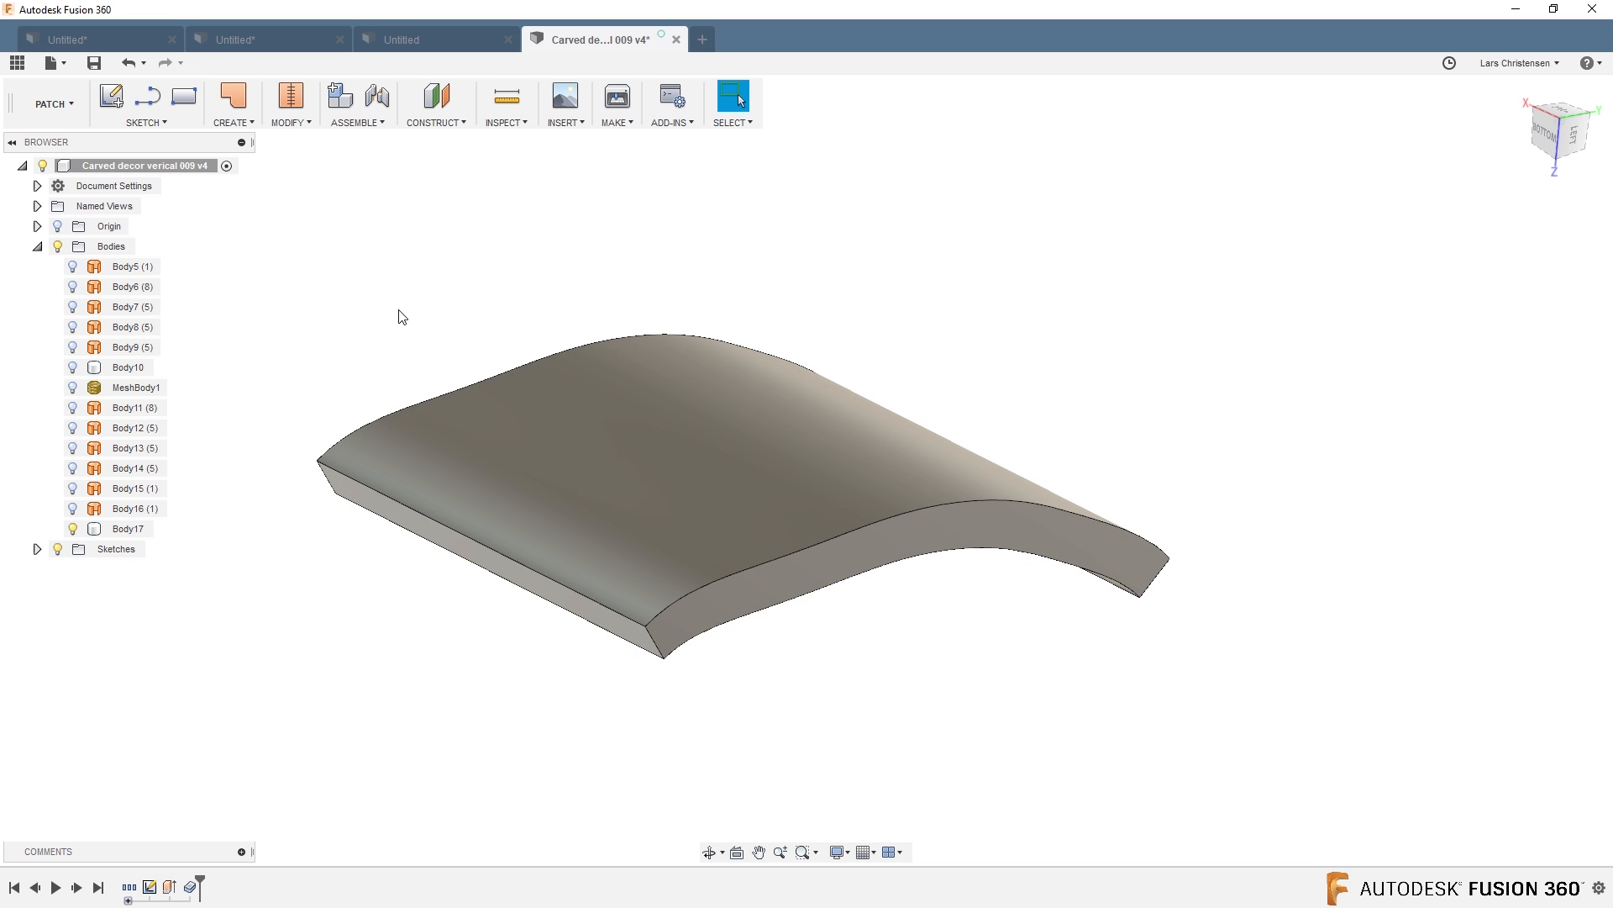
left_click(144, 102)
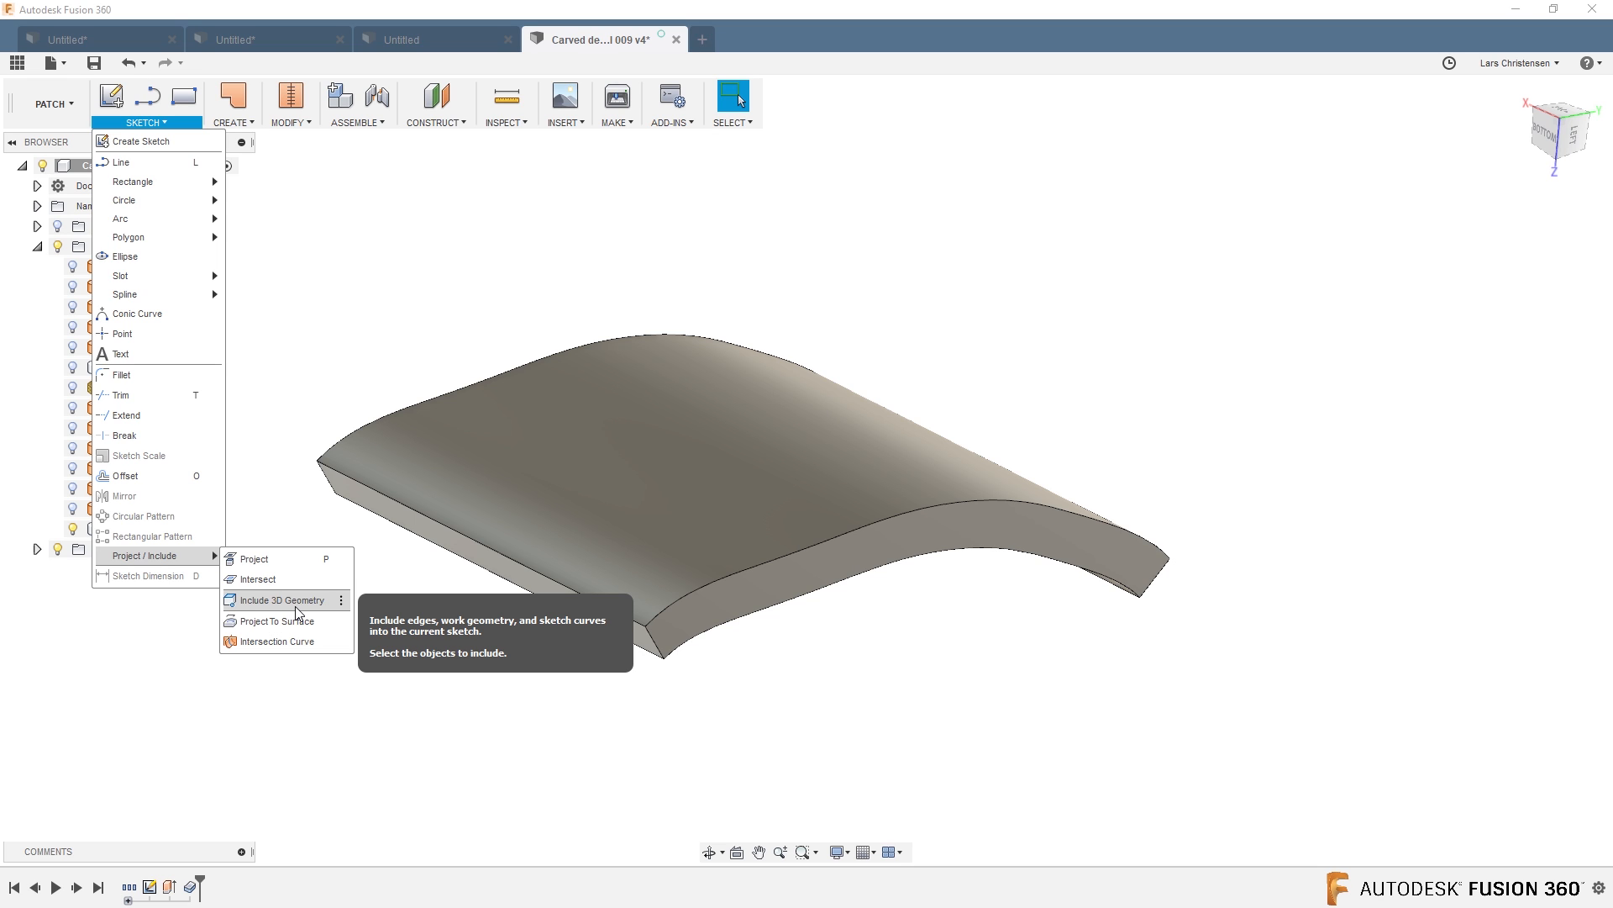
mouse_move(277, 621)
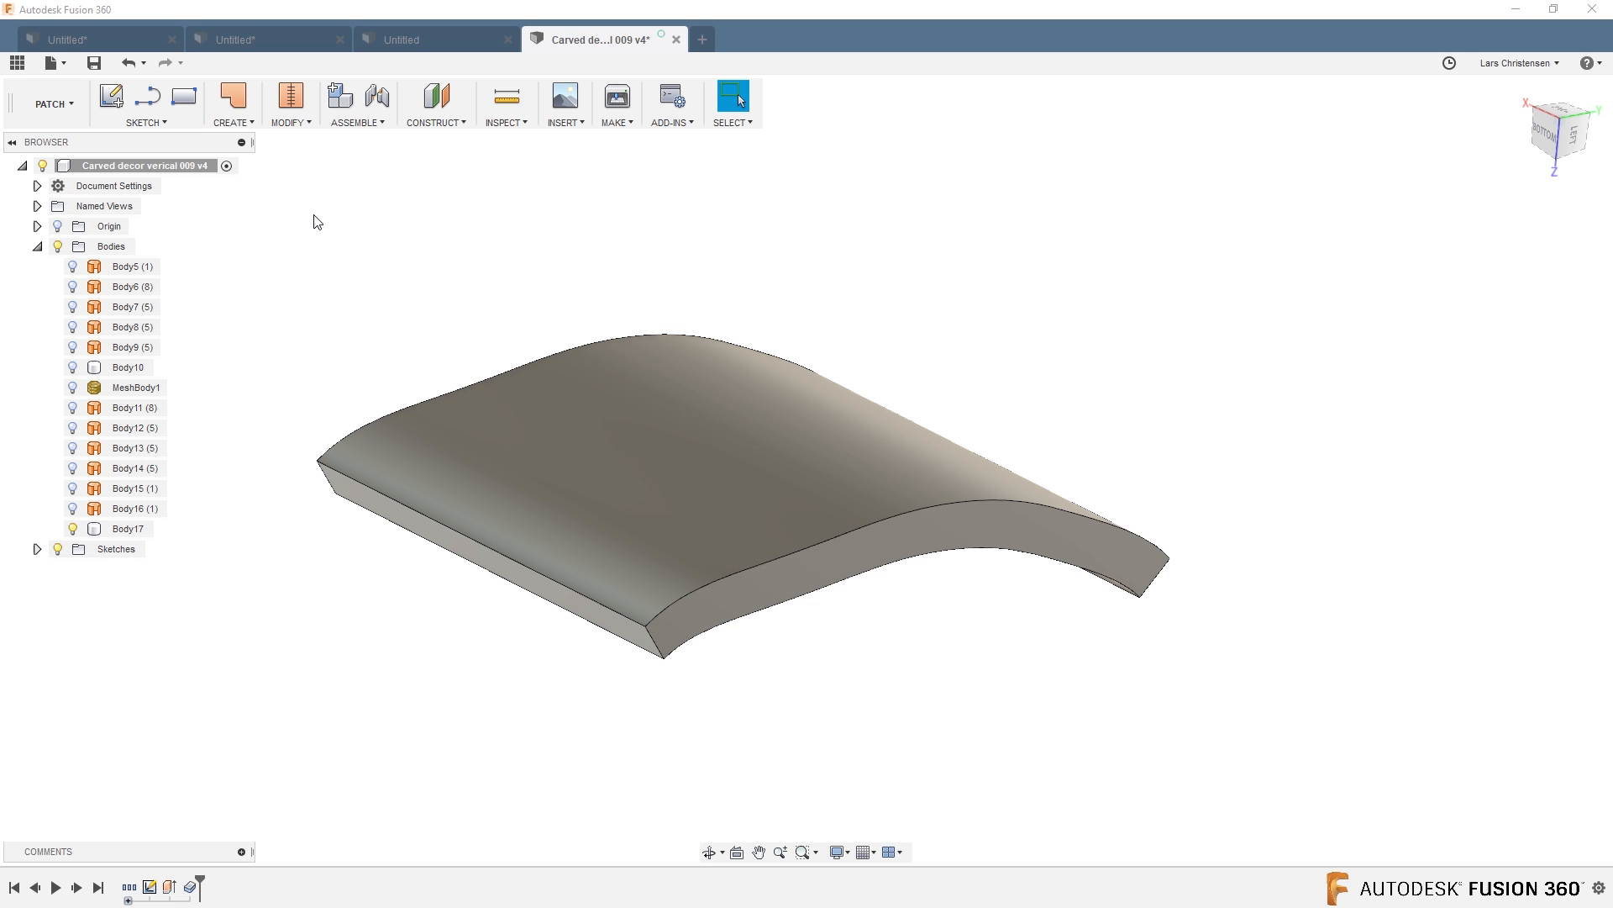
mouse_move(274, 430)
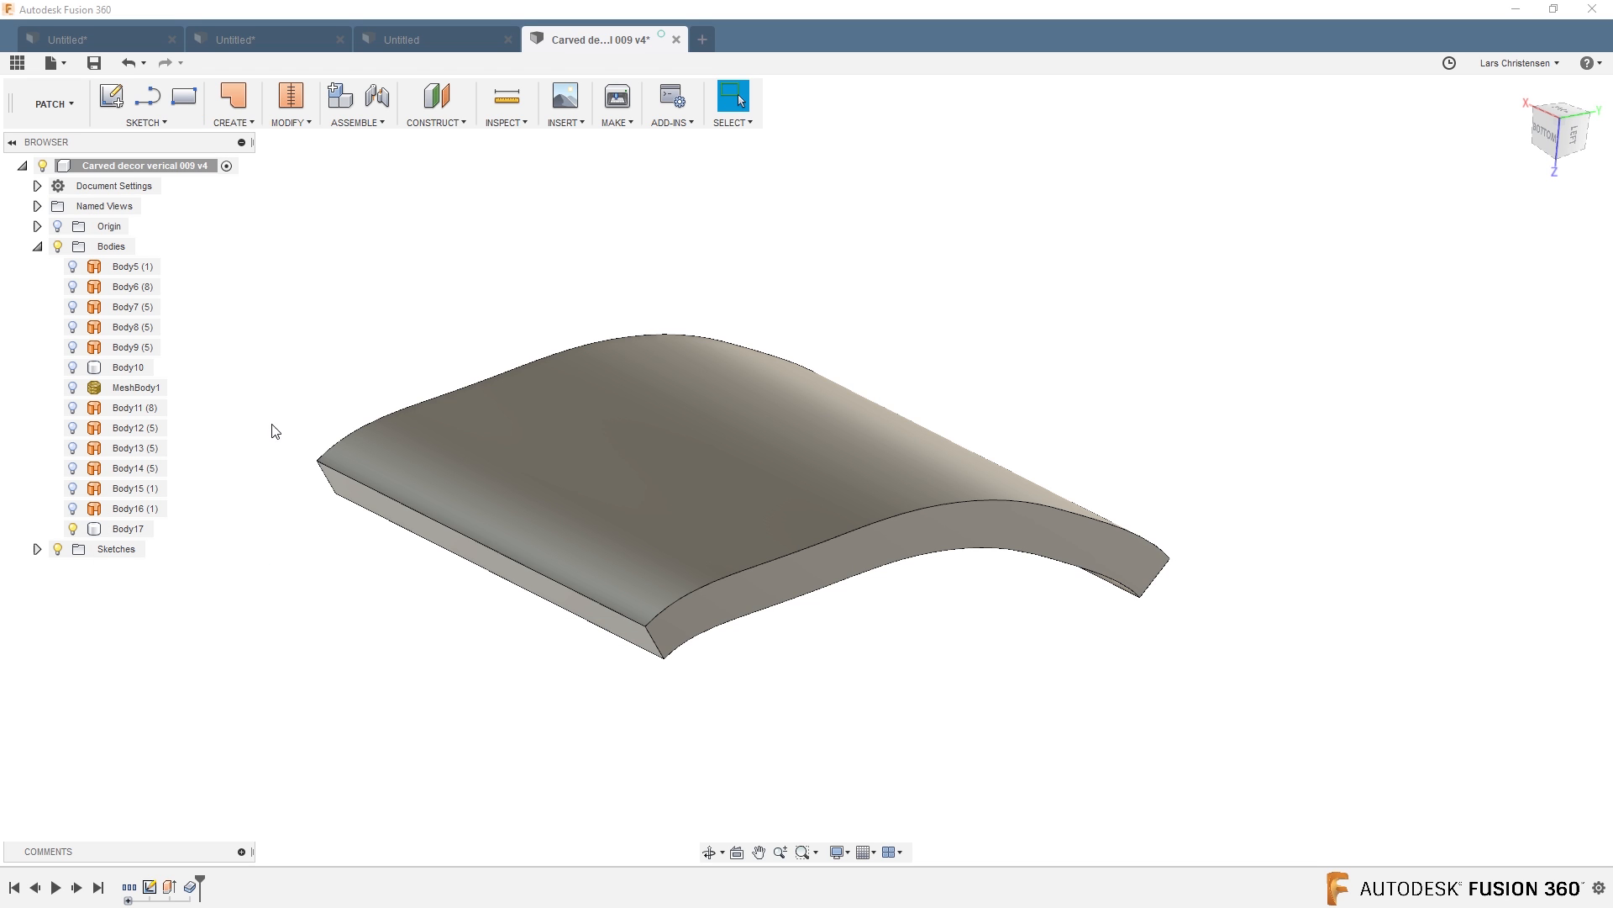
Add a construction plane offset upward from the XY plane above the slab.
left_click(432, 96)
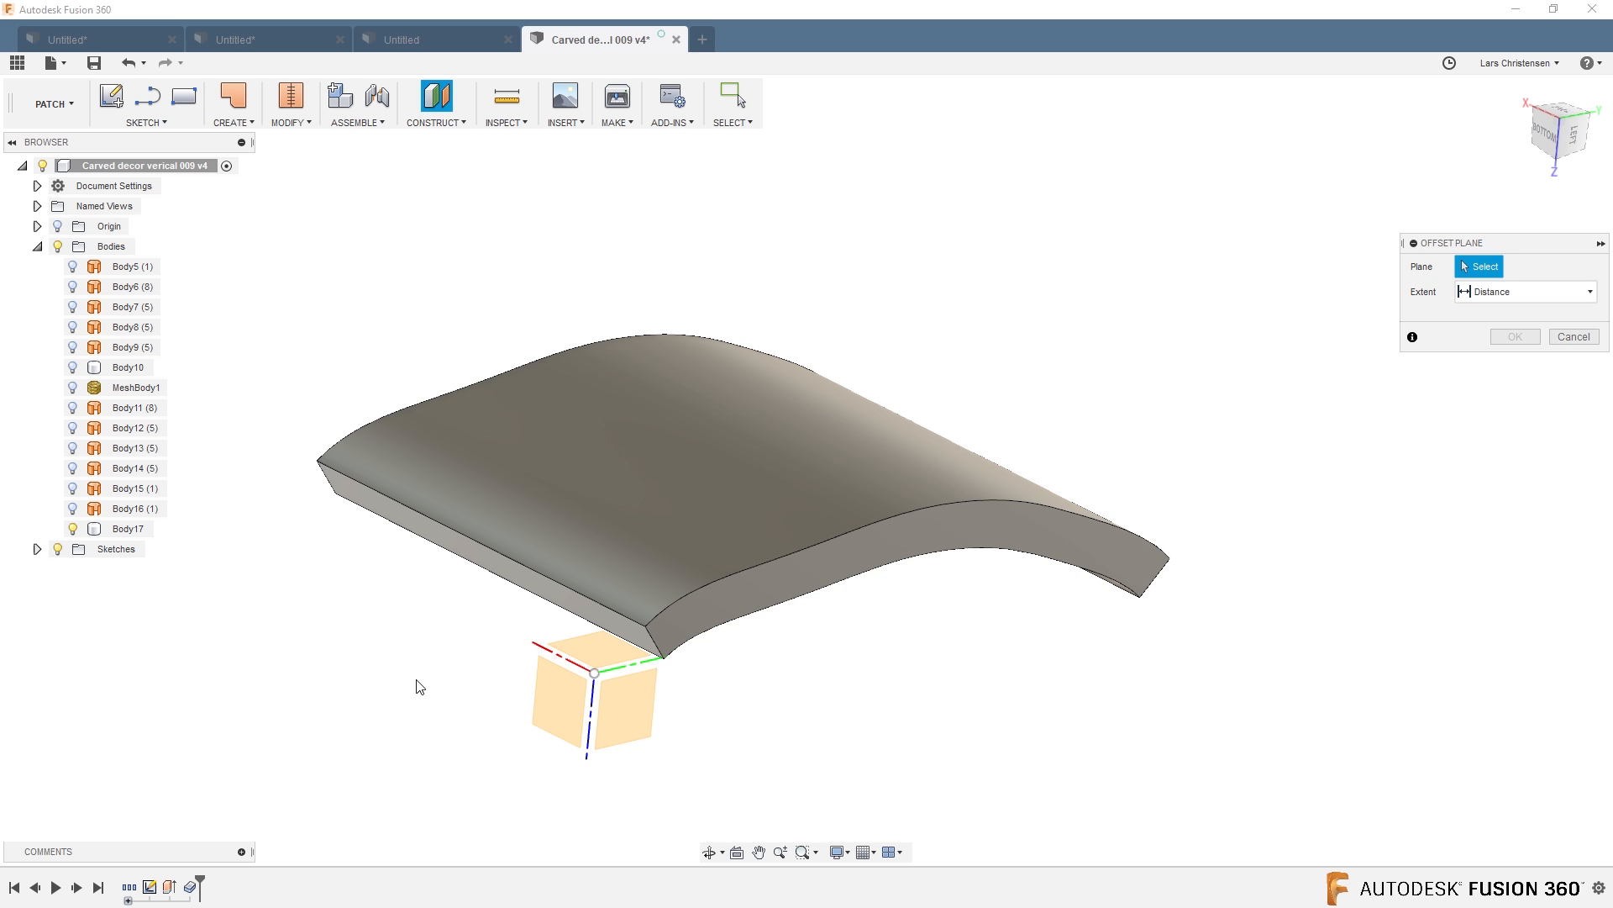
left_click(595, 648)
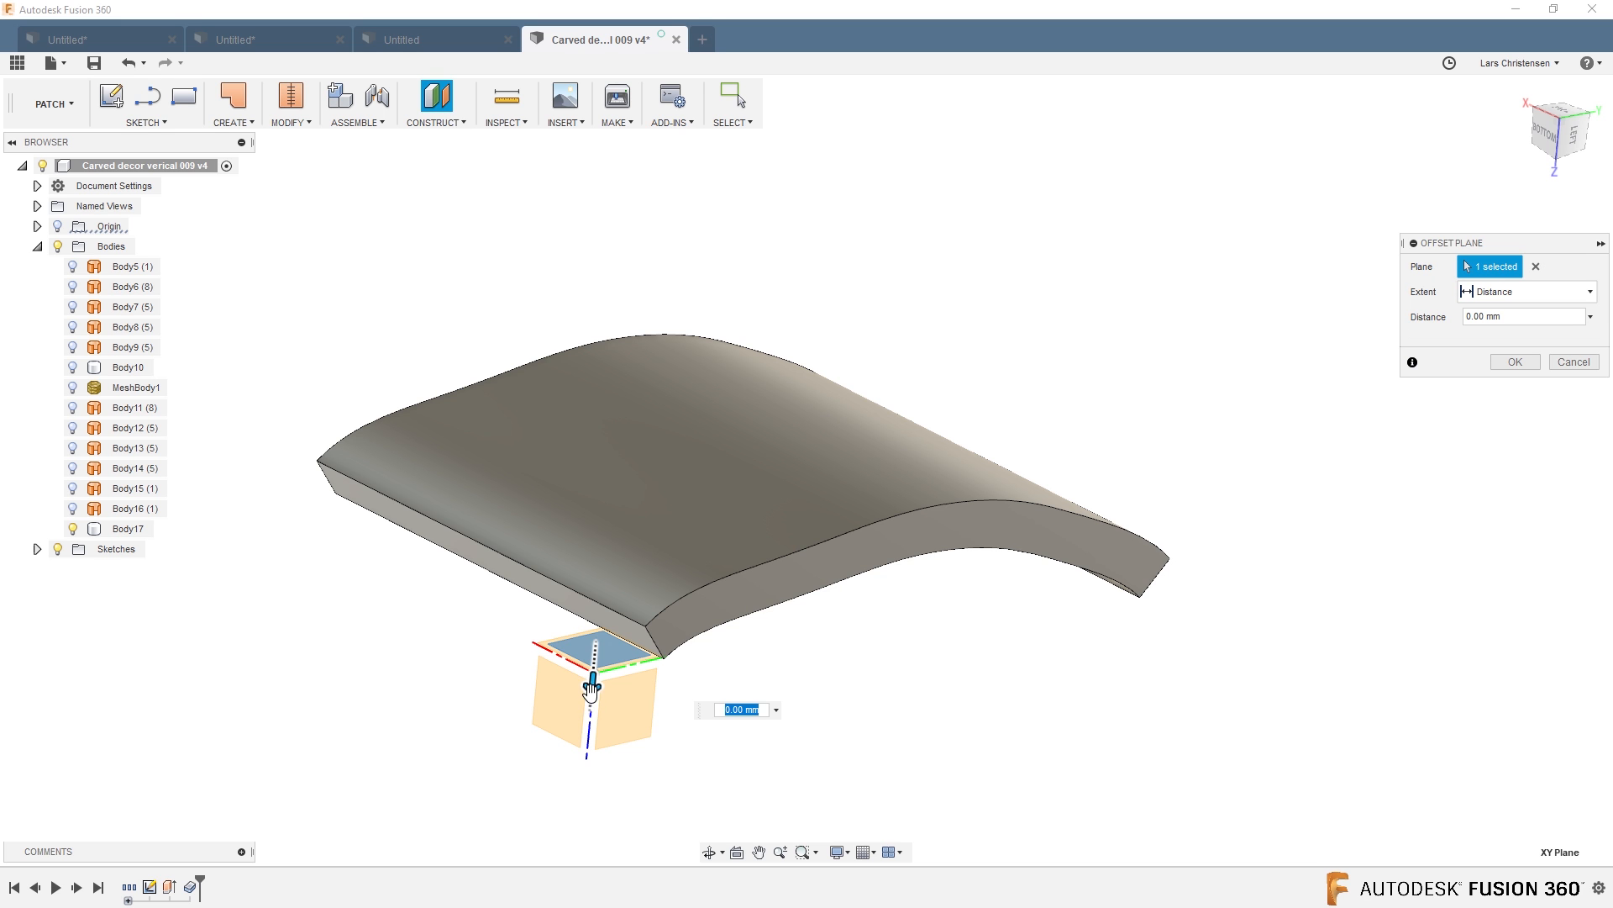
left_click(1512, 361)
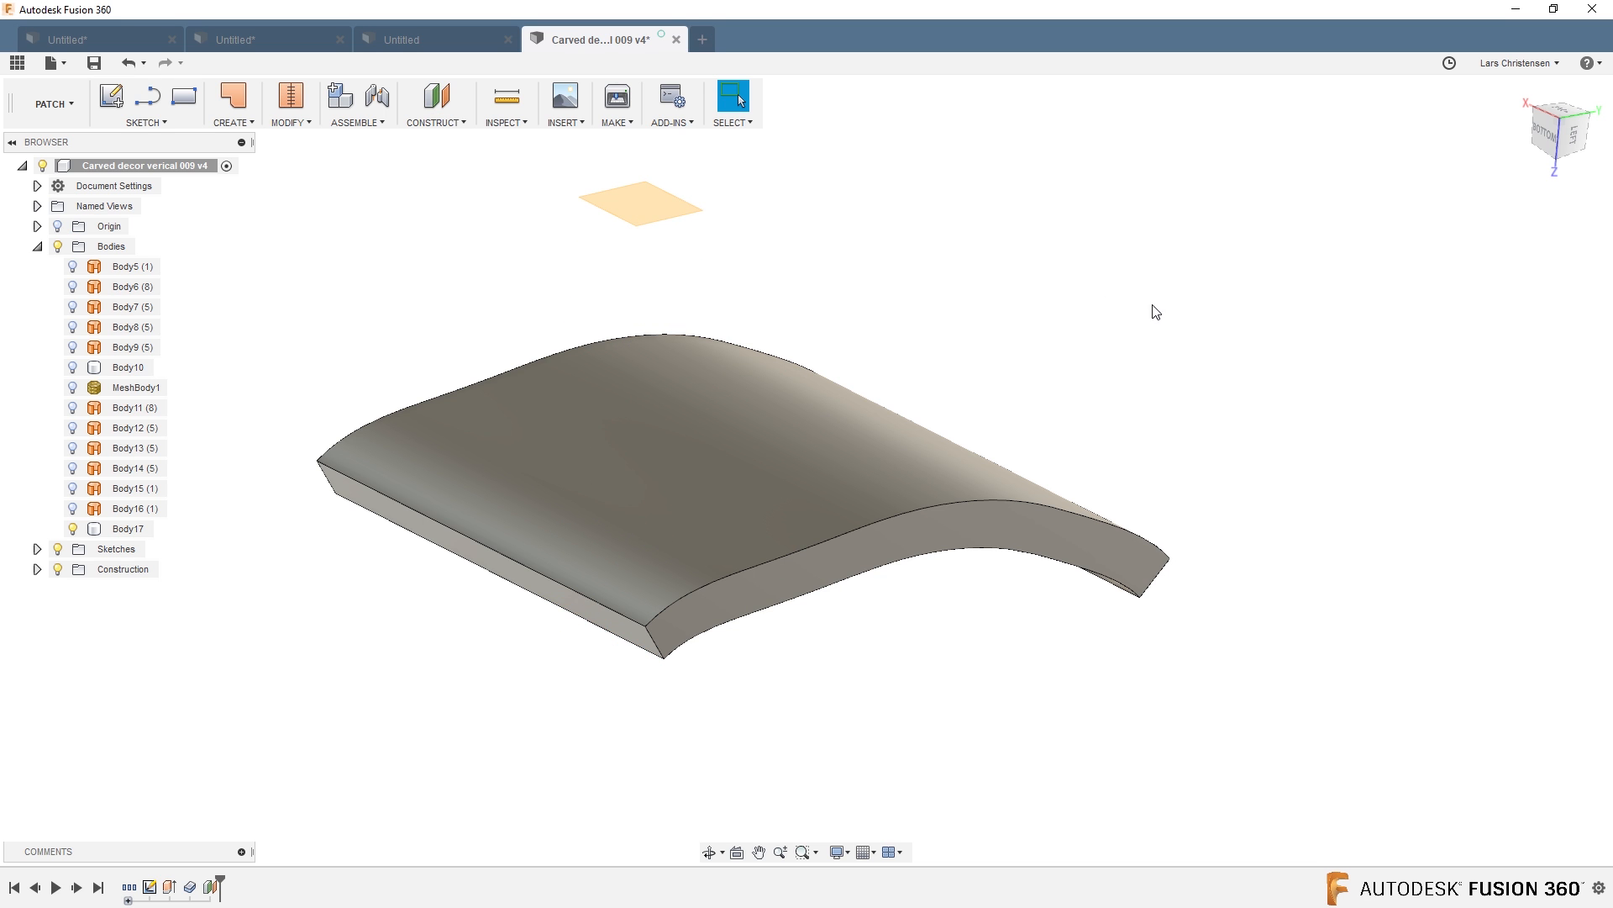
left_click(640, 202)
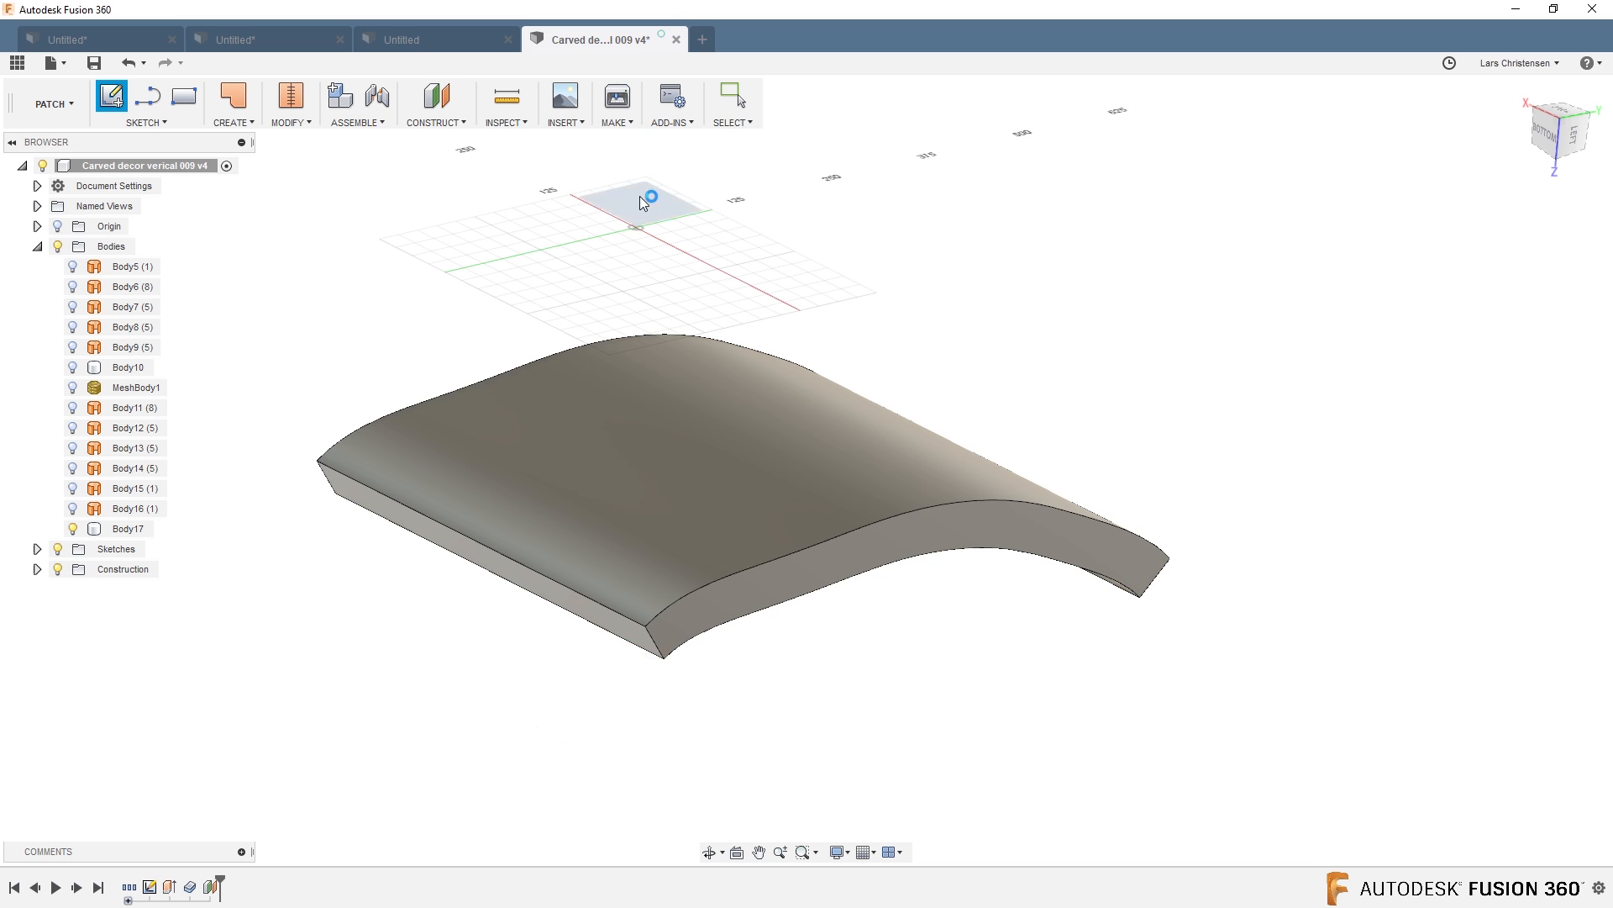
Start a sketch on the raised offset plane facing the slab.
left_click(645, 198)
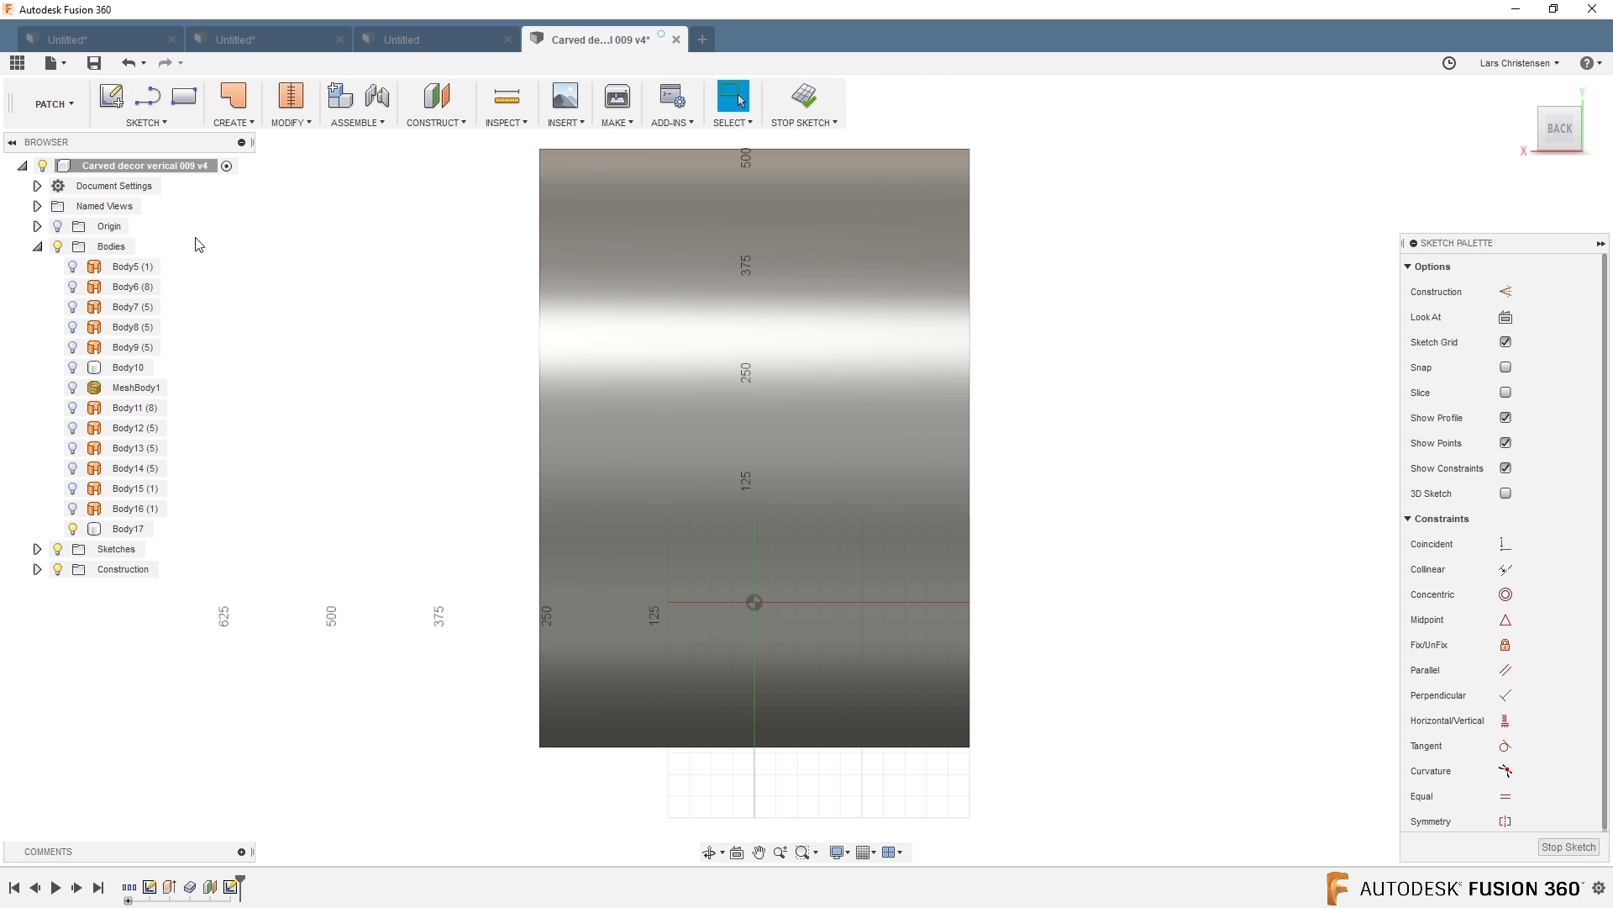
left_click(144, 103)
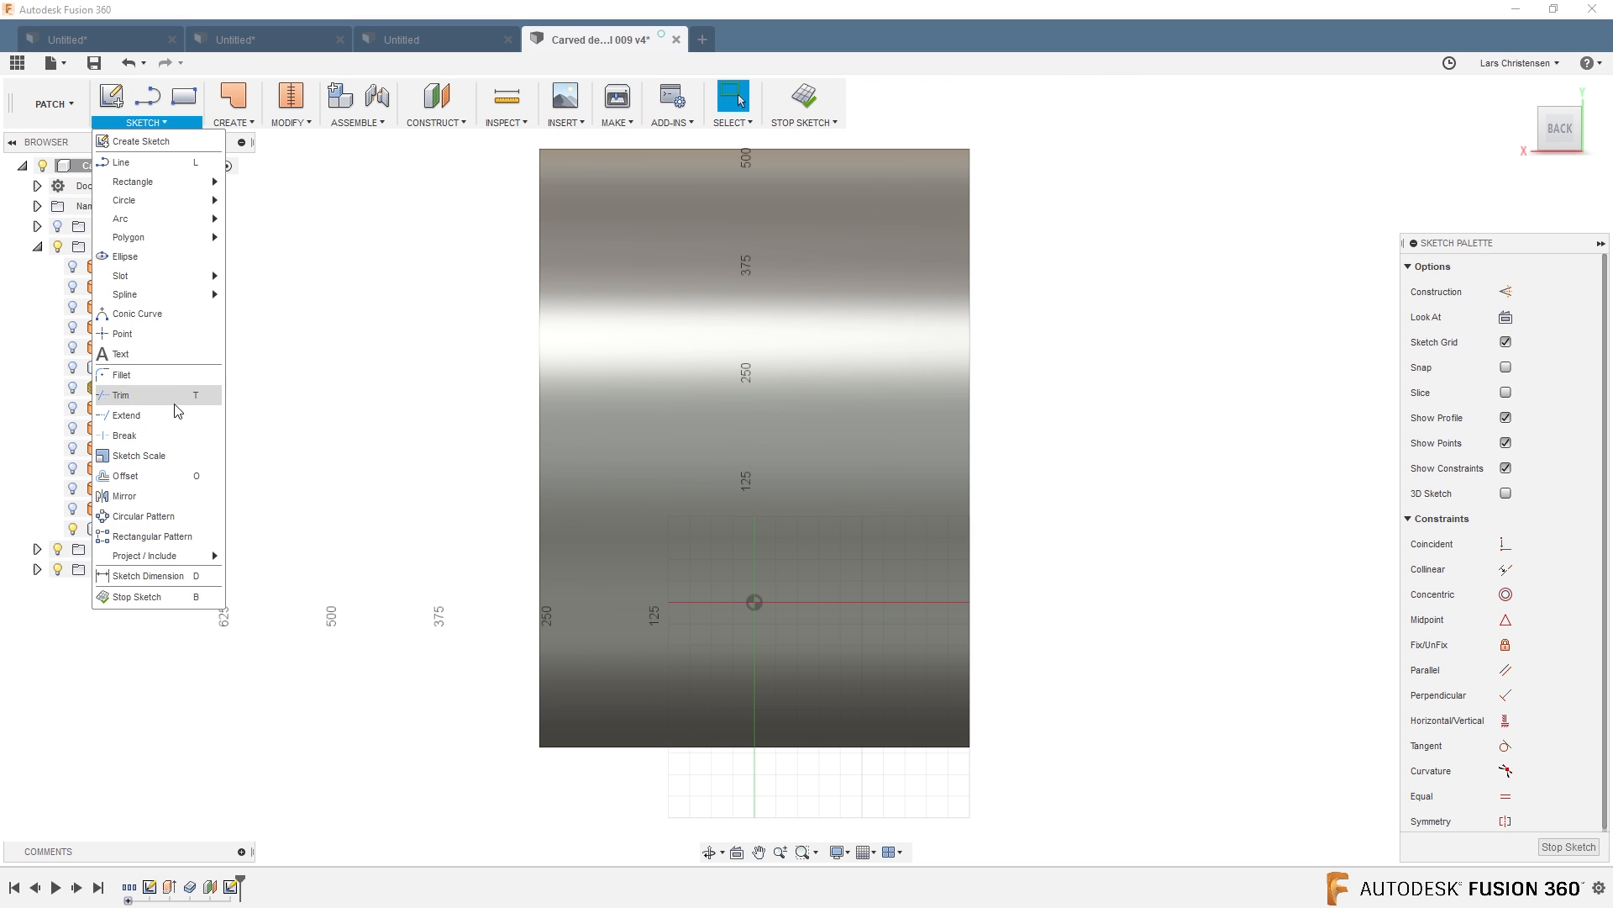
mouse_move(123, 294)
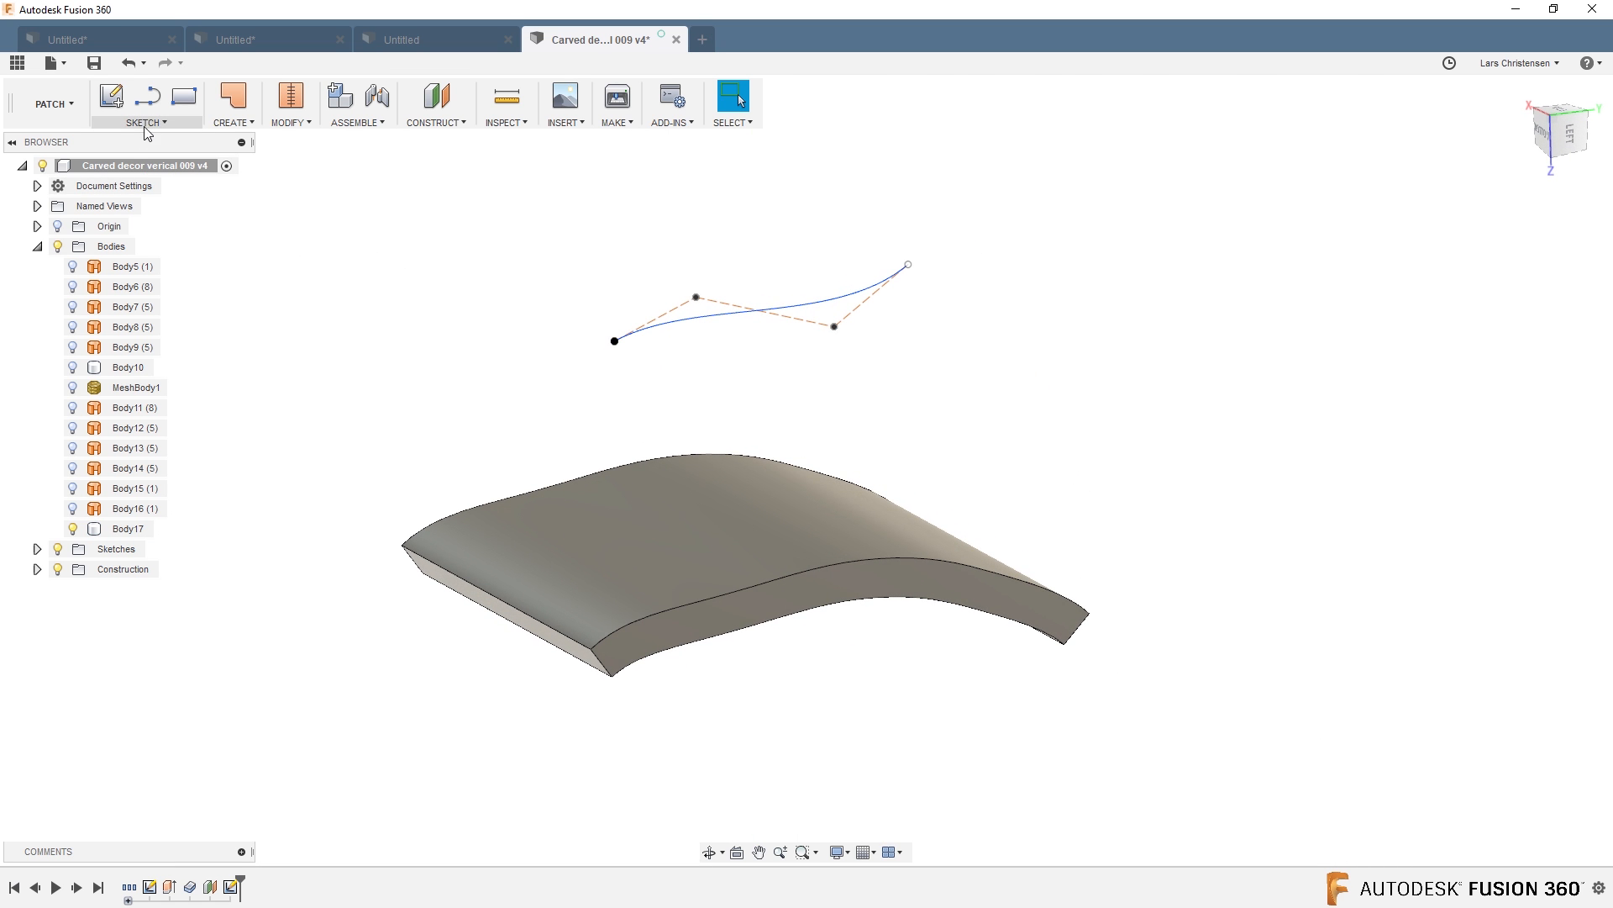
Project the control point spline onto the slab's curved top face with Project To Surface.
left_click(111, 96)
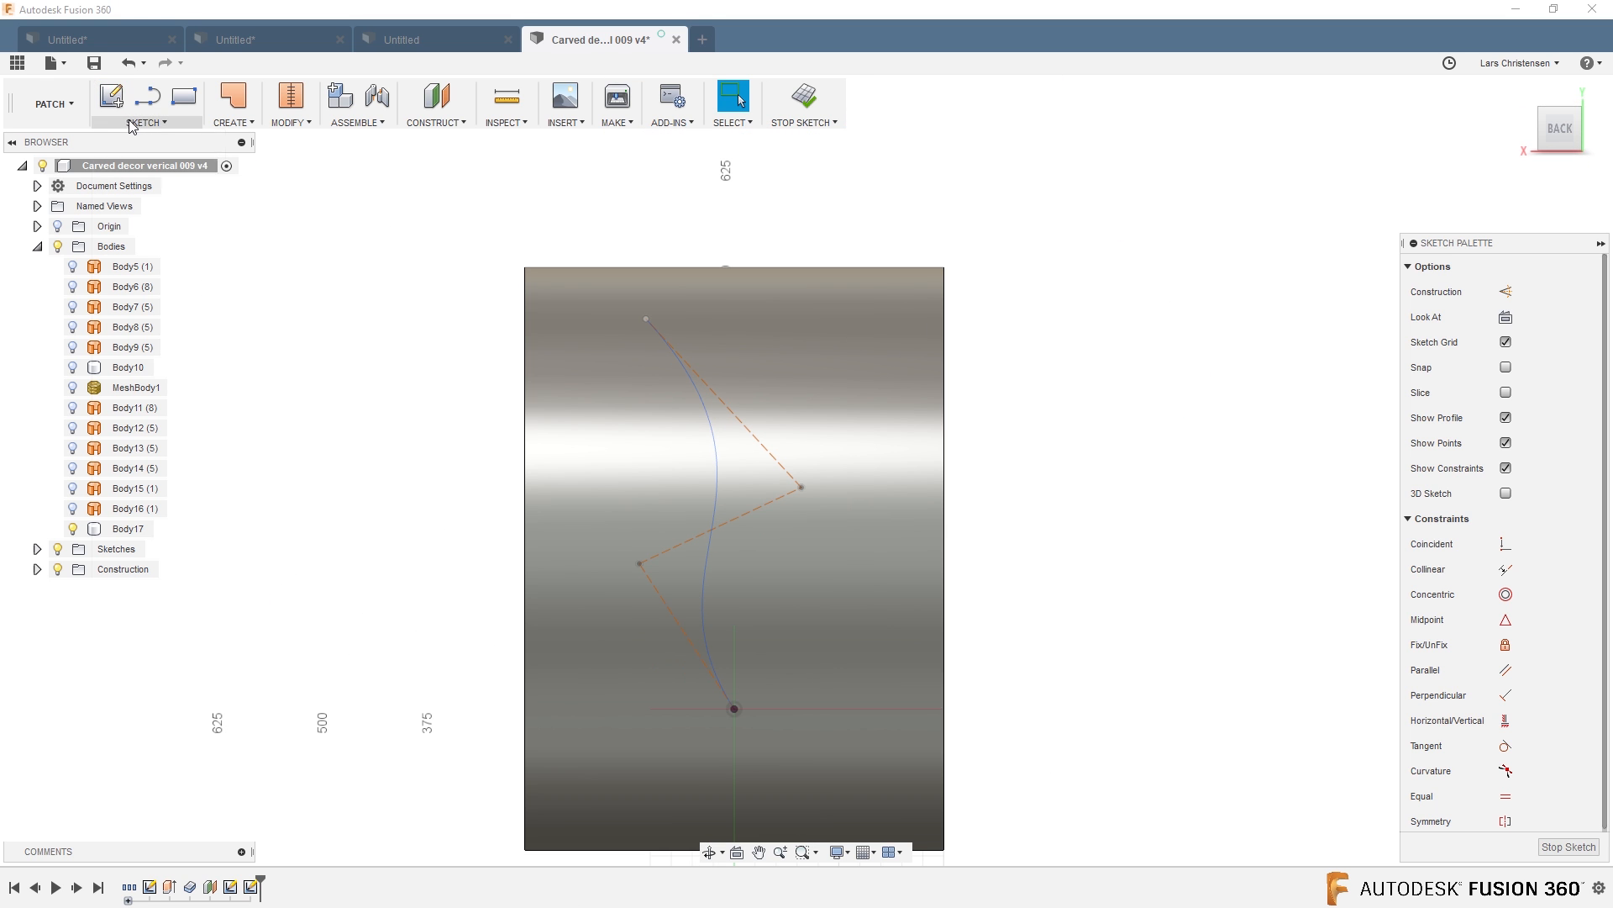
left_click(145, 123)
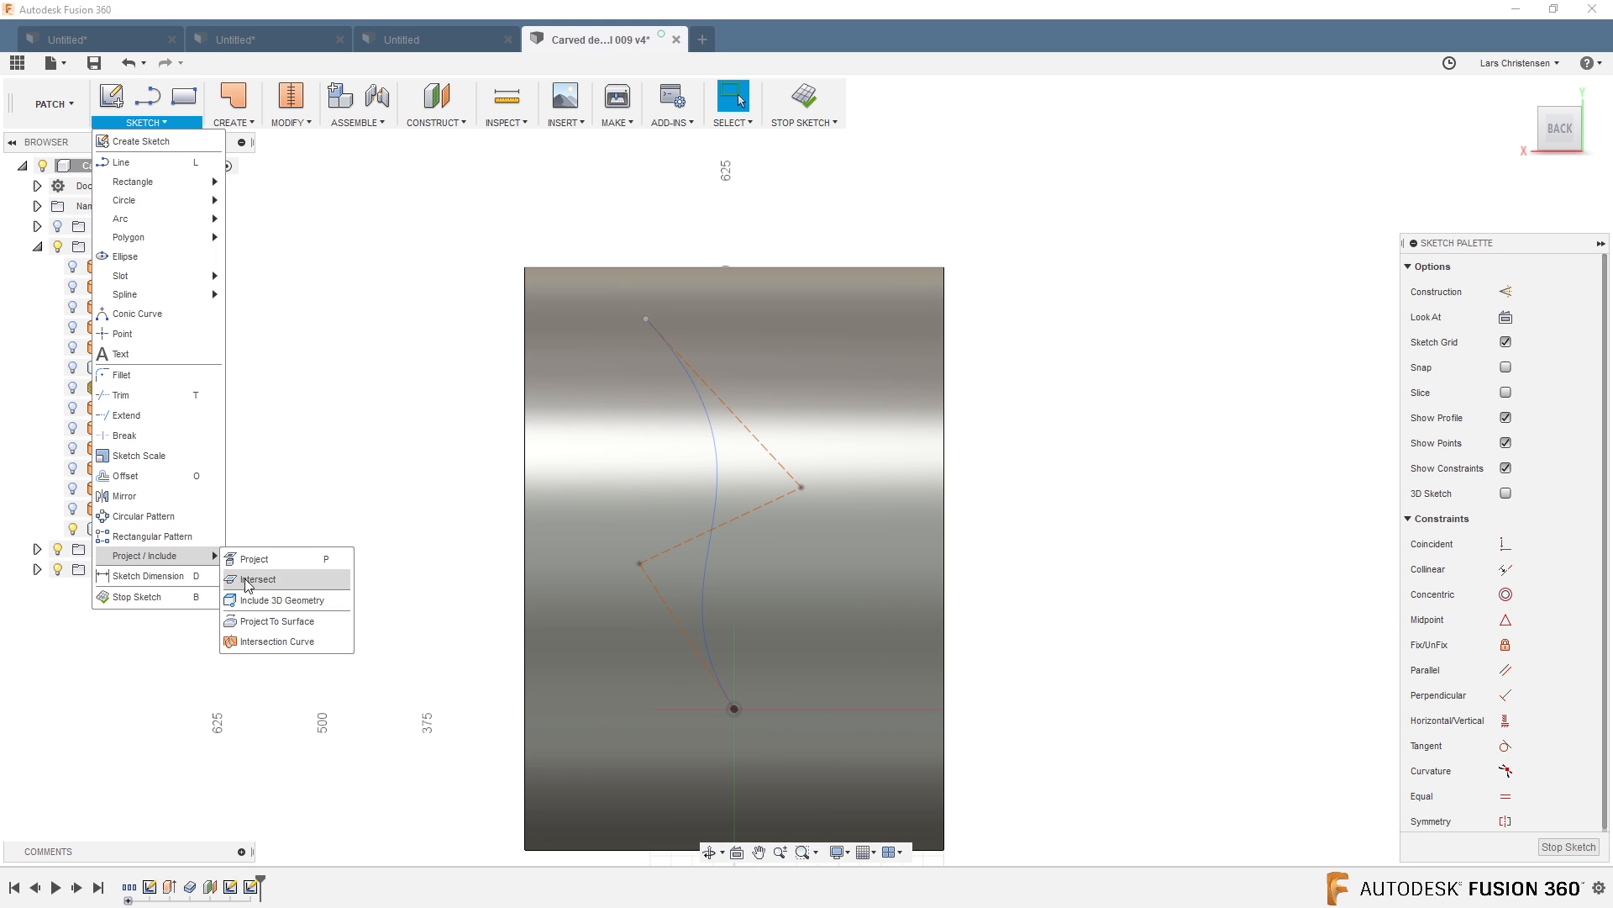
left_click(274, 620)
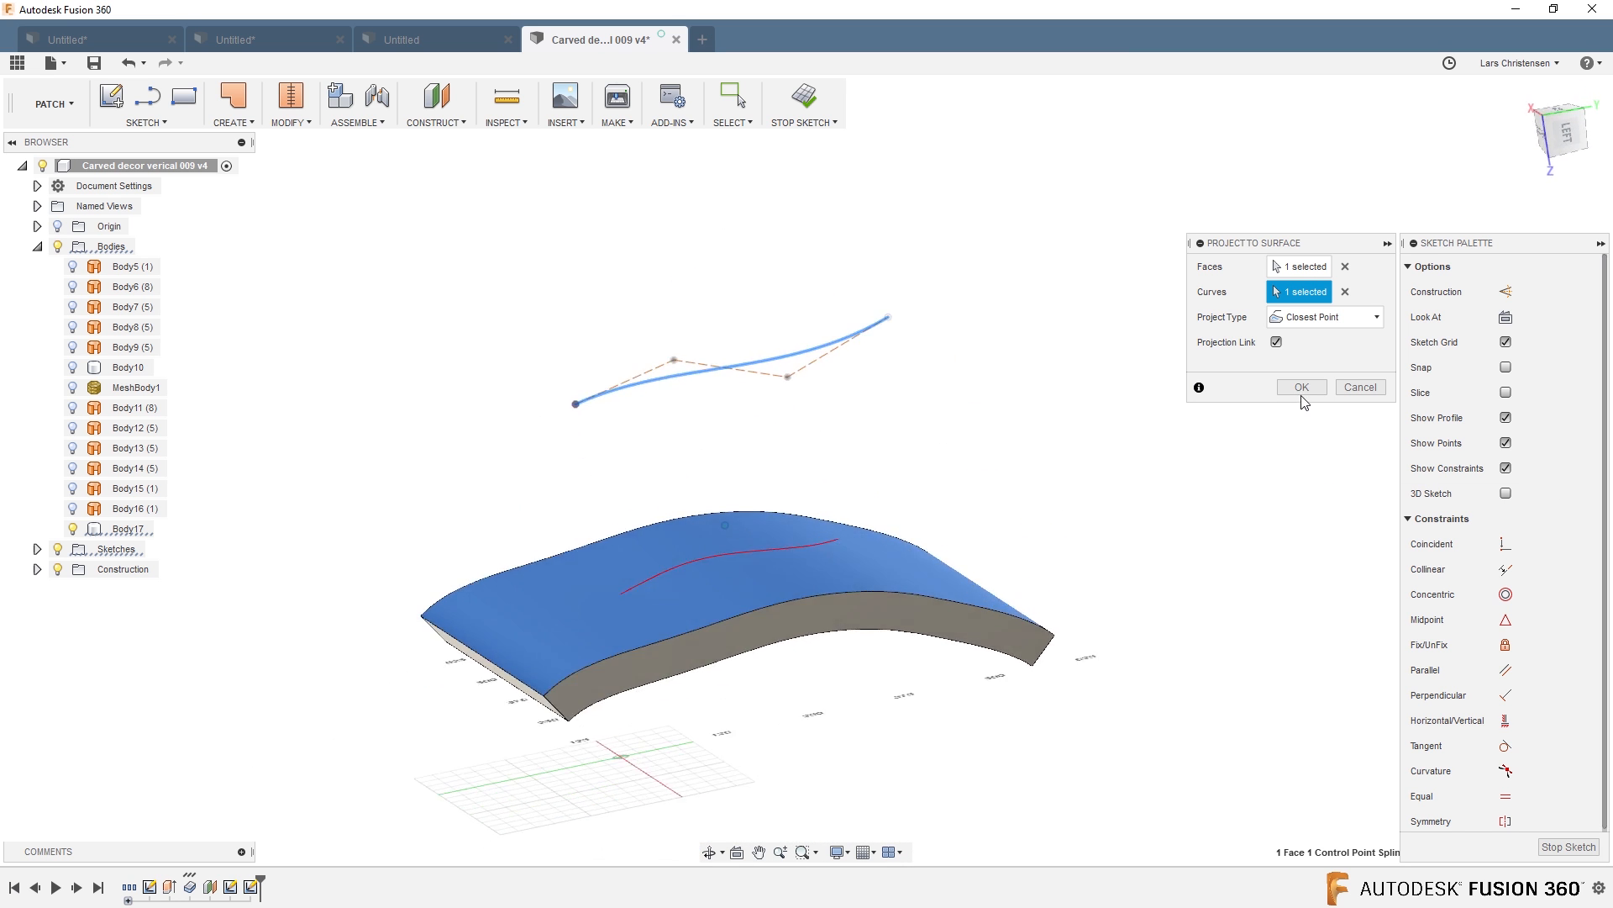
left_click(1299, 387)
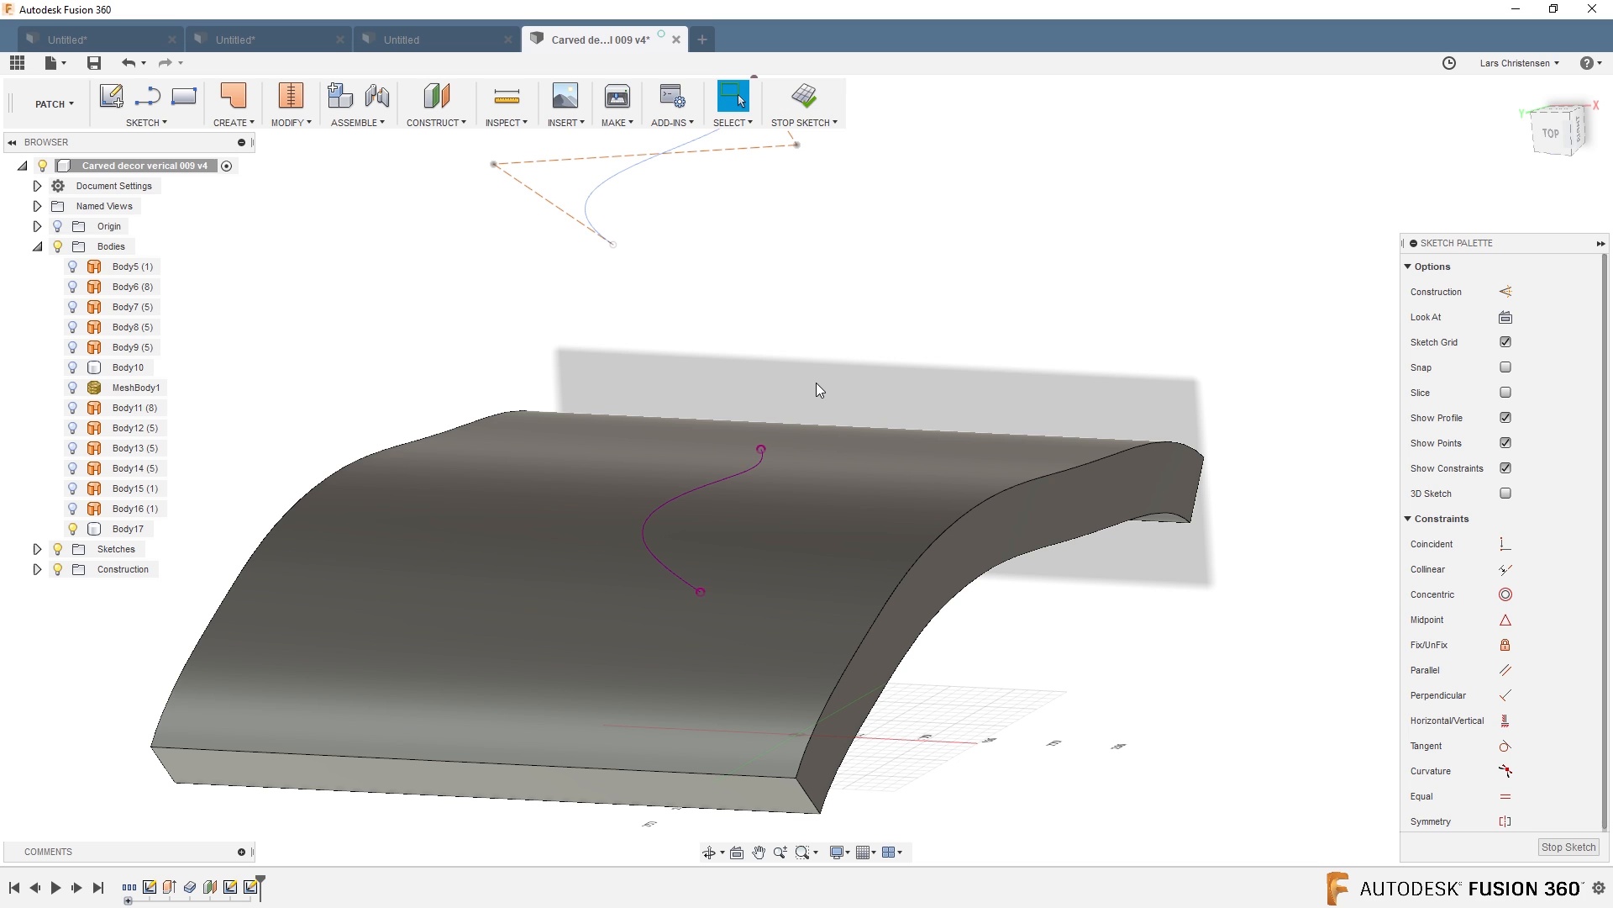
mouse_move(200, 138)
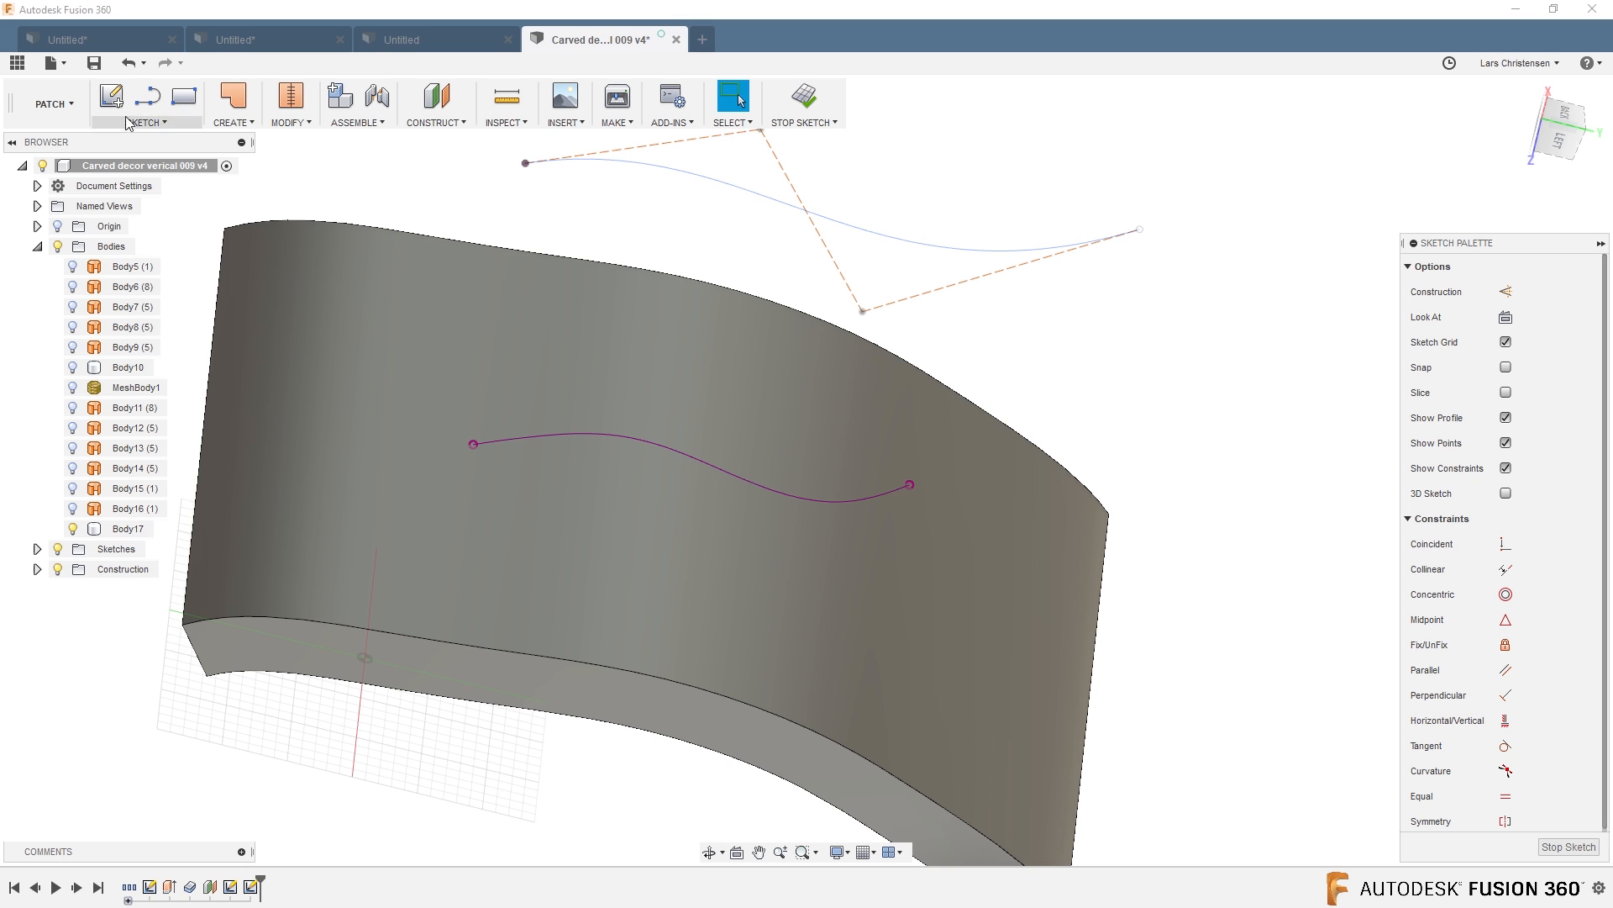
Browse the Project/Include submenu, then start a new empty design tab.
left_click(145, 122)
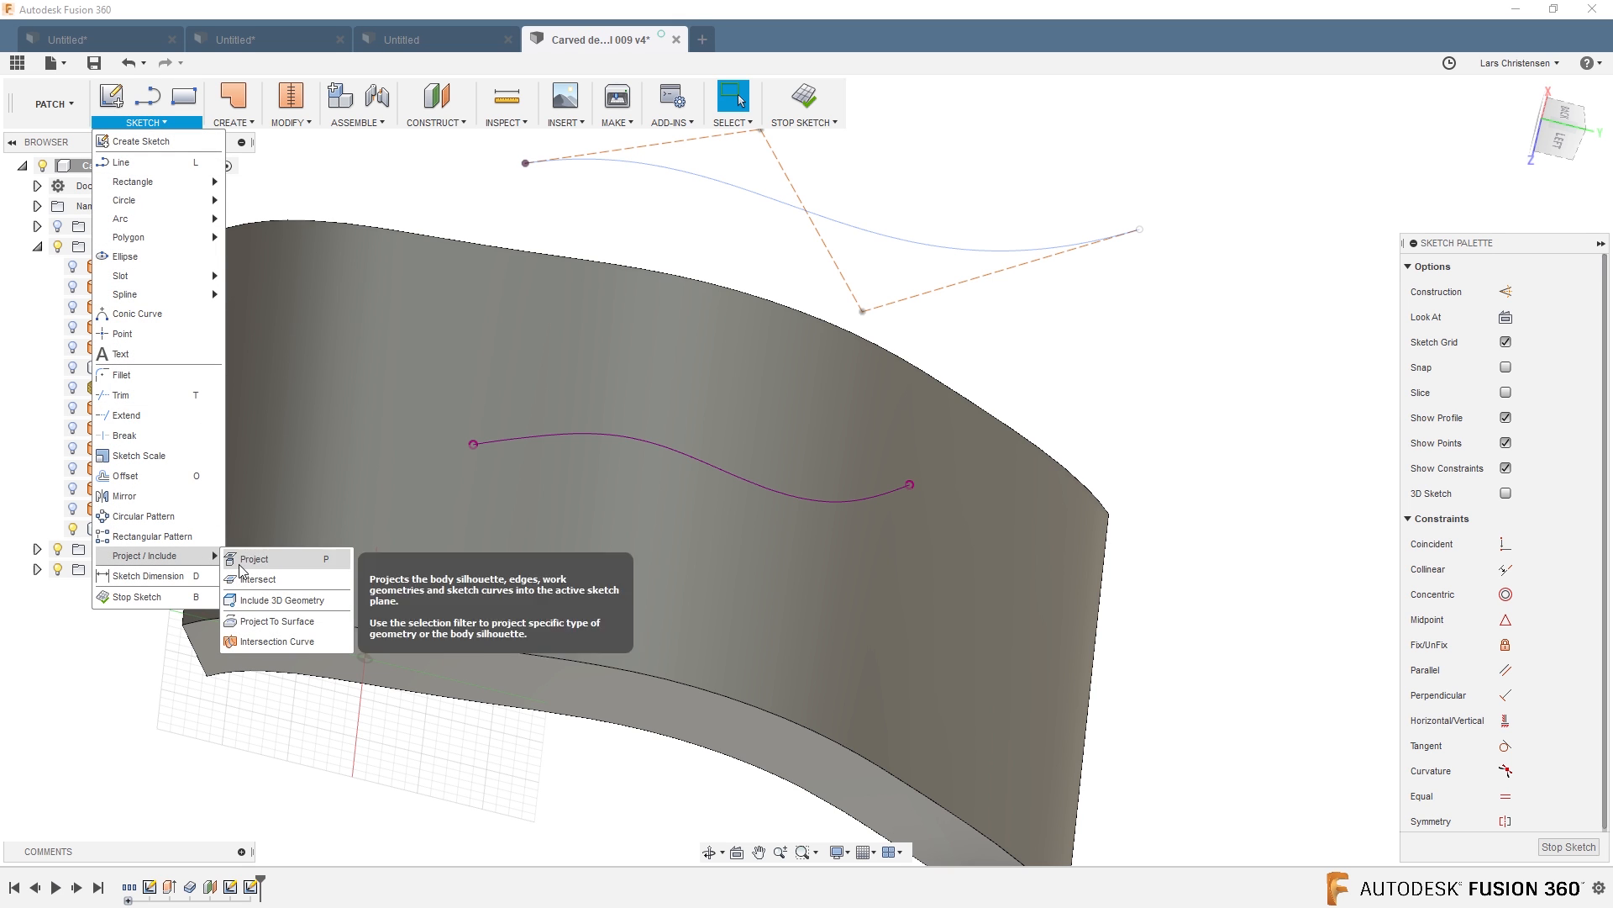
mouse_move(274, 641)
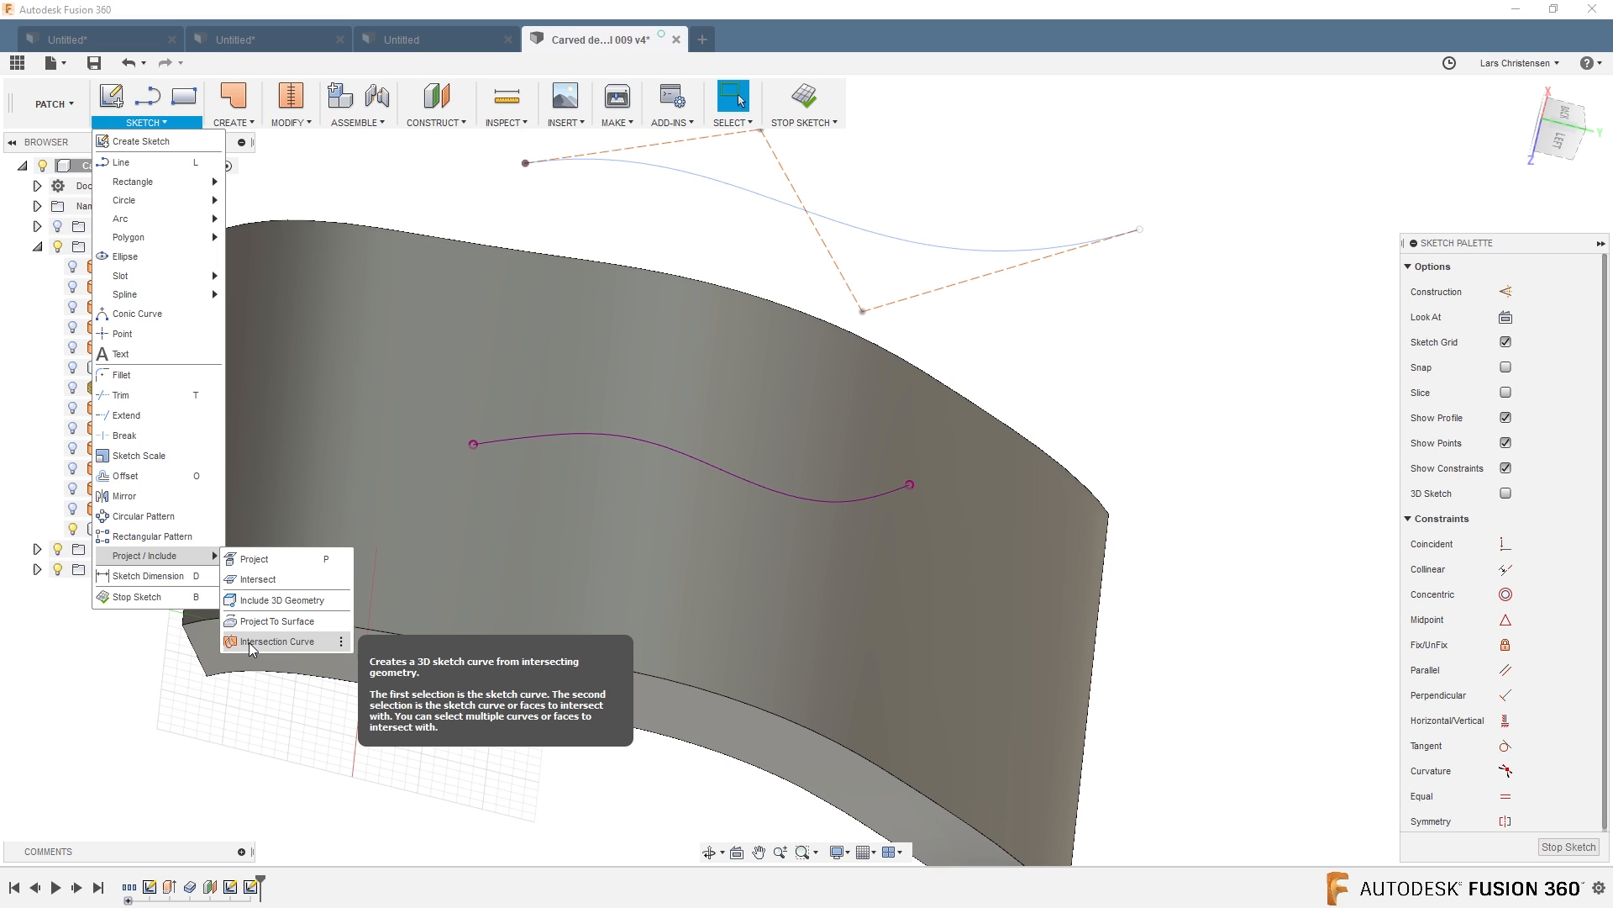
mouse_move(282, 650)
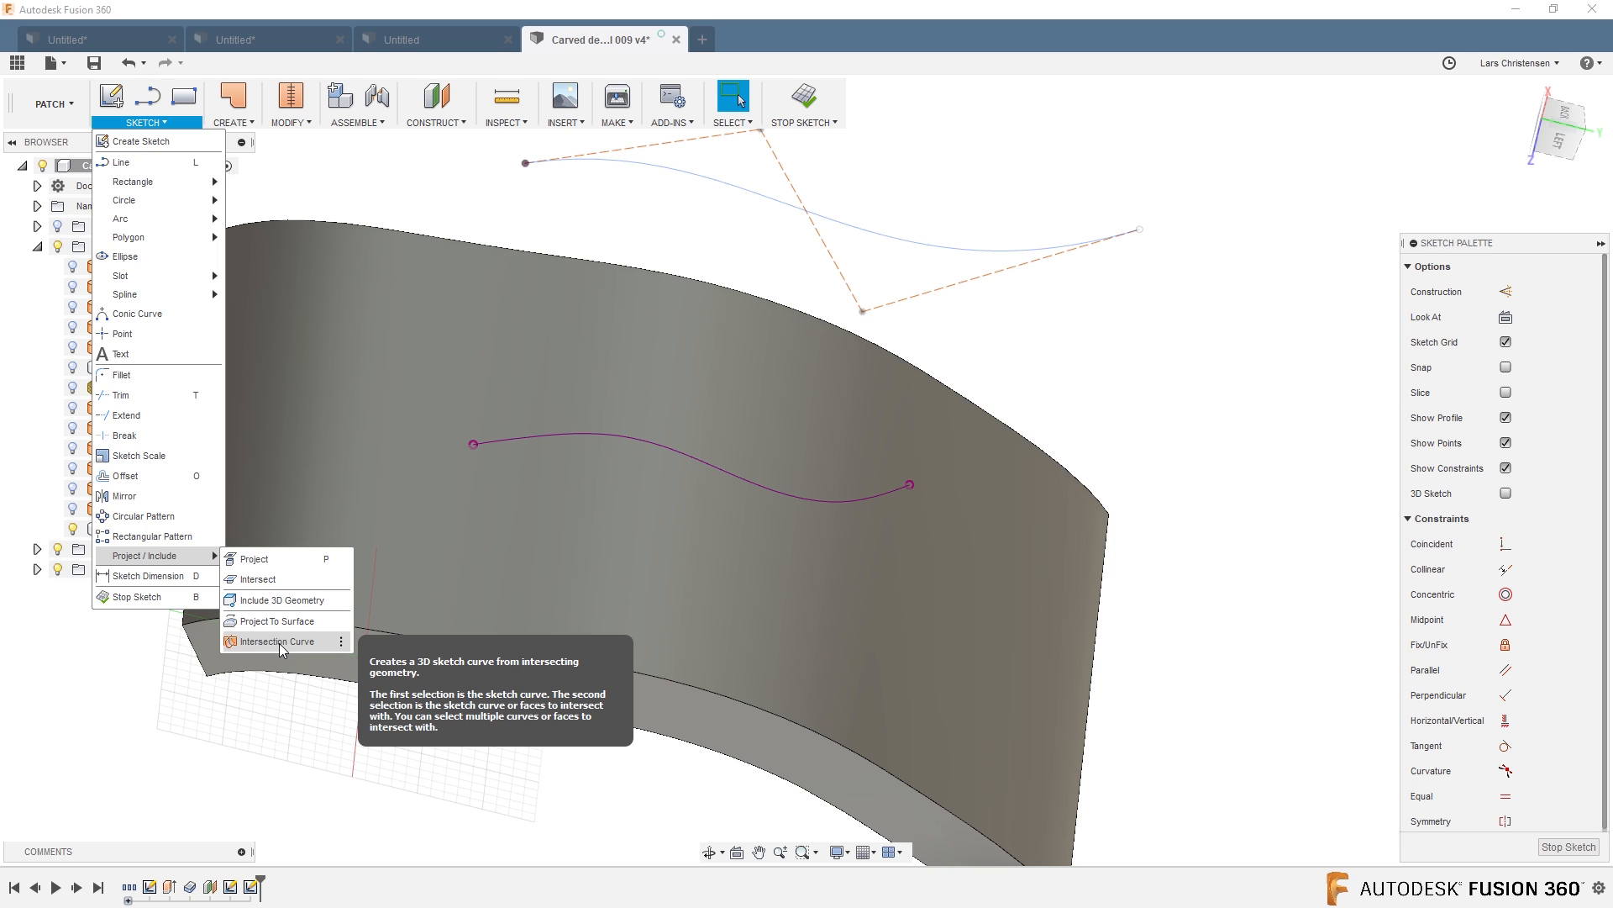
mouse_move(1086, 429)
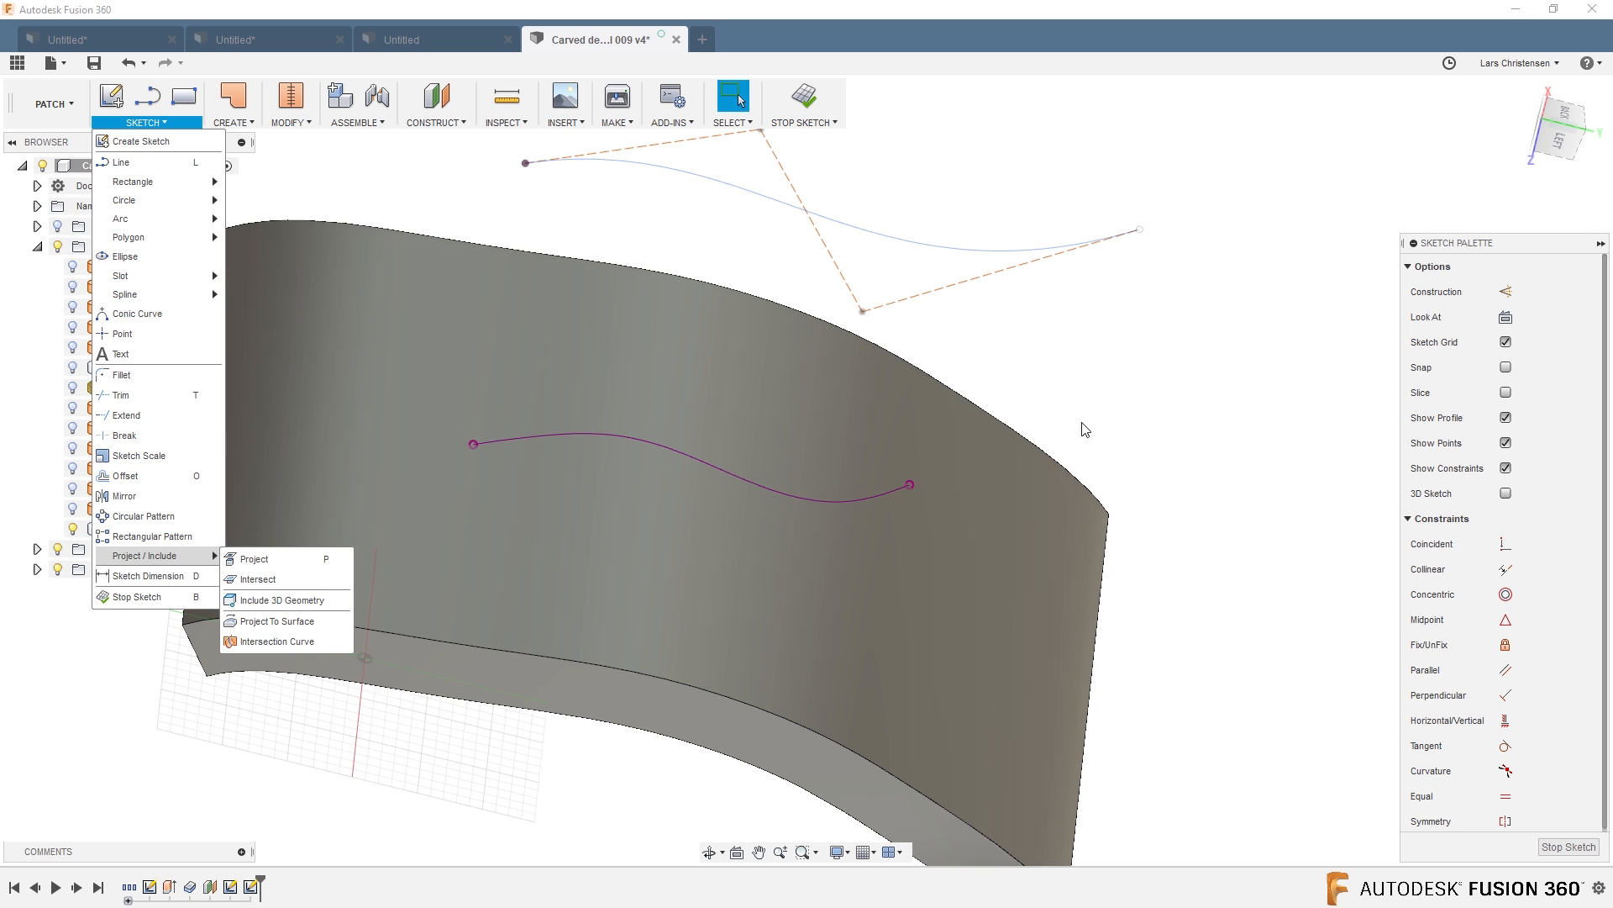
left_click(869, 39)
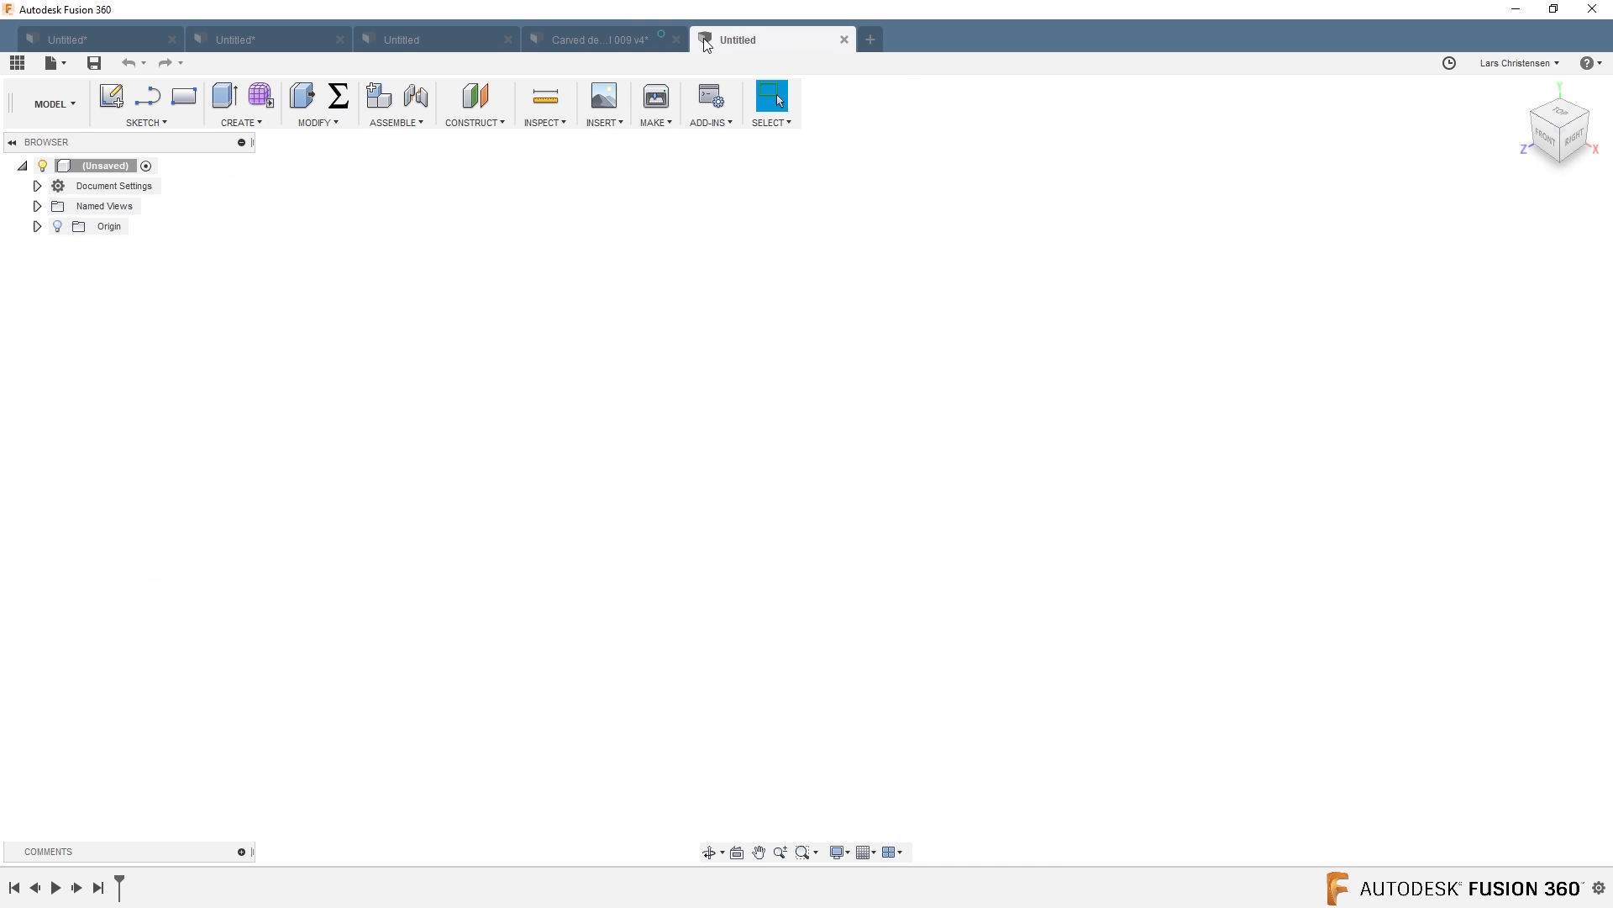
mouse_move(107, 142)
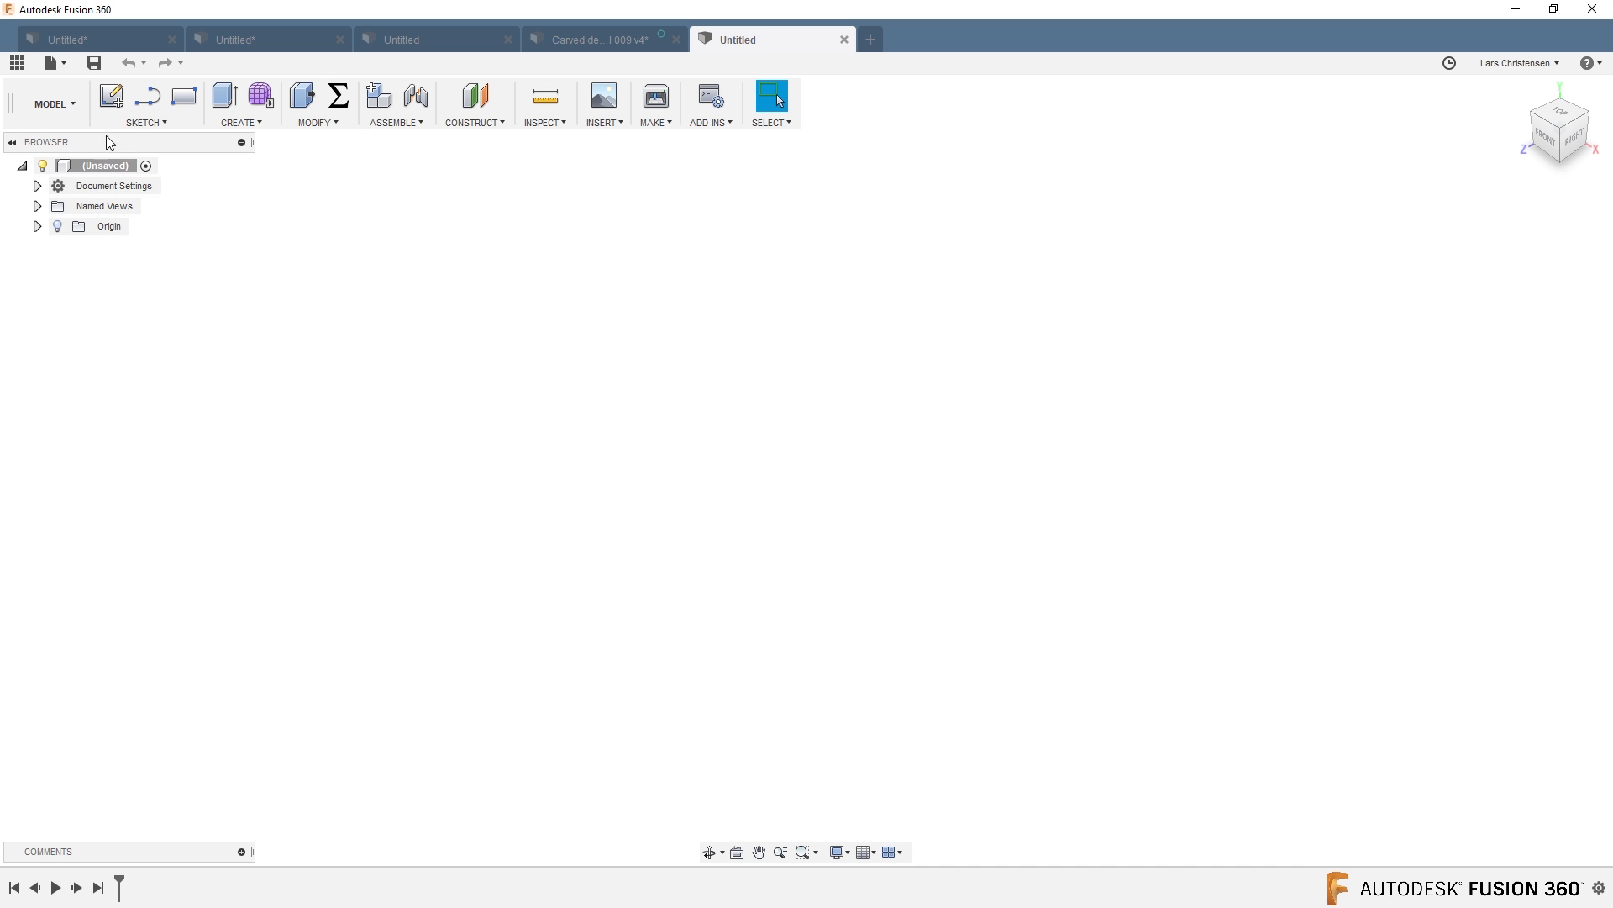
Sketch a control point spline from the origin on the front plane, then start a sketch on the top plane.
left_click(111, 95)
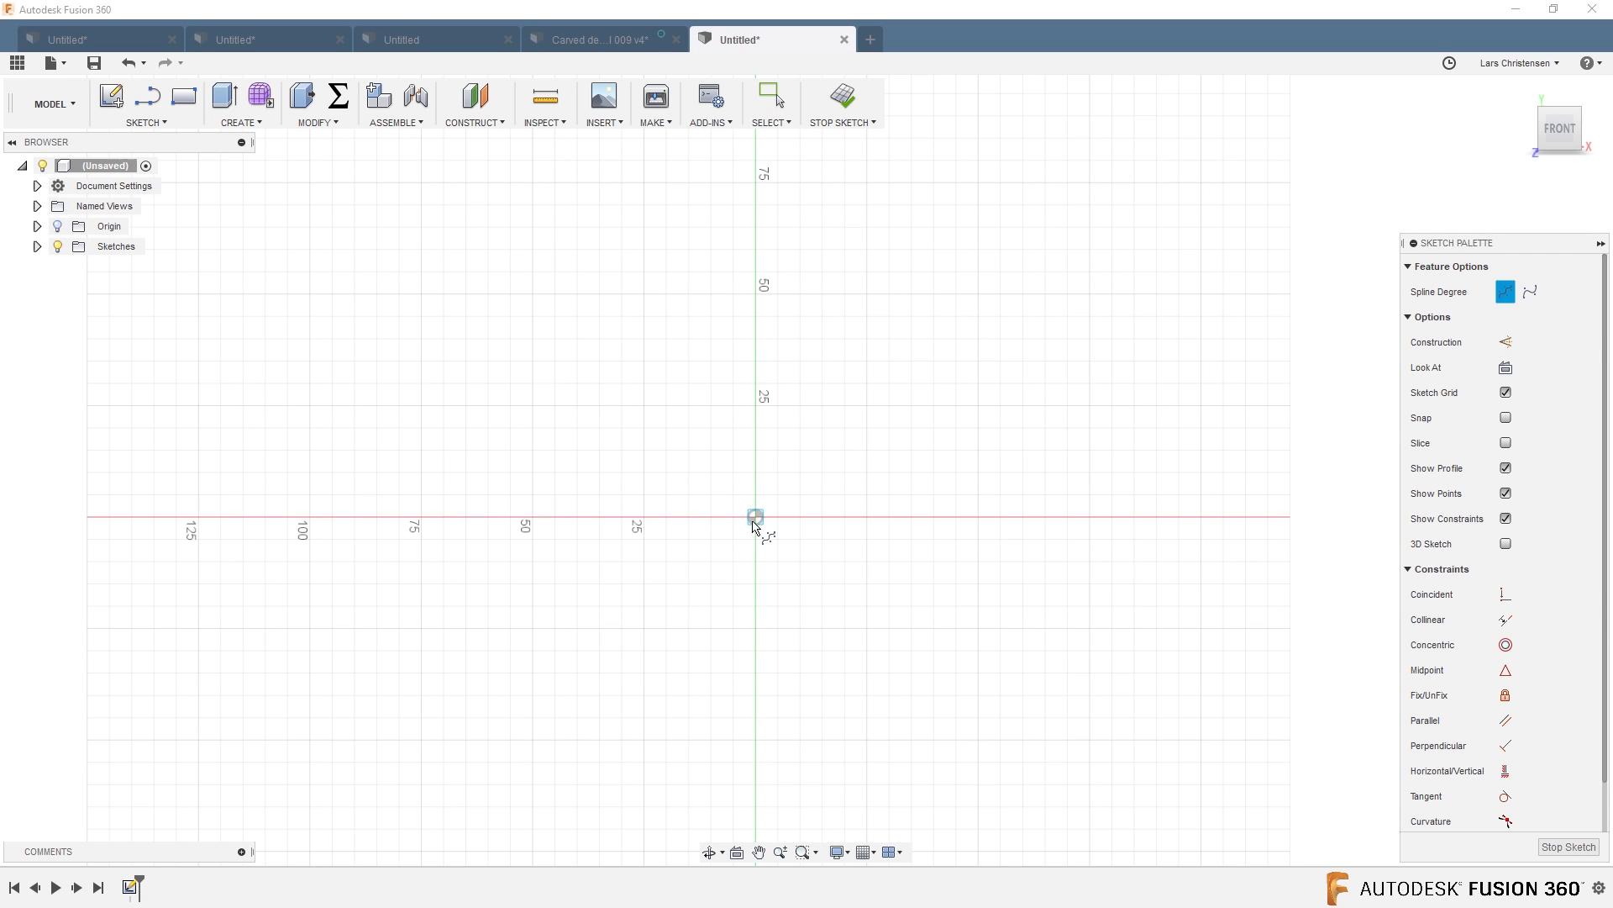
left_click(1328, 563)
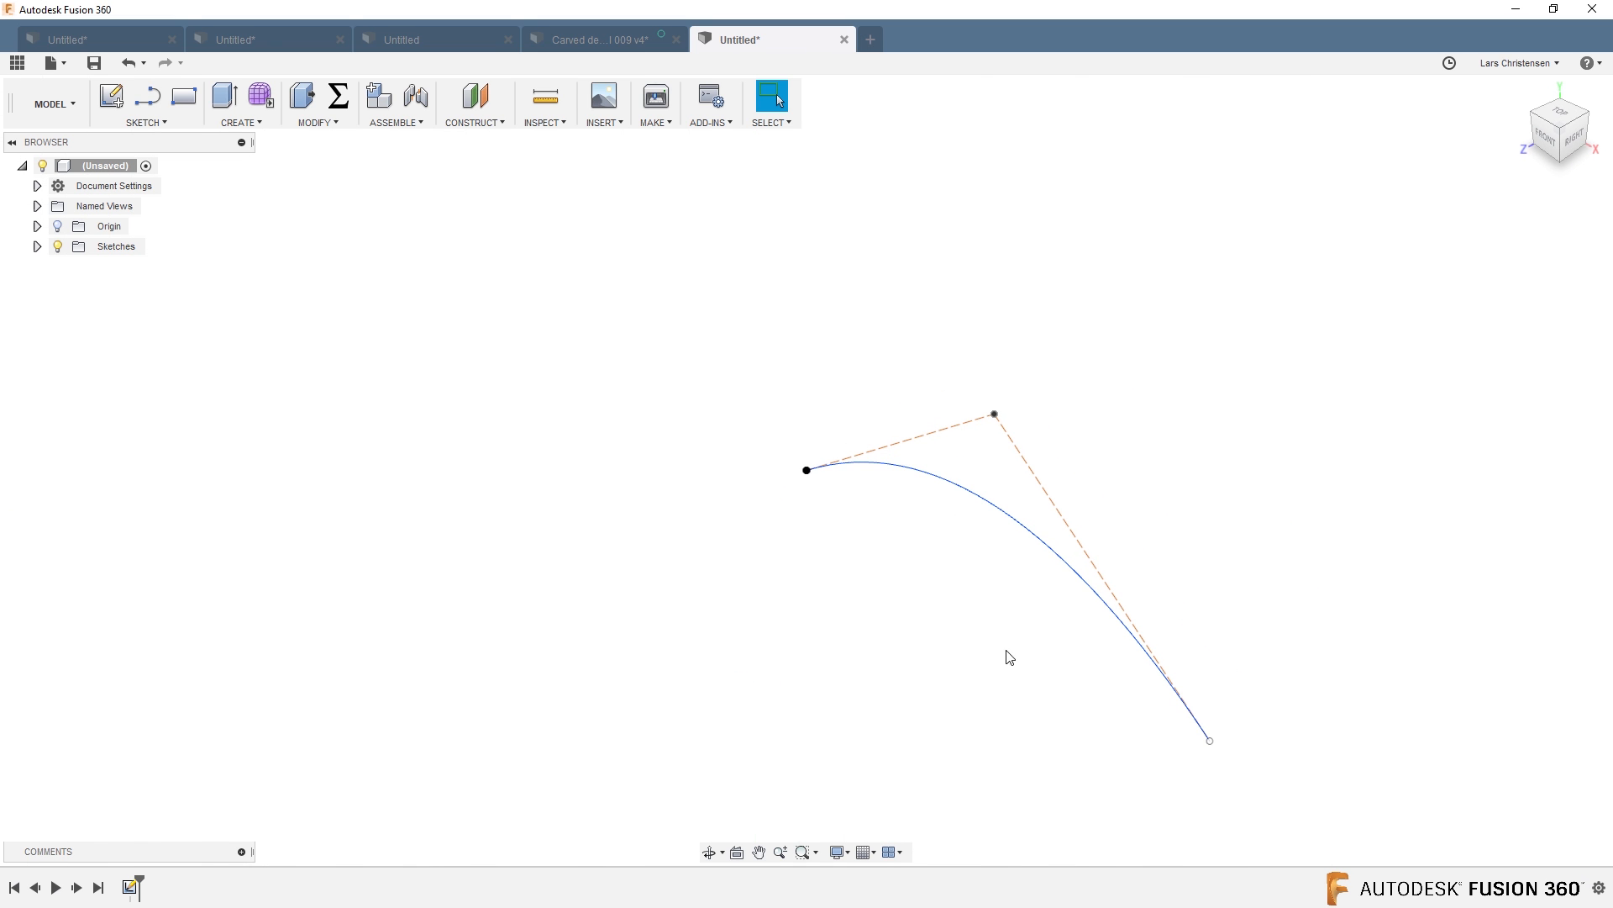
left_click(111, 94)
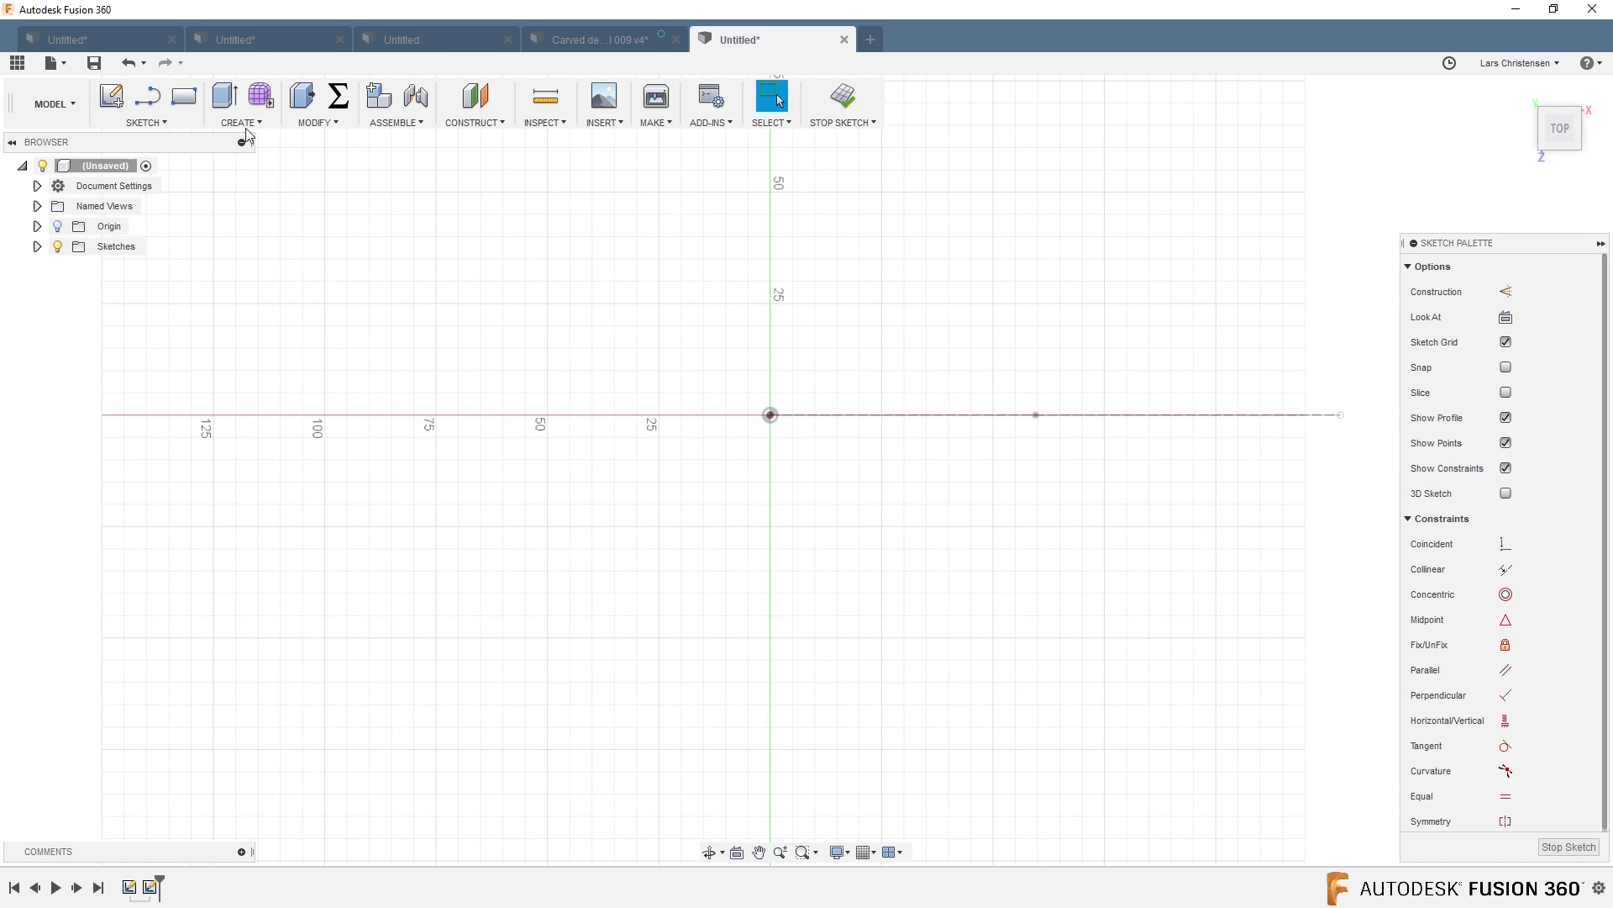
Draw a second spline from the origin on the top plane and show the origin planes and axes.
left_click(144, 103)
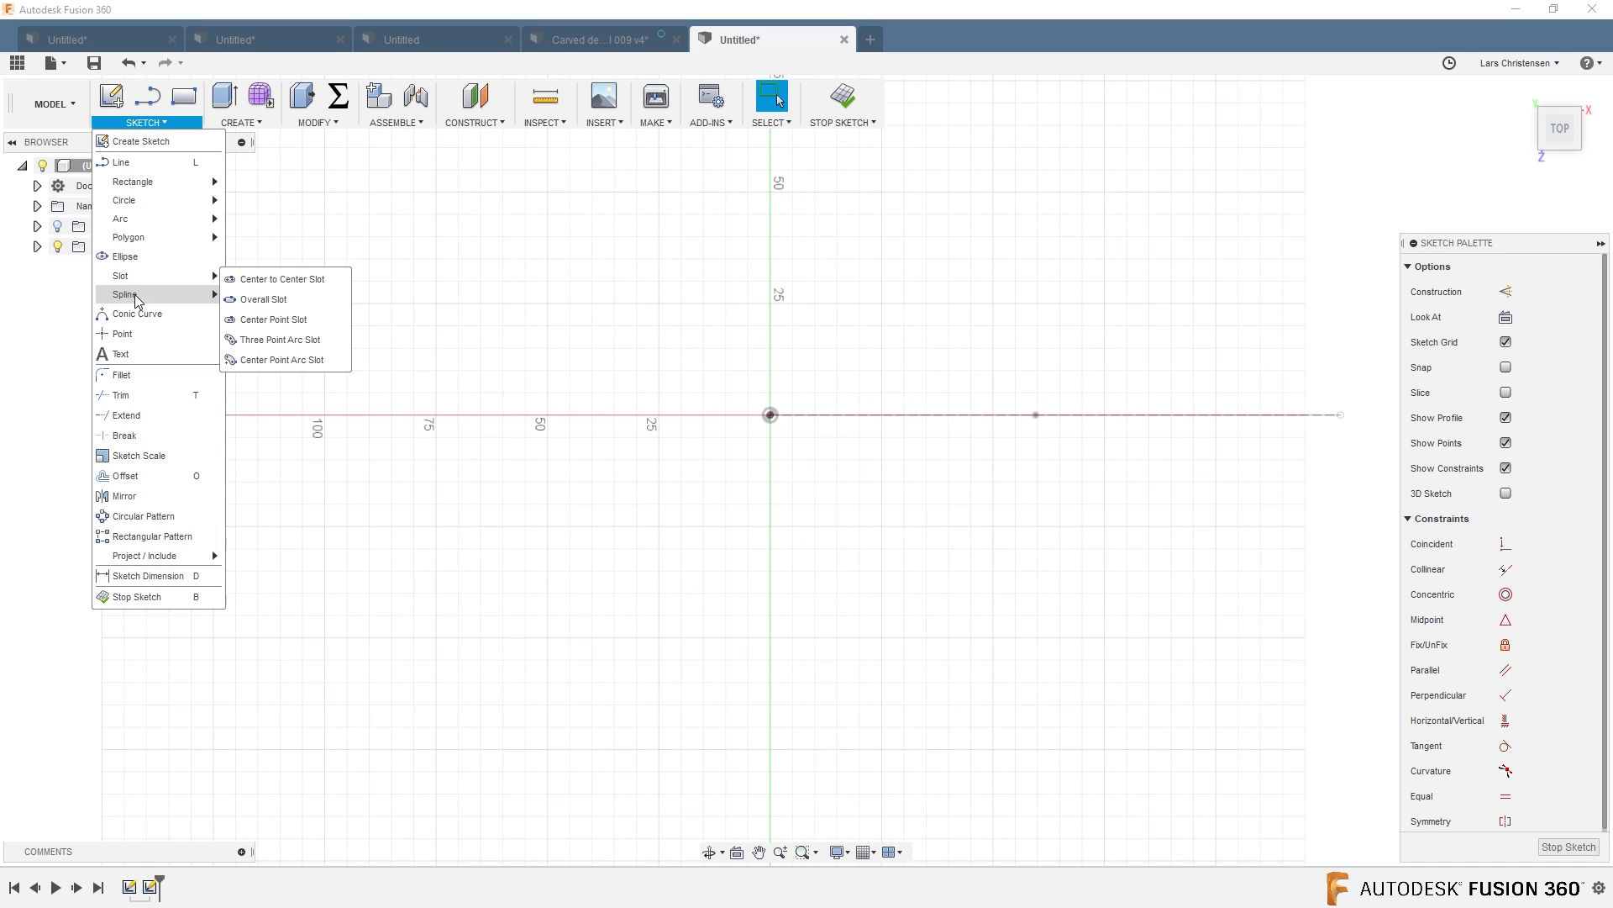
left_click(121, 294)
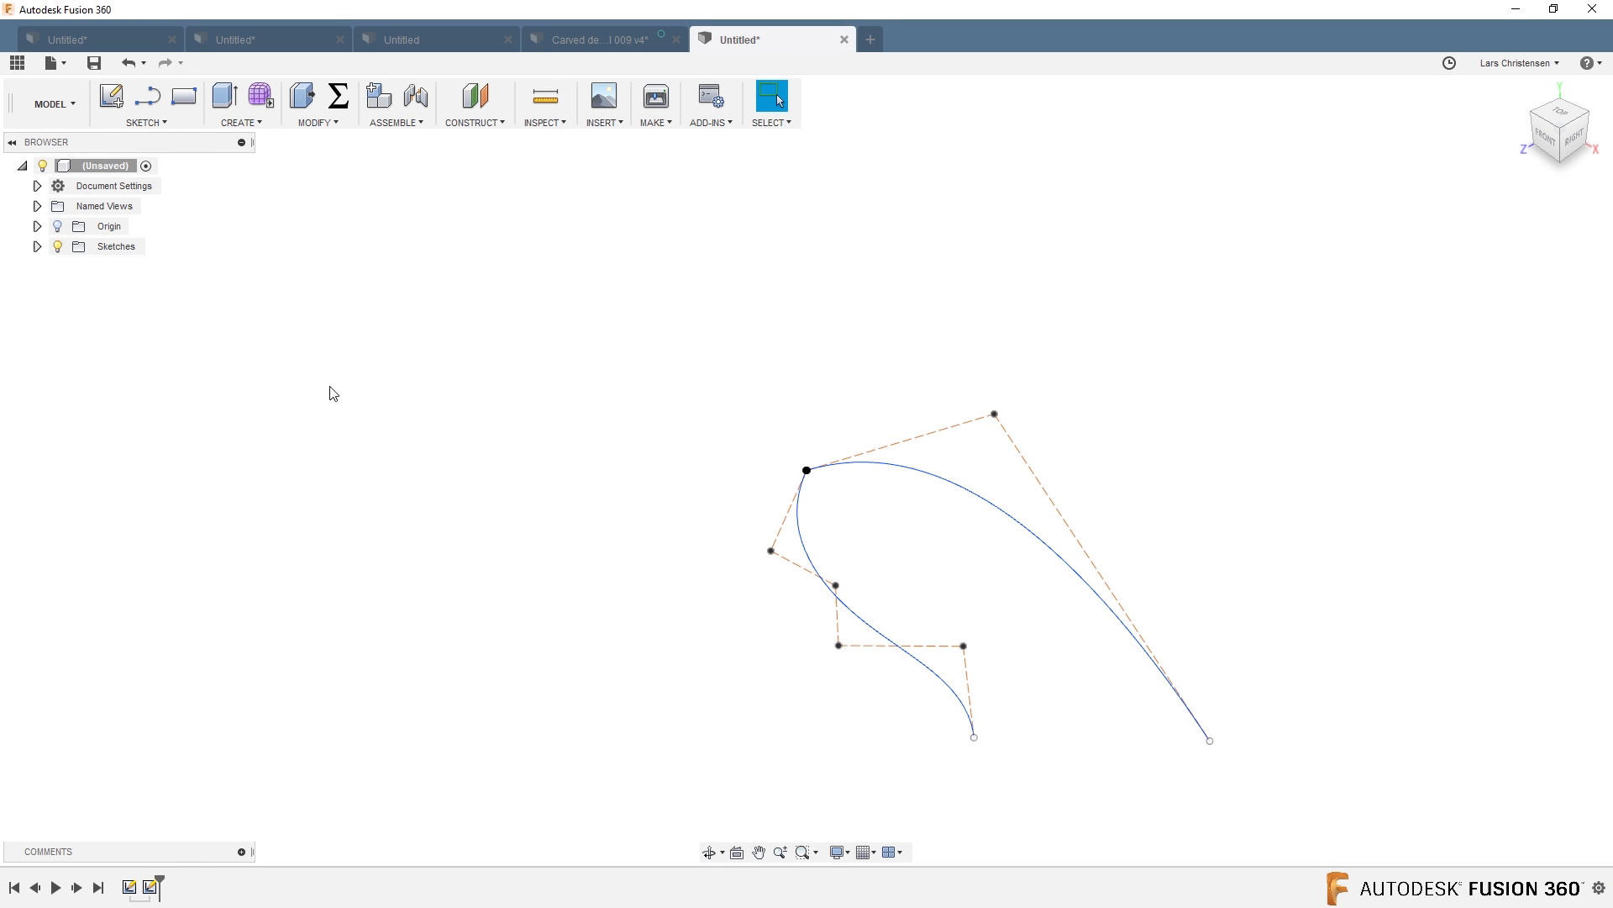
left_click(58, 225)
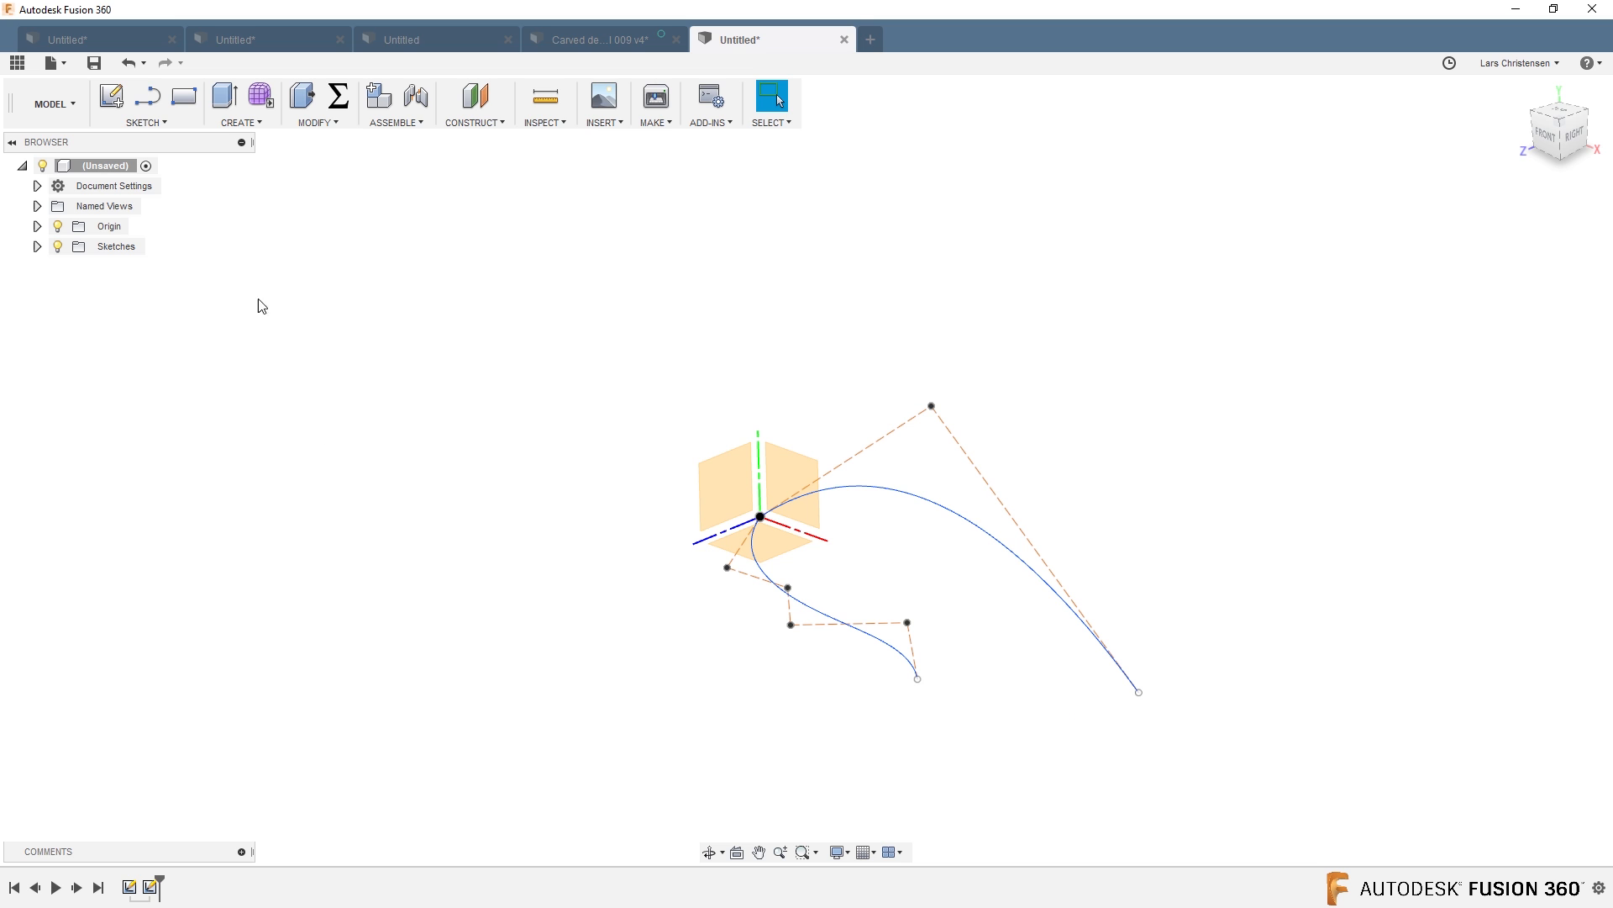
Create an Intersection Curve from both splines in a new sketch on an origin plane and orbit to view it.
left_click(145, 104)
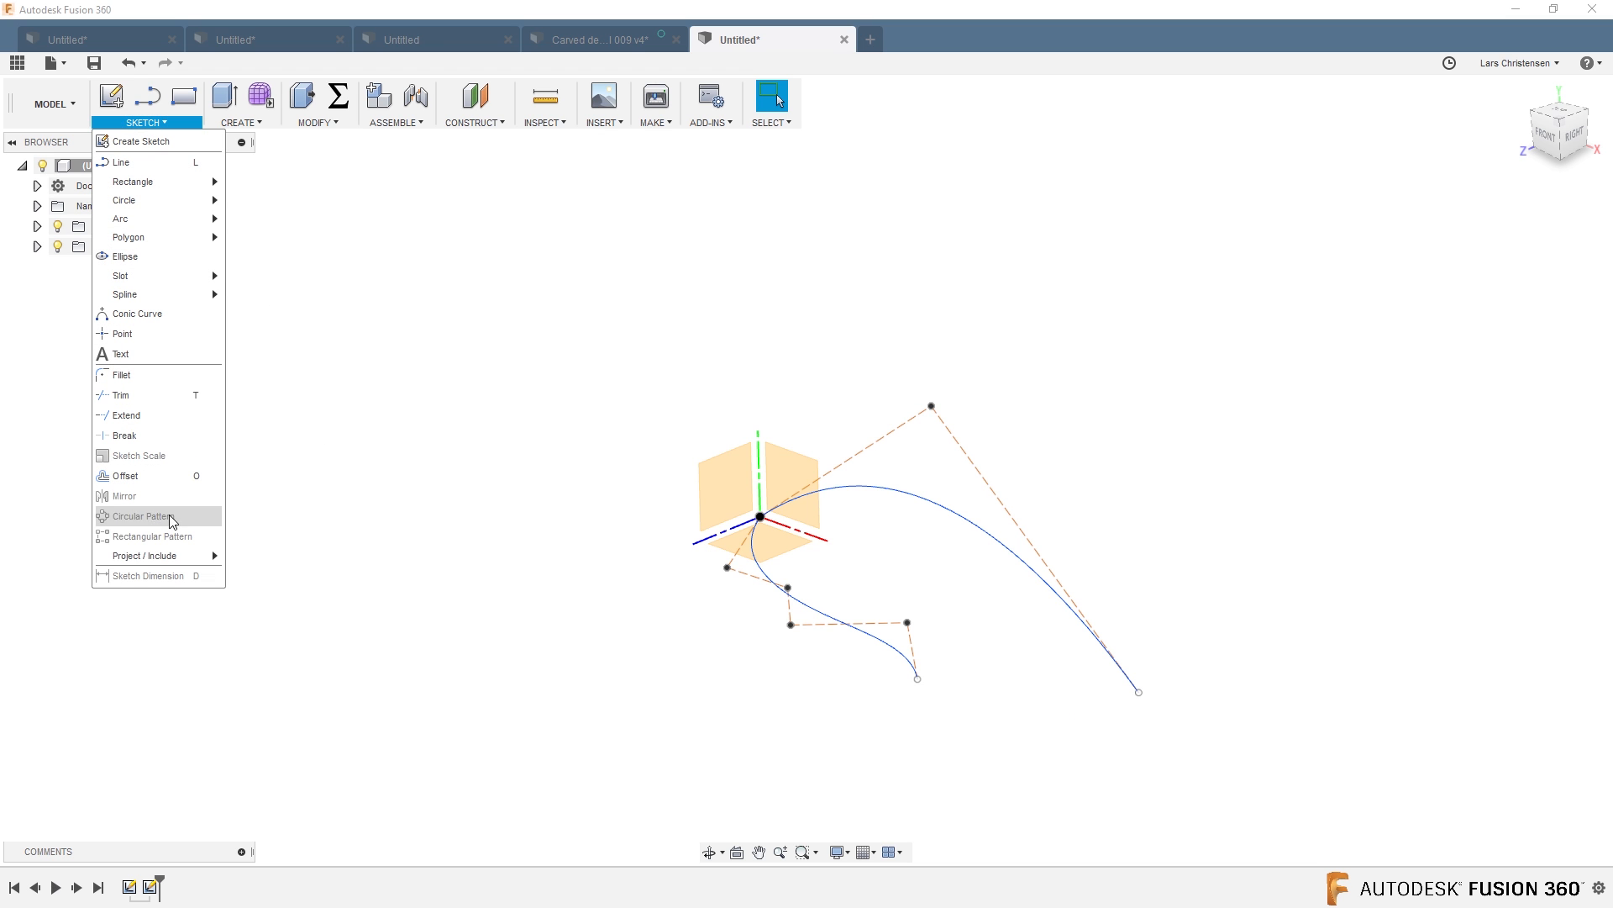
mouse_move(150, 554)
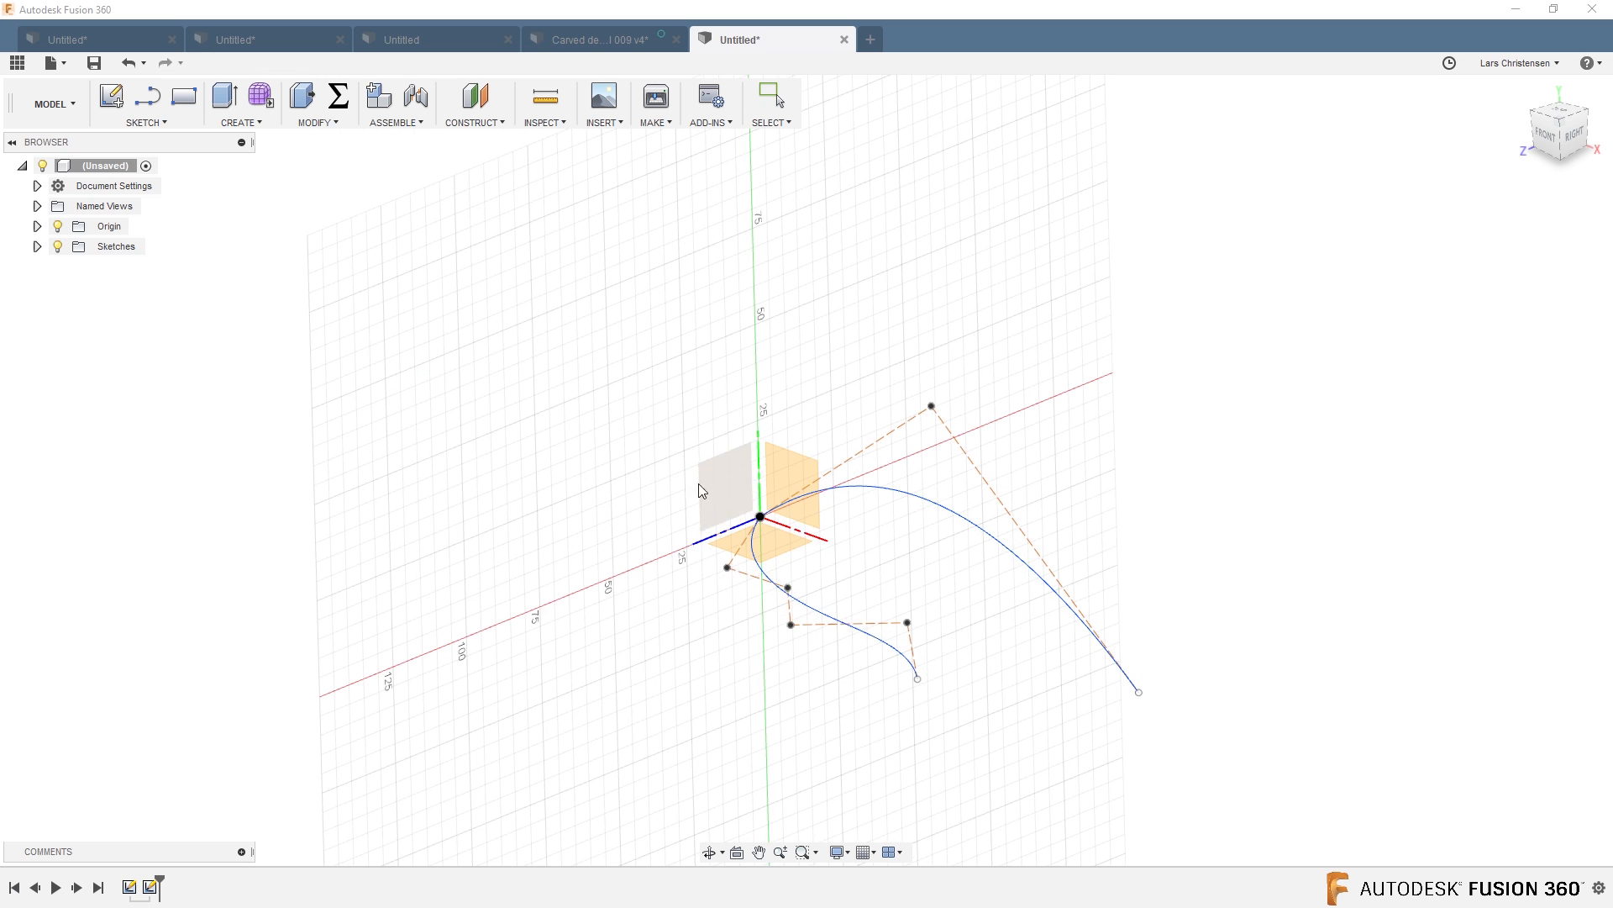
left_click(1560, 127)
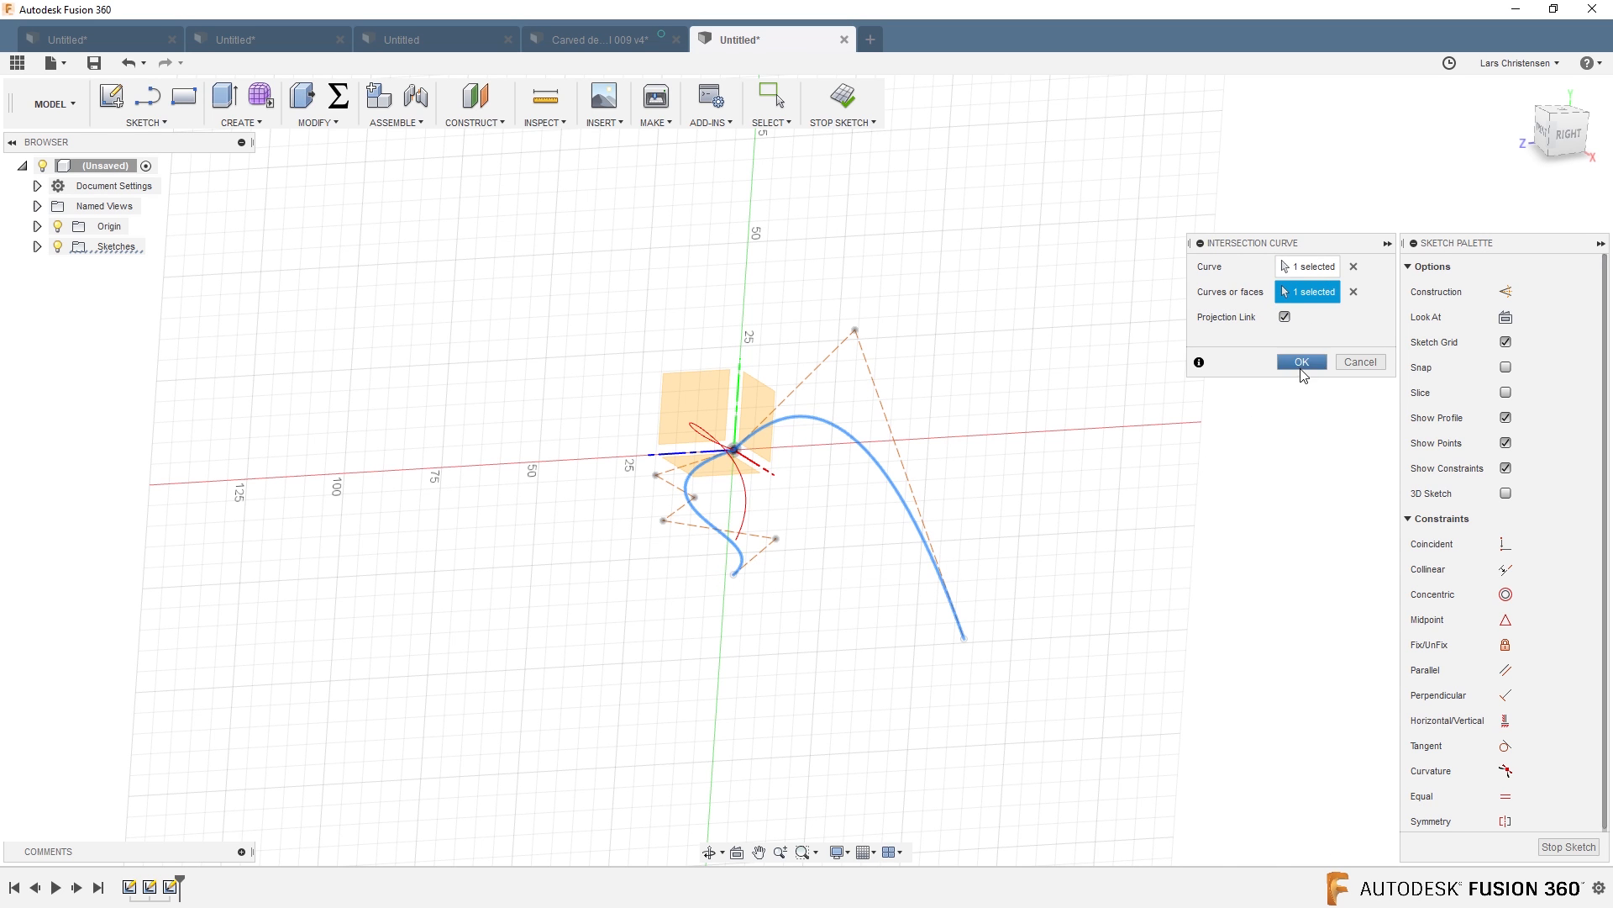
left_click(1301, 361)
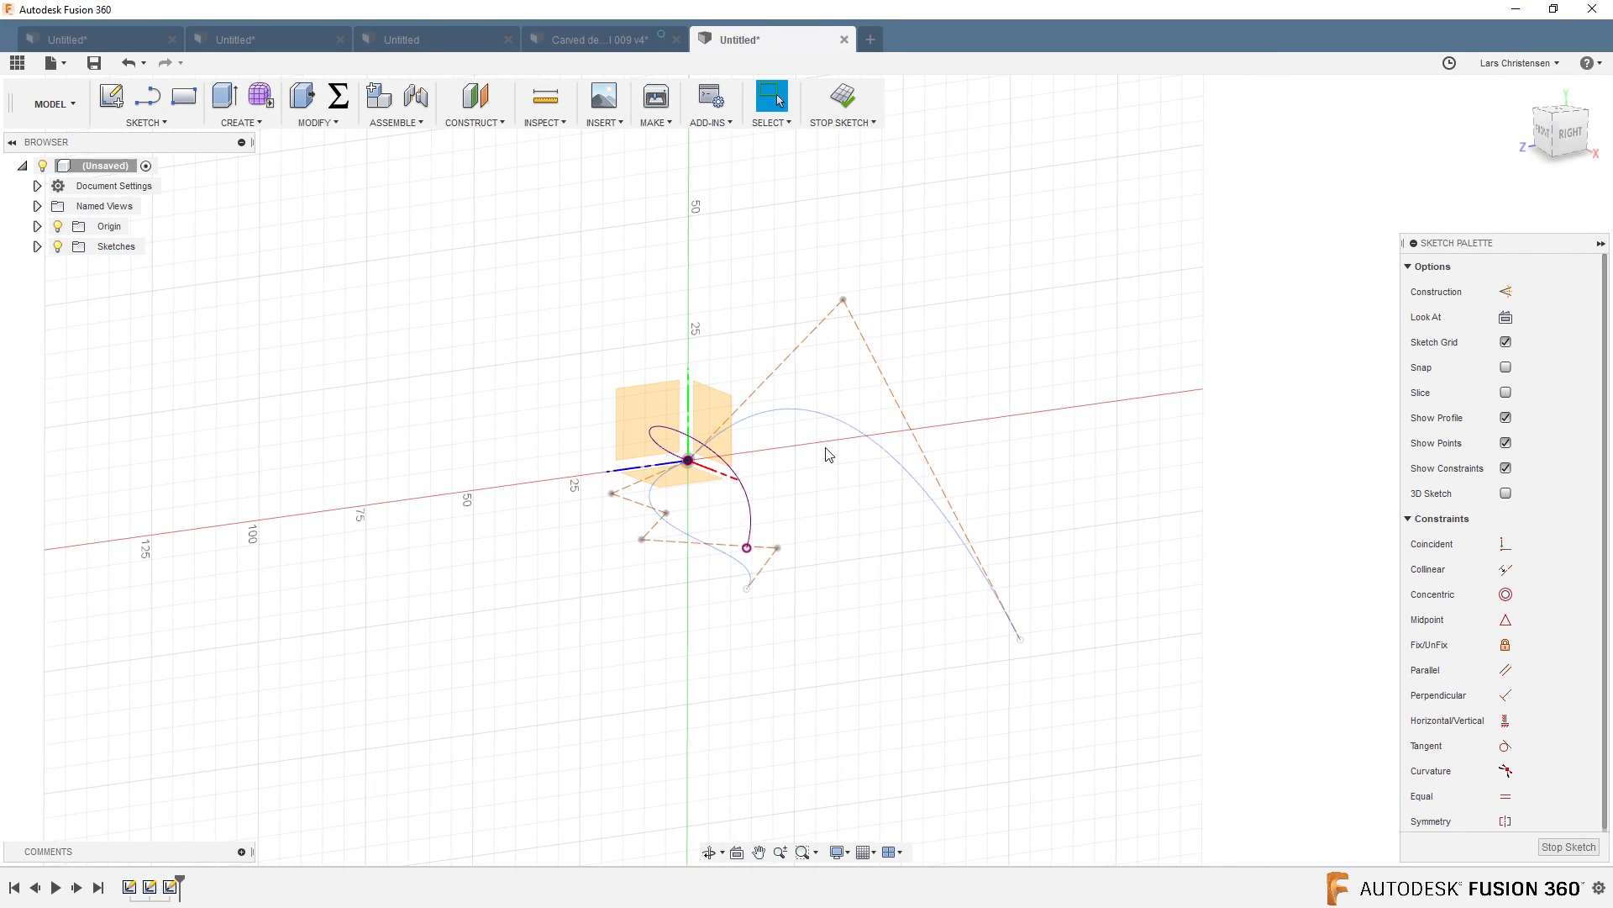
left_click_drag(829, 455, 964, 630)
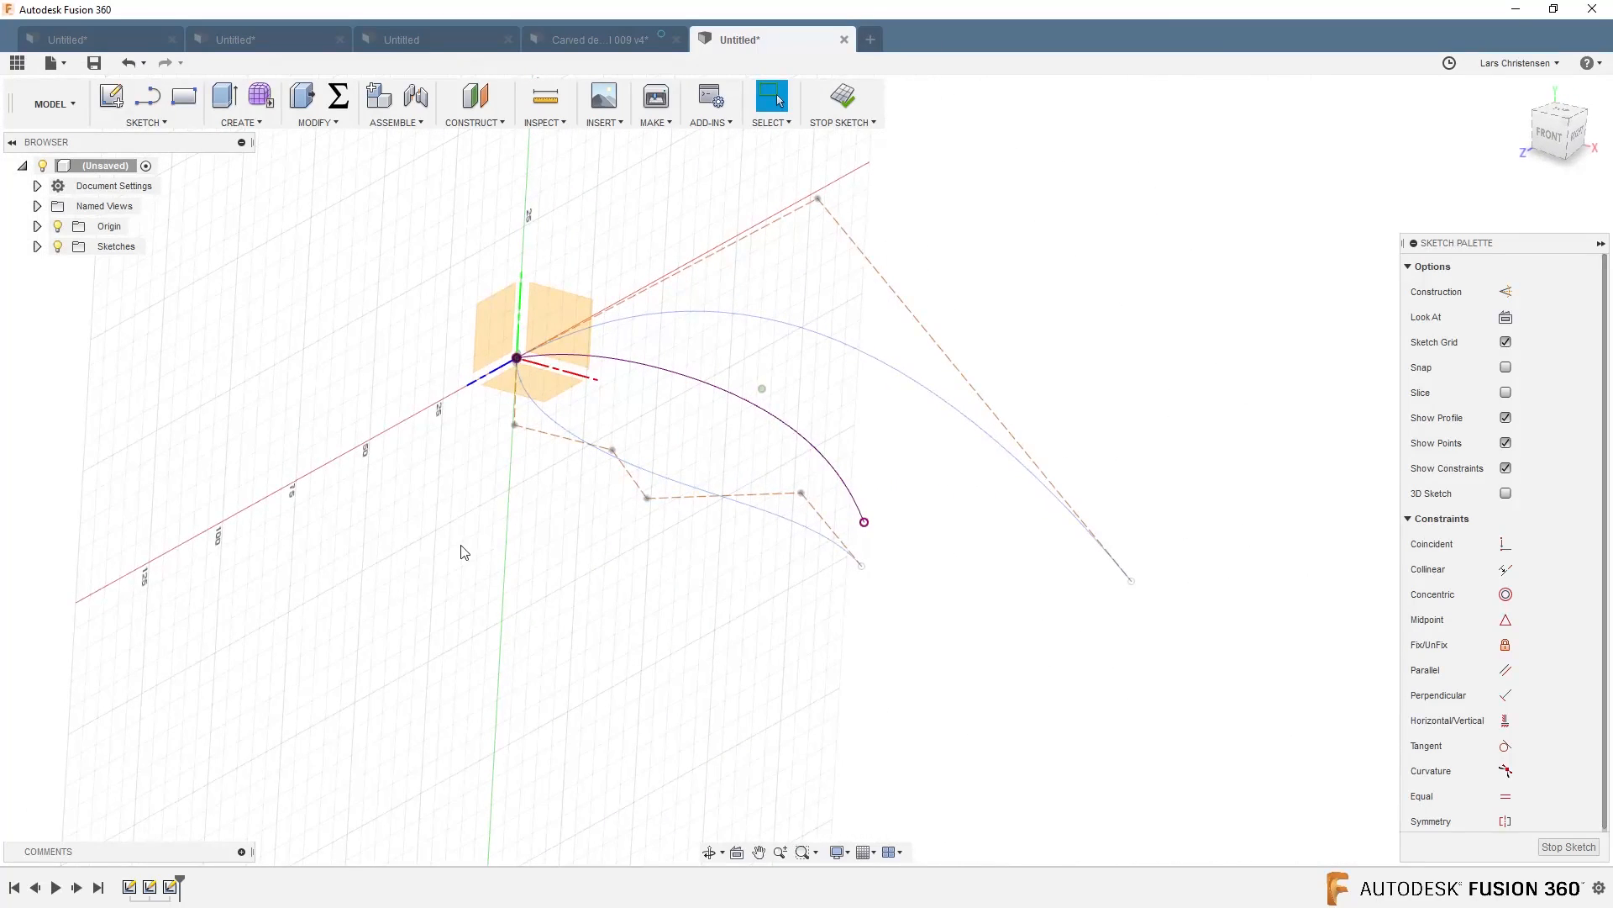
Show the Sketch Project/Include commands: Project, Intersect, Include 3D Geometry, Project To Surface.
left_click(145, 103)
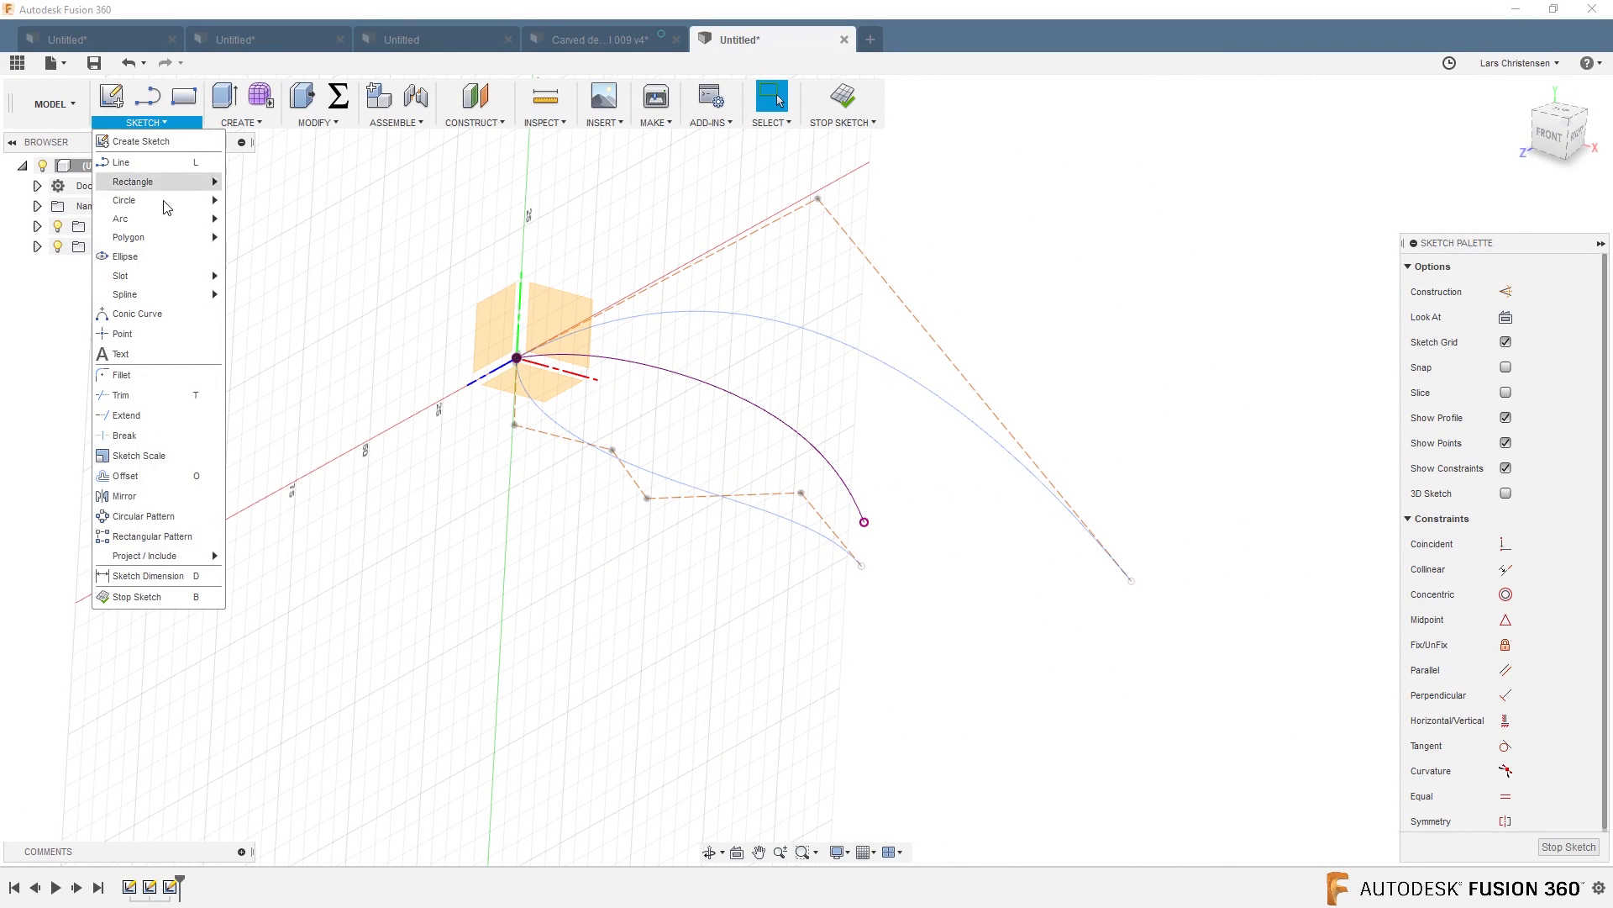
mouse_move(147, 557)
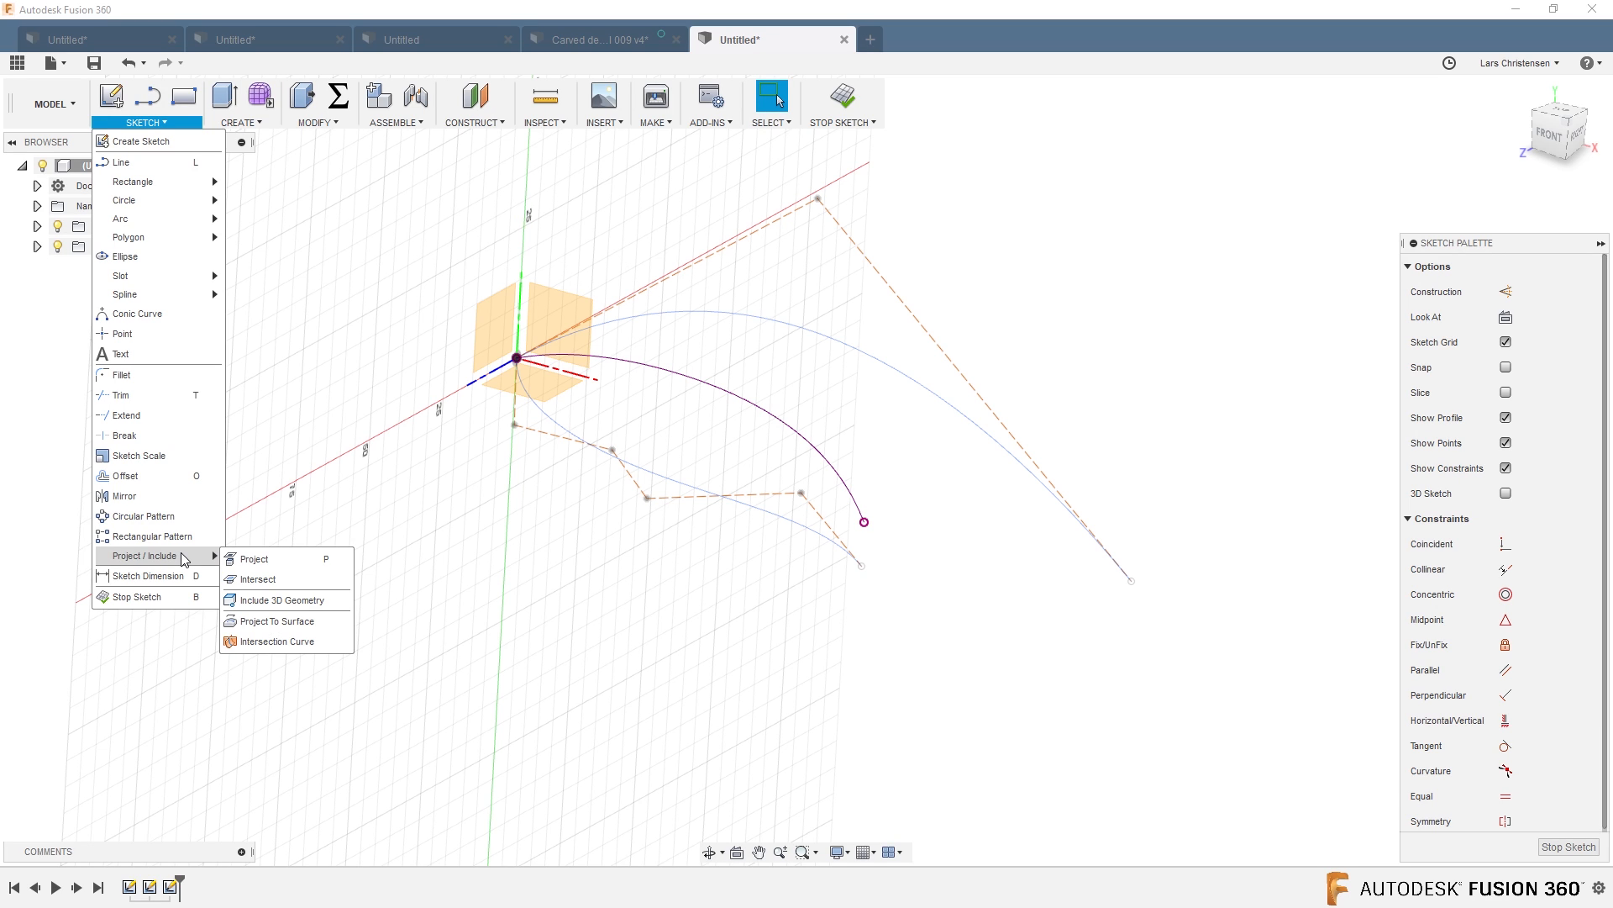
mouse_move(252, 558)
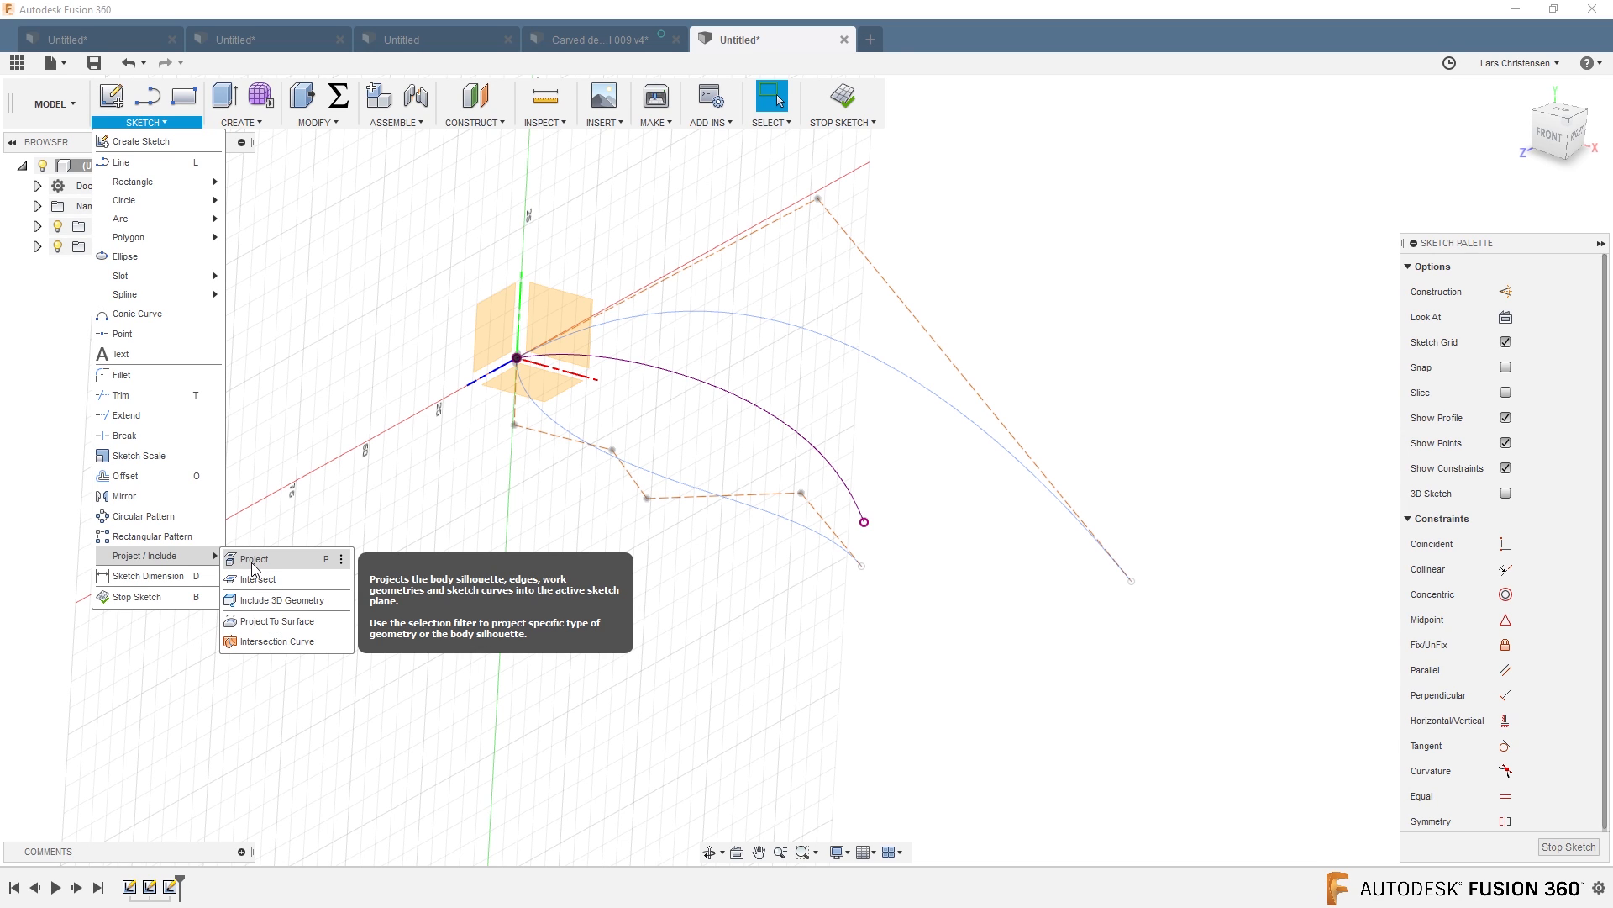
mouse_move(255, 578)
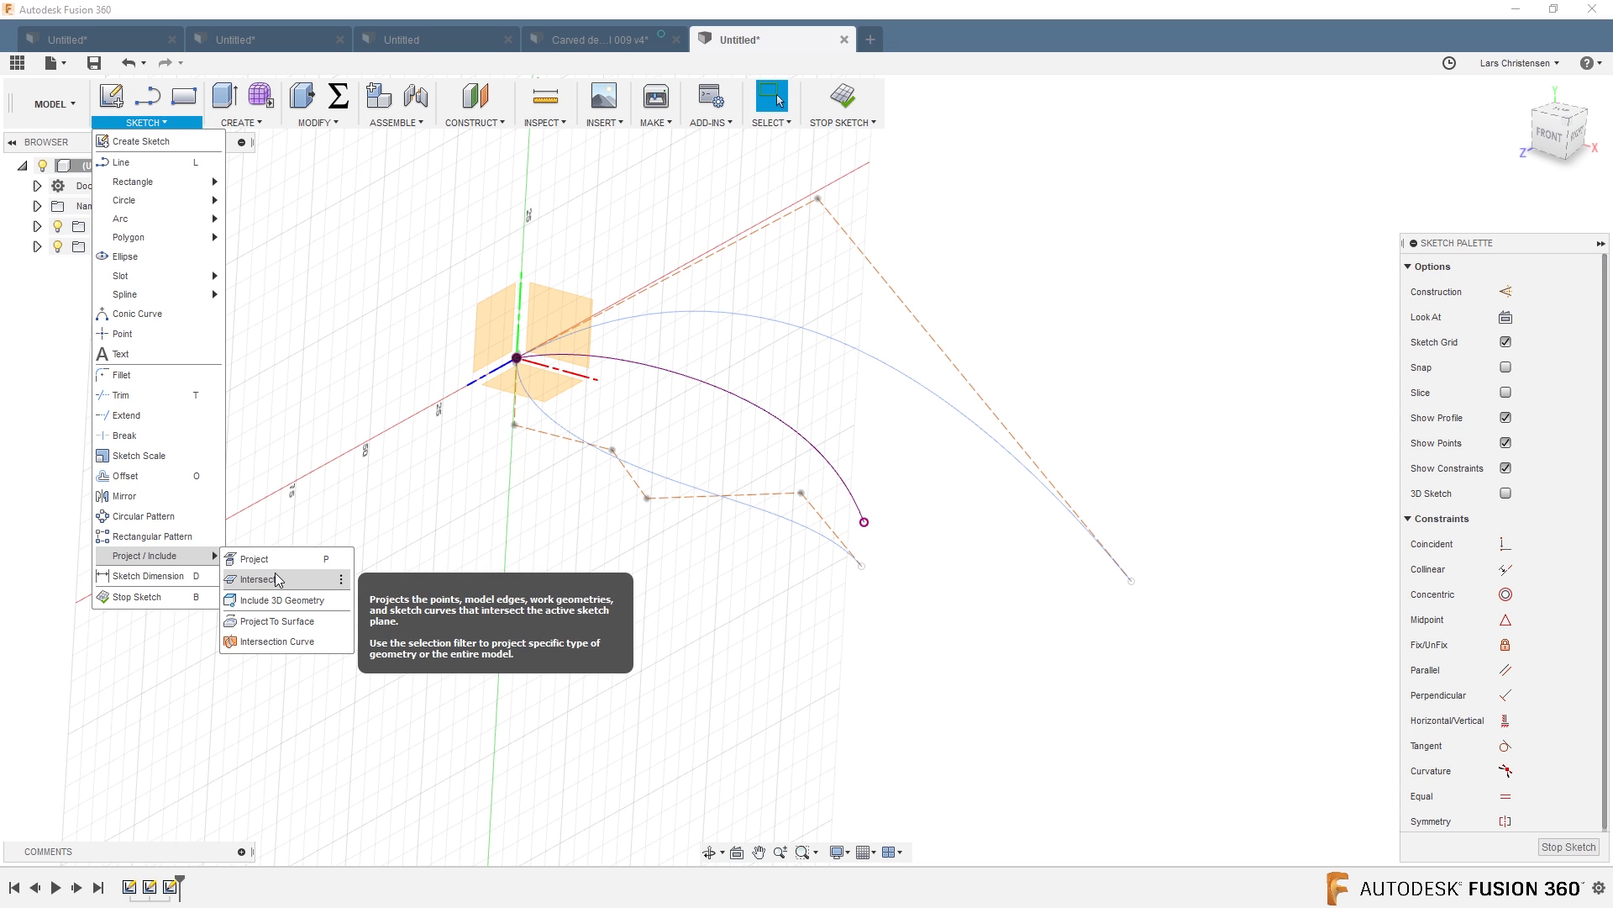
mouse_move(274, 600)
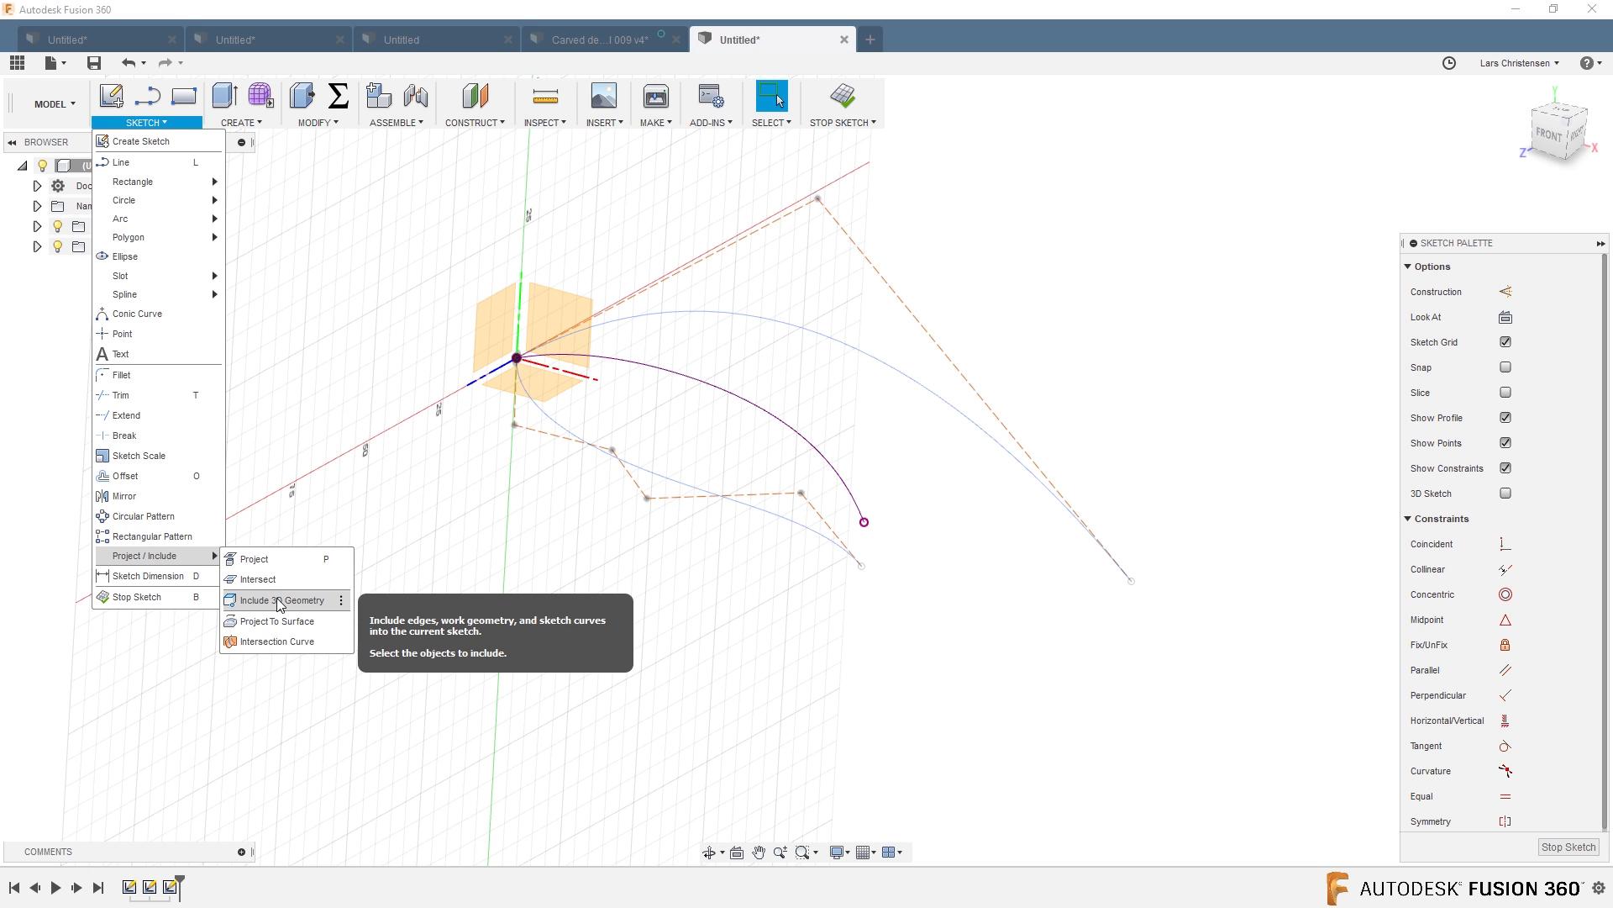
mouse_move(274, 621)
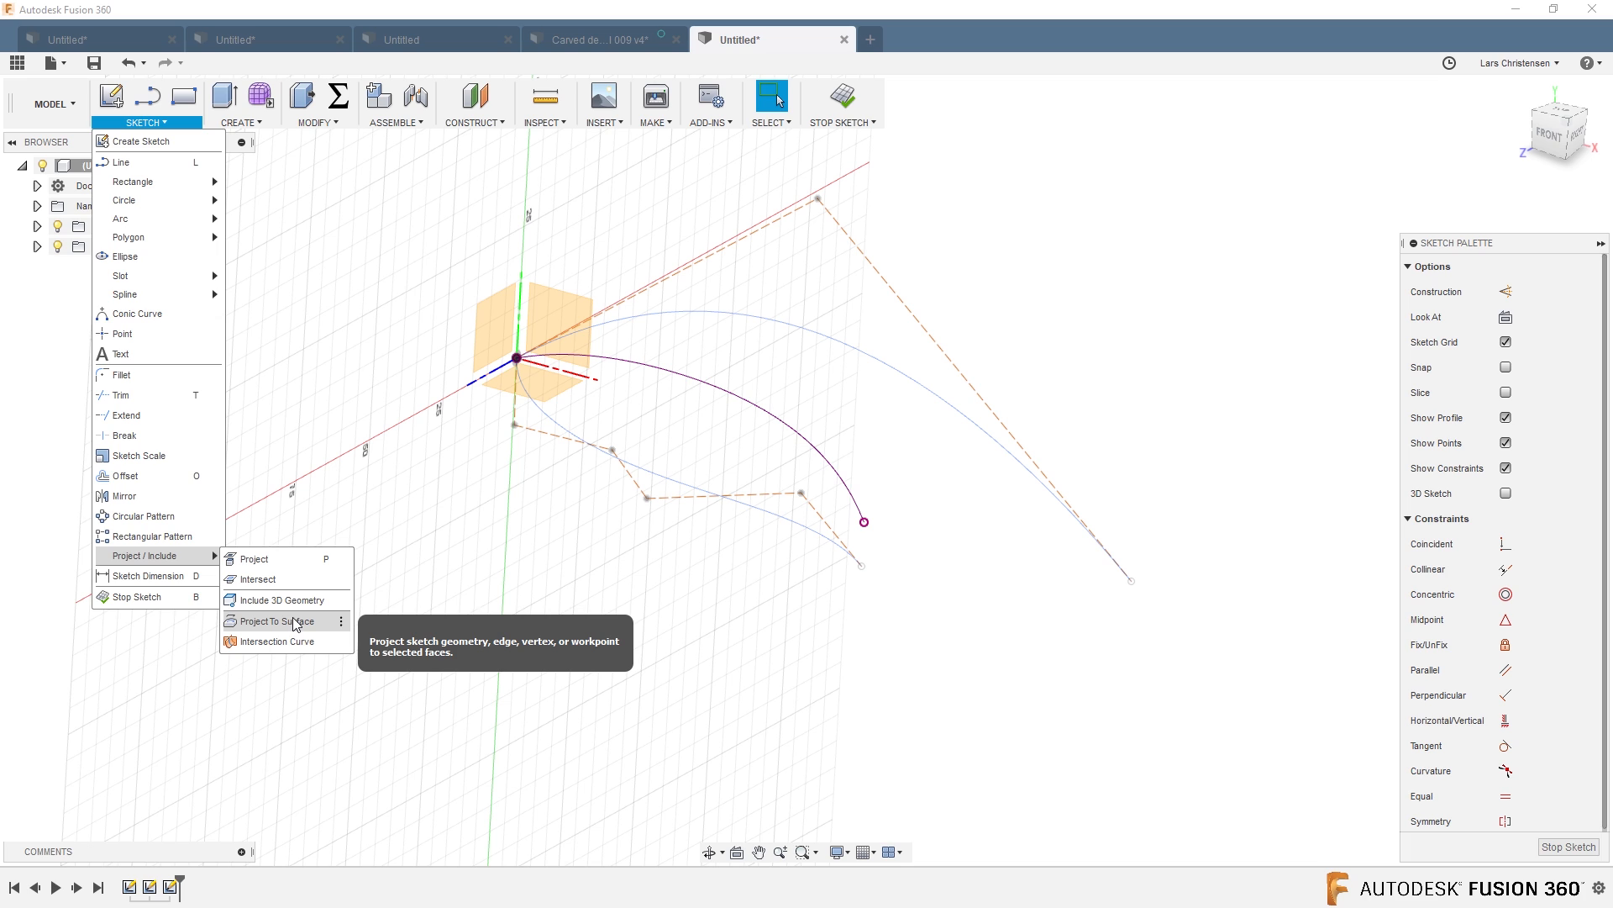
mouse_move(296, 625)
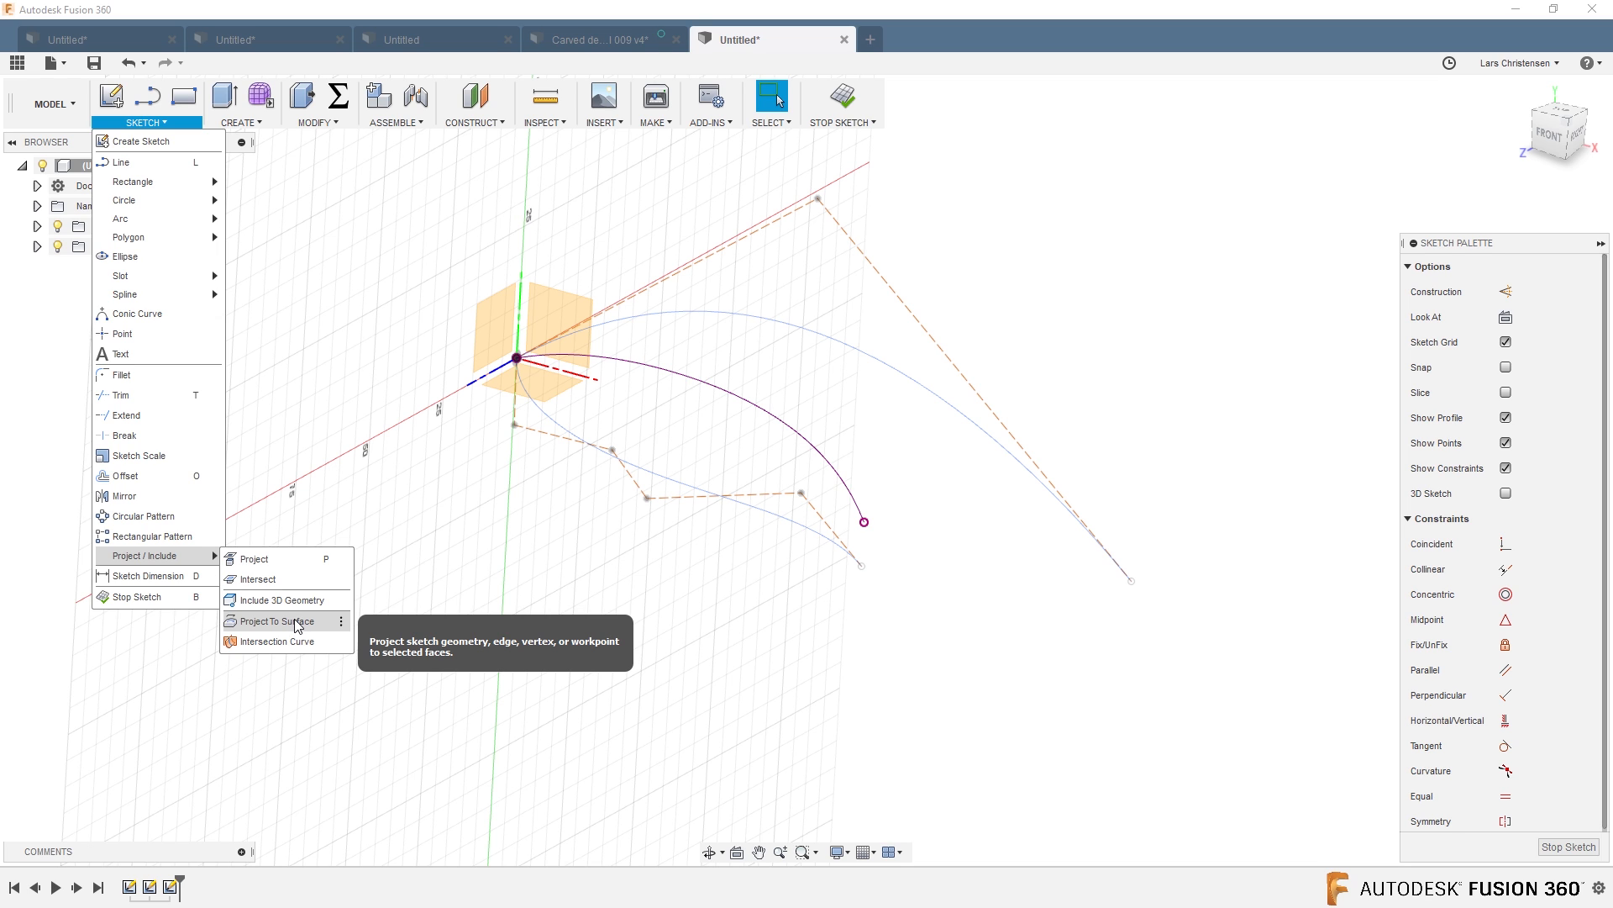